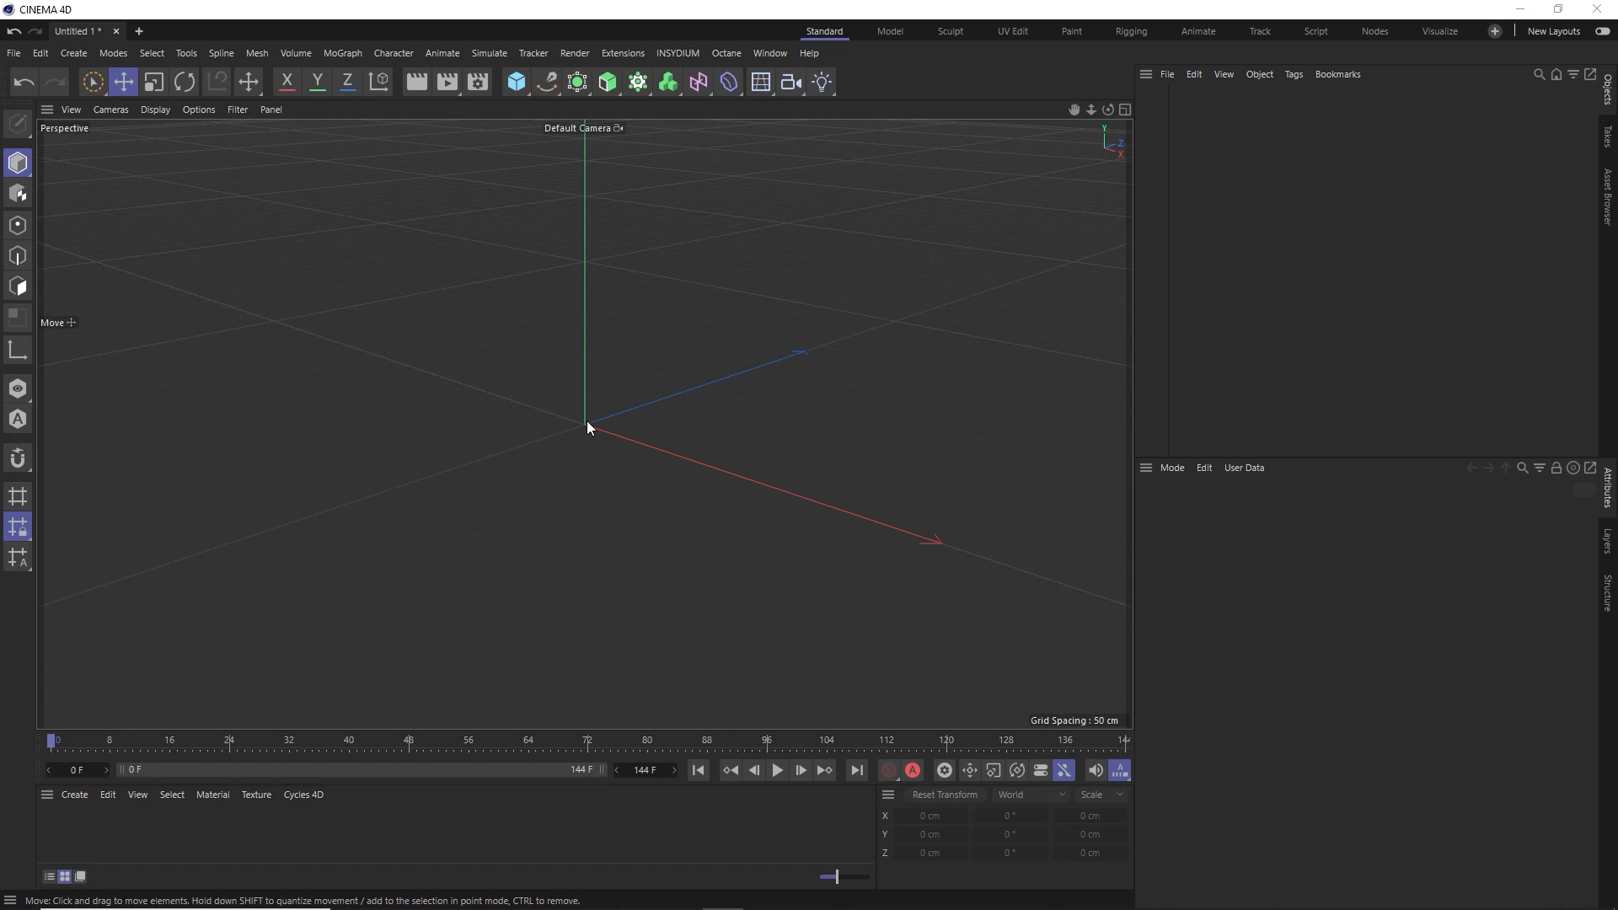
{"action": "mouse_move", "coordinate": [565, 310]}
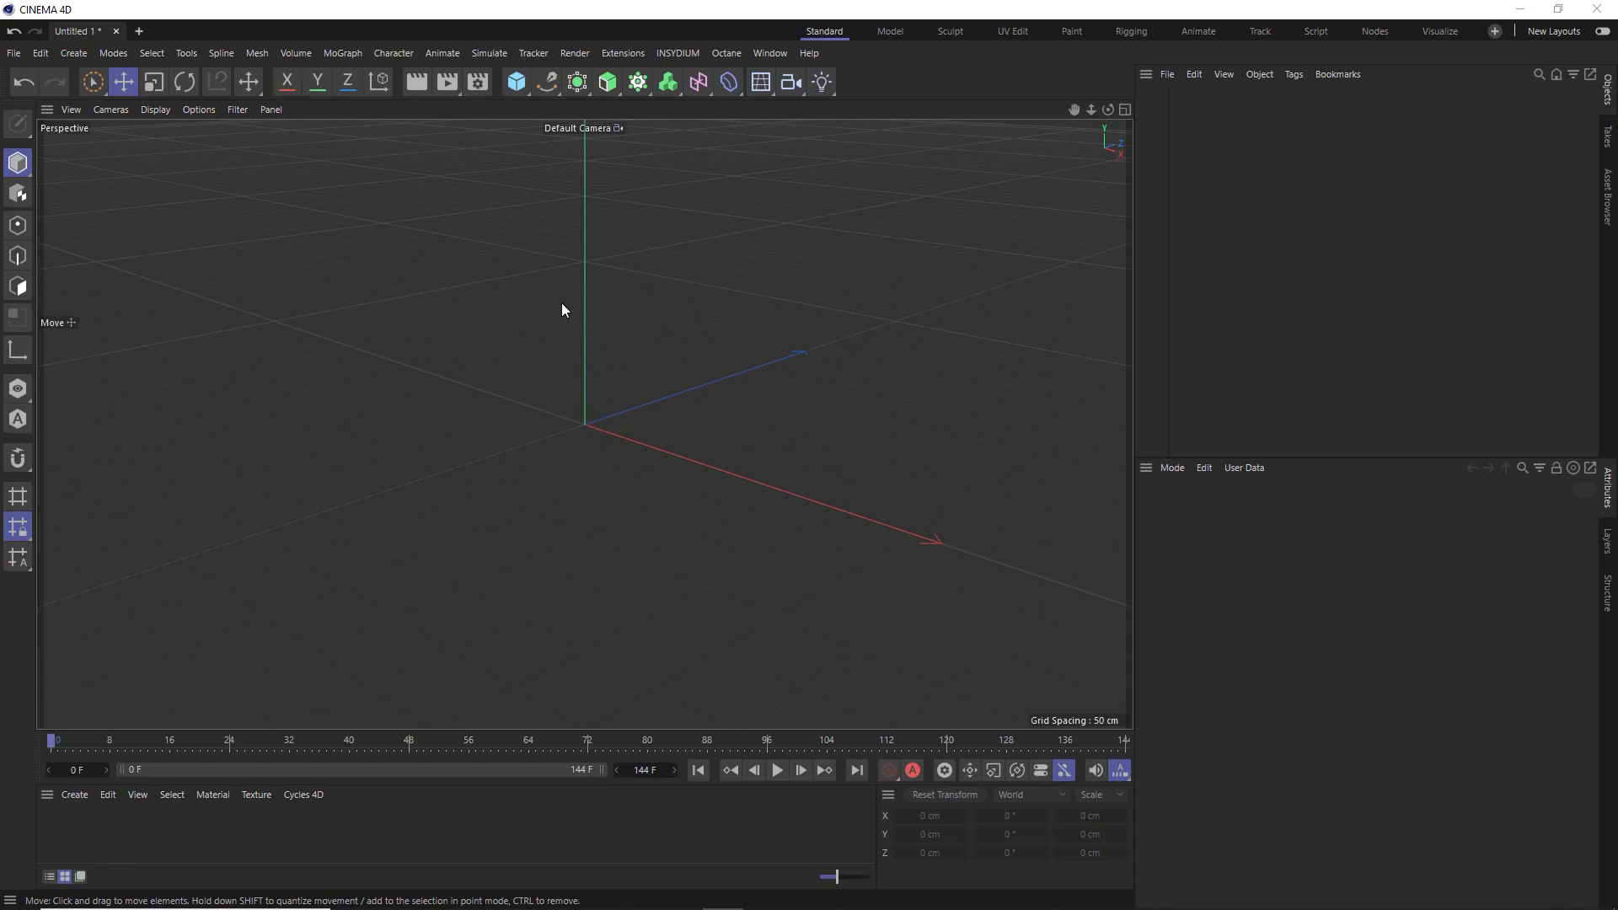
Add a Torus primitive to the empty scene
{"action": "left_click", "coordinate": [515, 81]}
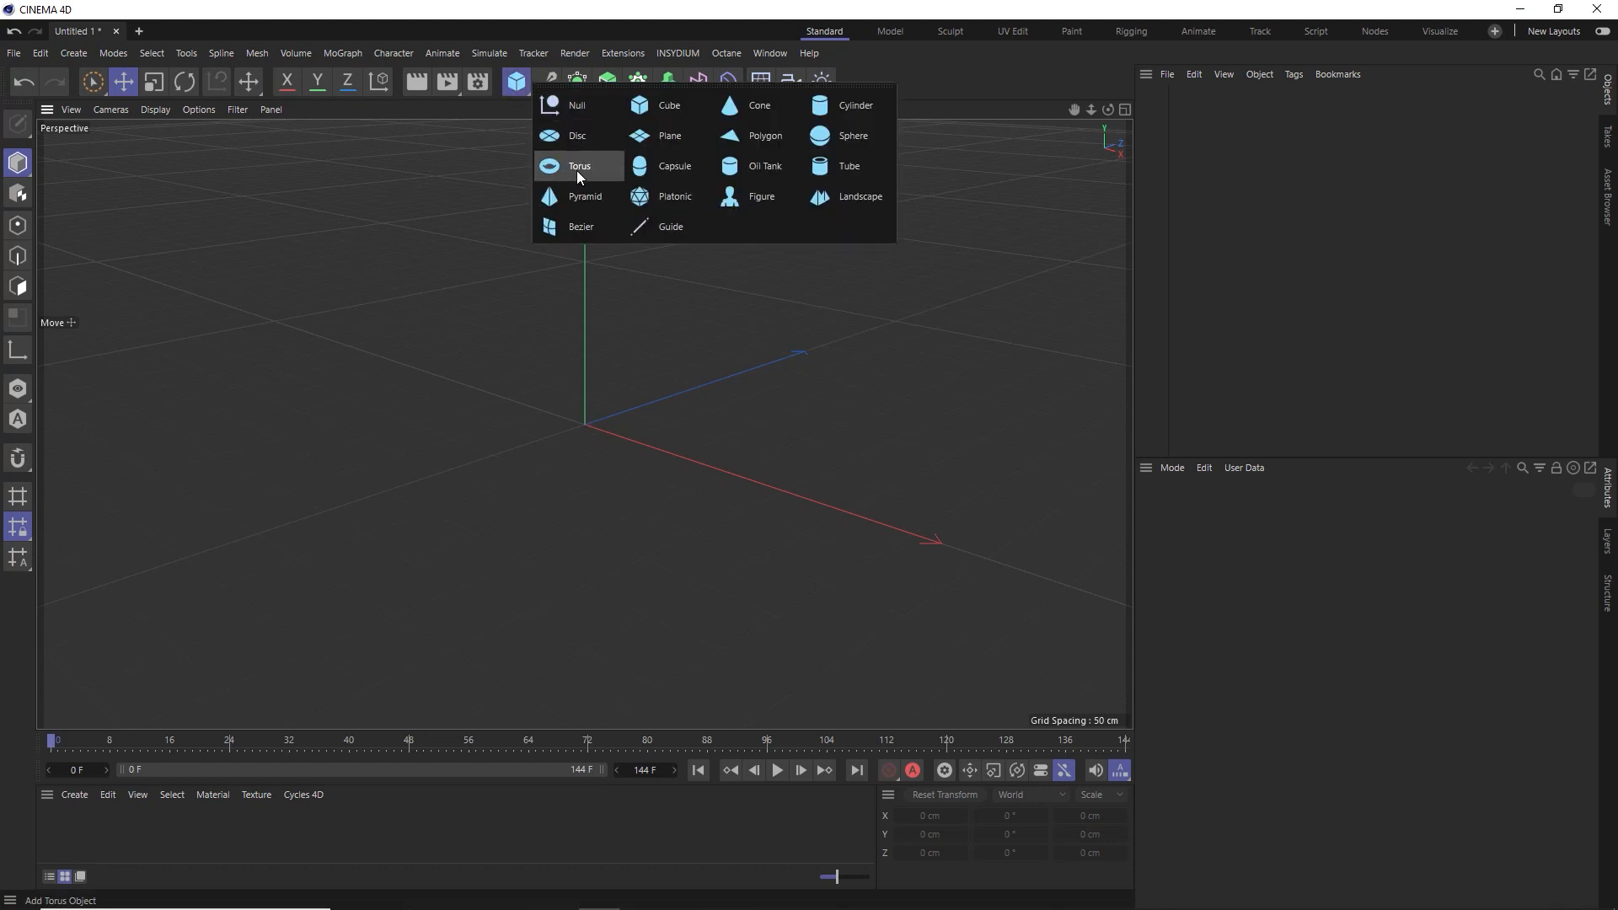
{"action": "left_click", "coordinate": [578, 166]}
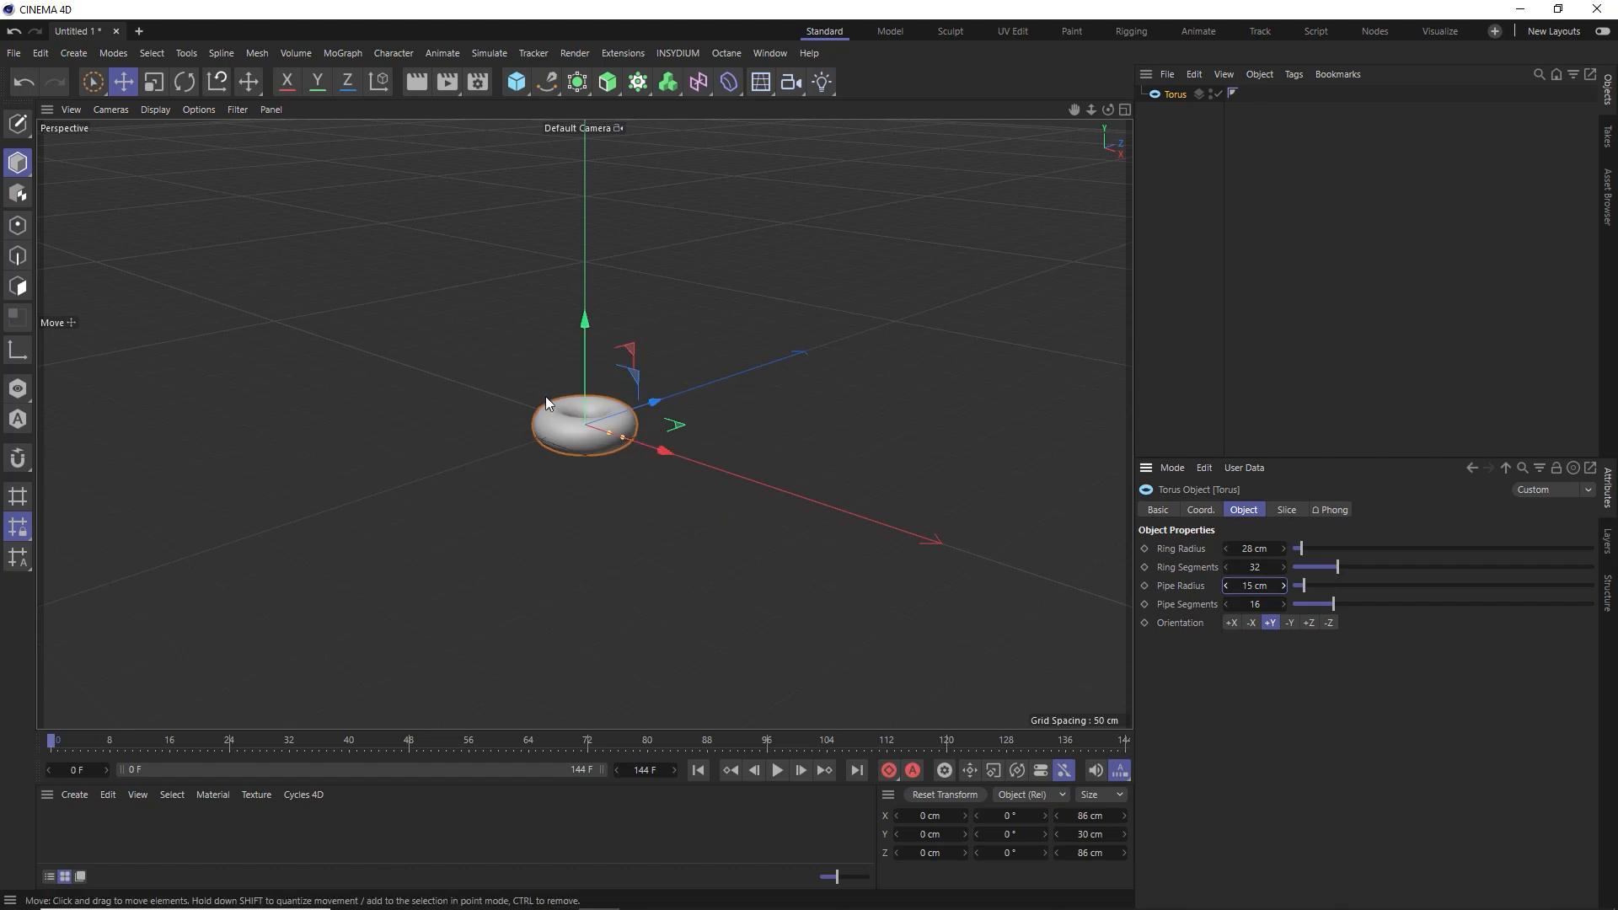
{"action": "mouse_move", "coordinate": [554, 429]}
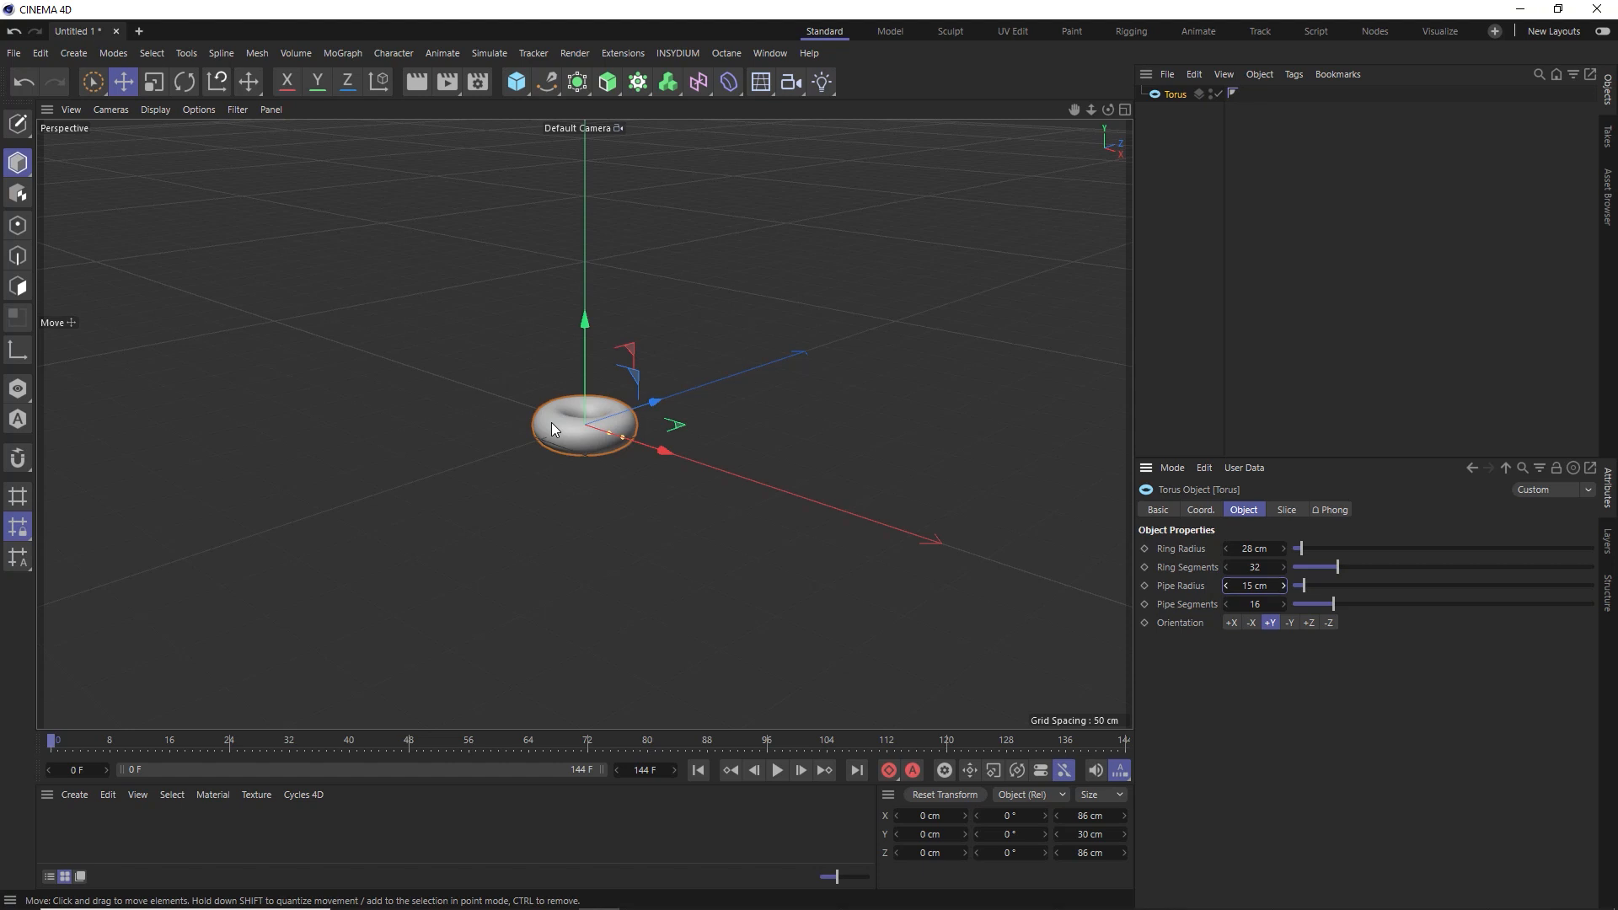
Create an xpSystem with emitter and give the Torus an xpExplosiaFX Source tag
{"action": "left_click", "coordinate": [678, 52]}
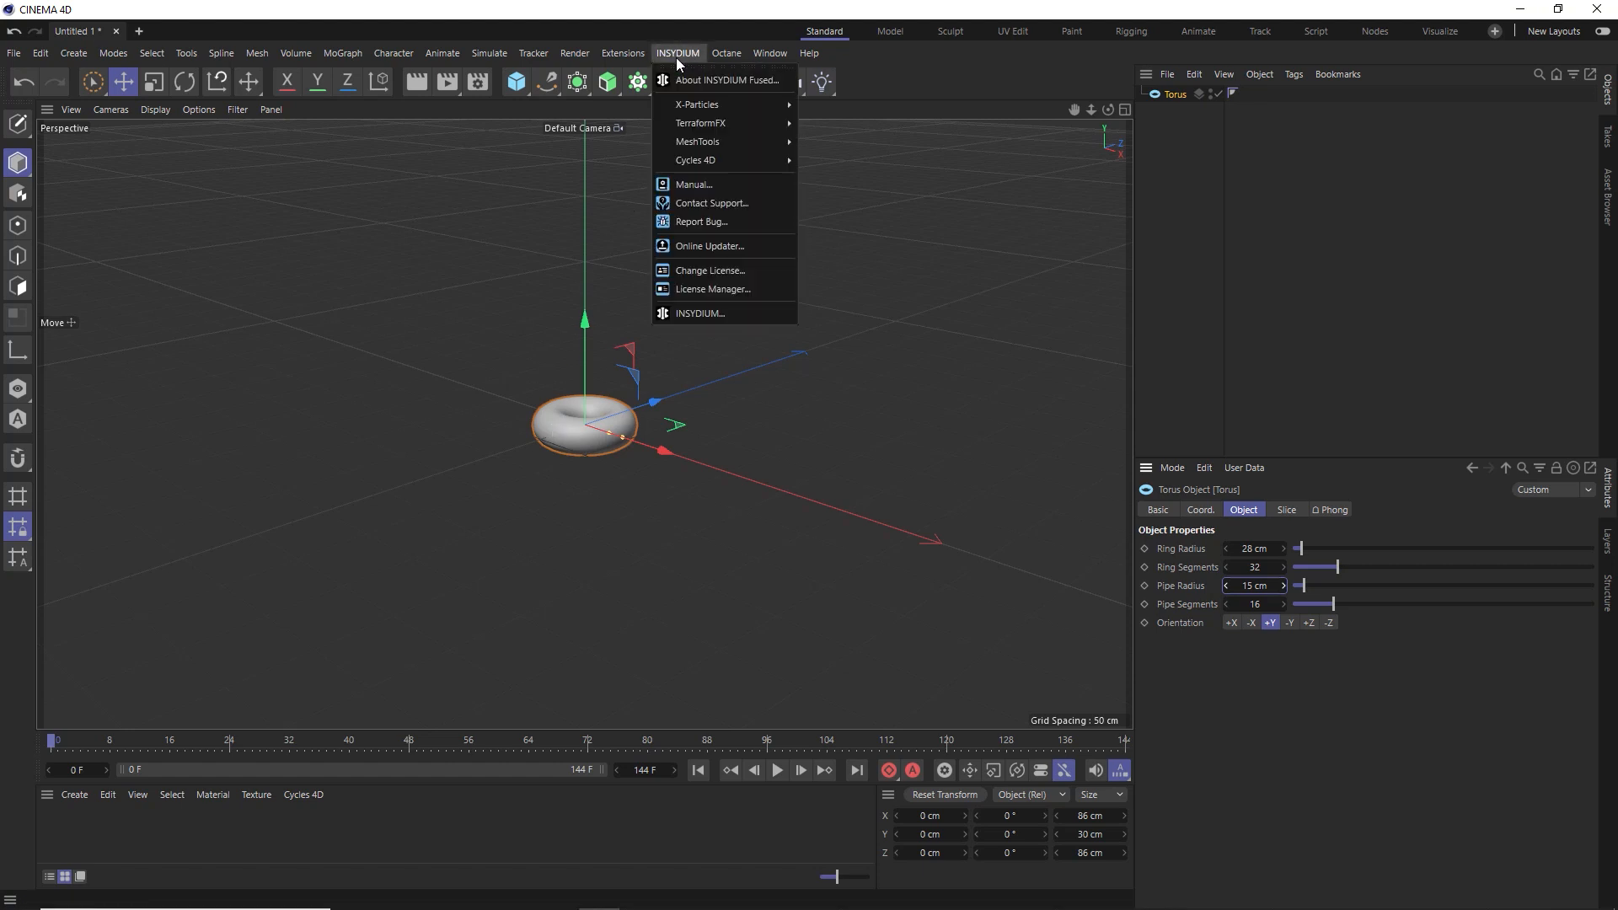
{"action": "mouse_move", "coordinate": [696, 105]}
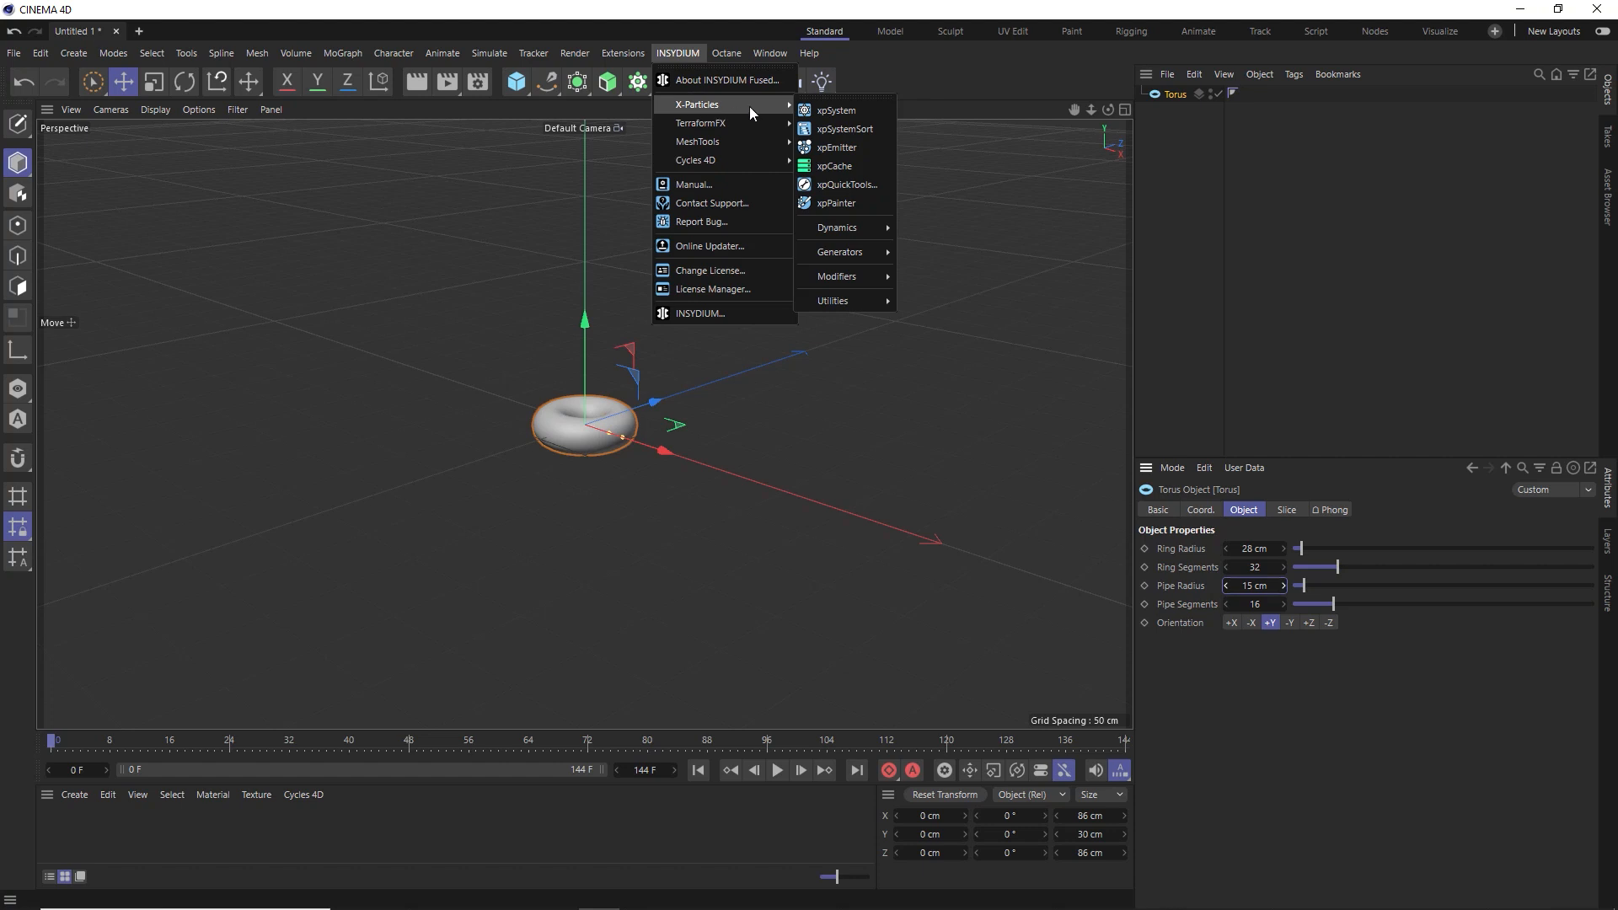
{"action": "left_click", "coordinate": [836, 111]}
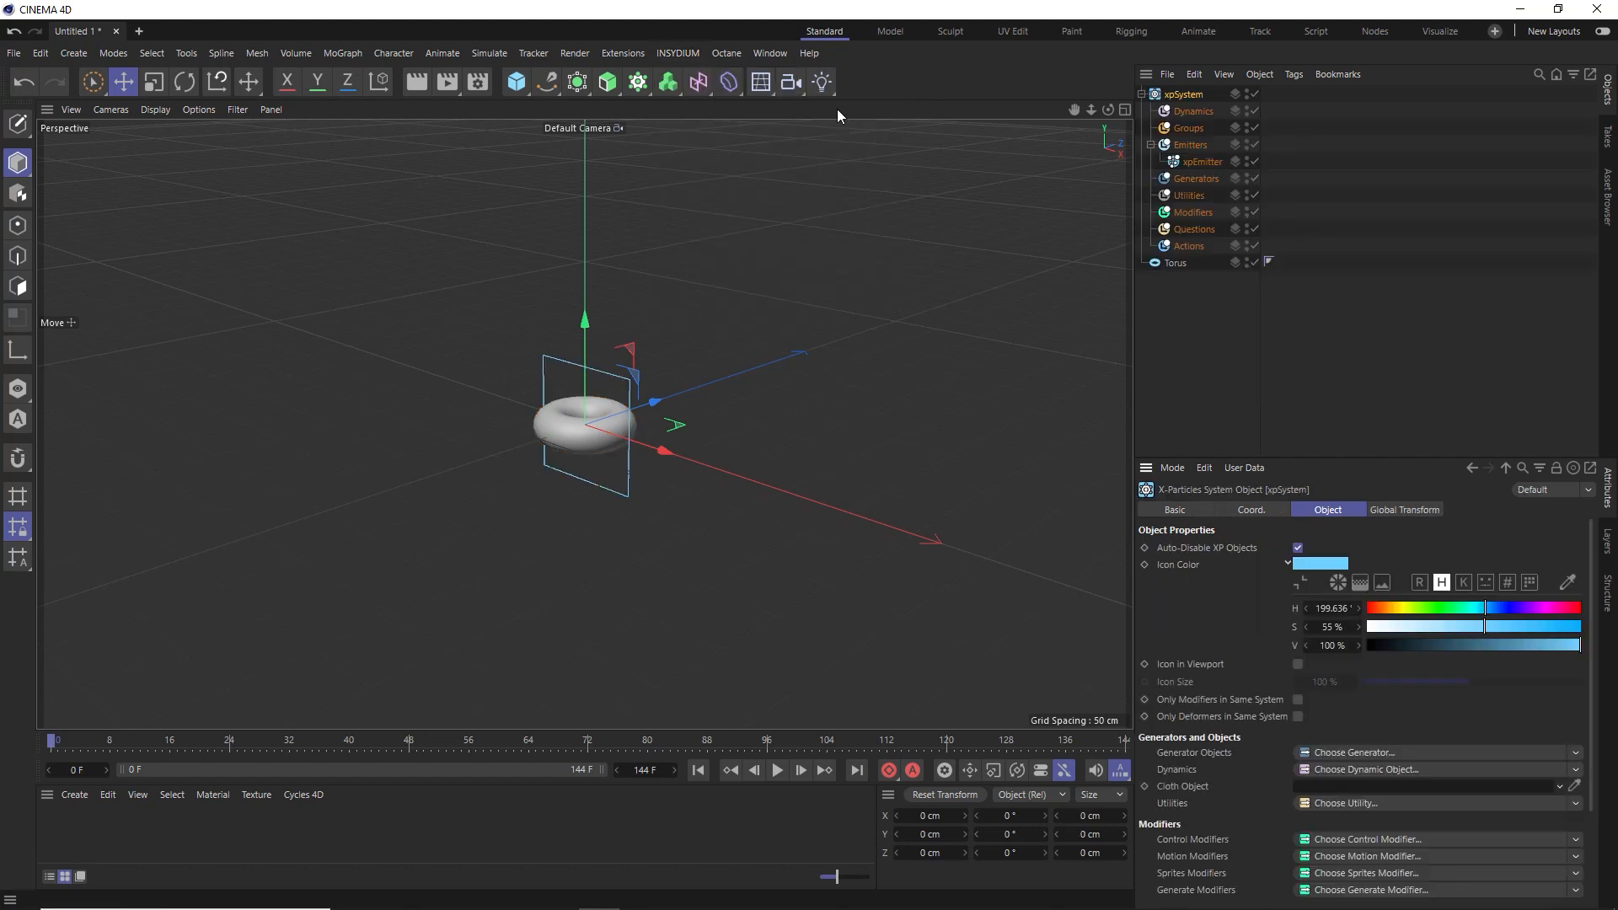
{"action": "left_click", "coordinate": [1174, 263]}
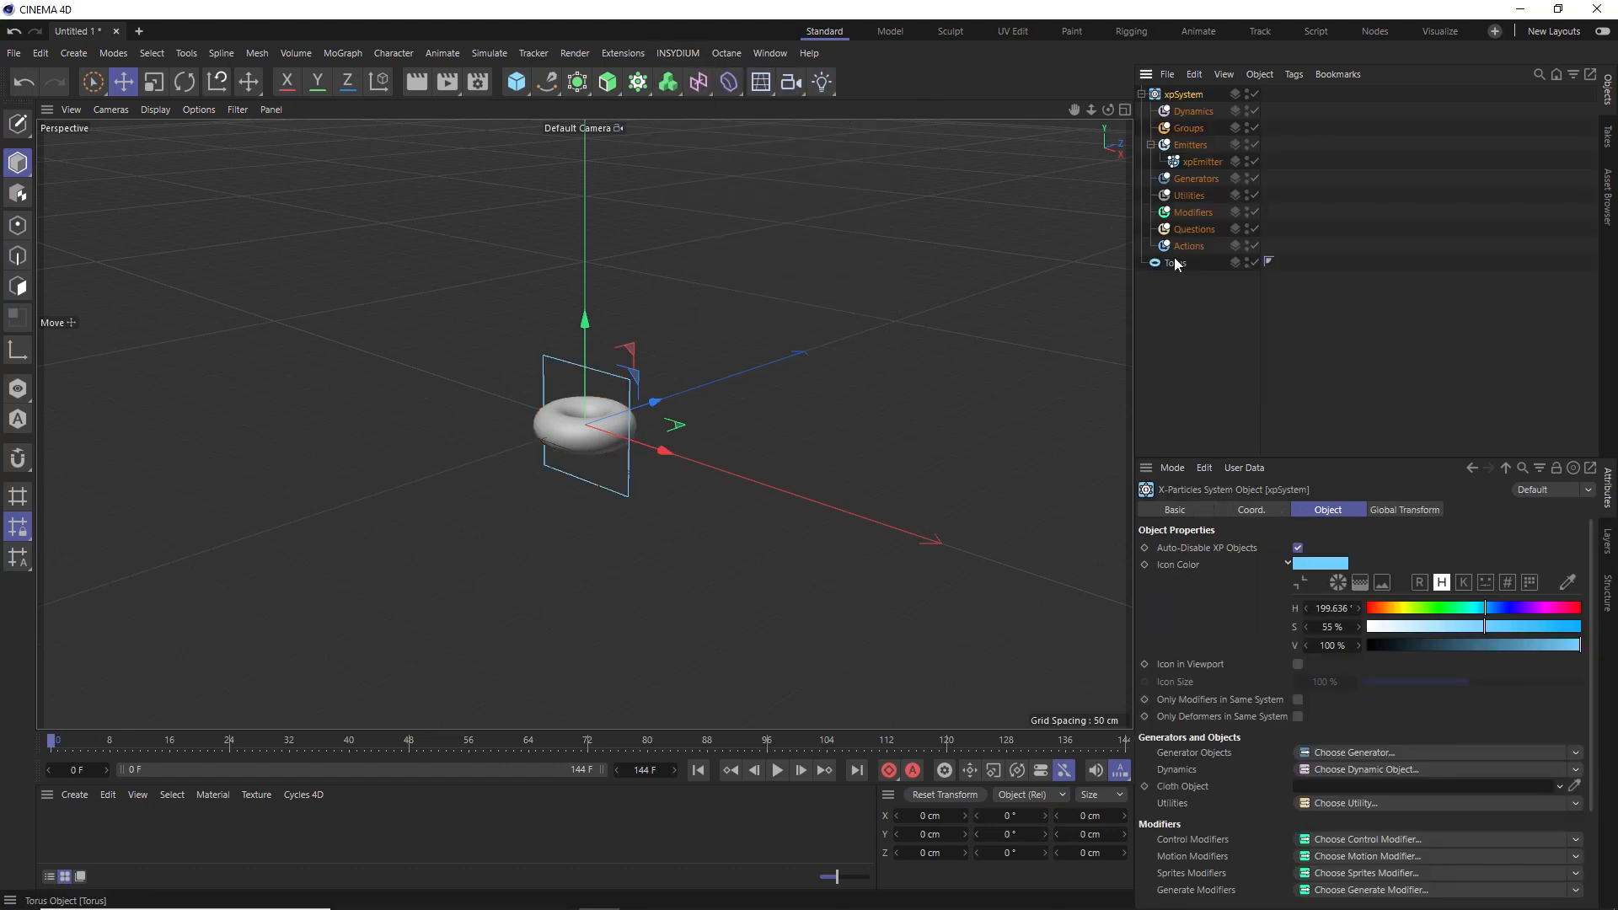
{"action": "right_click", "coordinate": [1174, 263]}
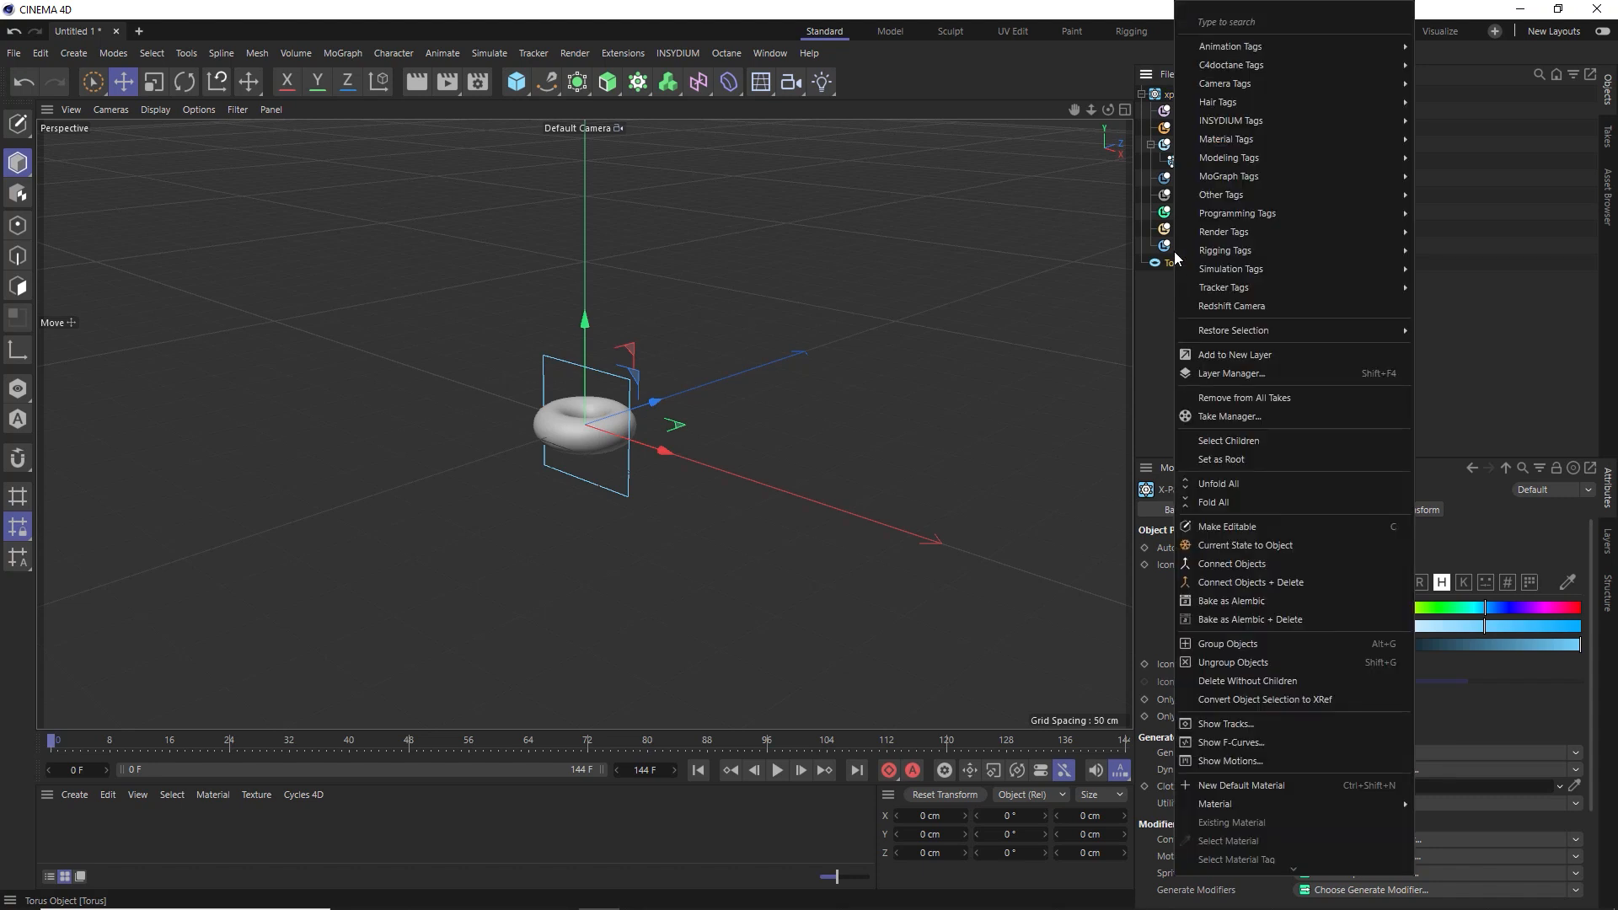
{"action": "mouse_move", "coordinate": [1228, 122]}
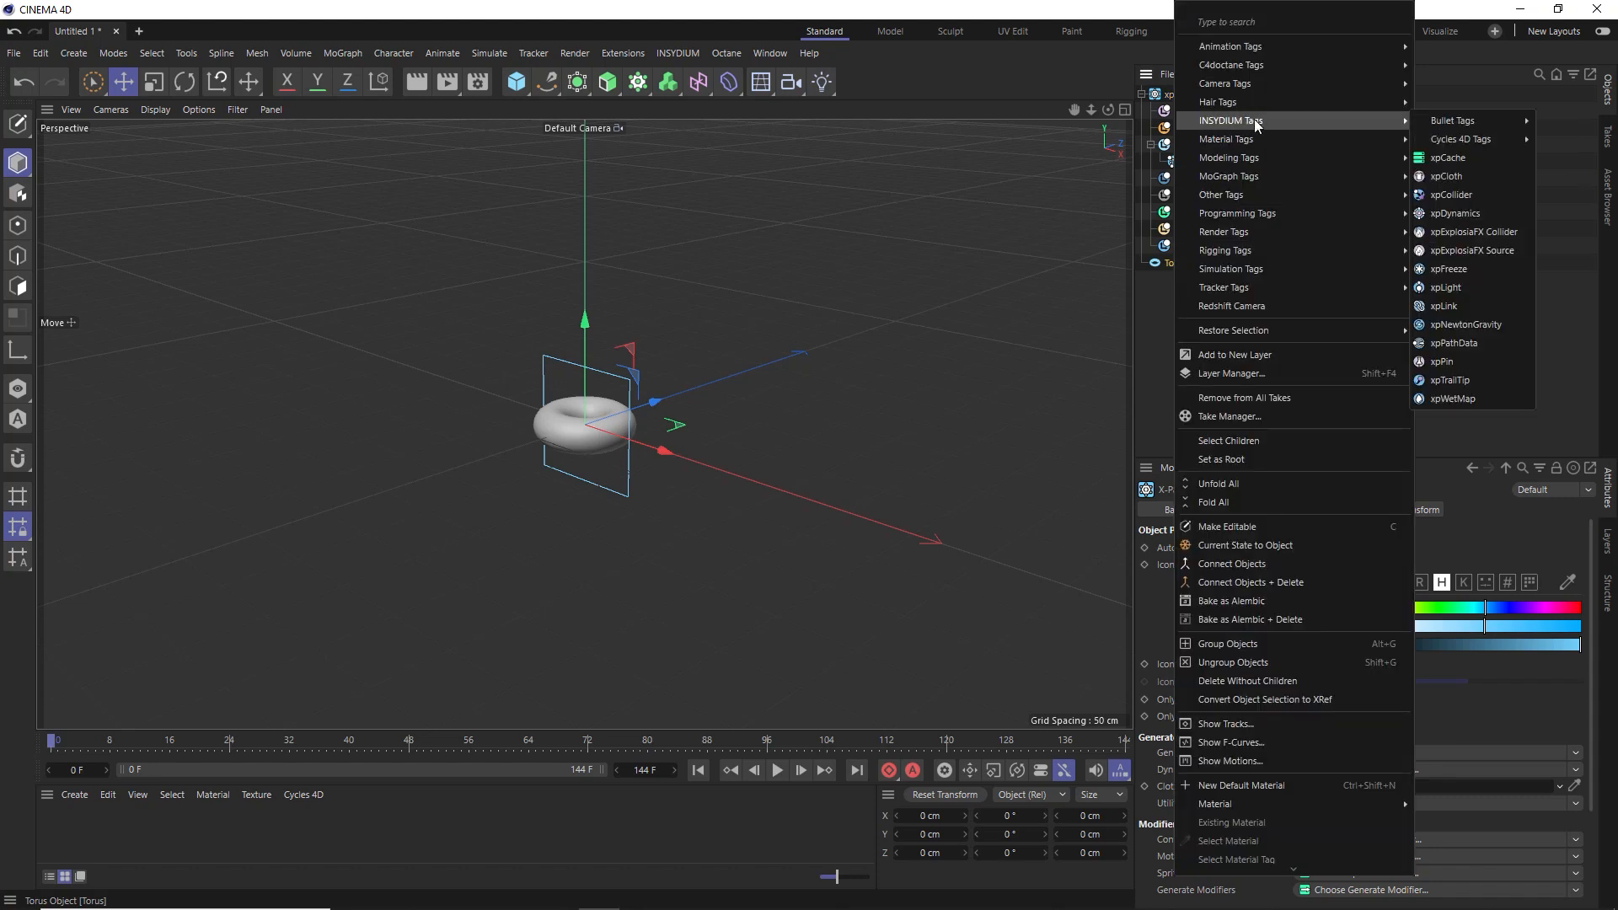
{"action": "mouse_move", "coordinate": [1454, 214]}
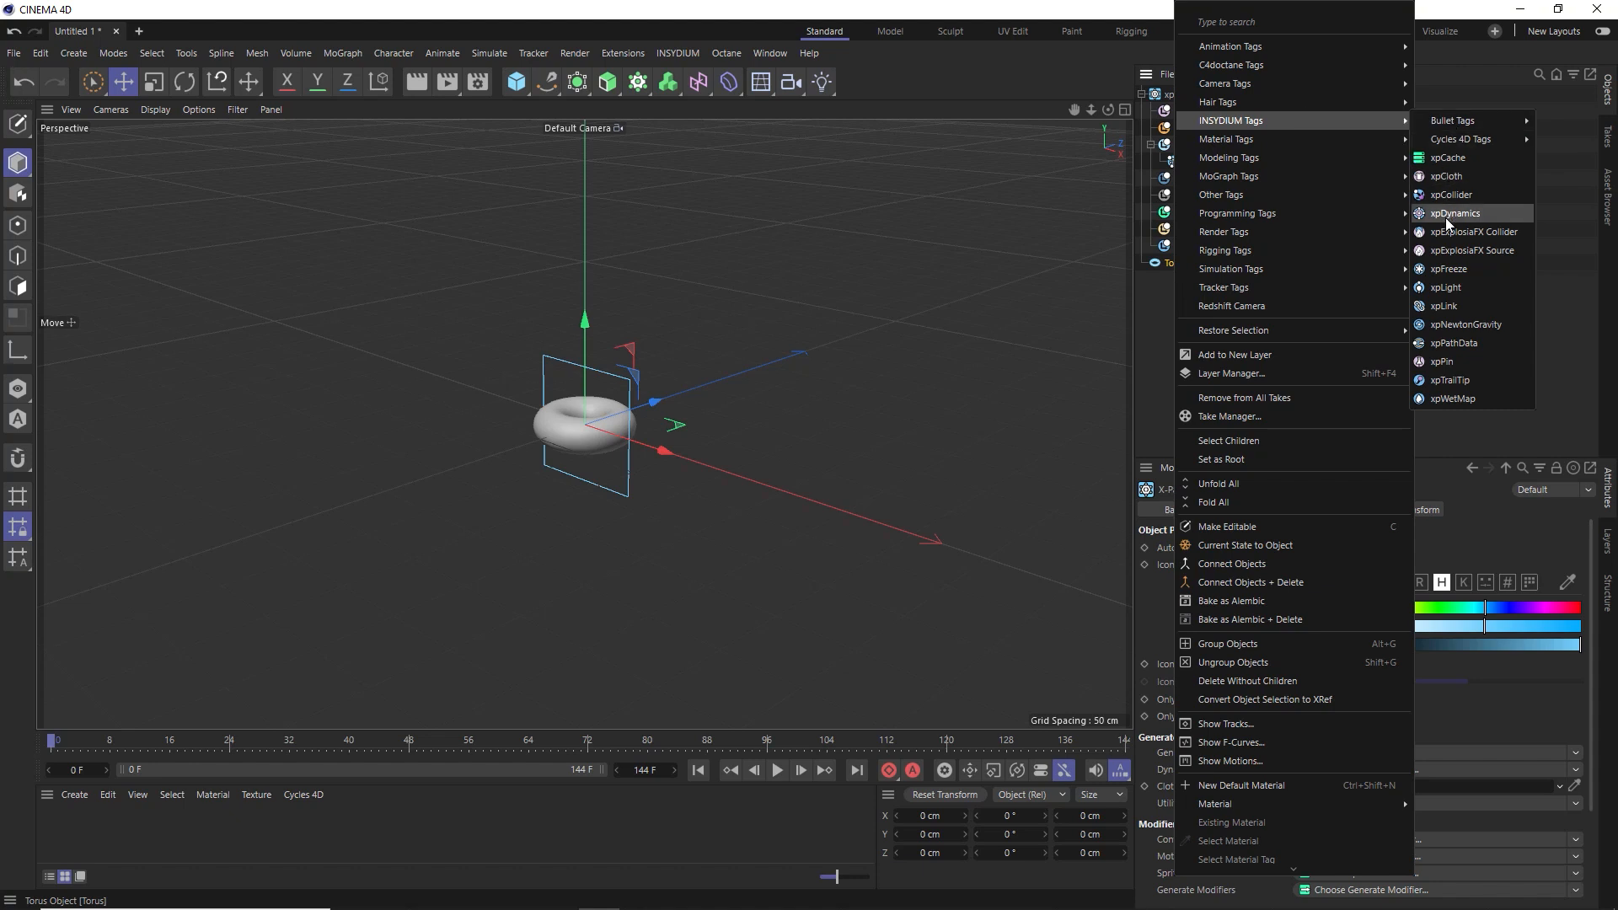
{"action": "mouse_move", "coordinate": [1460, 253]}
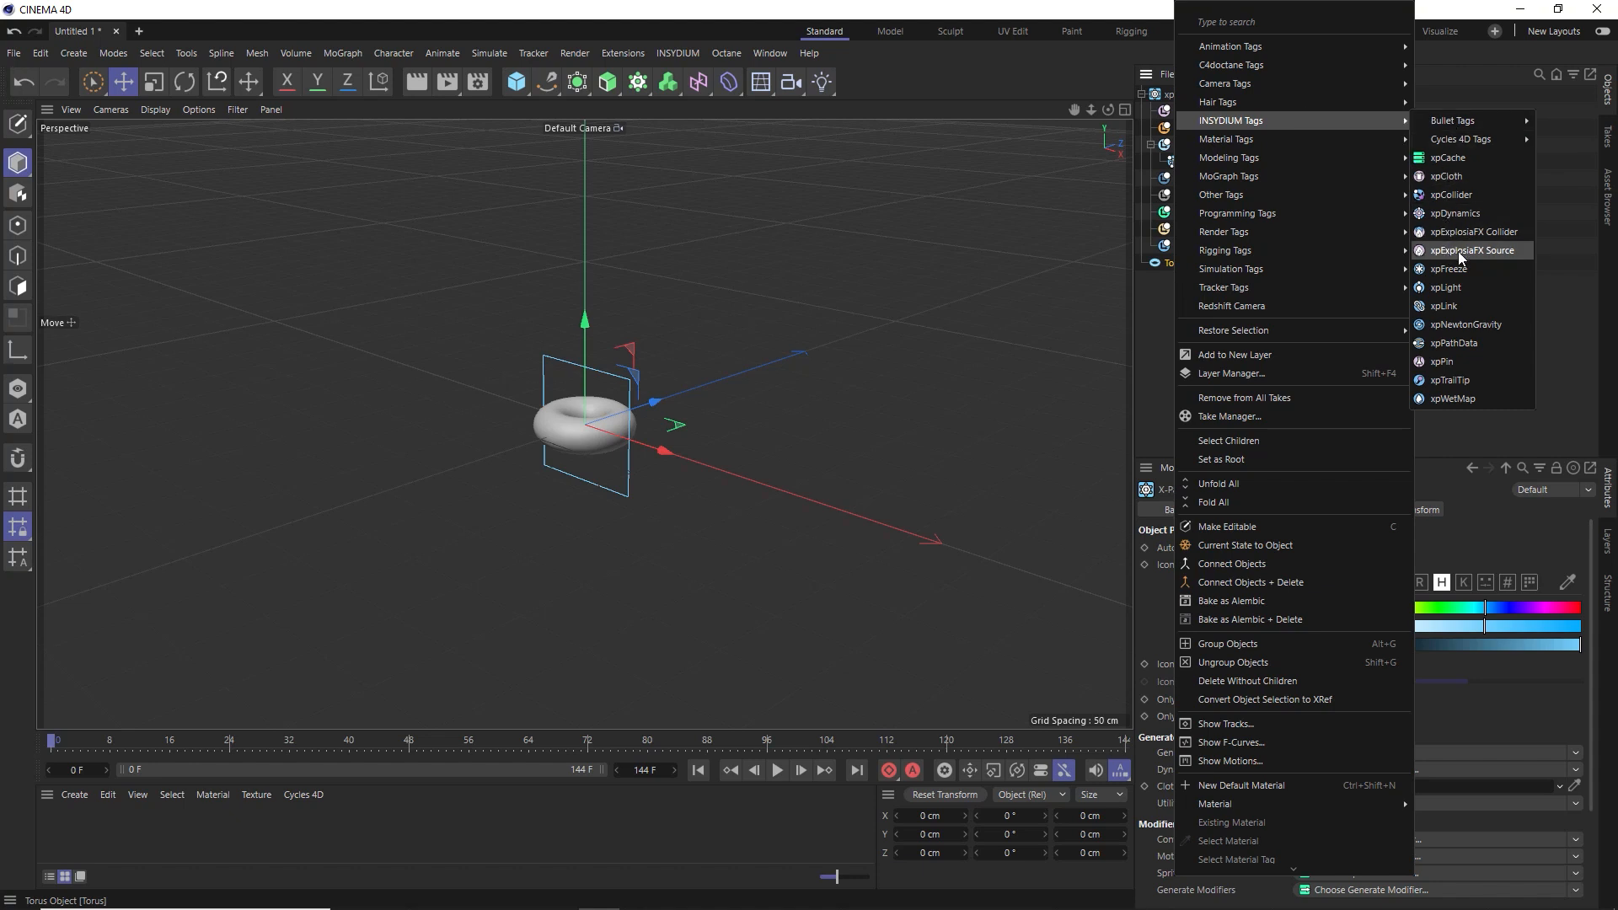
{"action": "left_click", "coordinate": [1469, 249]}
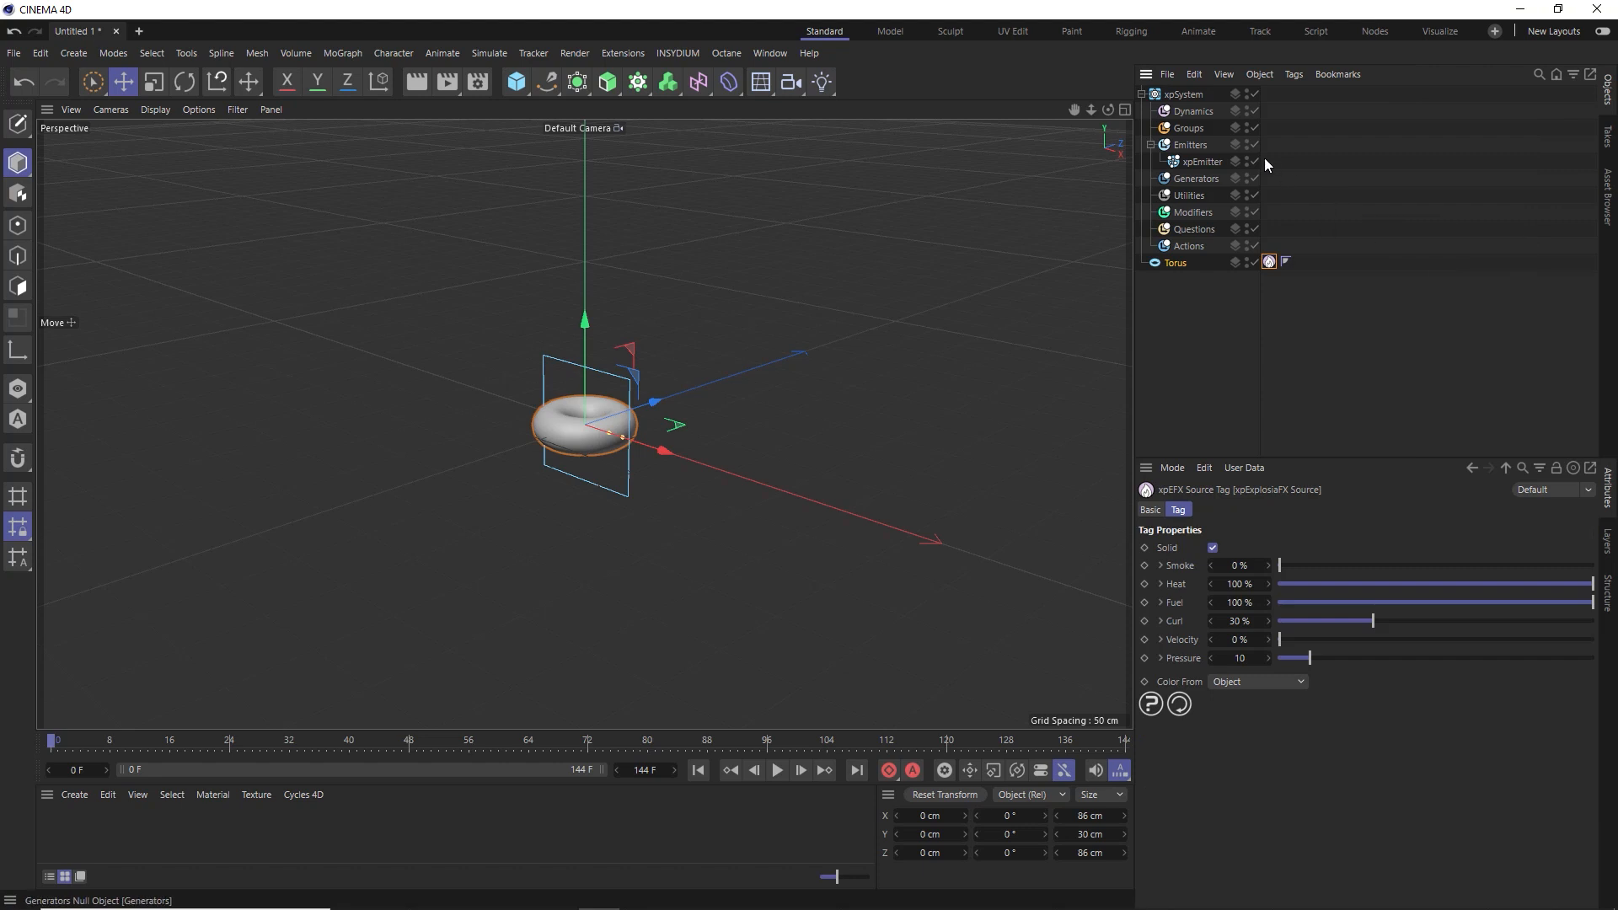
Add an xpExplosiaFX solver under Dynamics, preview the fire, and rewind to frame 0
{"action": "left_click", "coordinate": [1191, 111]}
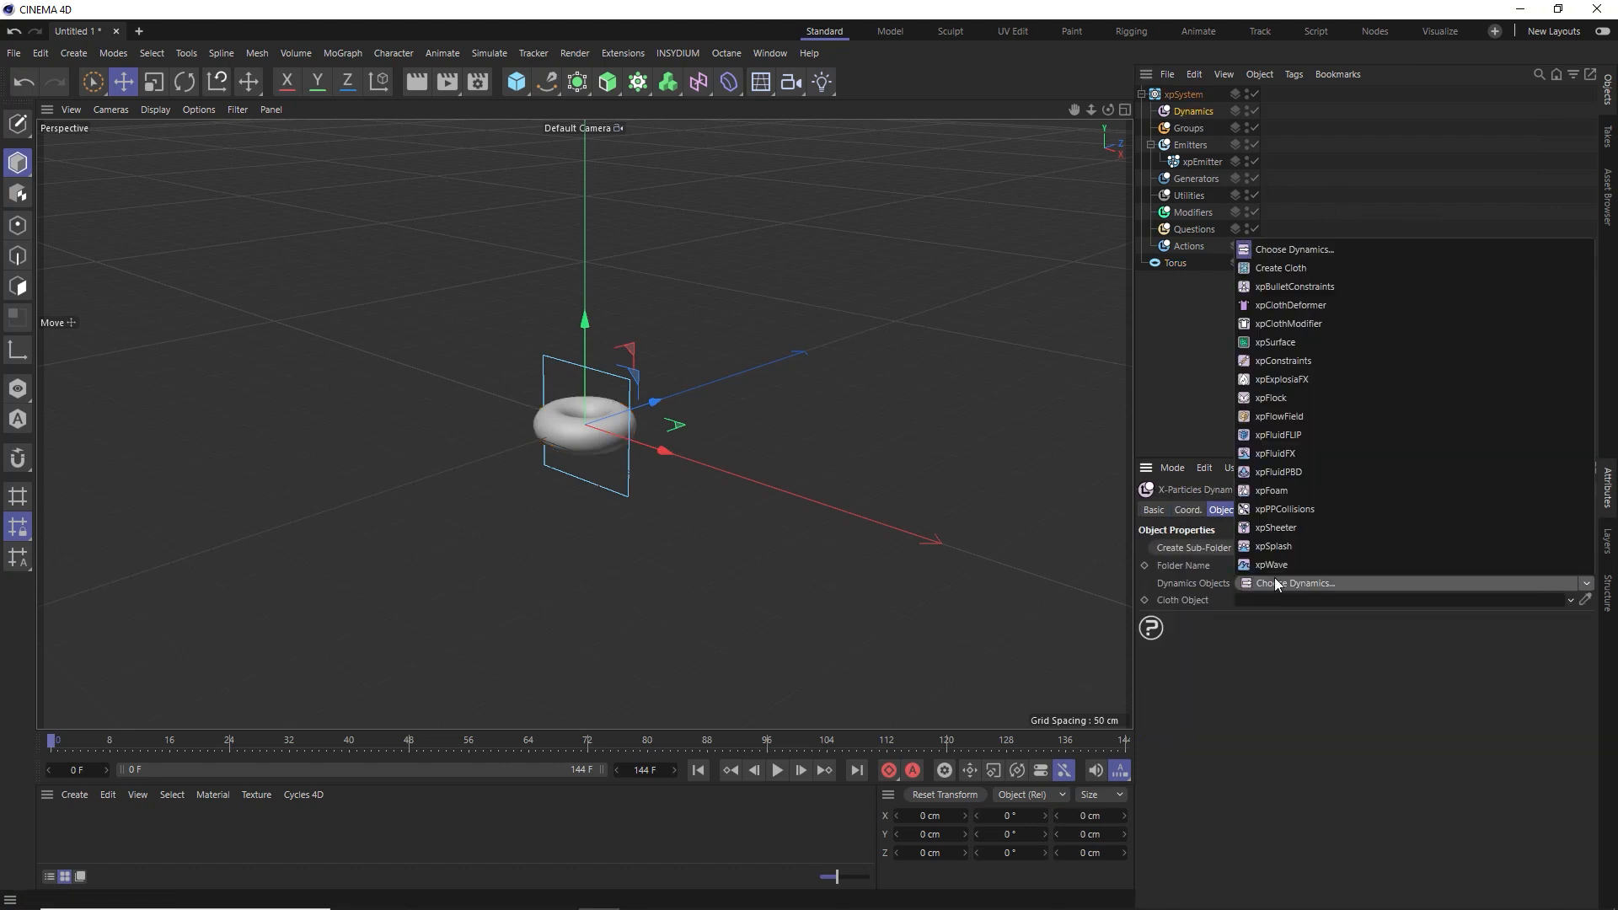
{"action": "mouse_move", "coordinate": [1275, 527]}
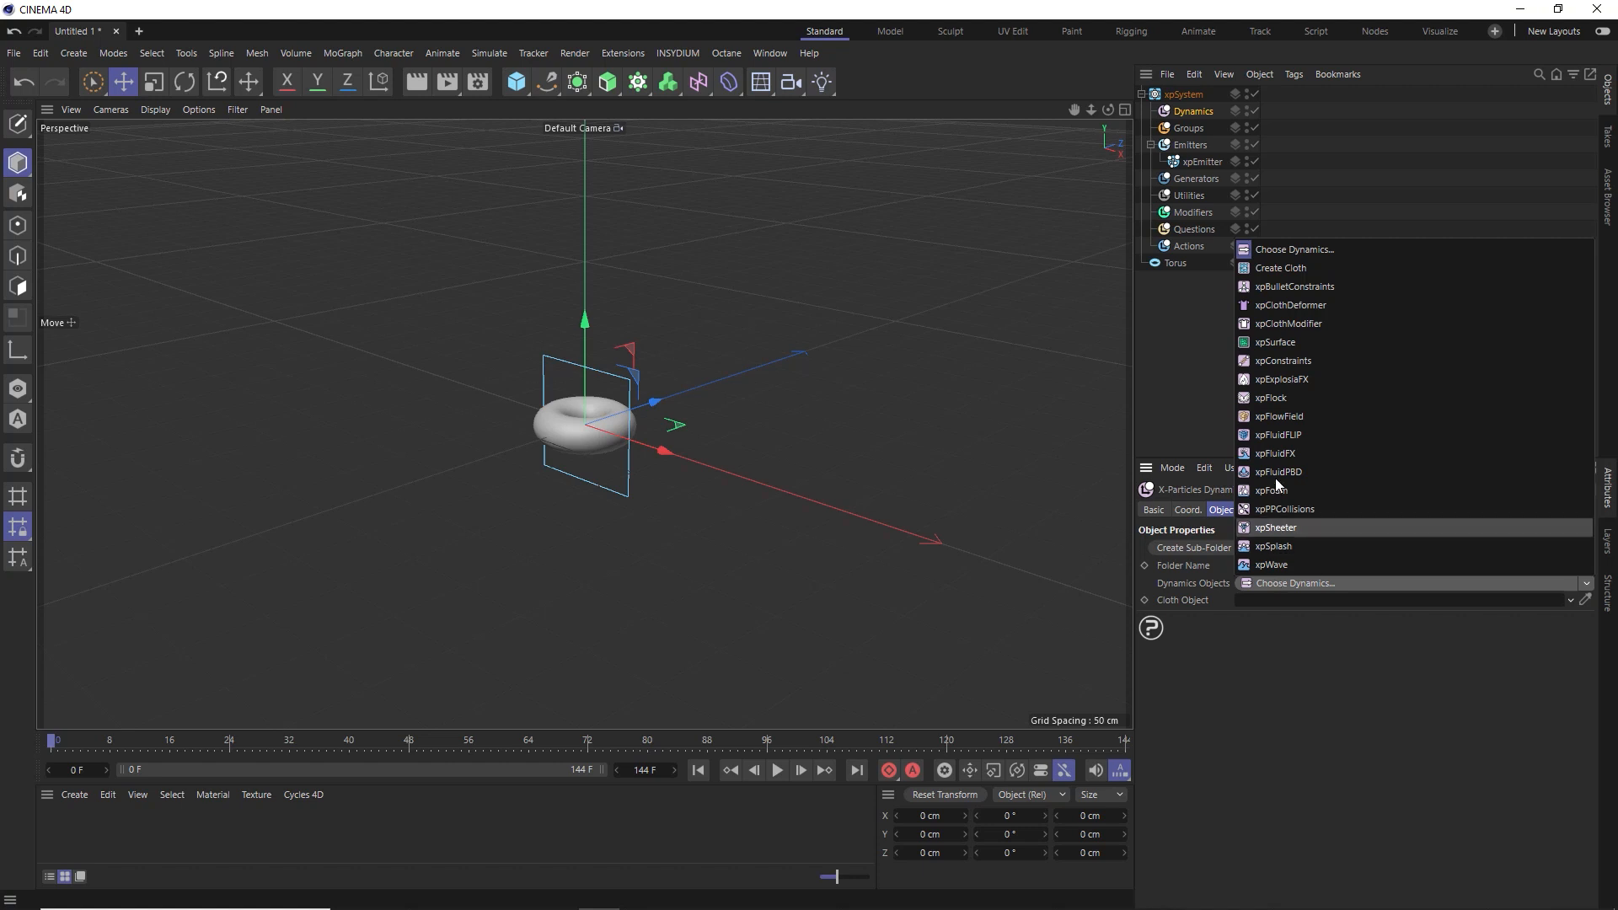
{"action": "mouse_move", "coordinate": [1279, 379]}
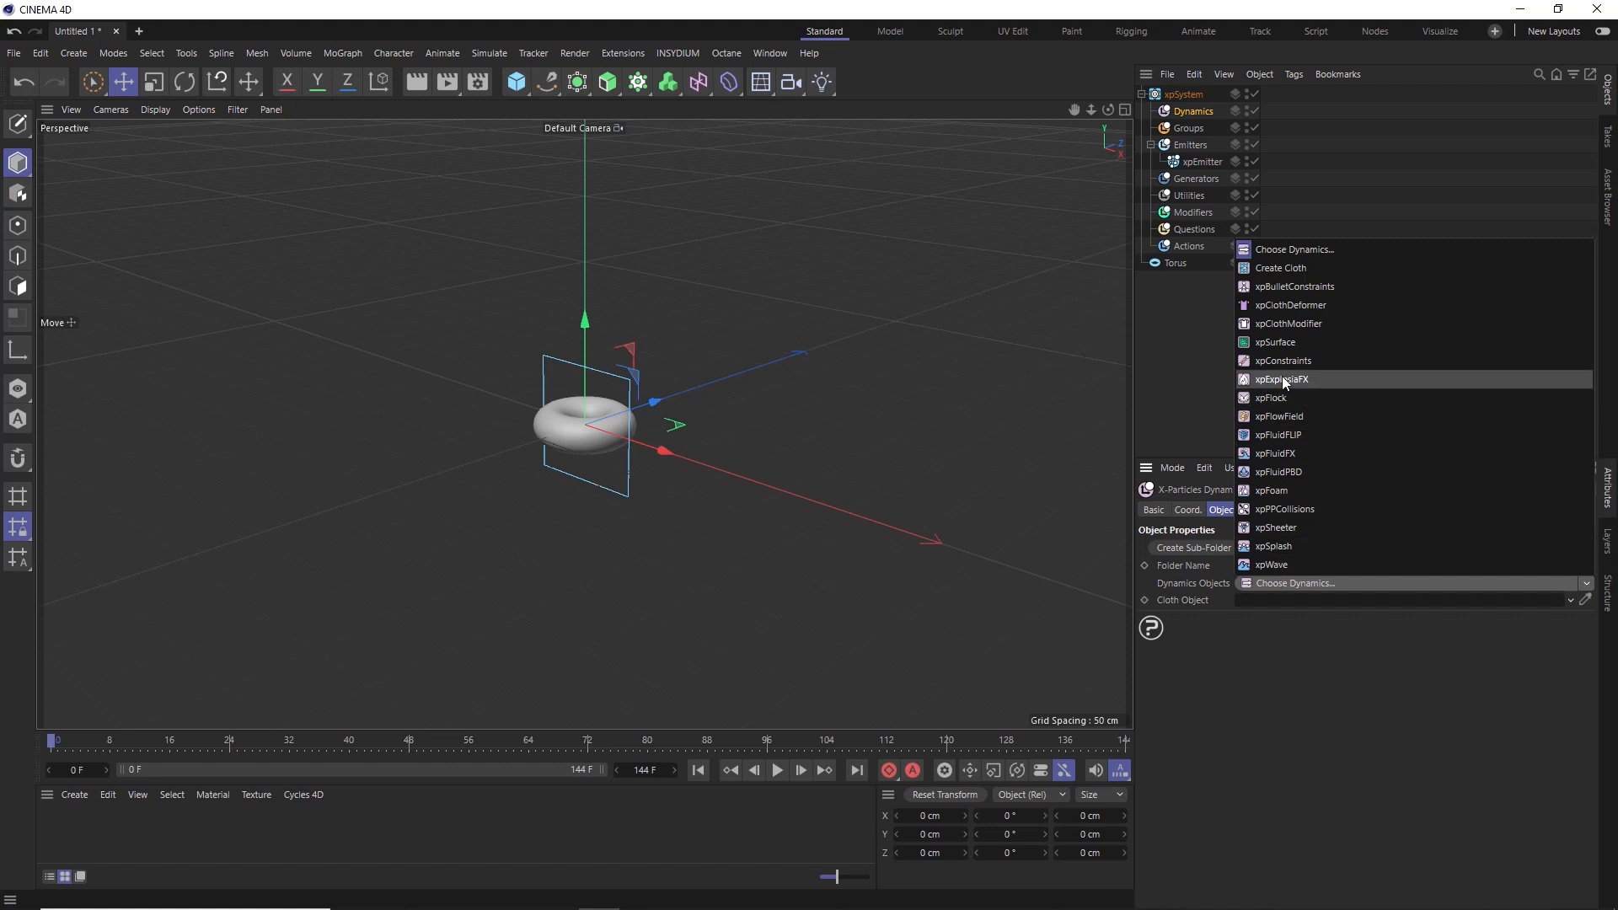
{"action": "left_click", "coordinate": [1280, 380]}
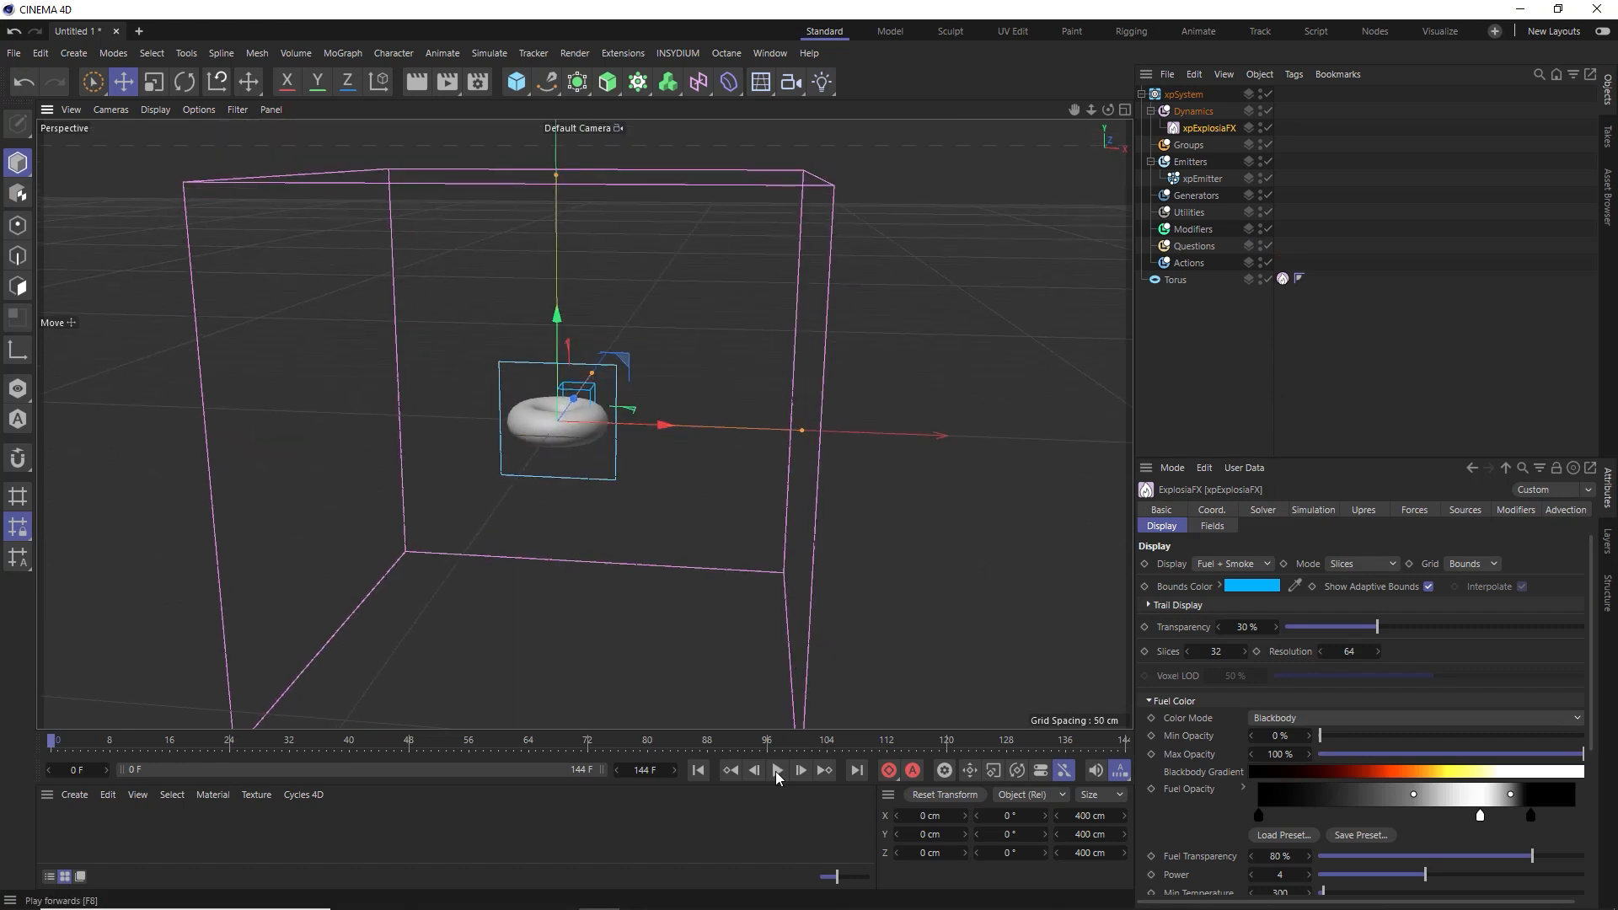
{"action": "left_click", "coordinate": [775, 770]}
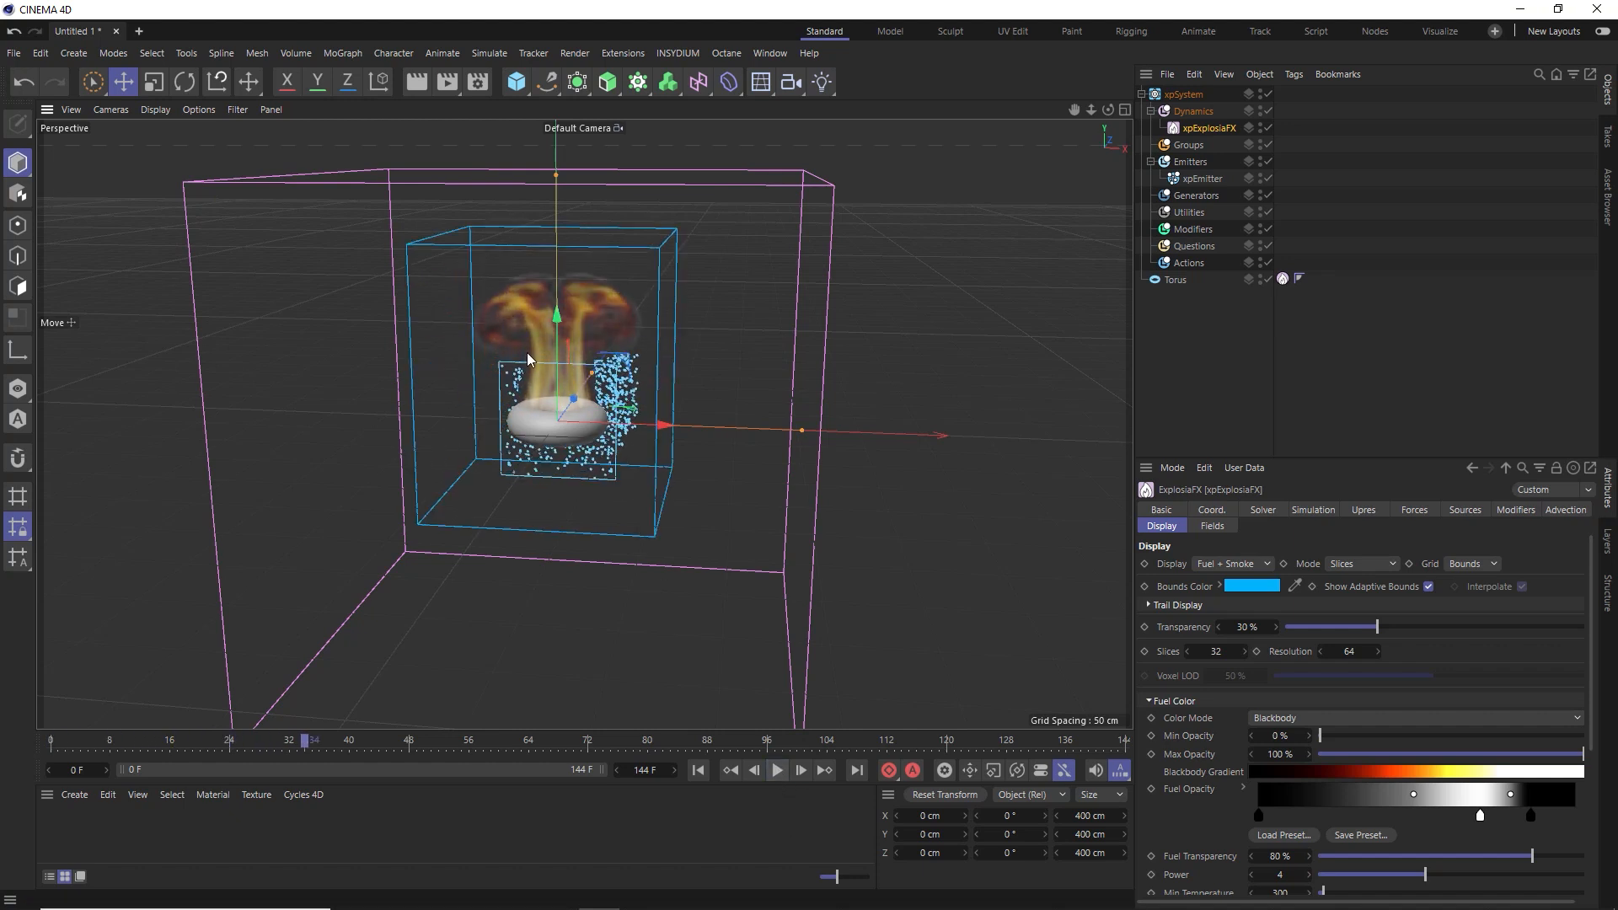
{"action": "mouse_move", "coordinate": [609, 347]}
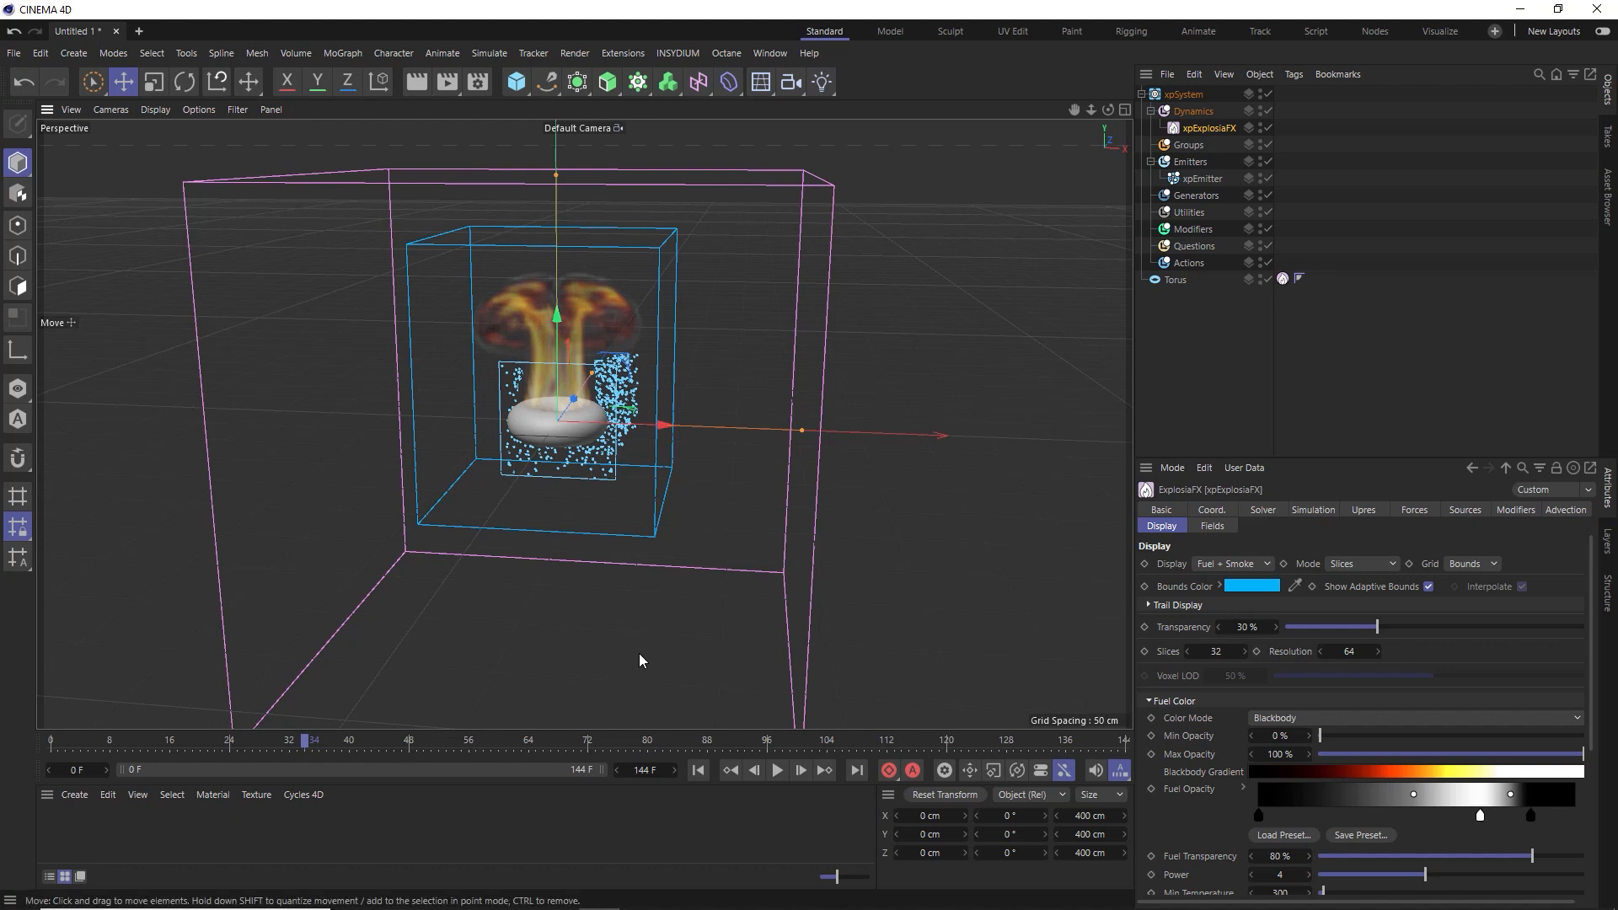
{"action": "left_click", "coordinate": [697, 770]}
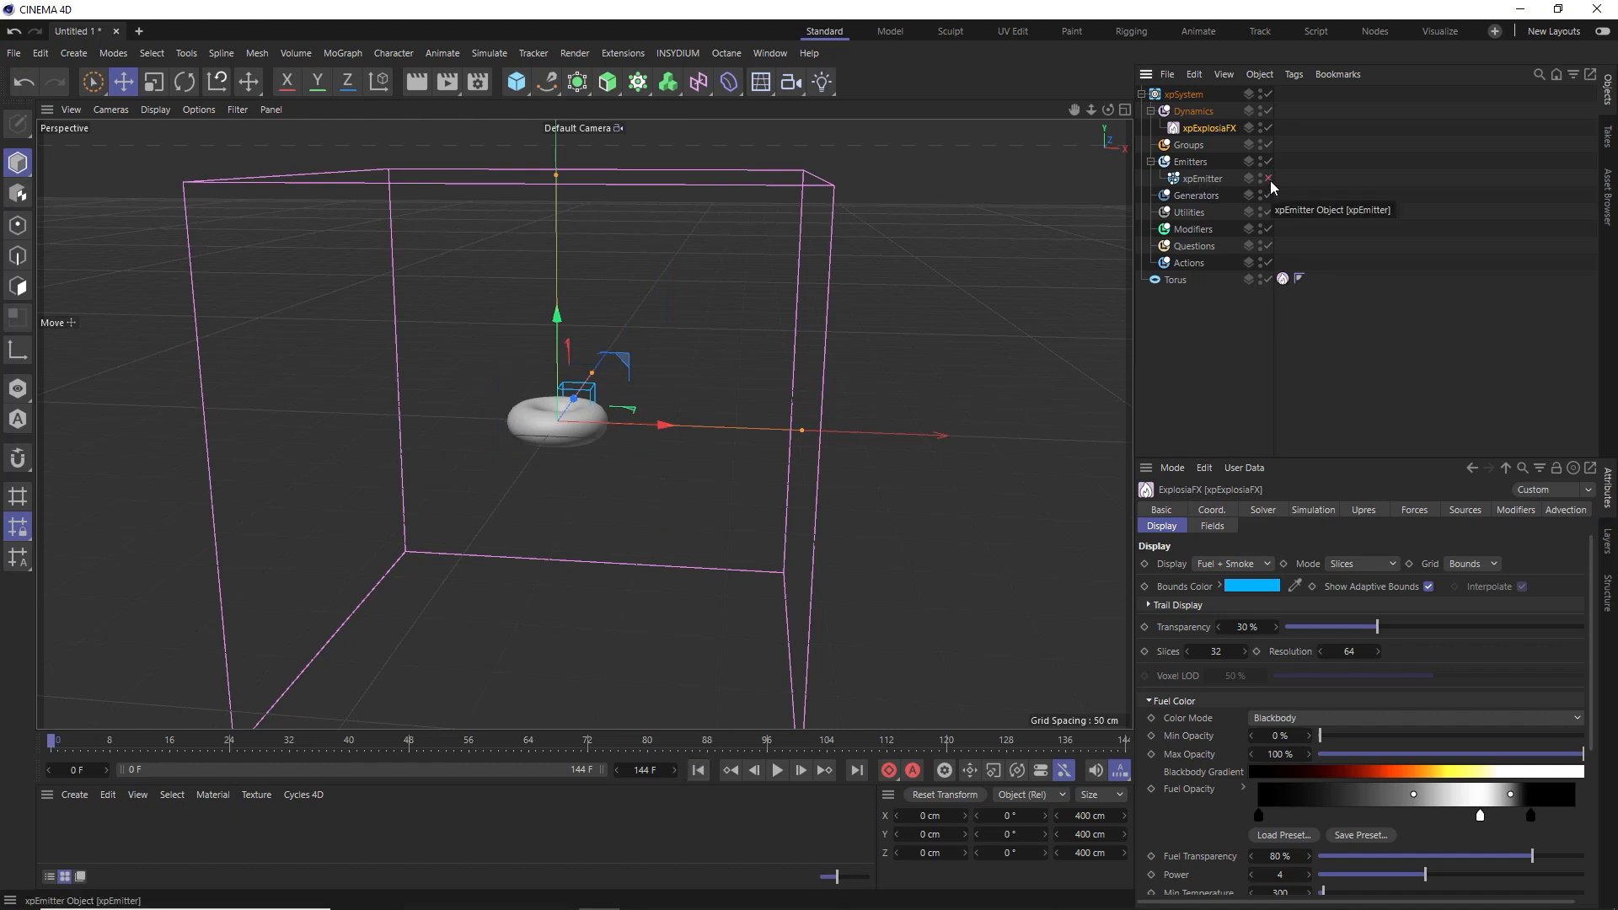
Disable the xpEmitter and set the torus source to 0% heat, 100% smoke
{"action": "left_click", "coordinate": [1176, 279]}
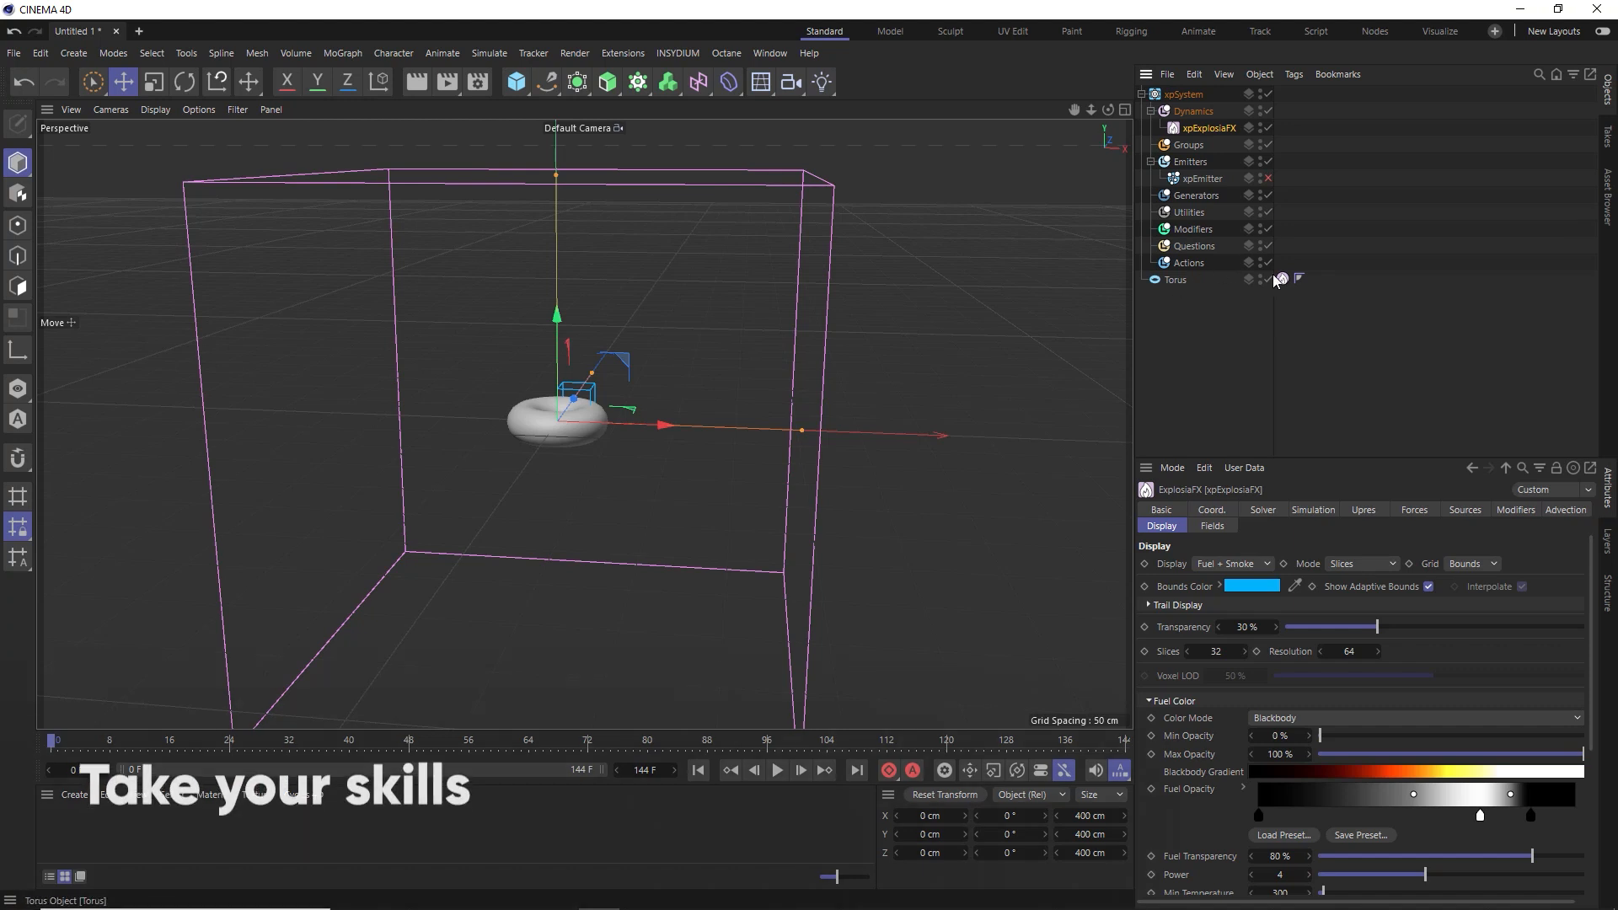
{"action": "left_click", "coordinate": [1281, 278]}
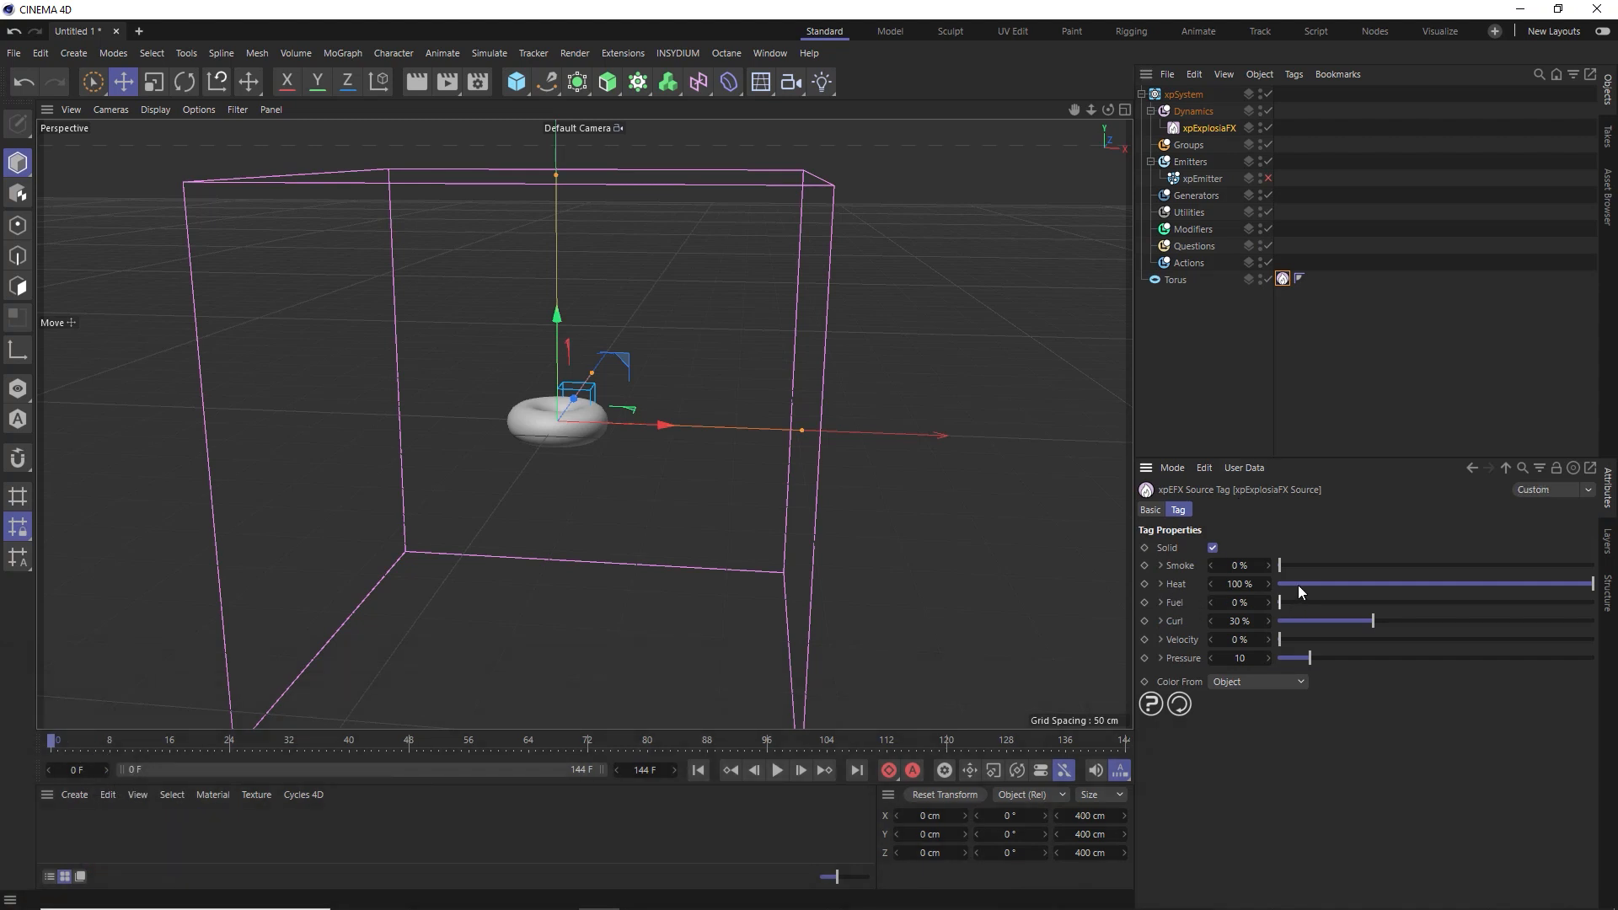
{"action": "left_click_drag", "start_coordinate": [1589, 583], "coordinate": [1279, 583]}
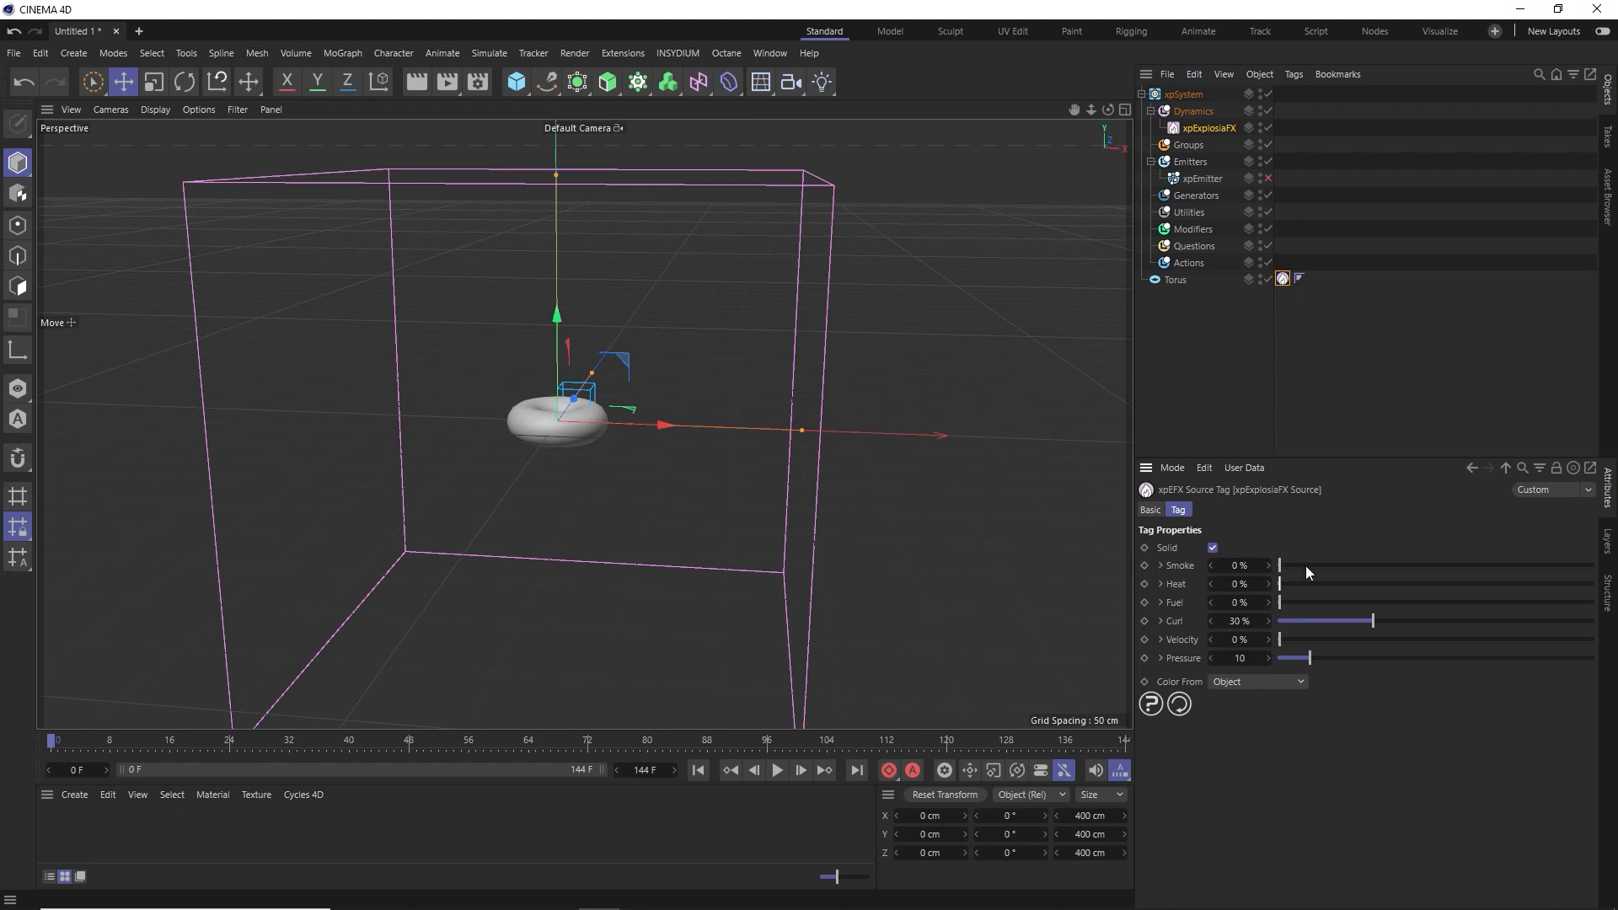
{"action": "left_click_drag", "start_coordinate": [1282, 566], "coordinate": [1592, 567]}
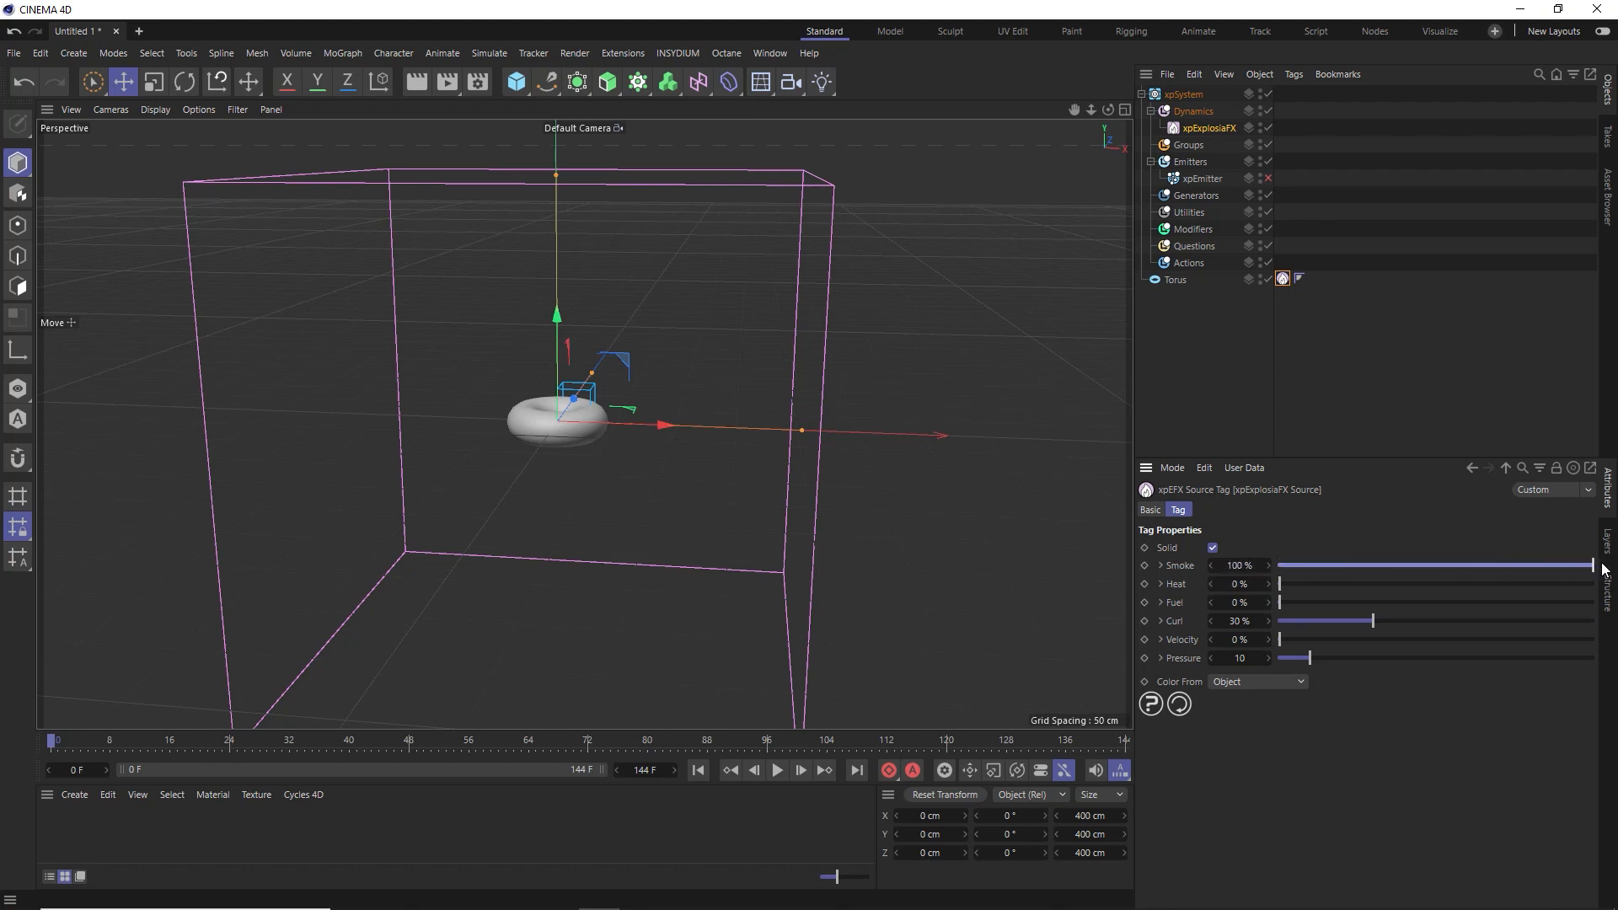
Set the solver's display mode to Smoke only and preview the smoke around the torus
{"action": "left_click", "coordinate": [1207, 128]}
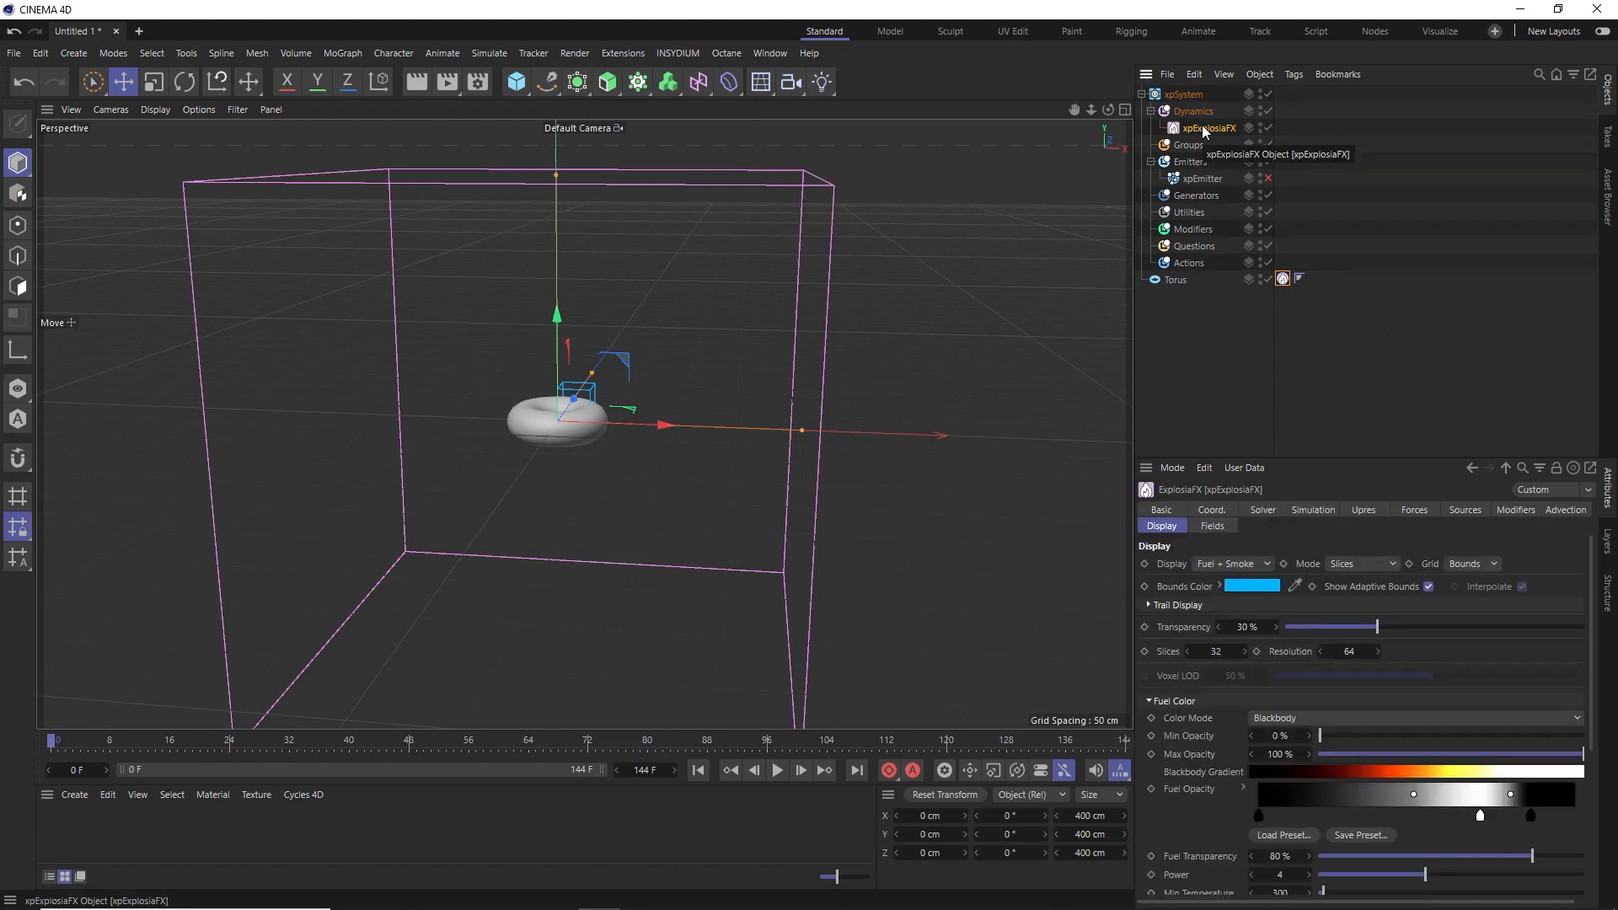
{"action": "left_click", "coordinate": [1260, 509]}
{"action": "type", "text": "500"}
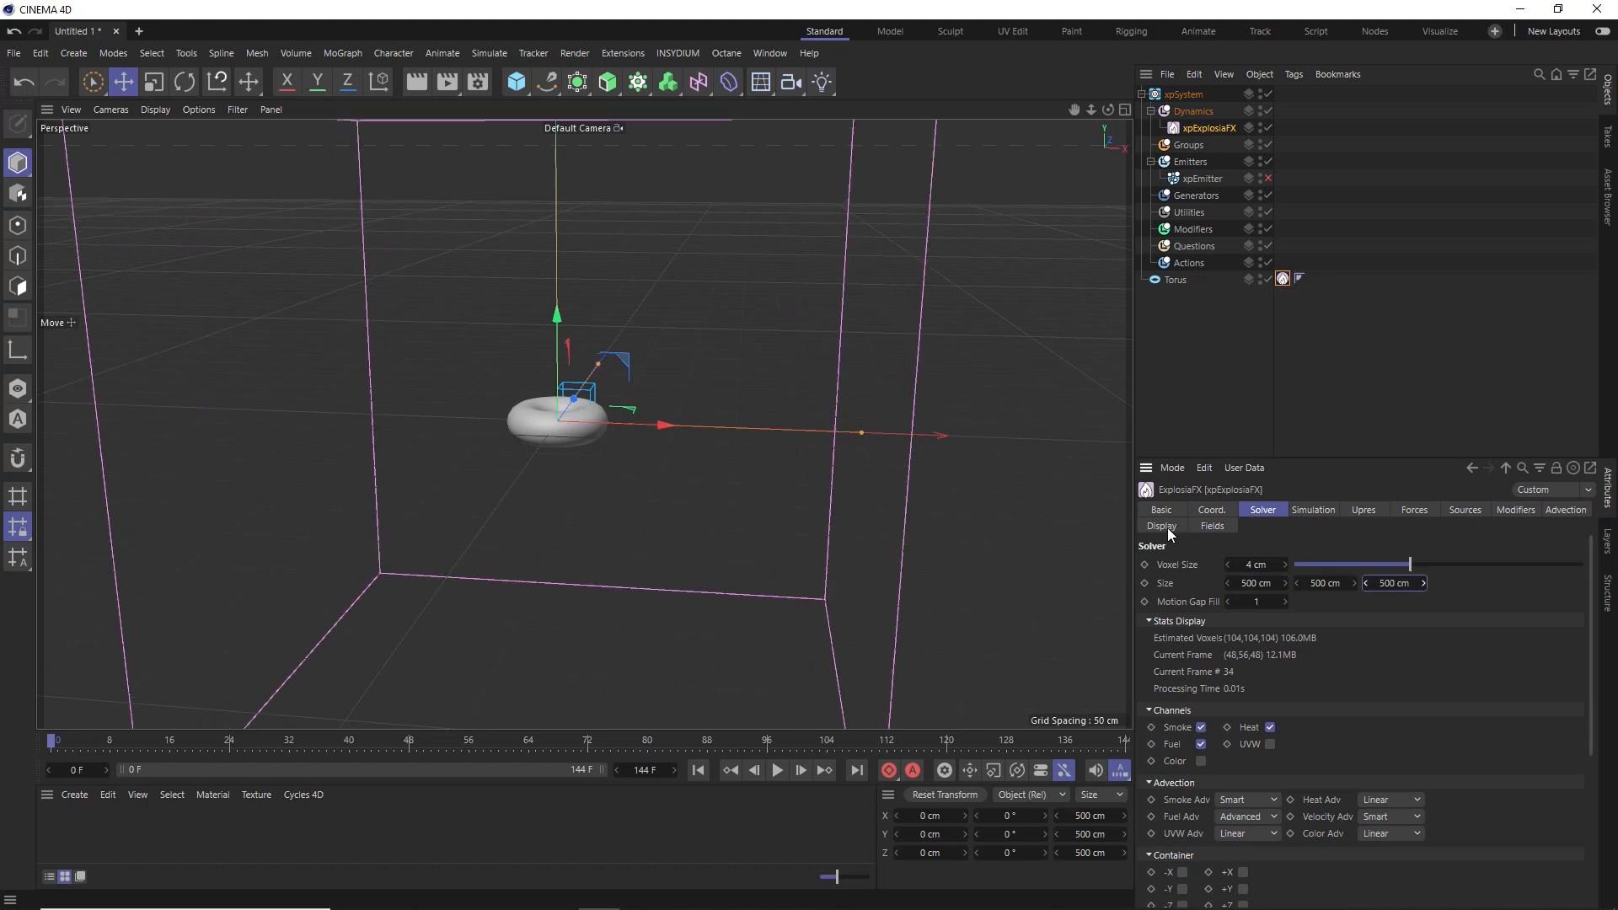
{"action": "left_click", "coordinate": [1159, 526]}
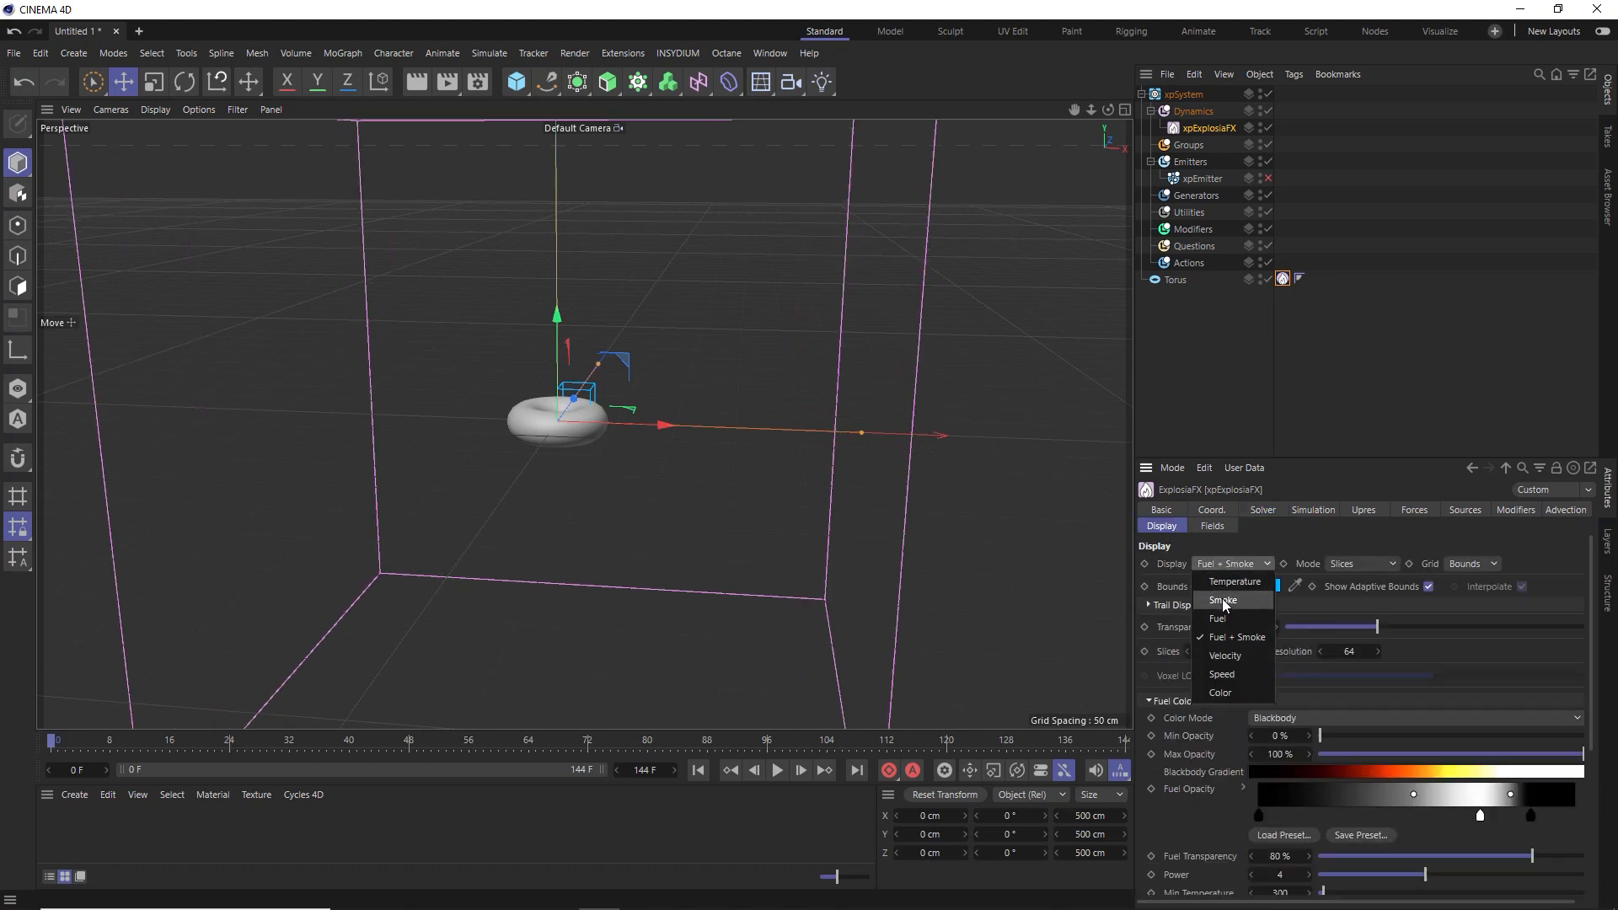
{"action": "left_click", "coordinate": [1222, 600]}
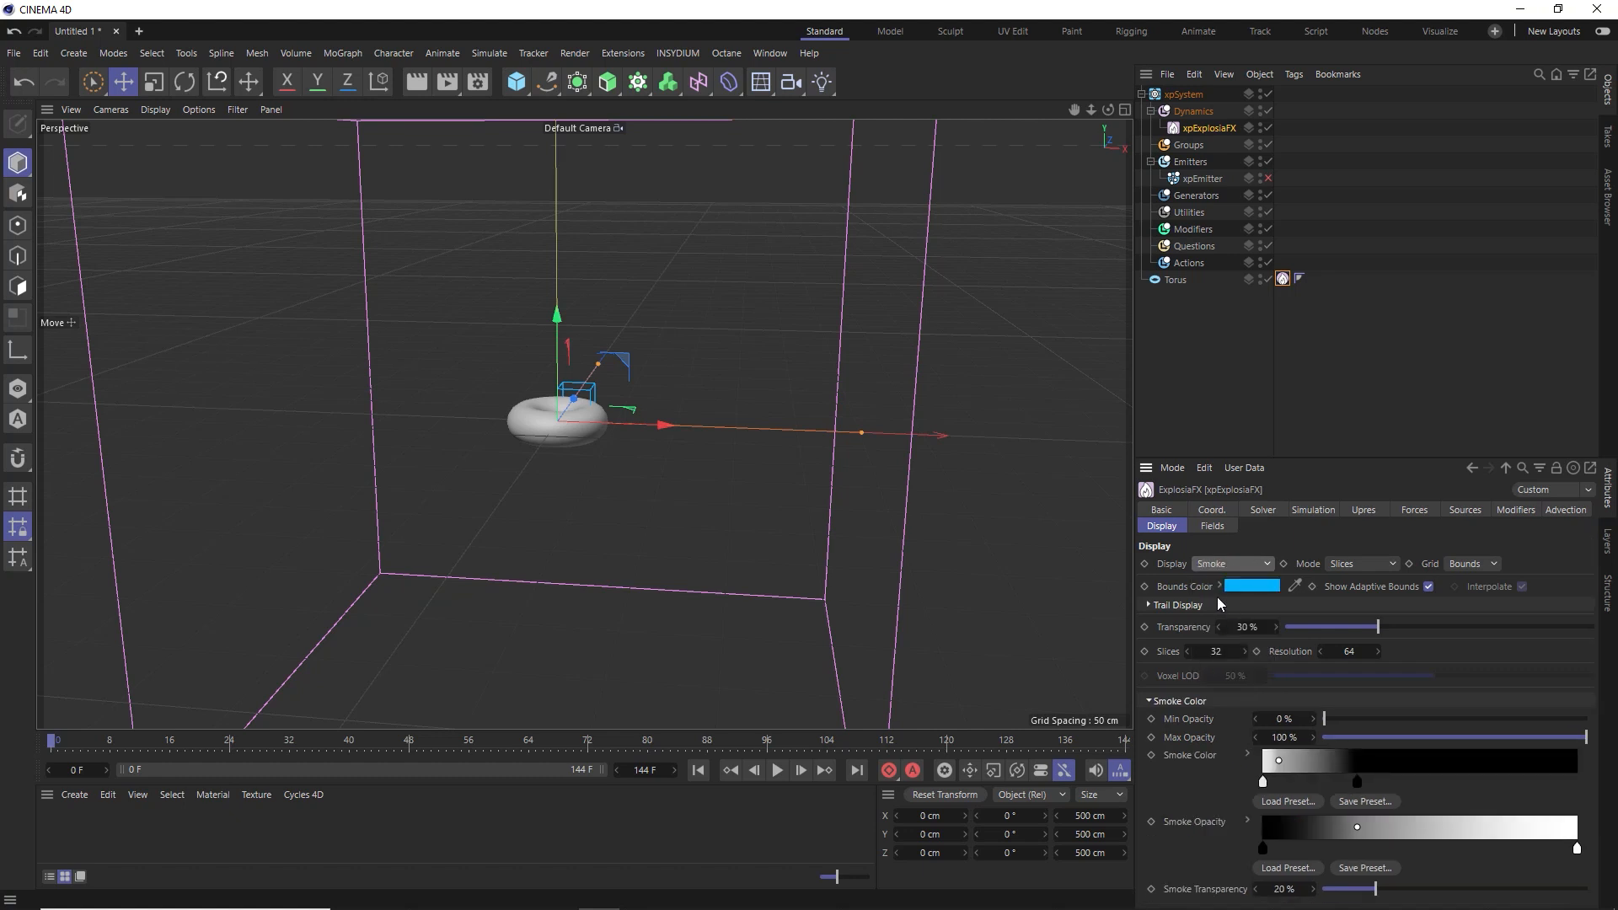
{"action": "left_click", "coordinate": [777, 770]}
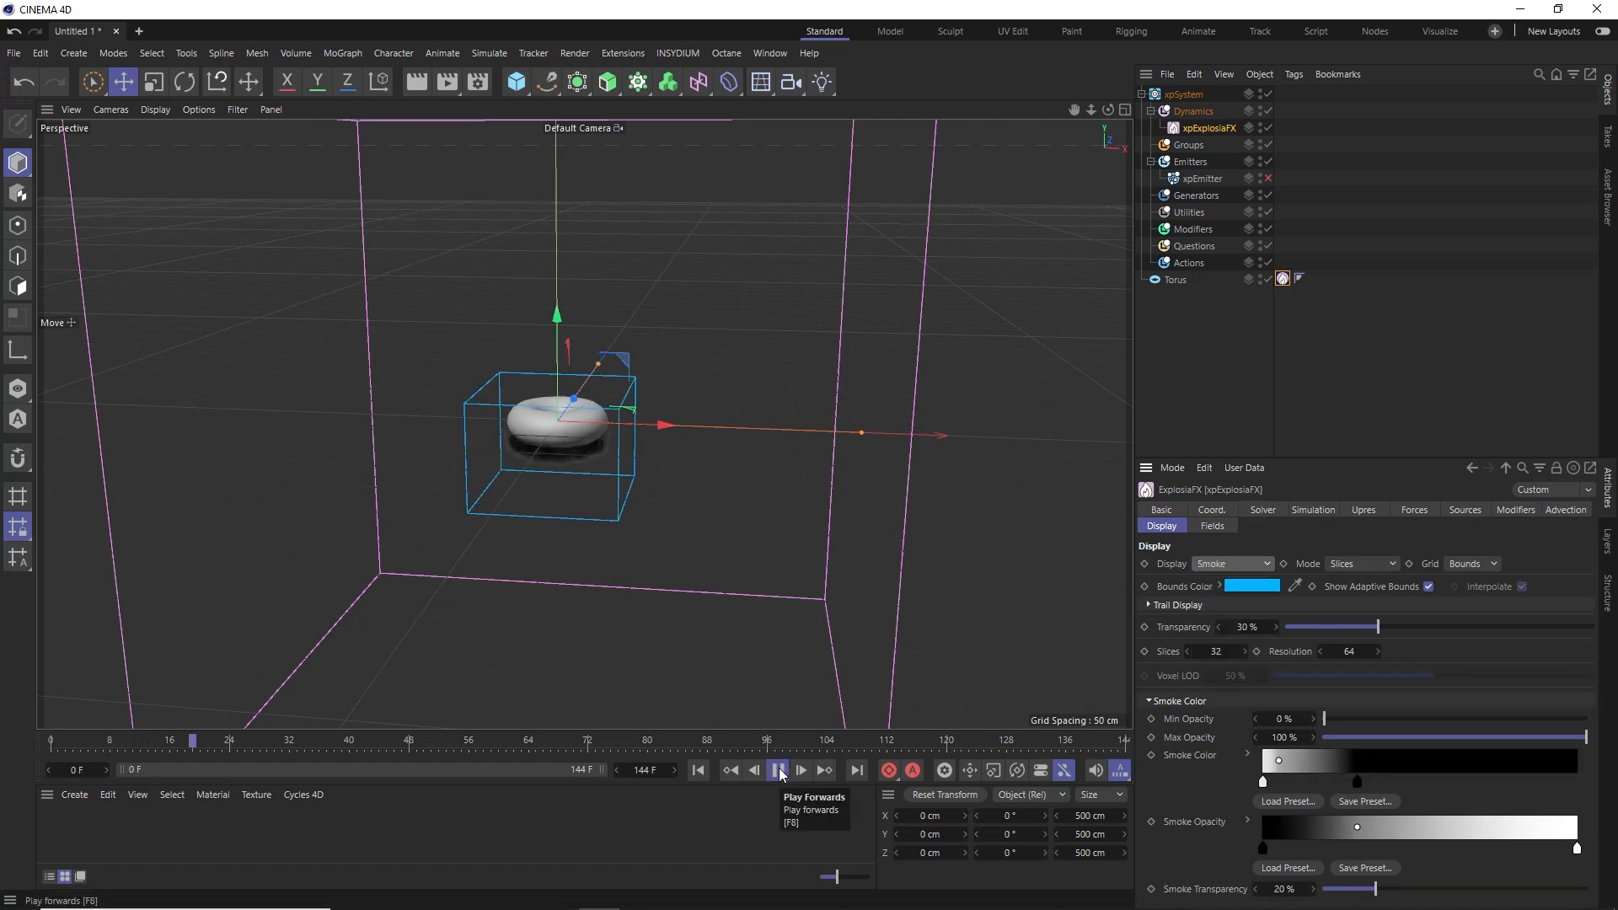
{"action": "left_click", "coordinate": [779, 771]}
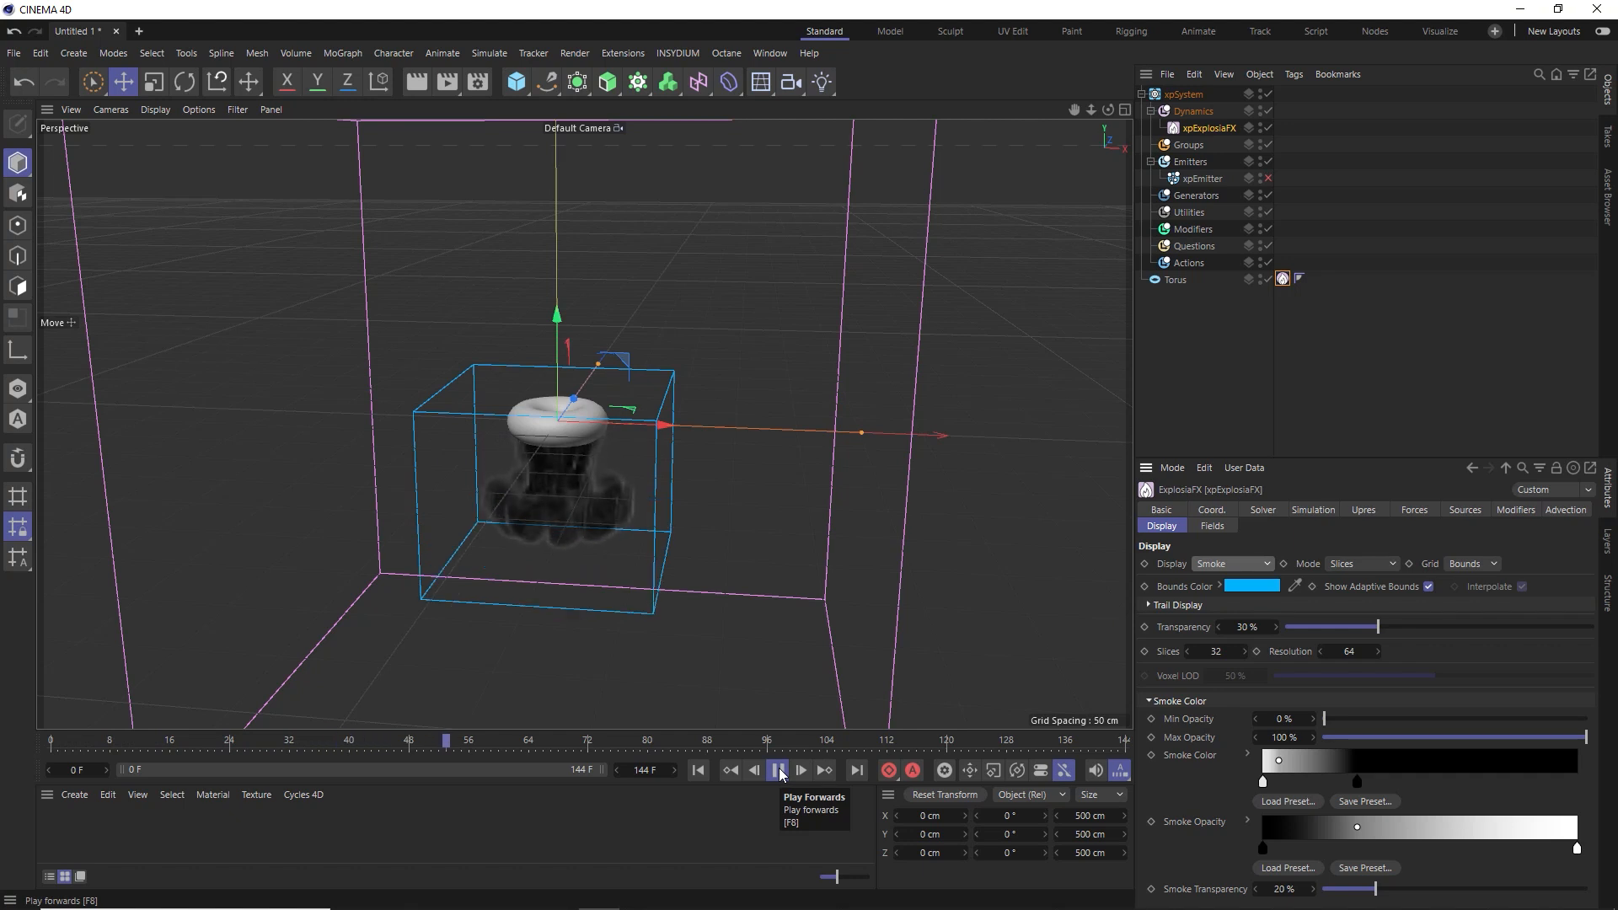
Set gravity 350 cm, smoke buoyancy 0, vorticity 0%, turbulence 15% at 30 cm, previewing the result
{"action": "left_click", "coordinate": [777, 770]}
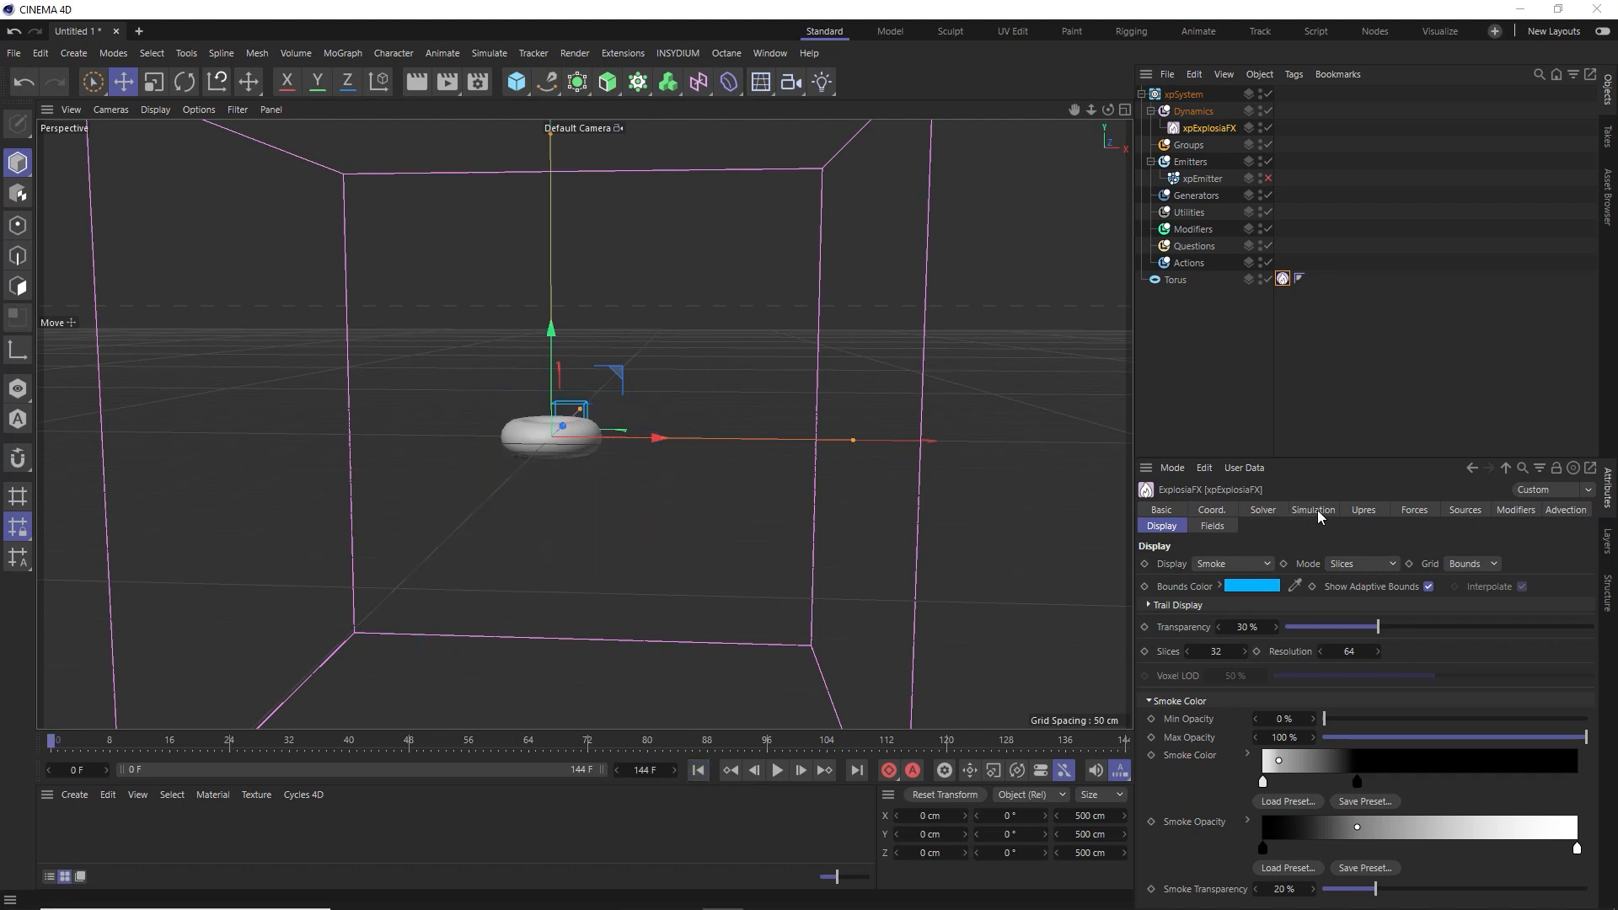
{"action": "left_click", "coordinate": [1313, 509]}
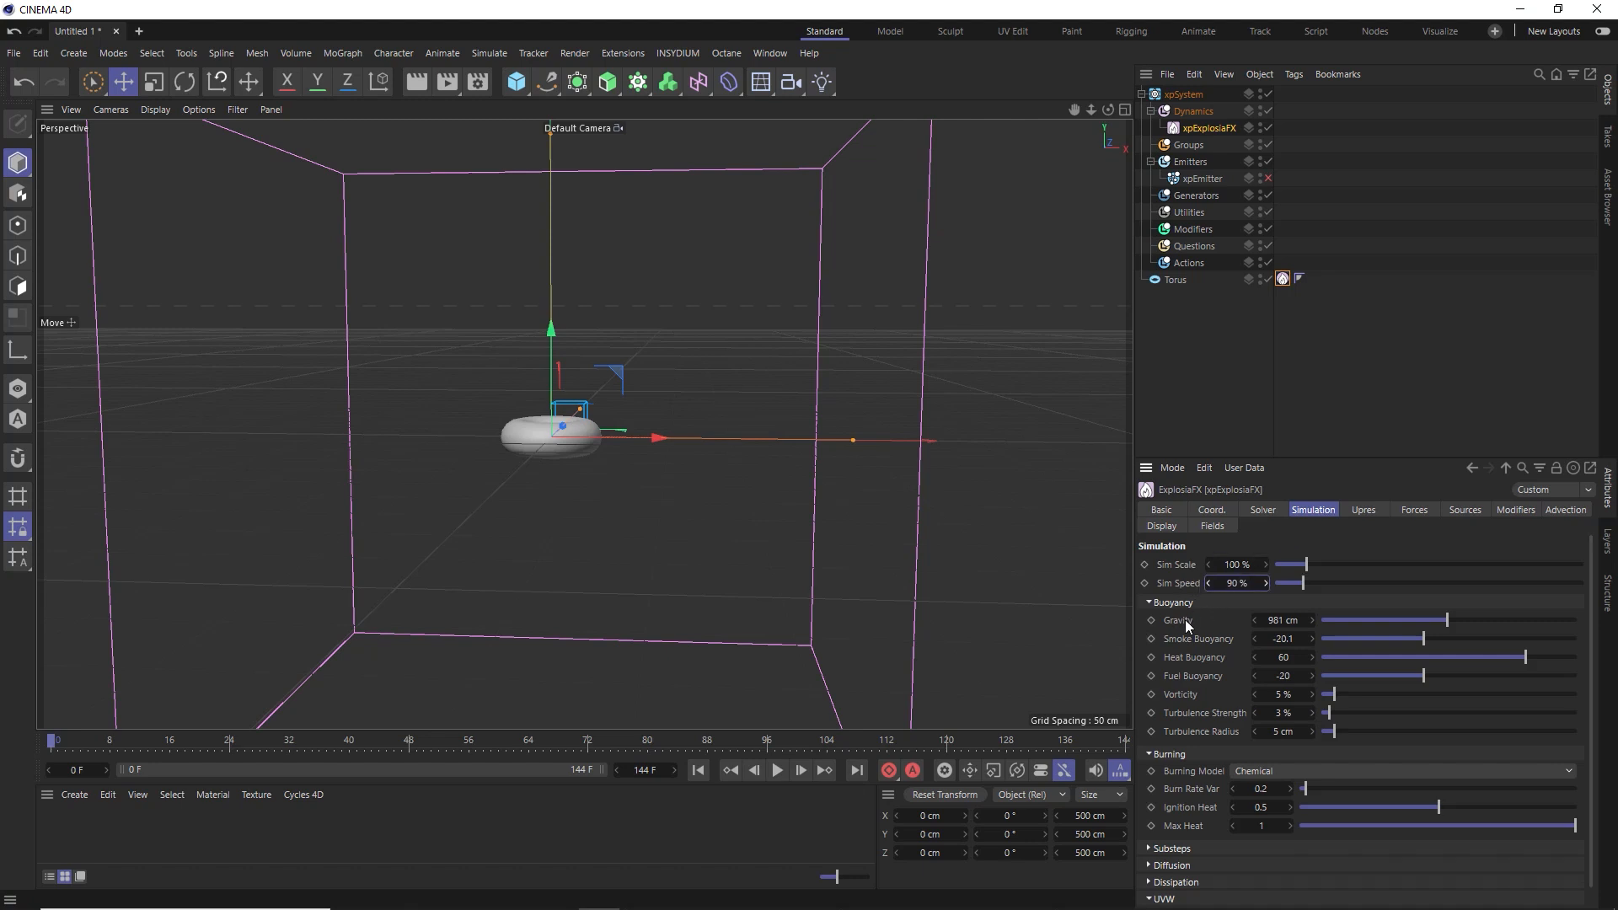
{"action": "left_click", "coordinate": [1283, 618]}
{"action": "type", "text": "350"}
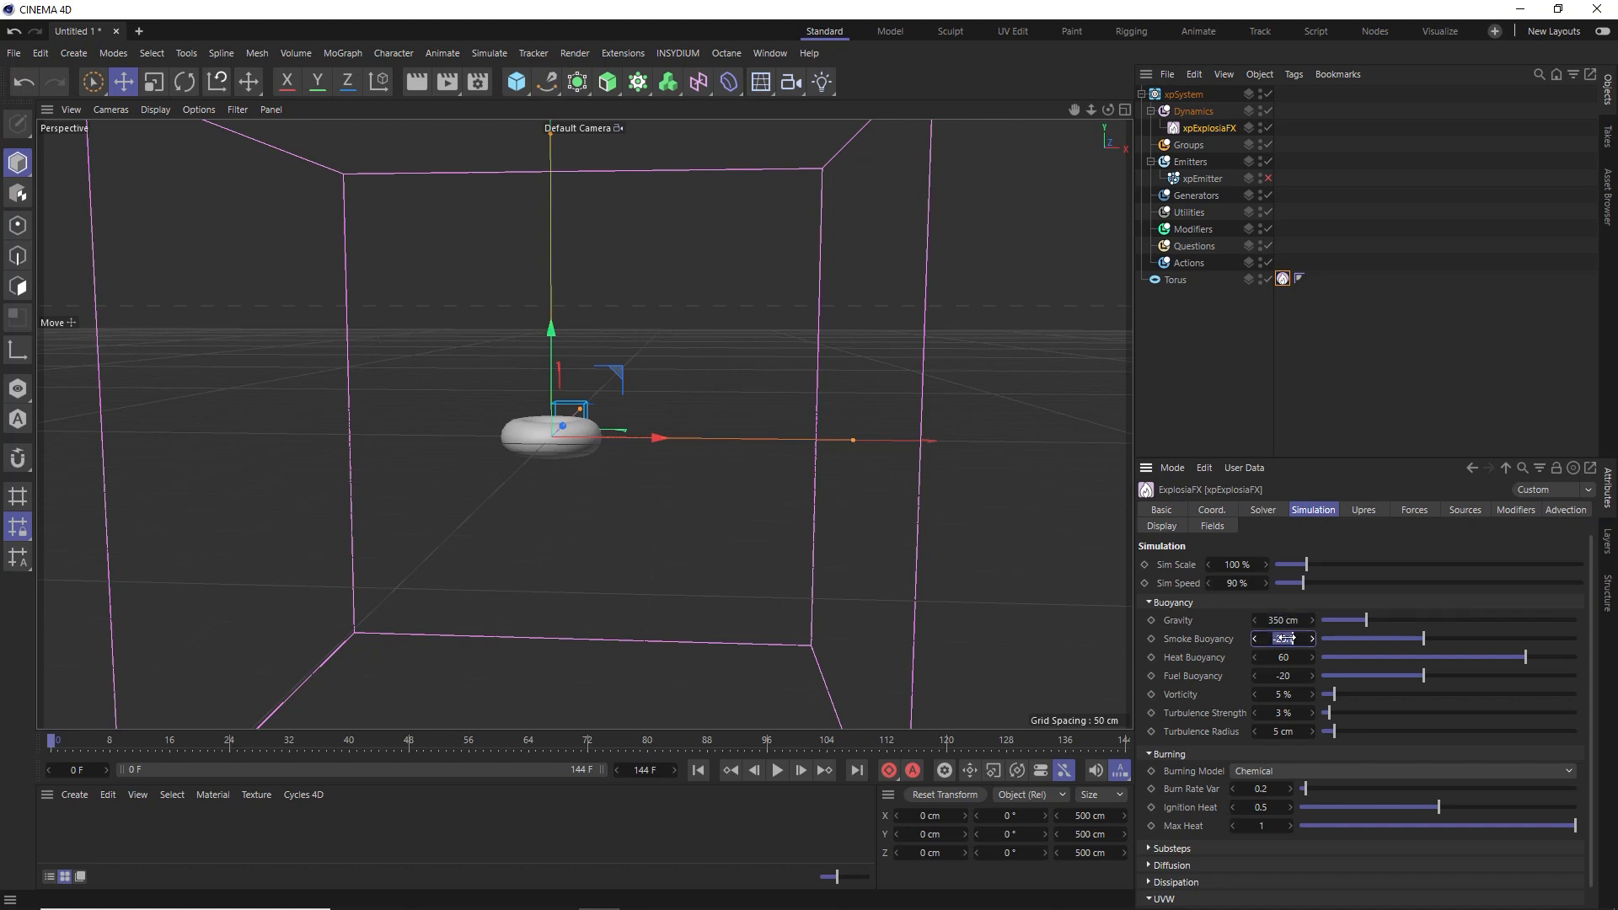
{"action": "left_click", "coordinate": [777, 771]}
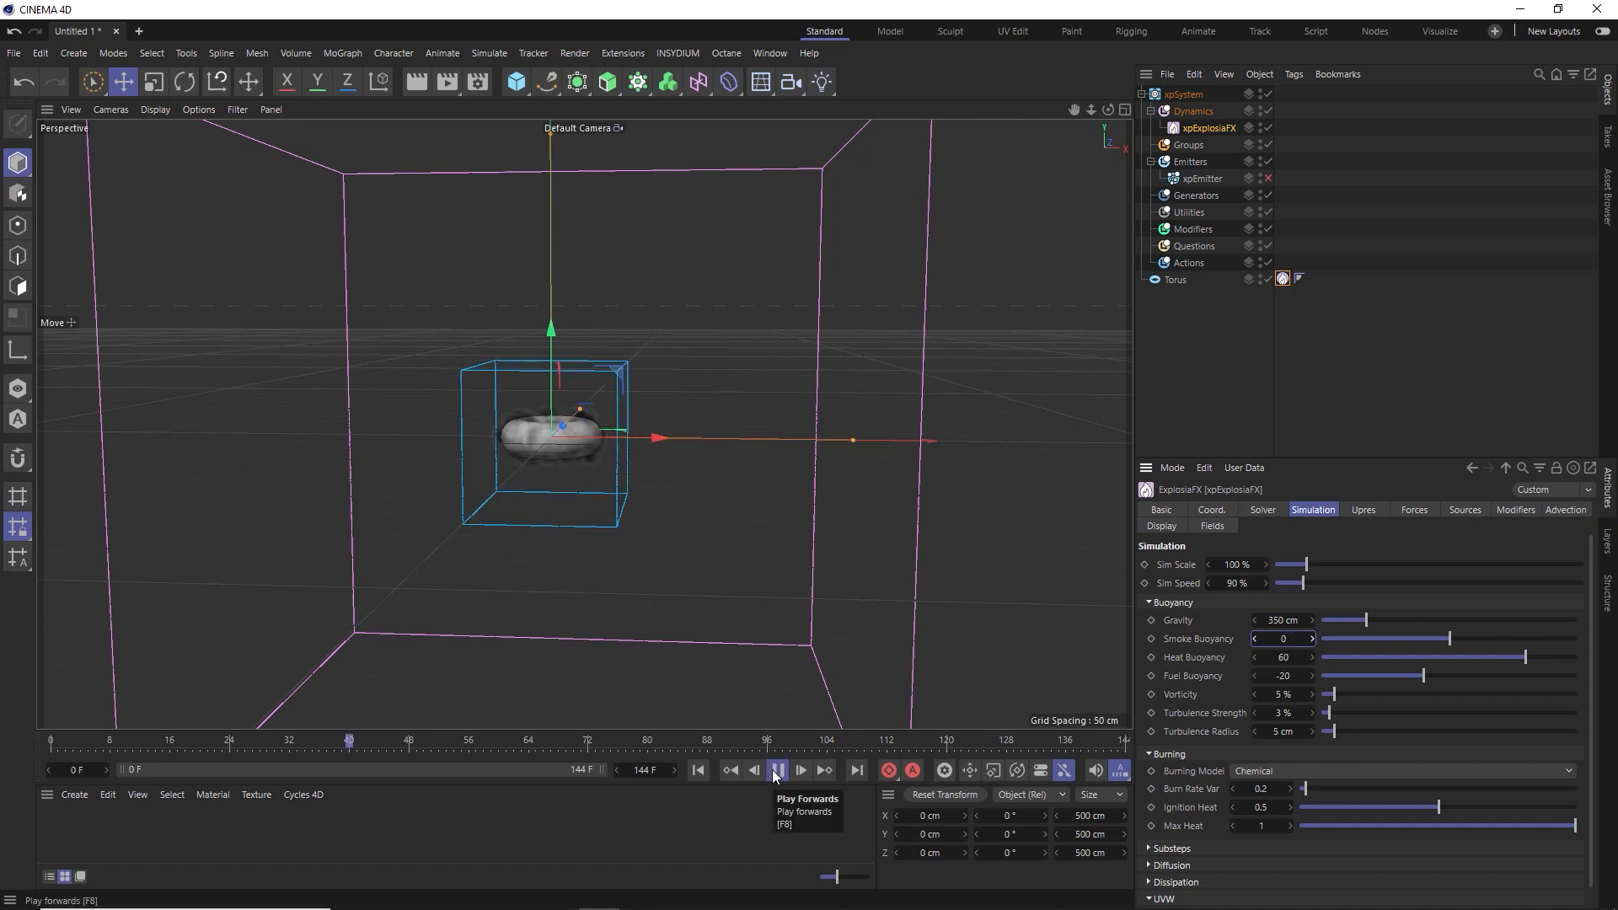
{"action": "left_click", "coordinate": [775, 770]}
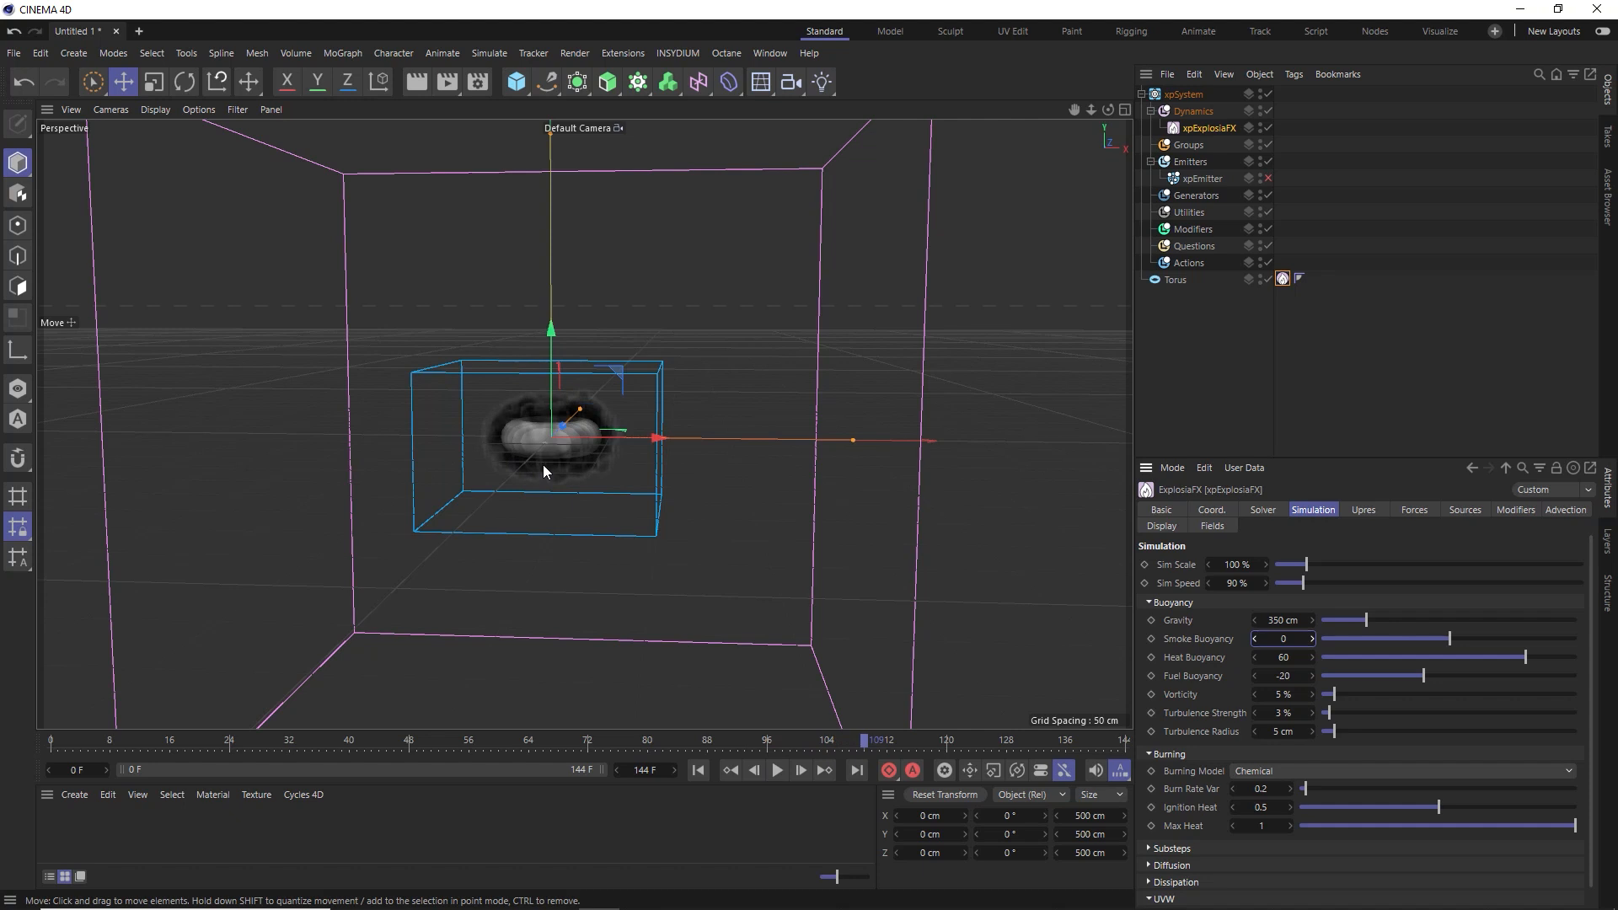
{"action": "left_click", "coordinate": [698, 770]}
{"action": "type", "text": "30"}
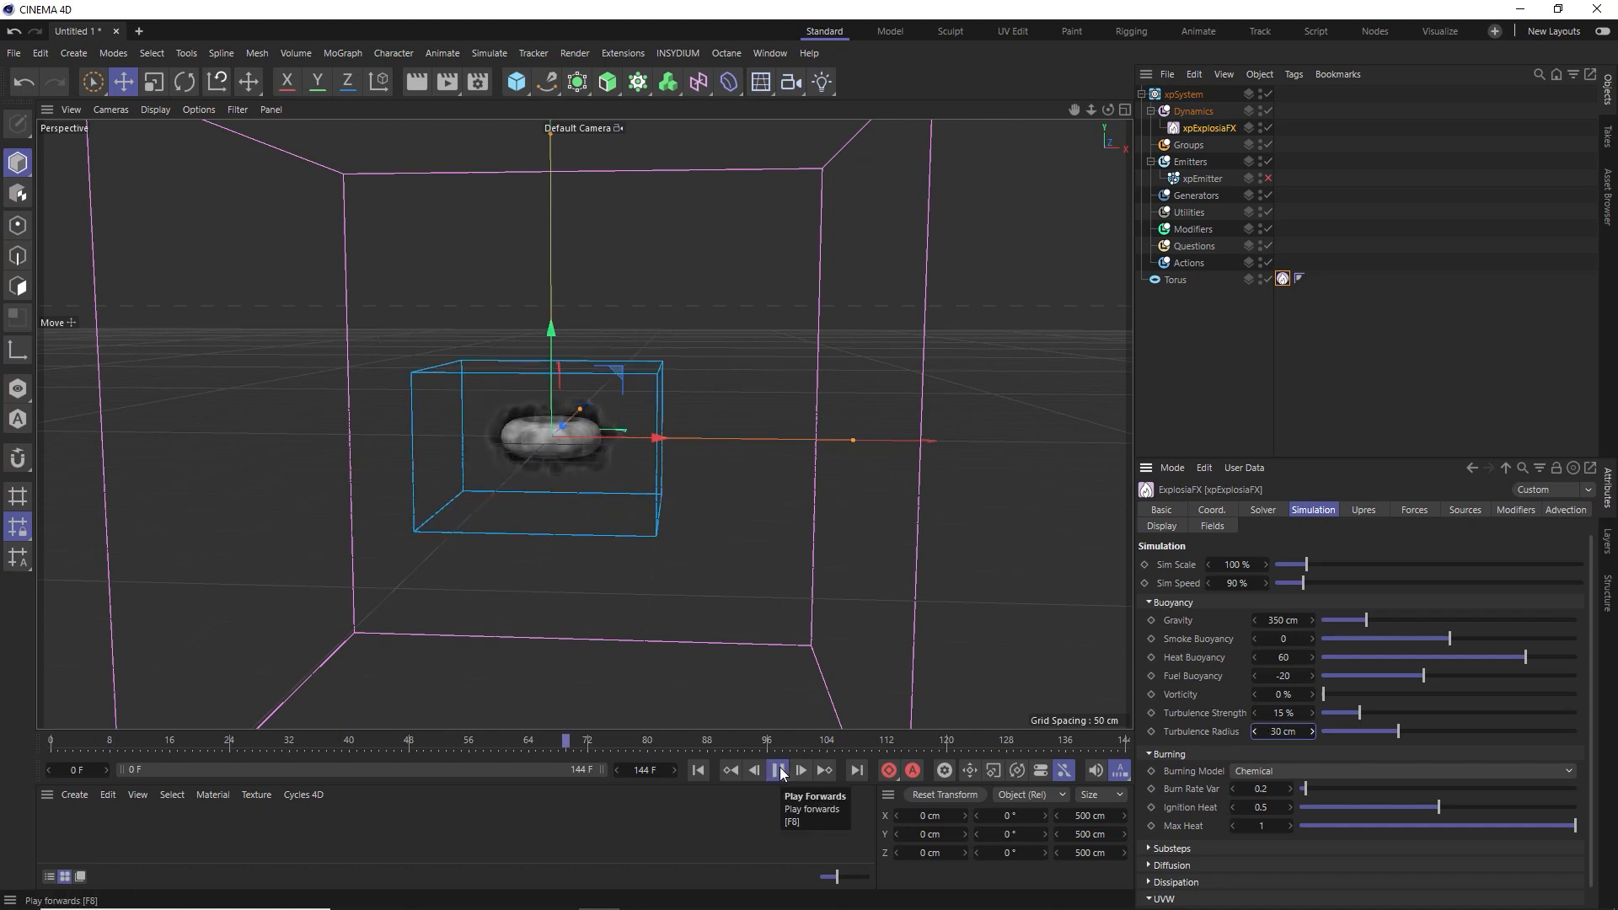
{"action": "left_click", "coordinate": [775, 770]}
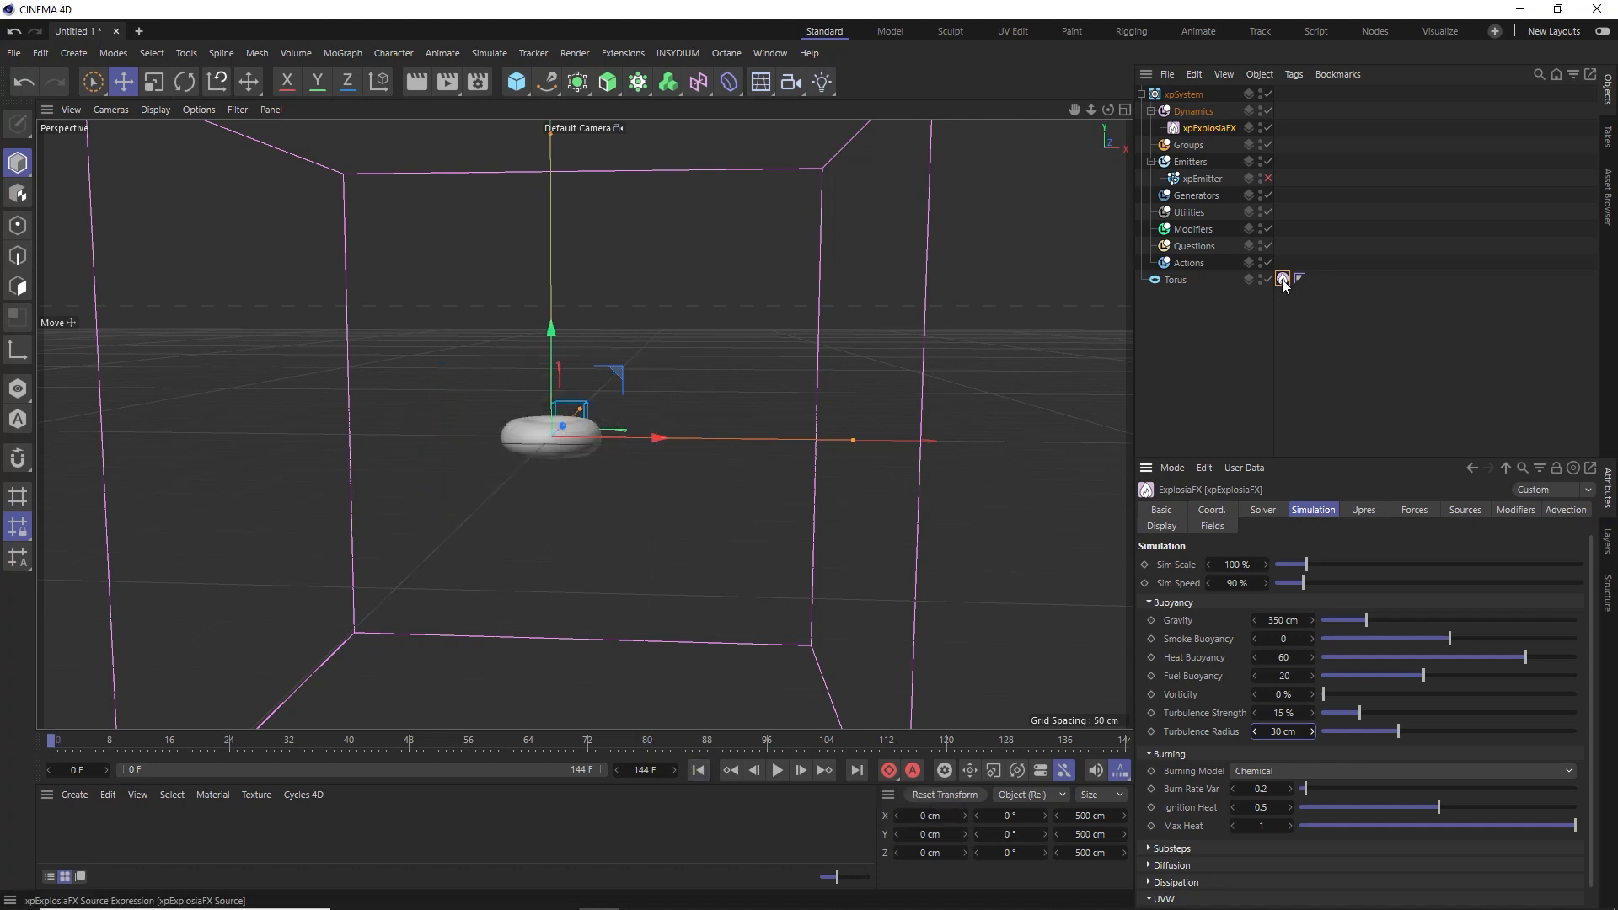
Raise the torus source's Pressure to 50 and preview the billowing smoke
{"action": "left_click", "coordinate": [1282, 278]}
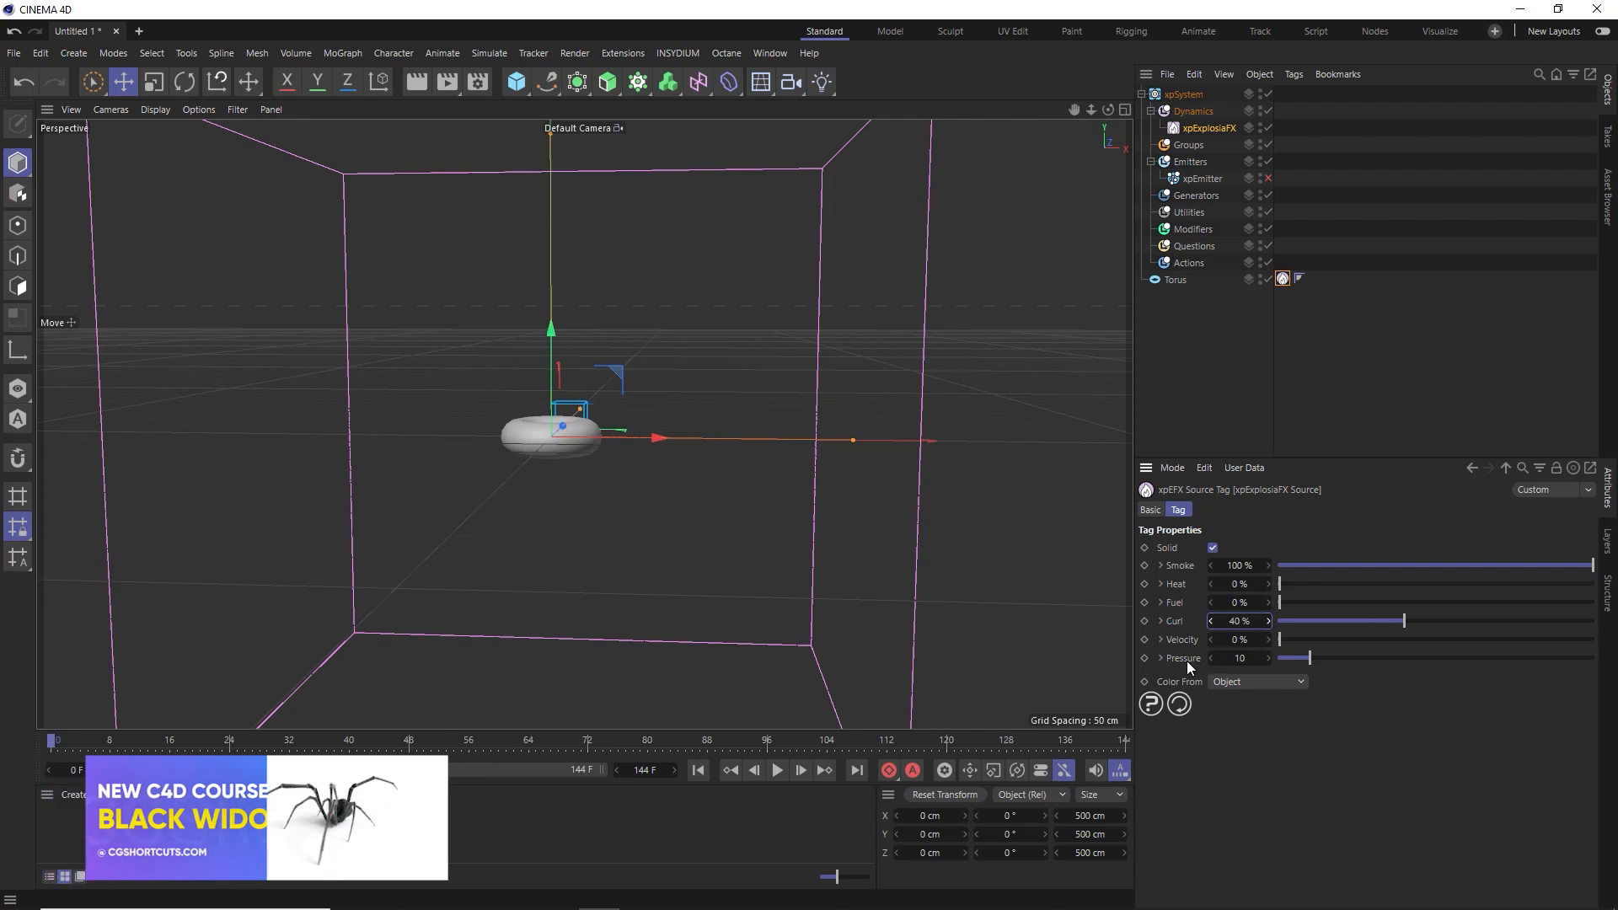
{"action": "left_click_drag", "start_coordinate": [1239, 657], "coordinate": [1279, 657]}
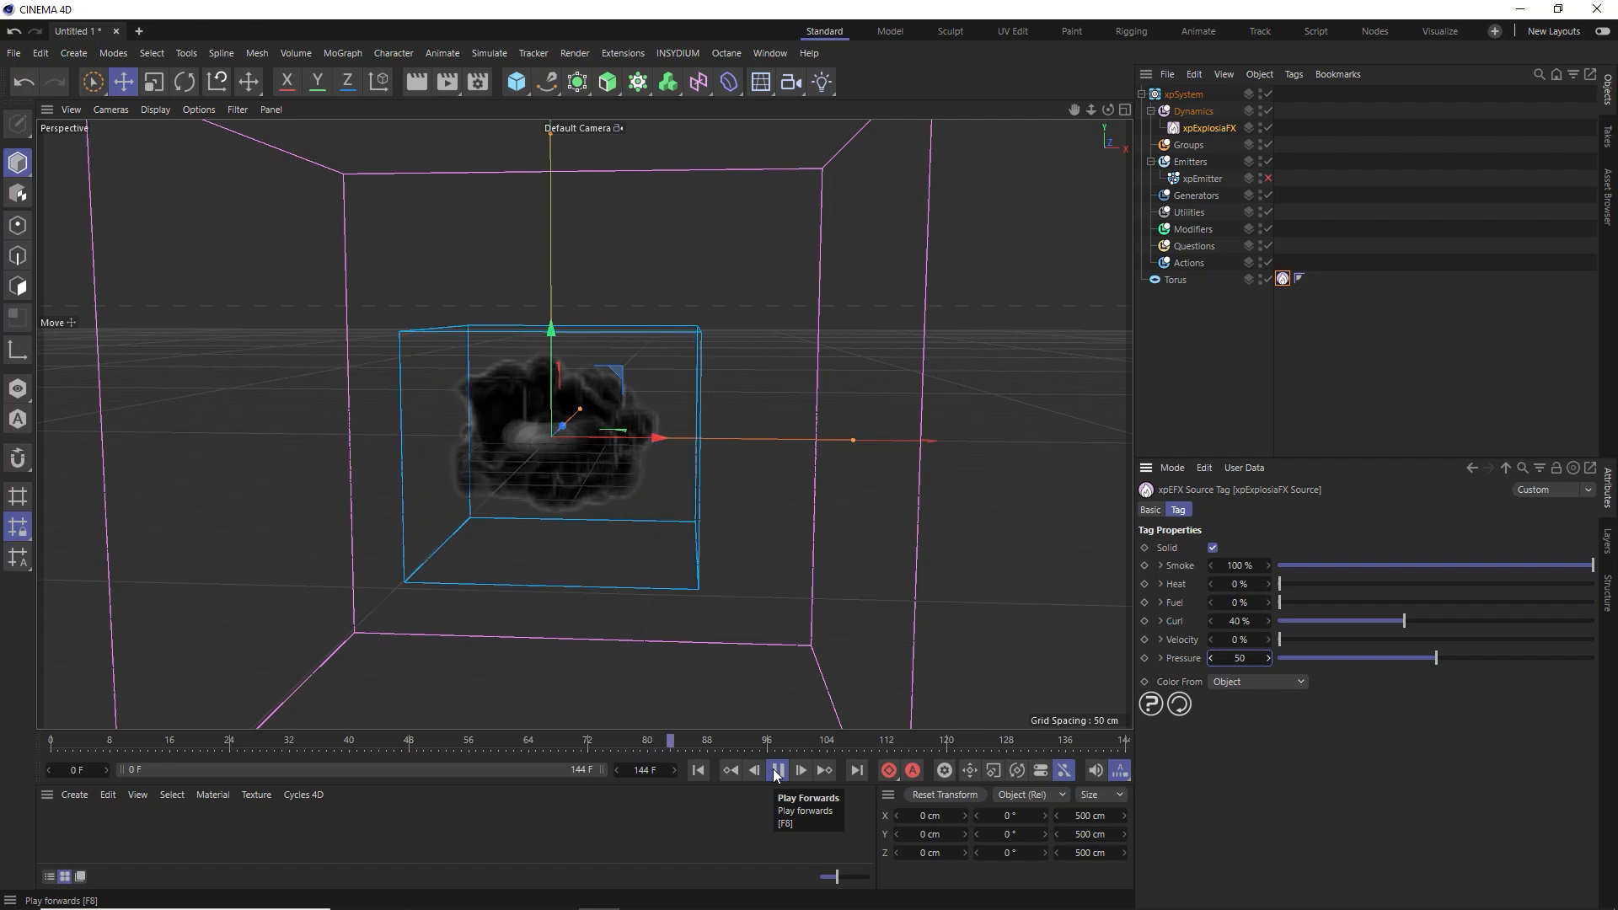
{"action": "left_click", "coordinate": [775, 770]}
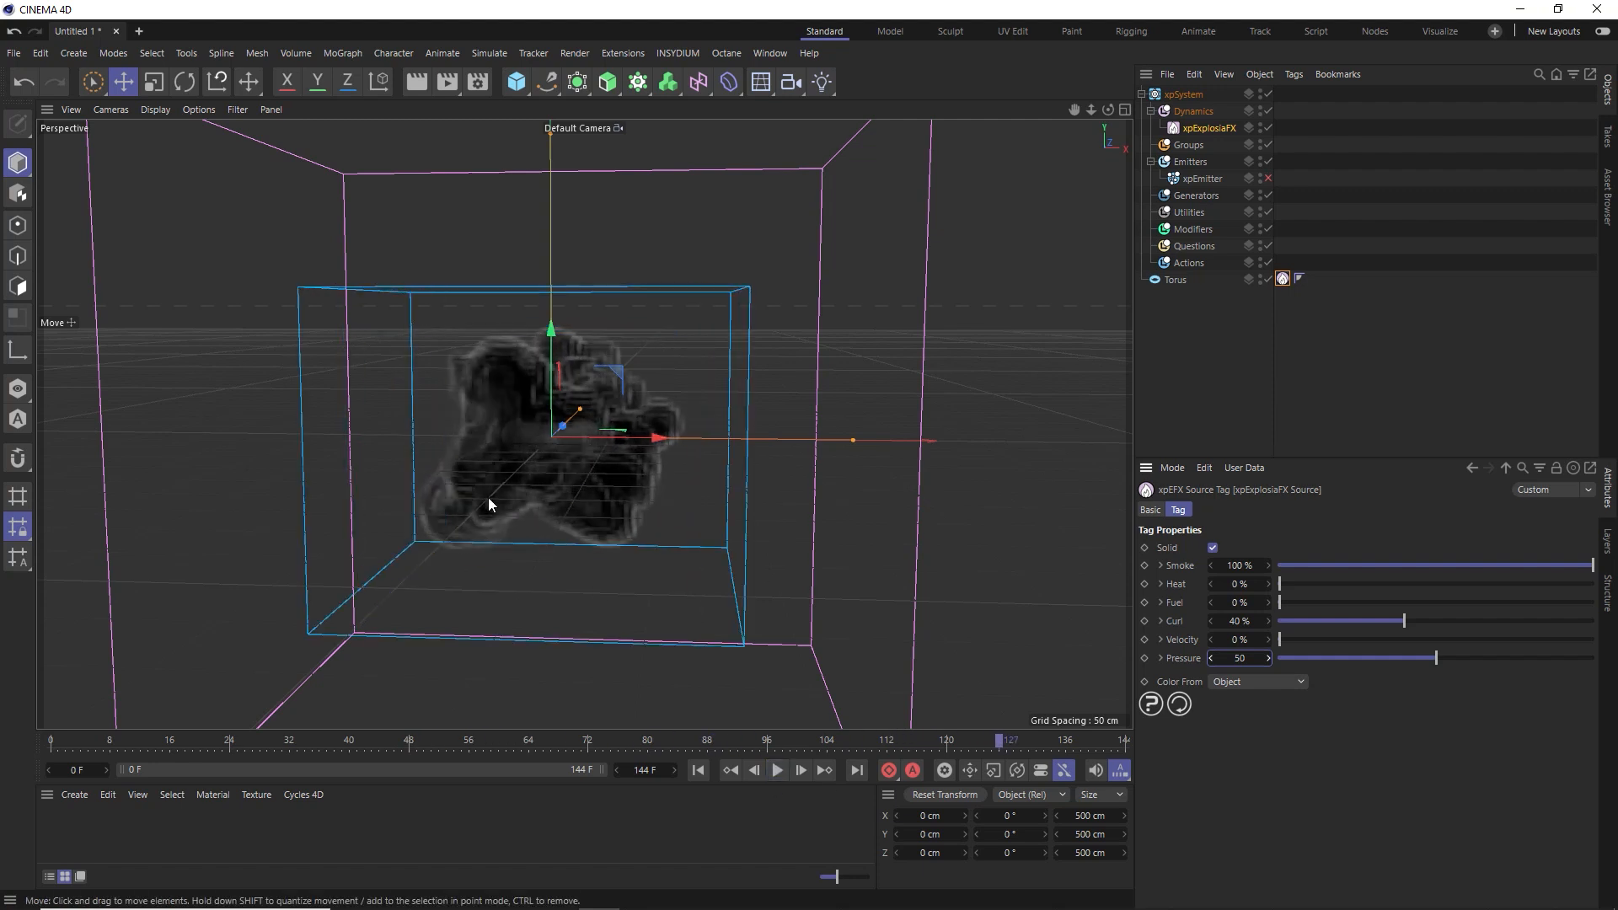
{"action": "mouse_move", "coordinate": [477, 401]}
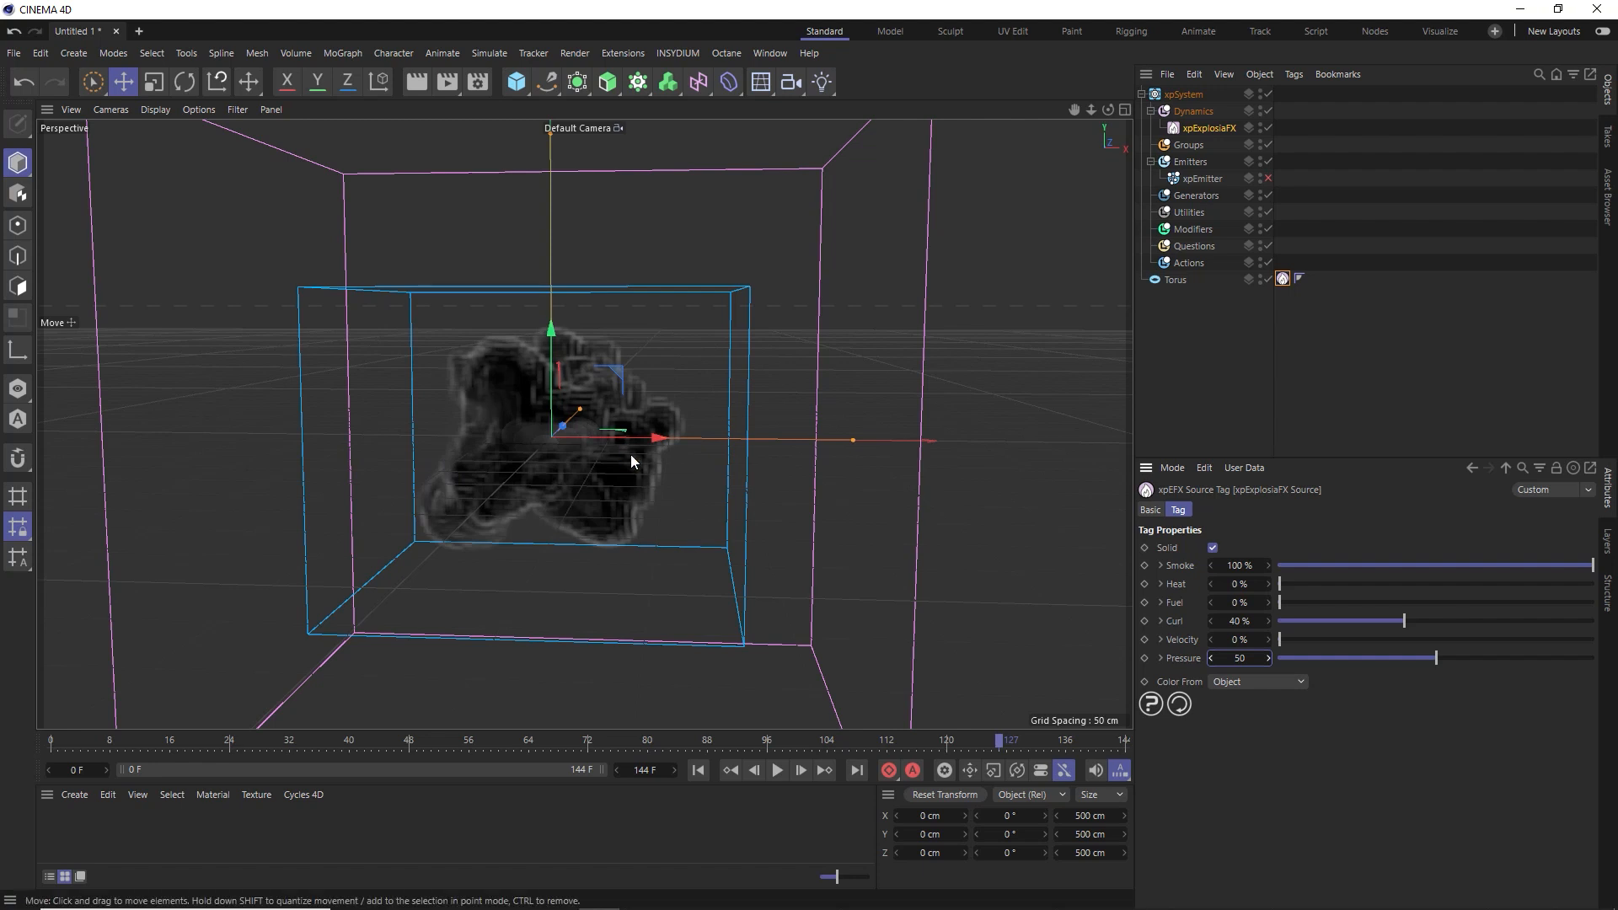
{"action": "mouse_move", "coordinate": [154, 730]}
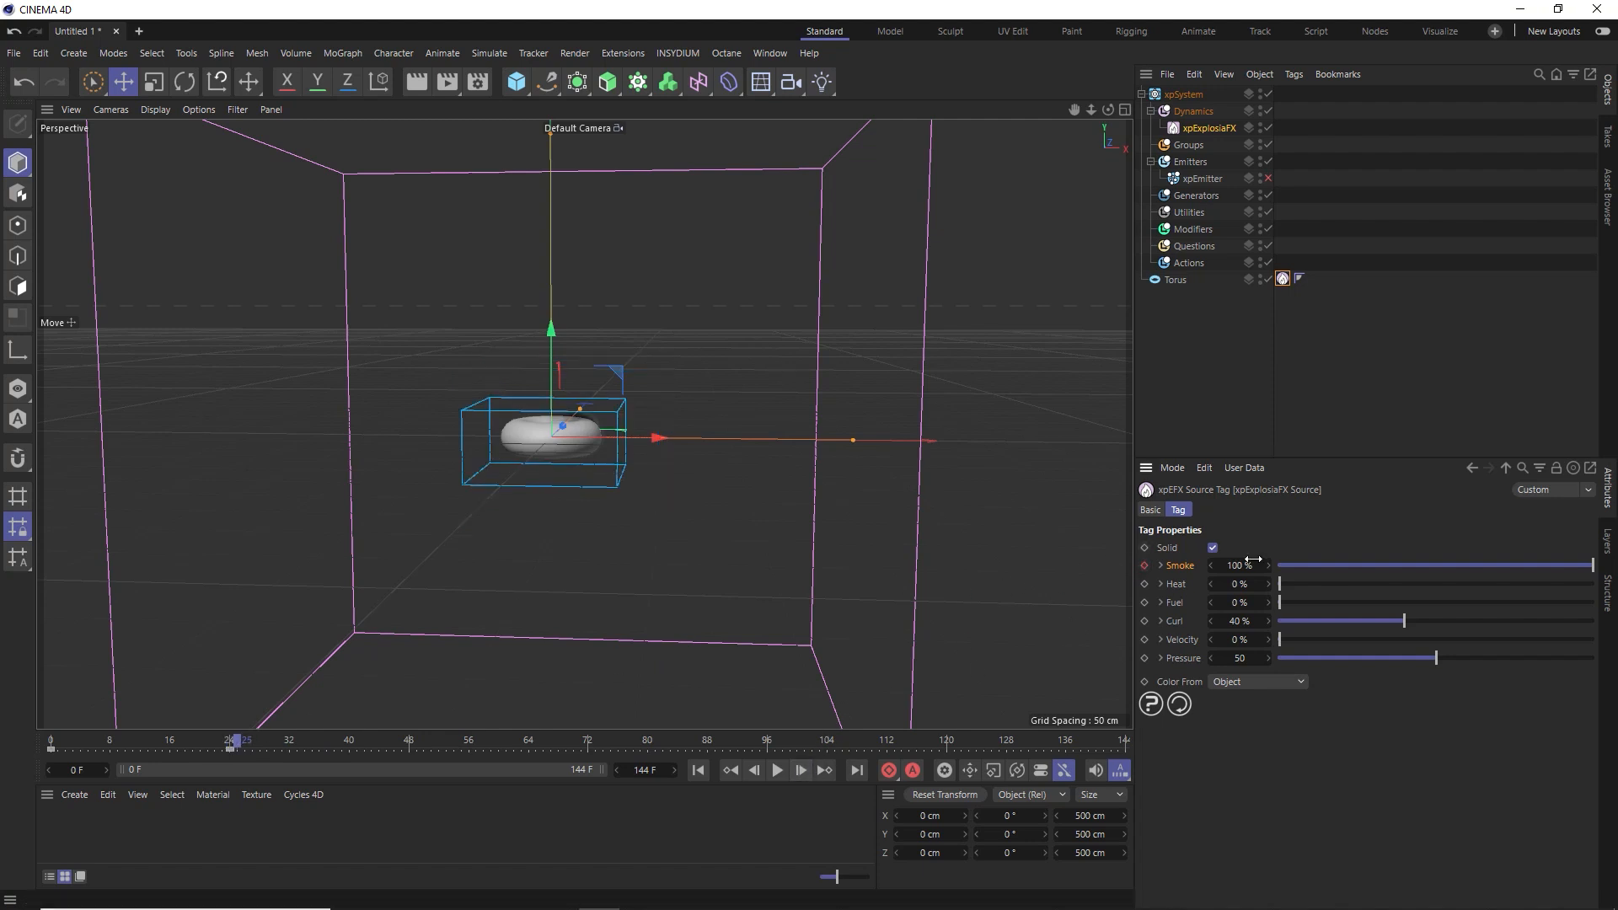
Keyframe Smoke from 100% at frame 0 to 0% near frame 26, then rewind
{"action": "left_click_drag", "start_coordinate": [1588, 564], "coordinate": [1284, 565]}
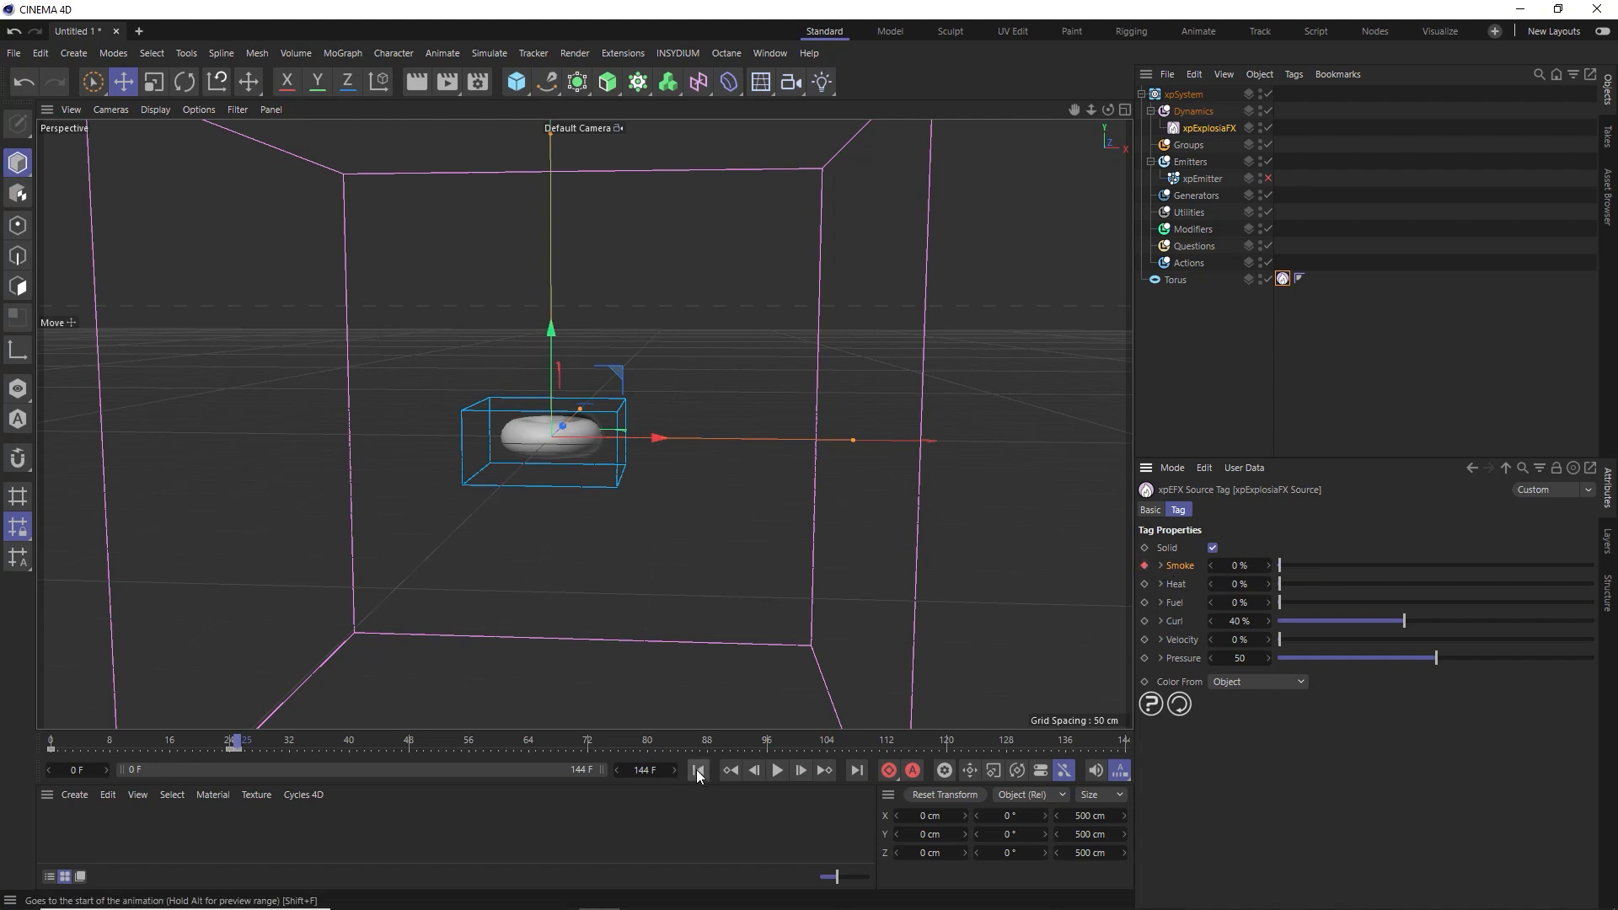
{"action": "left_click", "coordinate": [775, 770]}
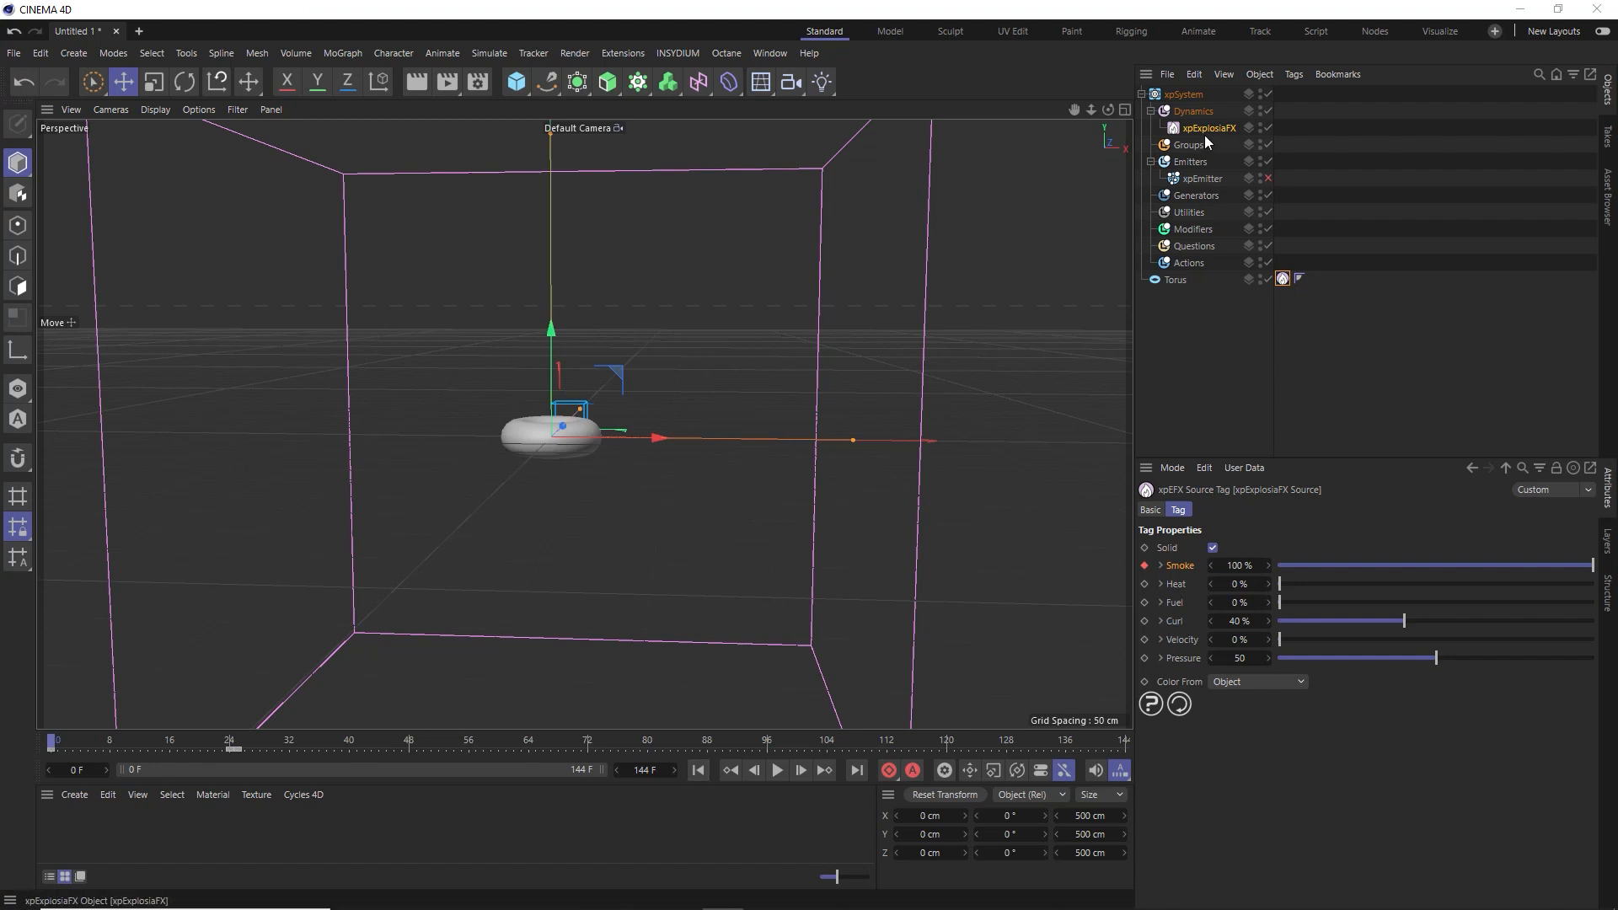
Make the xpEmitter a Circle of 40 cm disc radius on the Y+ plane
{"action": "left_click", "coordinate": [1200, 179]}
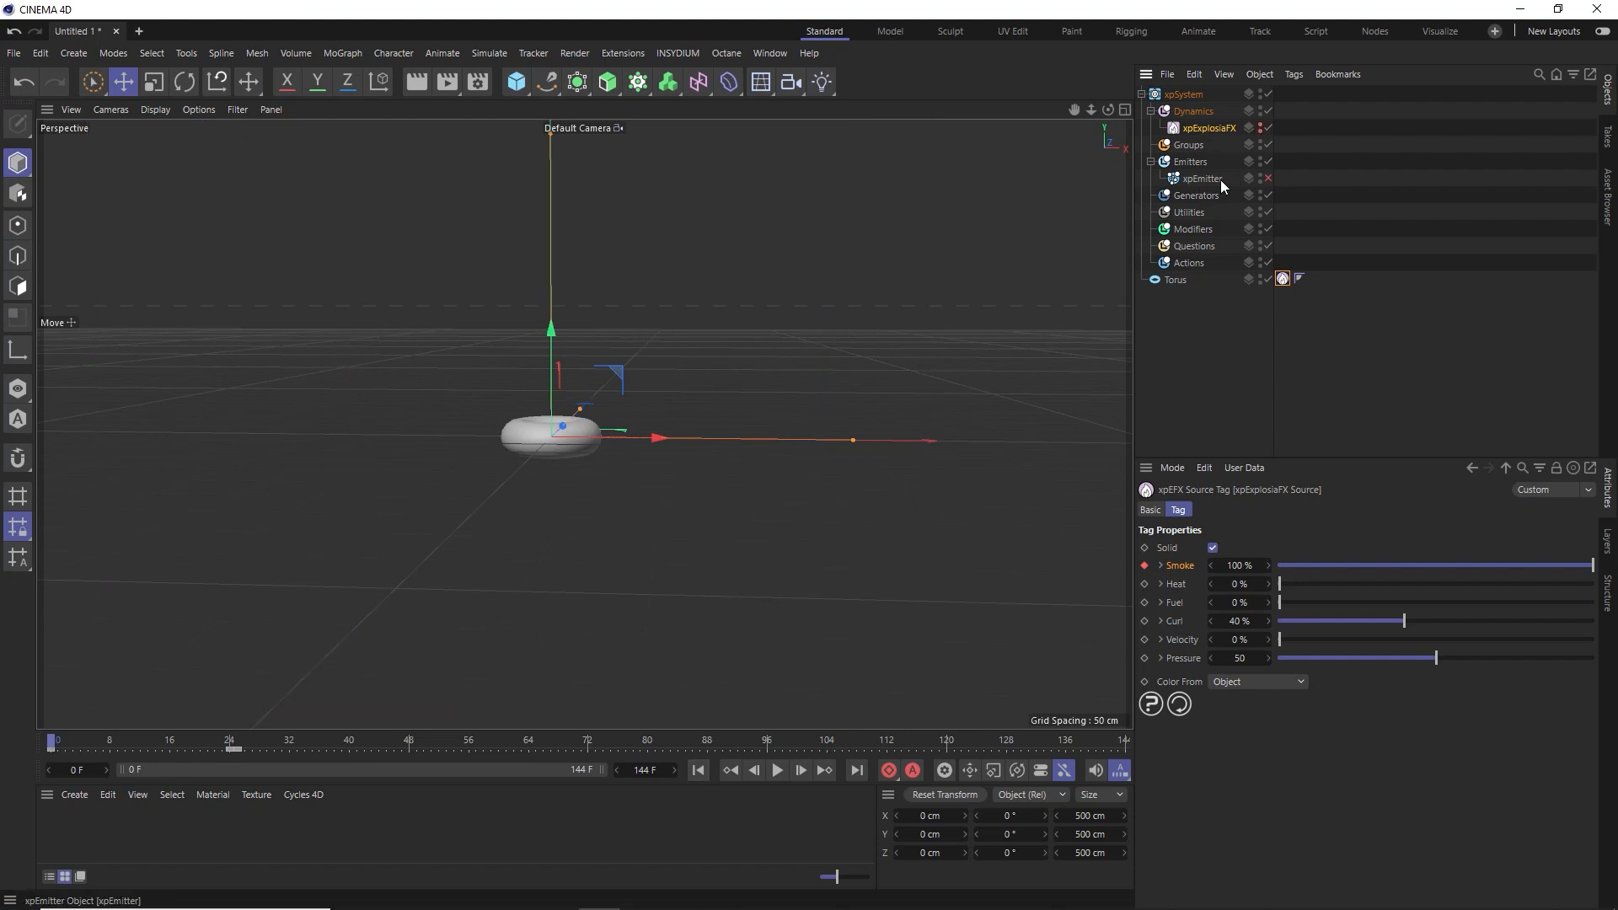
{"action": "left_click", "coordinate": [1201, 179]}
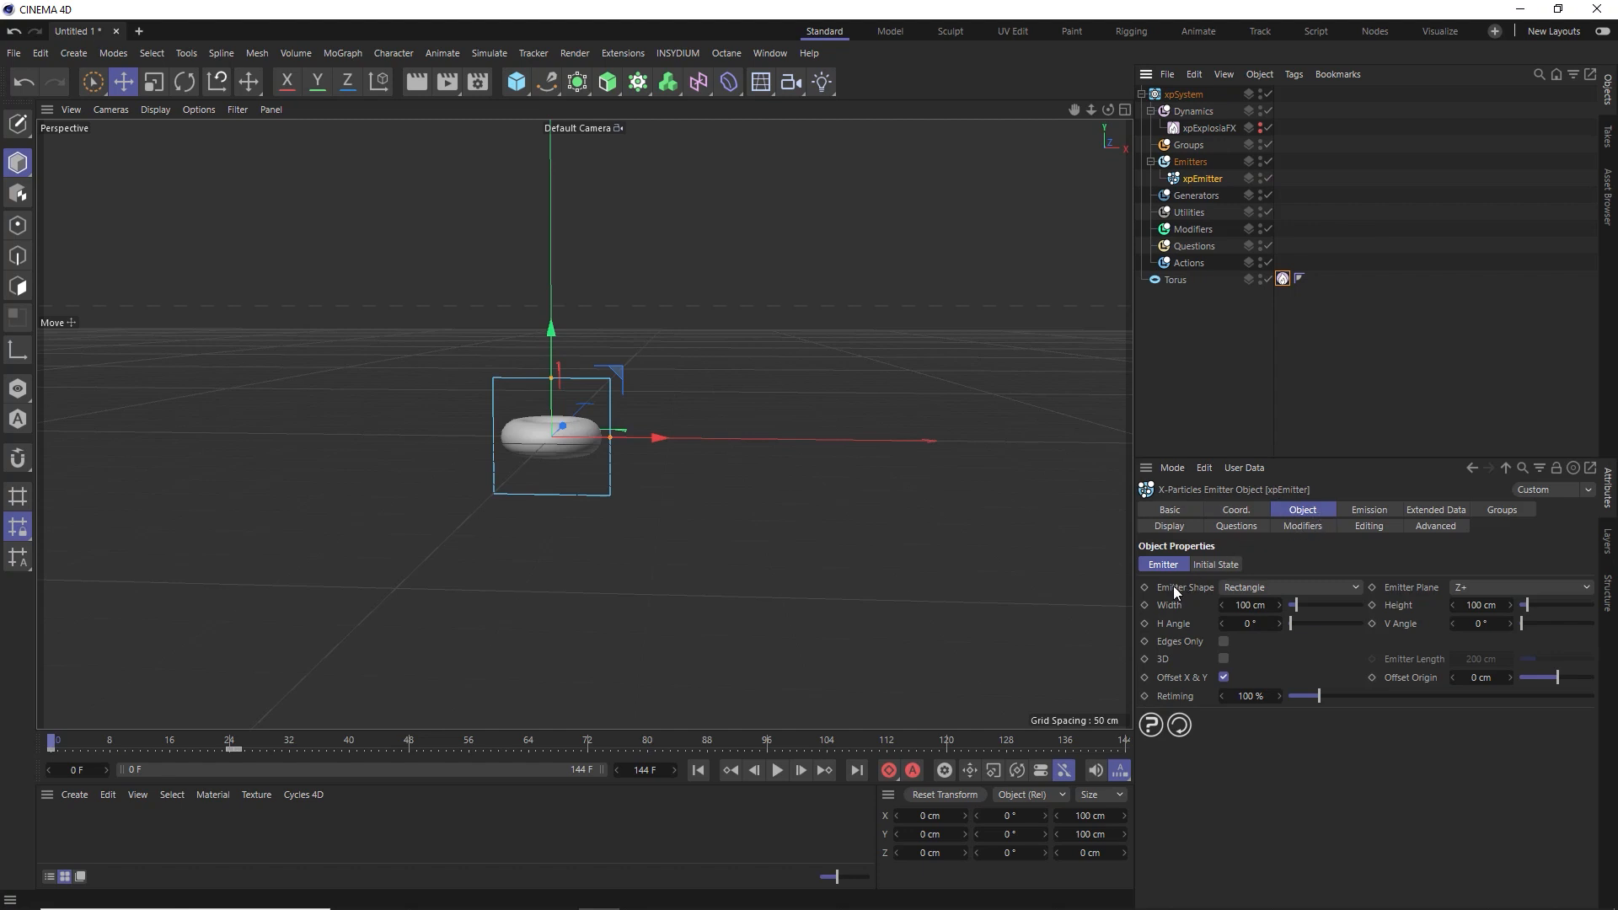
{"action": "left_click", "coordinate": [1289, 586]}
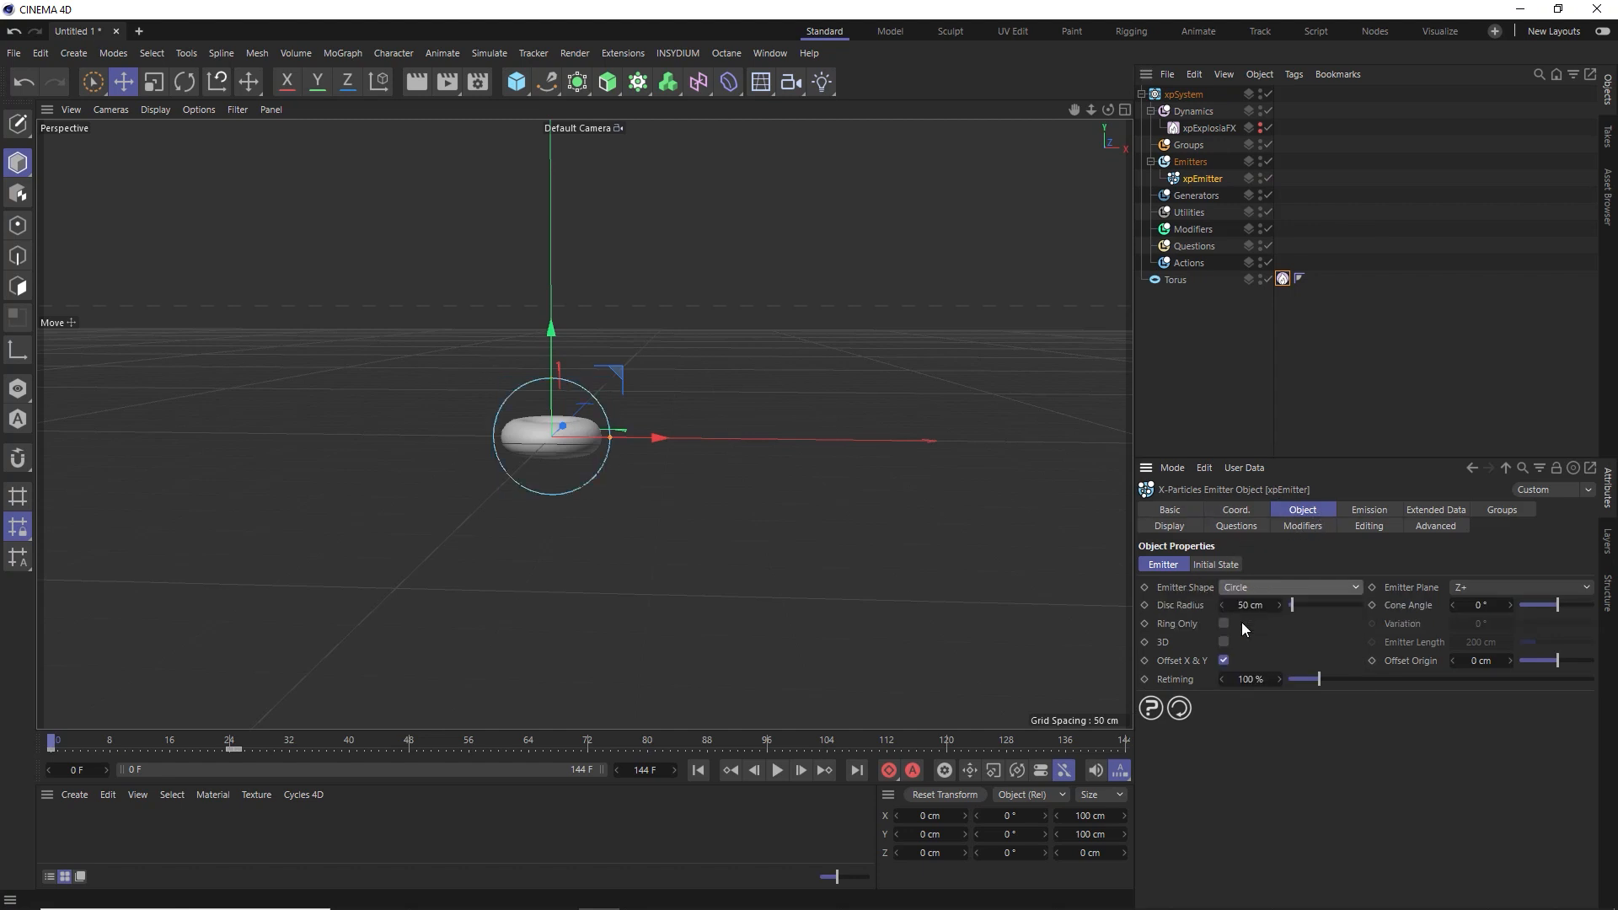
{"action": "left_click", "coordinate": [1248, 605]}
{"action": "type", "text": "40"}
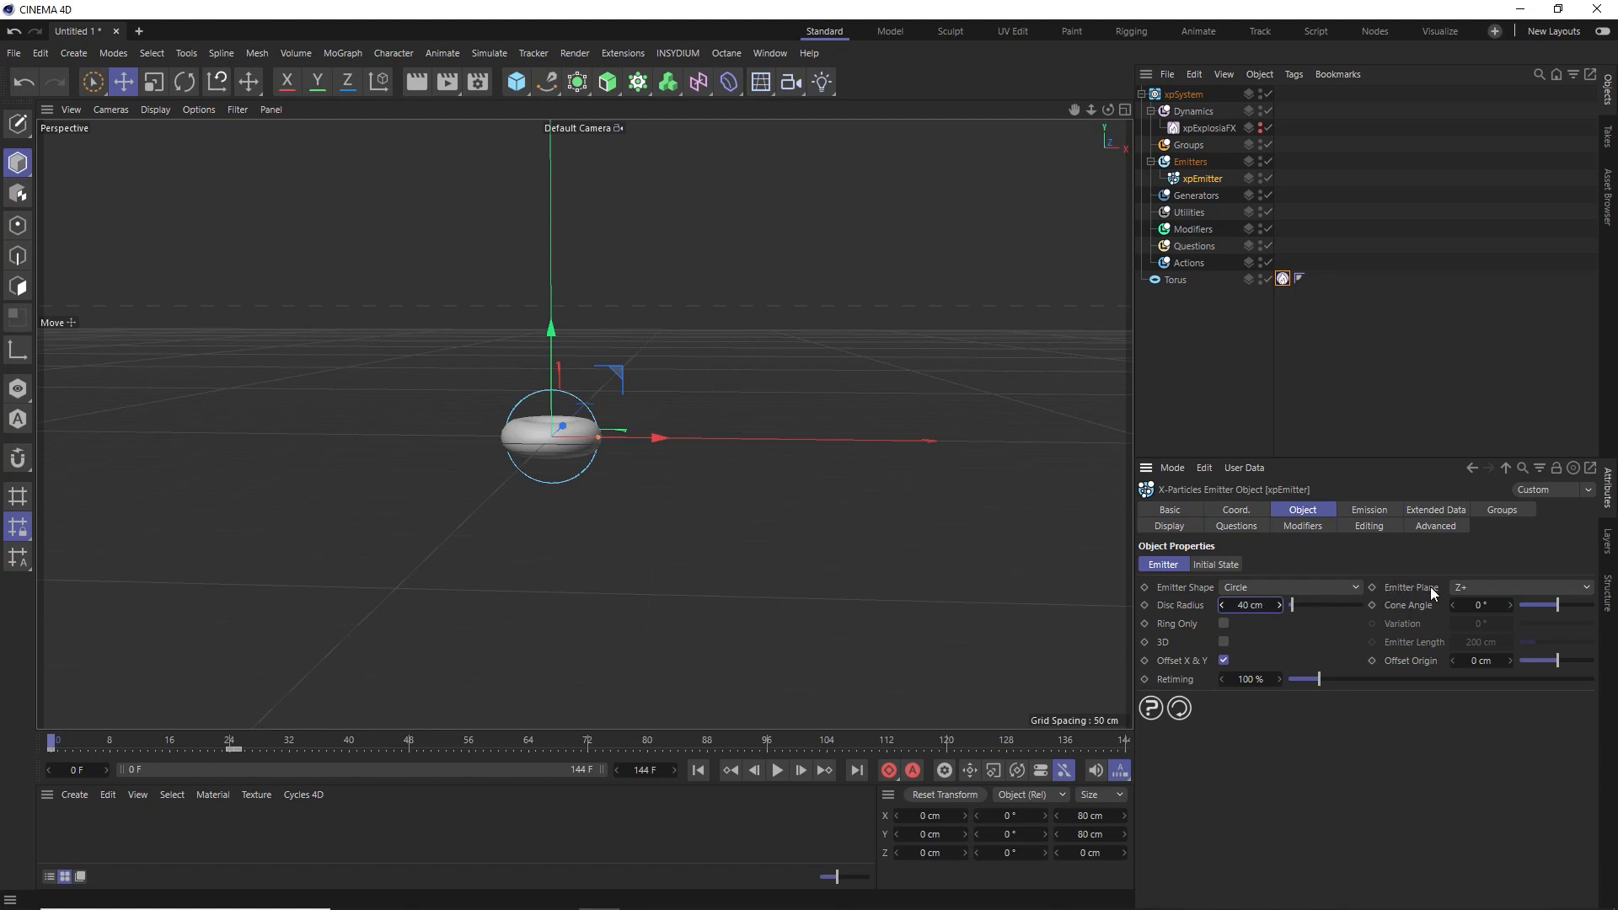
{"action": "left_click", "coordinate": [1518, 586]}
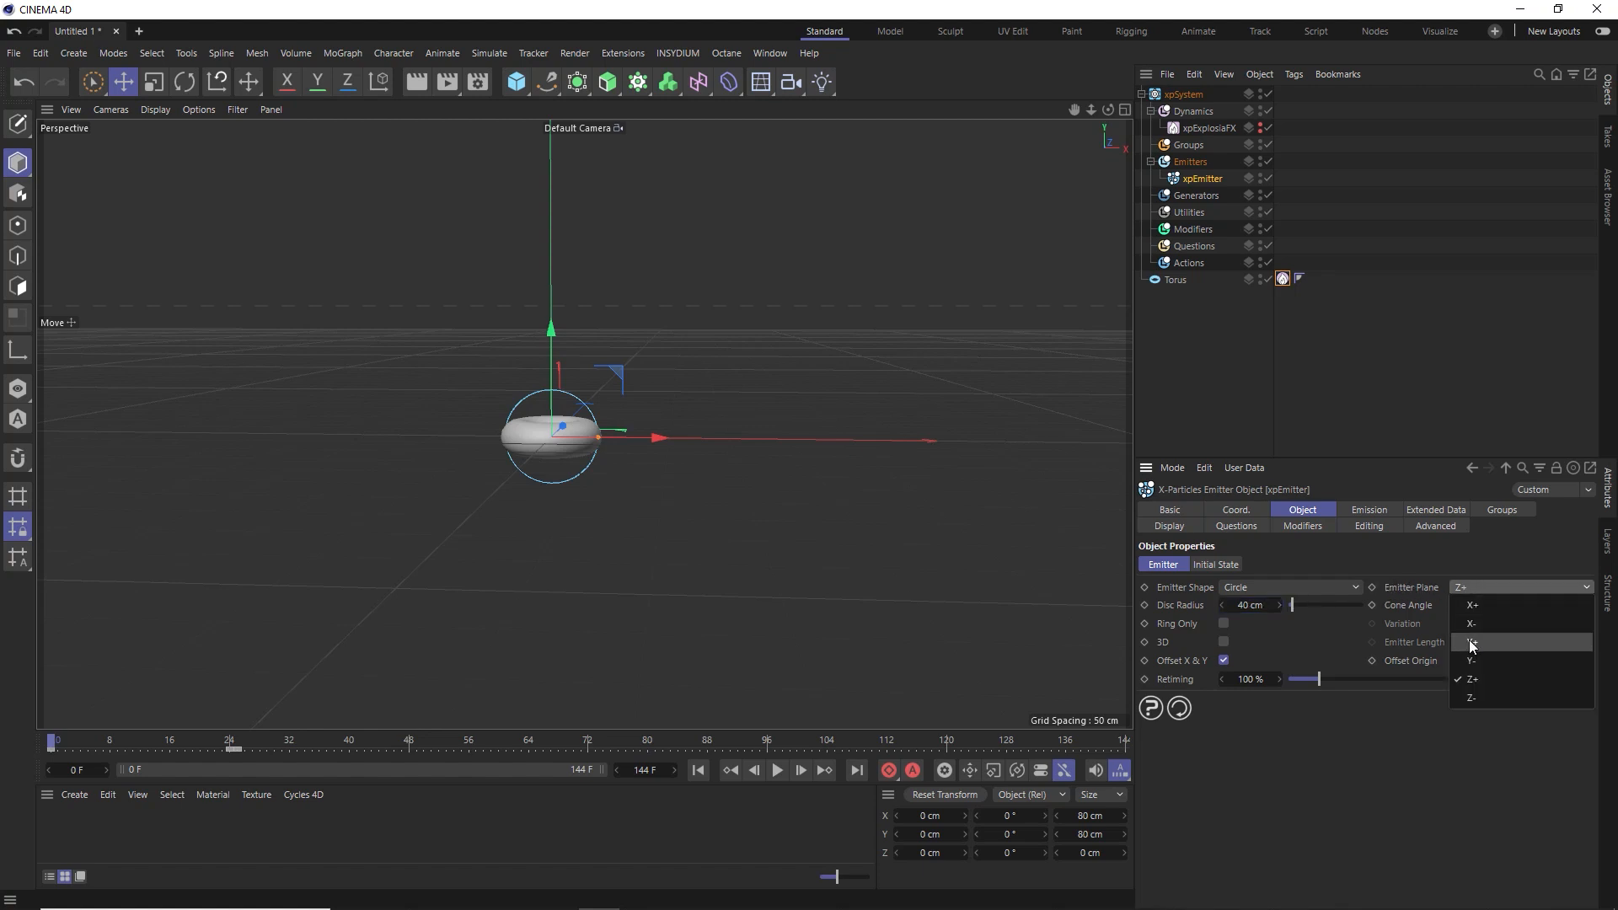
{"action": "left_click", "coordinate": [1471, 661]}
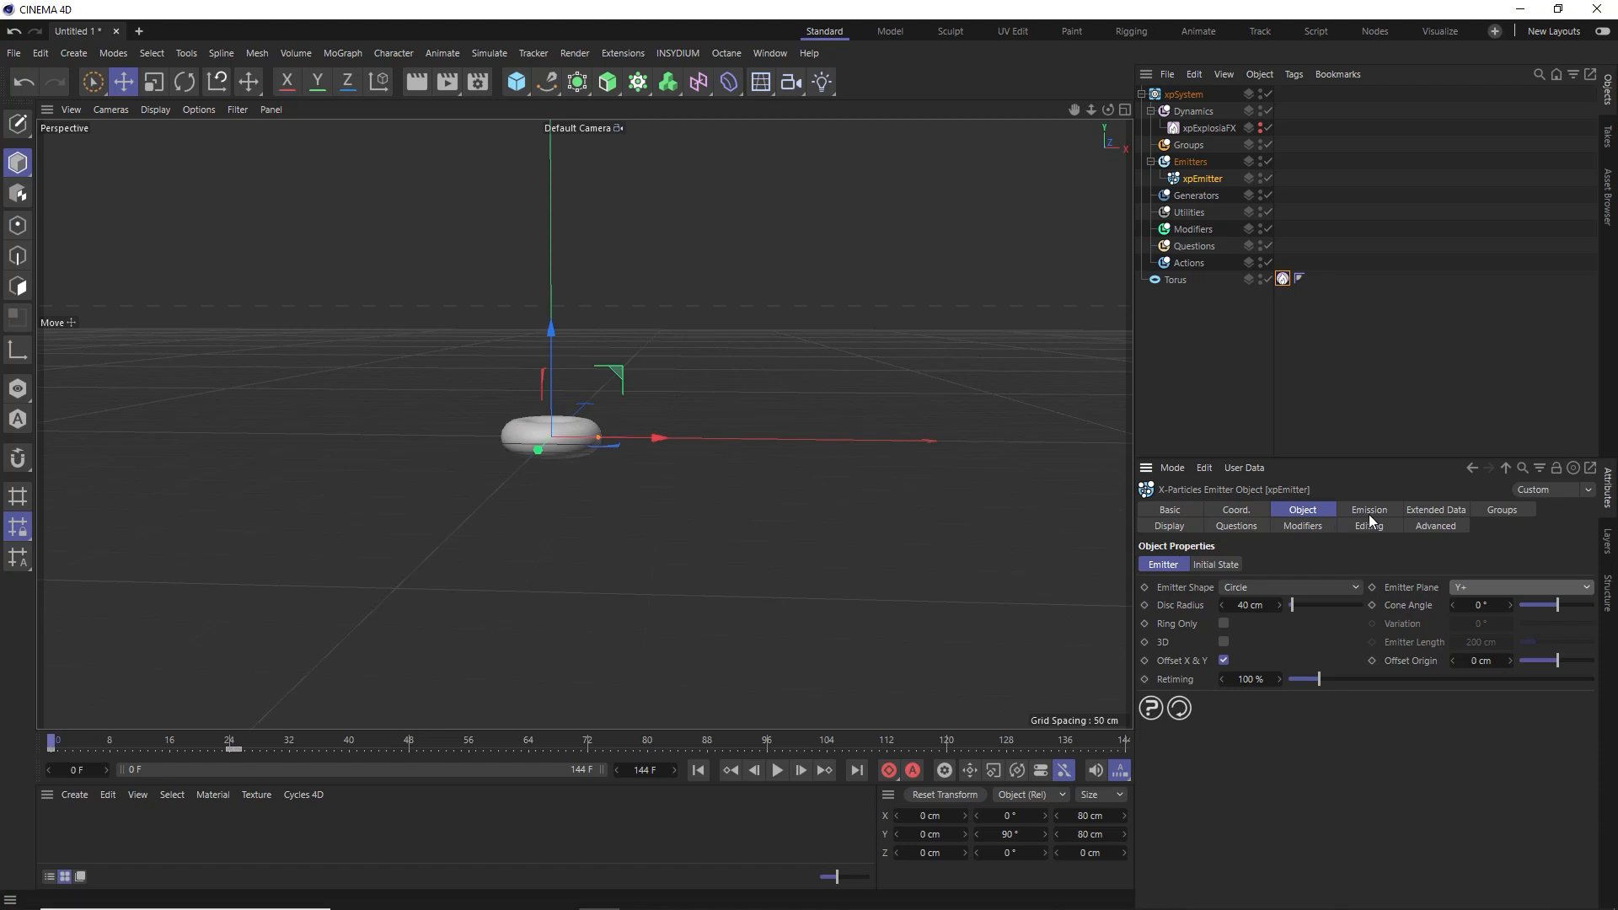
Set emitter birthrate to 5000 and particle speed to 0 cm after previewing the column
{"action": "left_click", "coordinate": [1366, 509]}
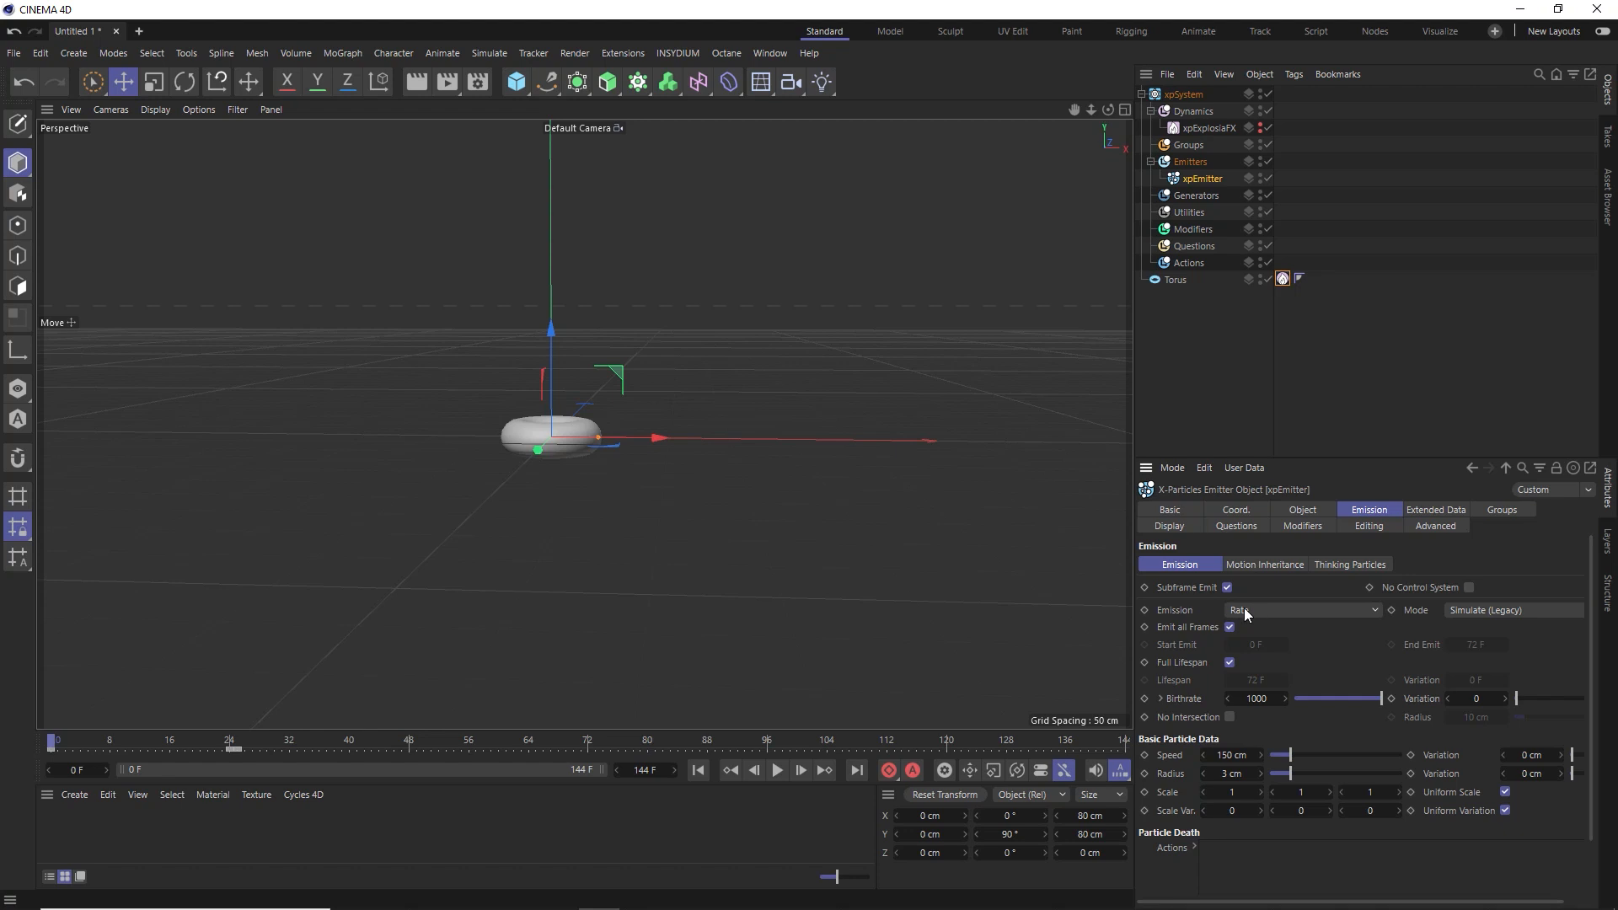
{"action": "mouse_move", "coordinate": [1181, 701]}
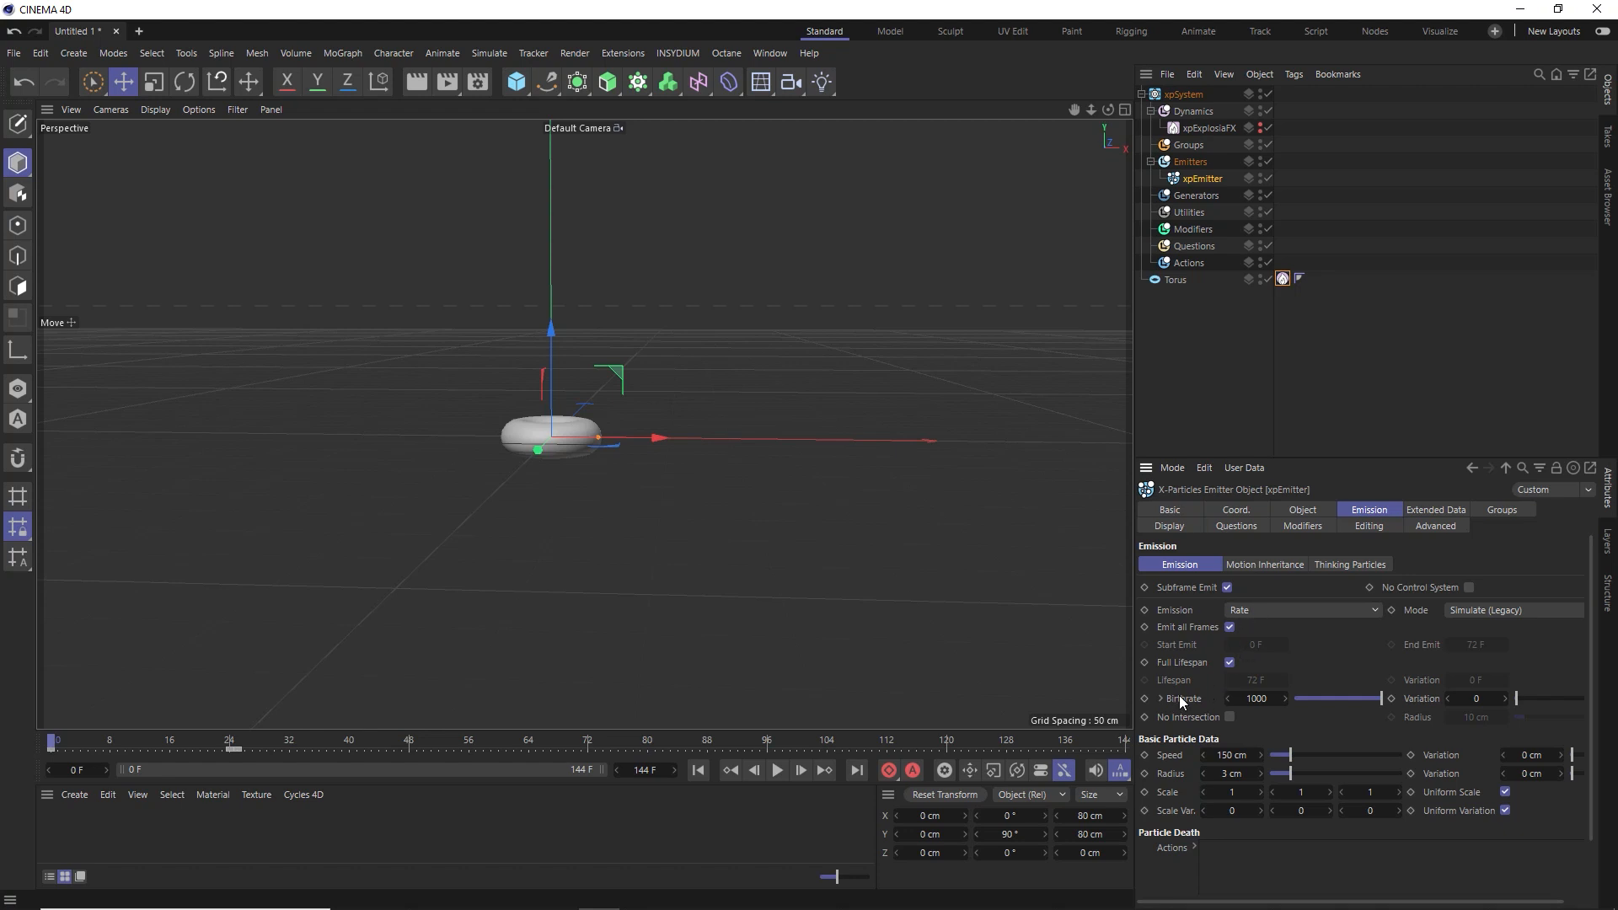
{"action": "left_click", "coordinate": [1255, 697]}
{"action": "type", "text": "5000"}
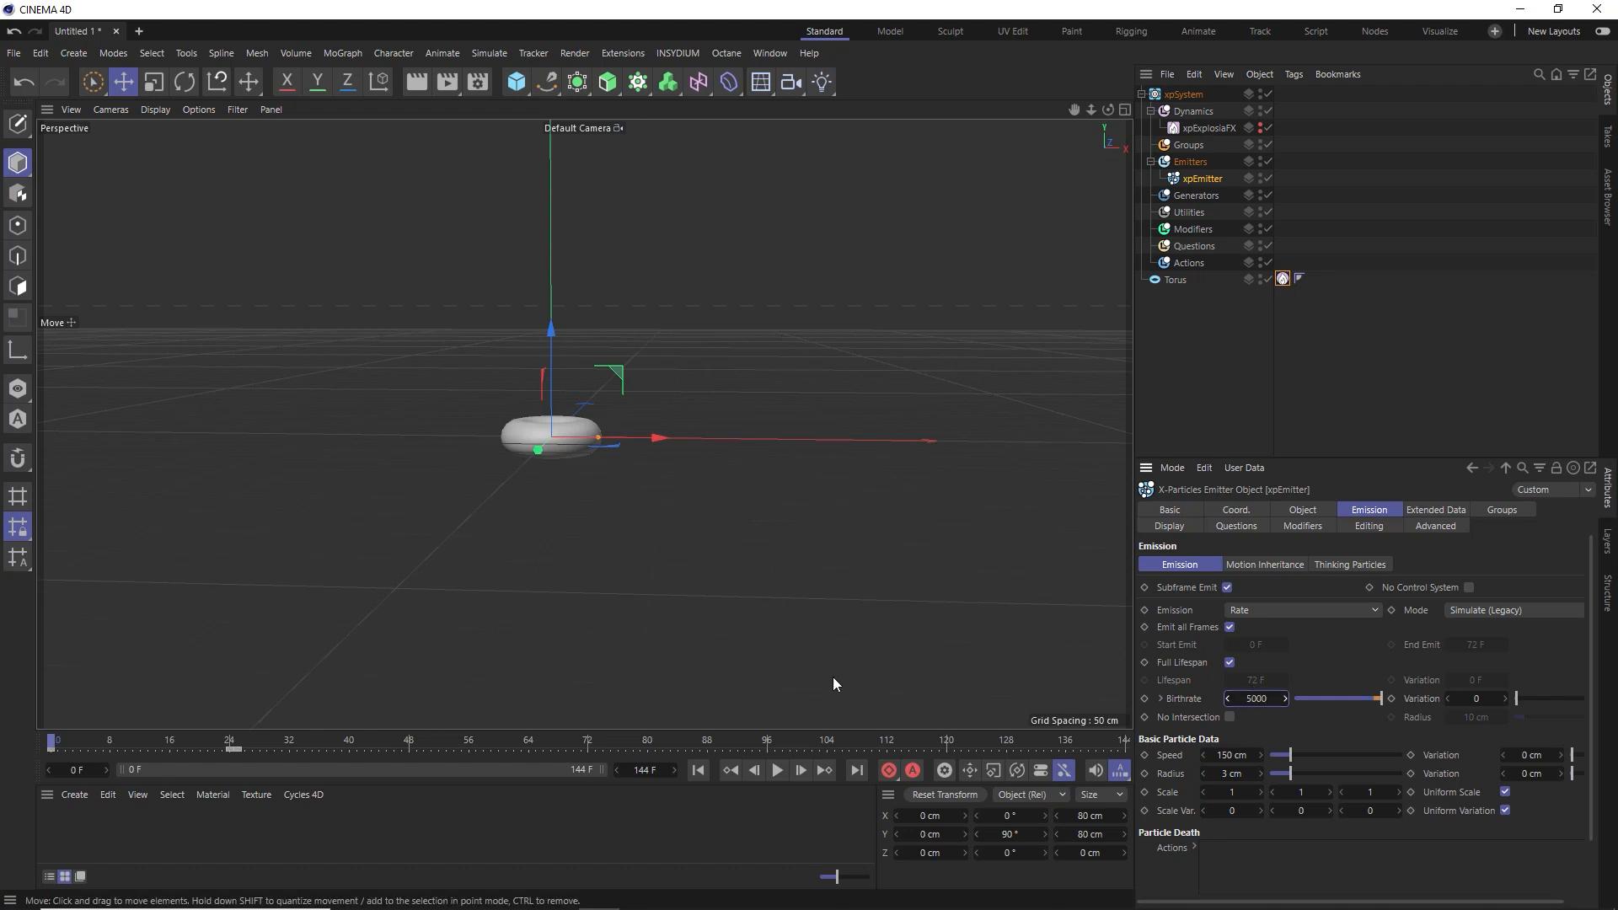
{"action": "left_click", "coordinate": [776, 770]}
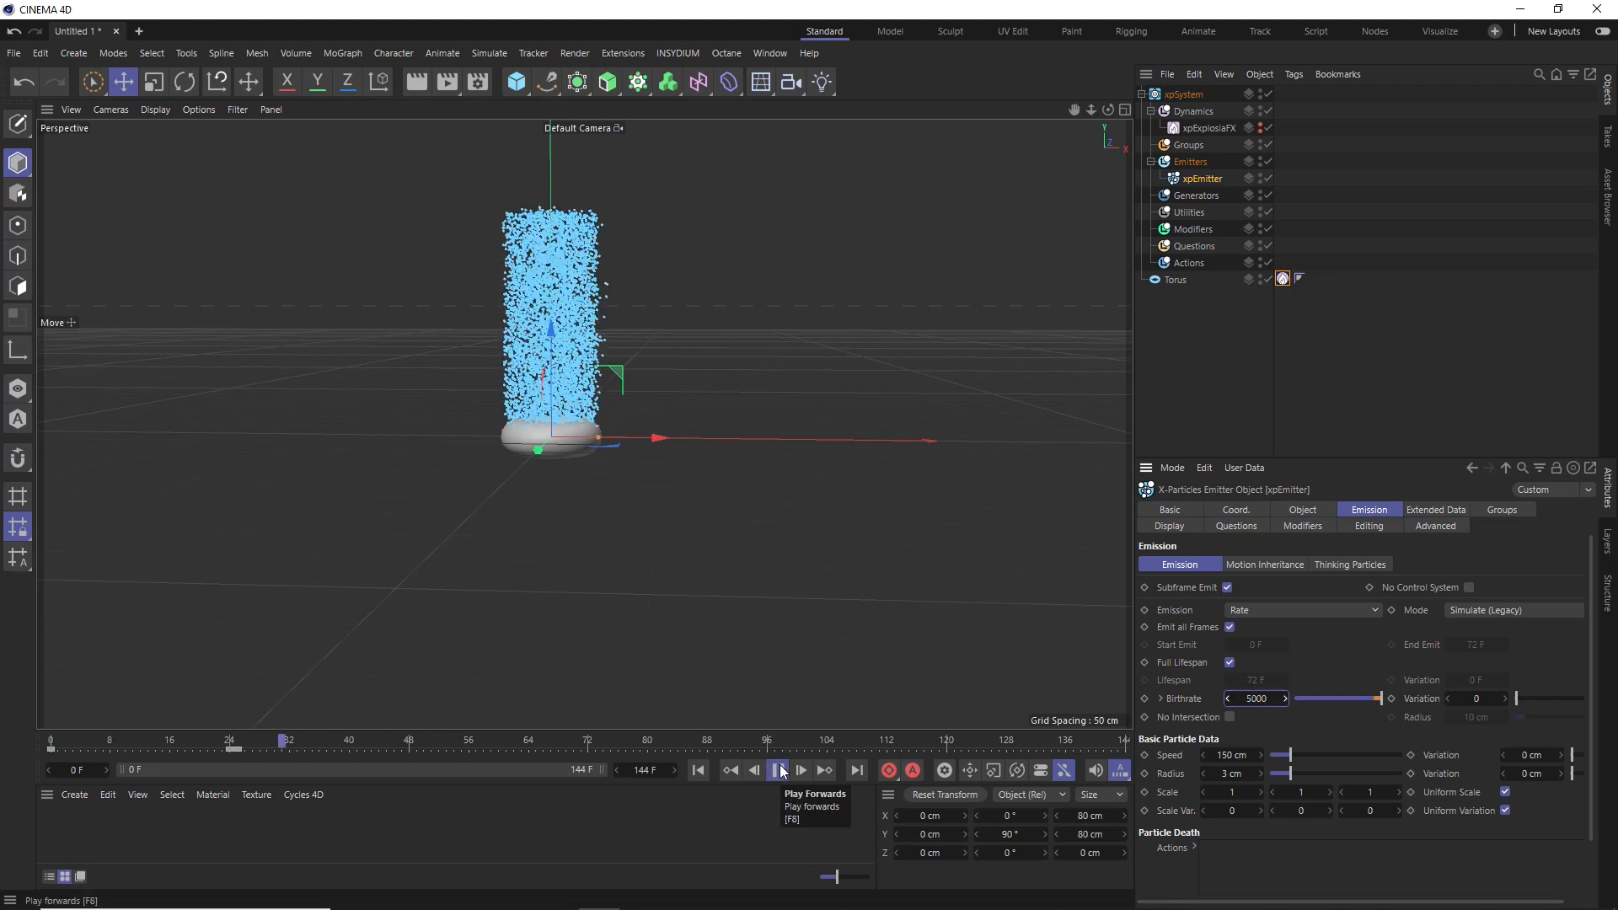
{"action": "left_click", "coordinate": [777, 770]}
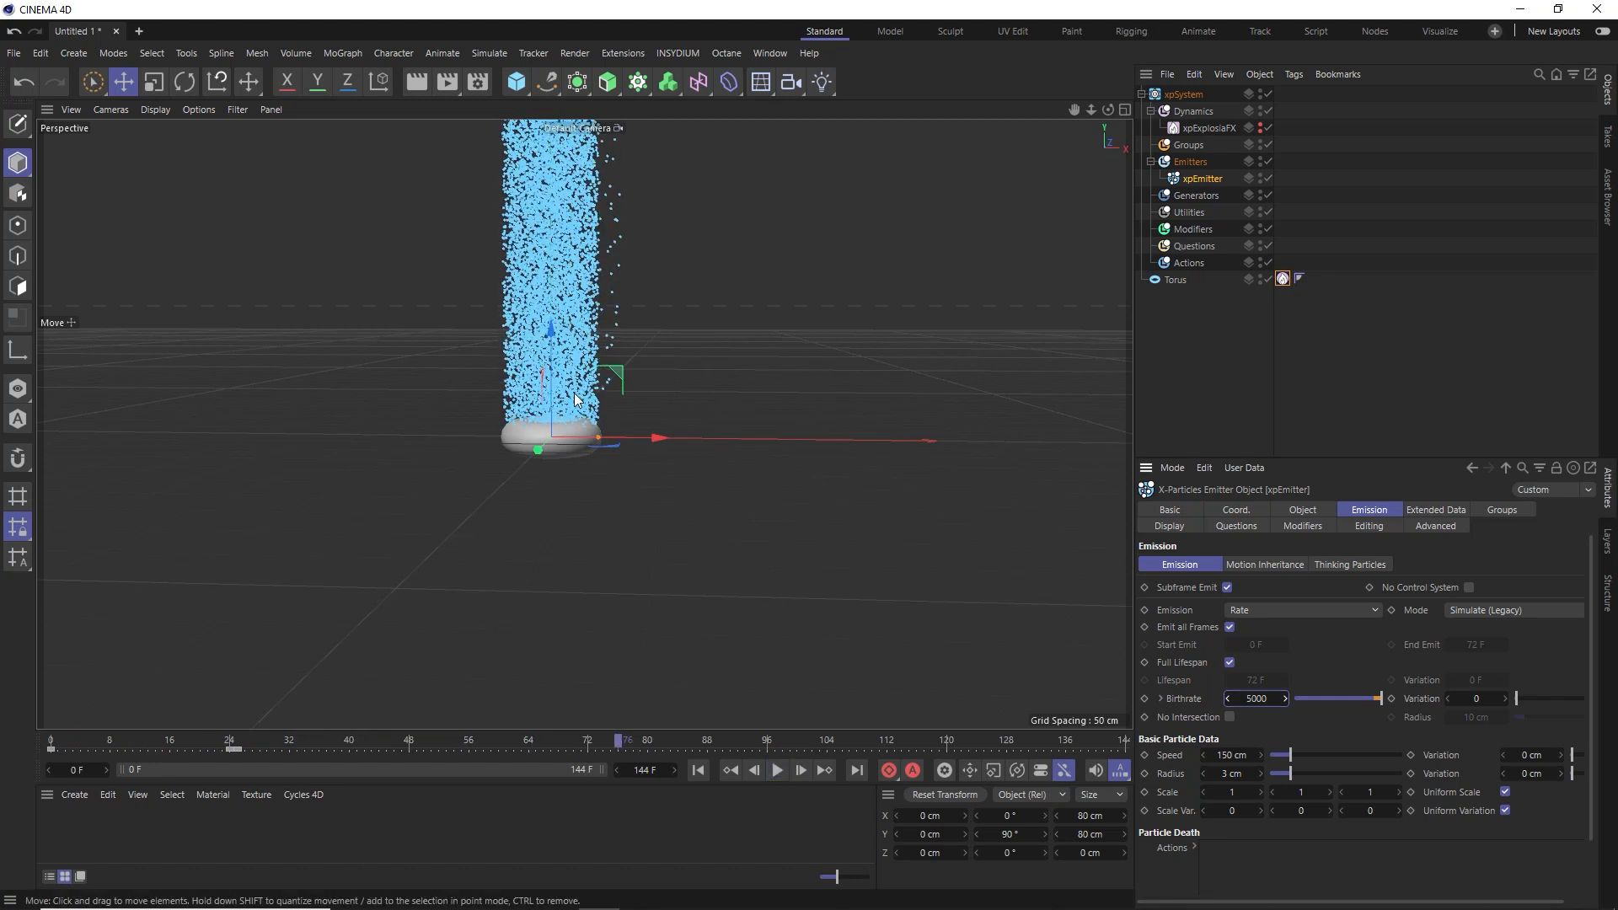
{"action": "mouse_move", "coordinate": [544, 179]}
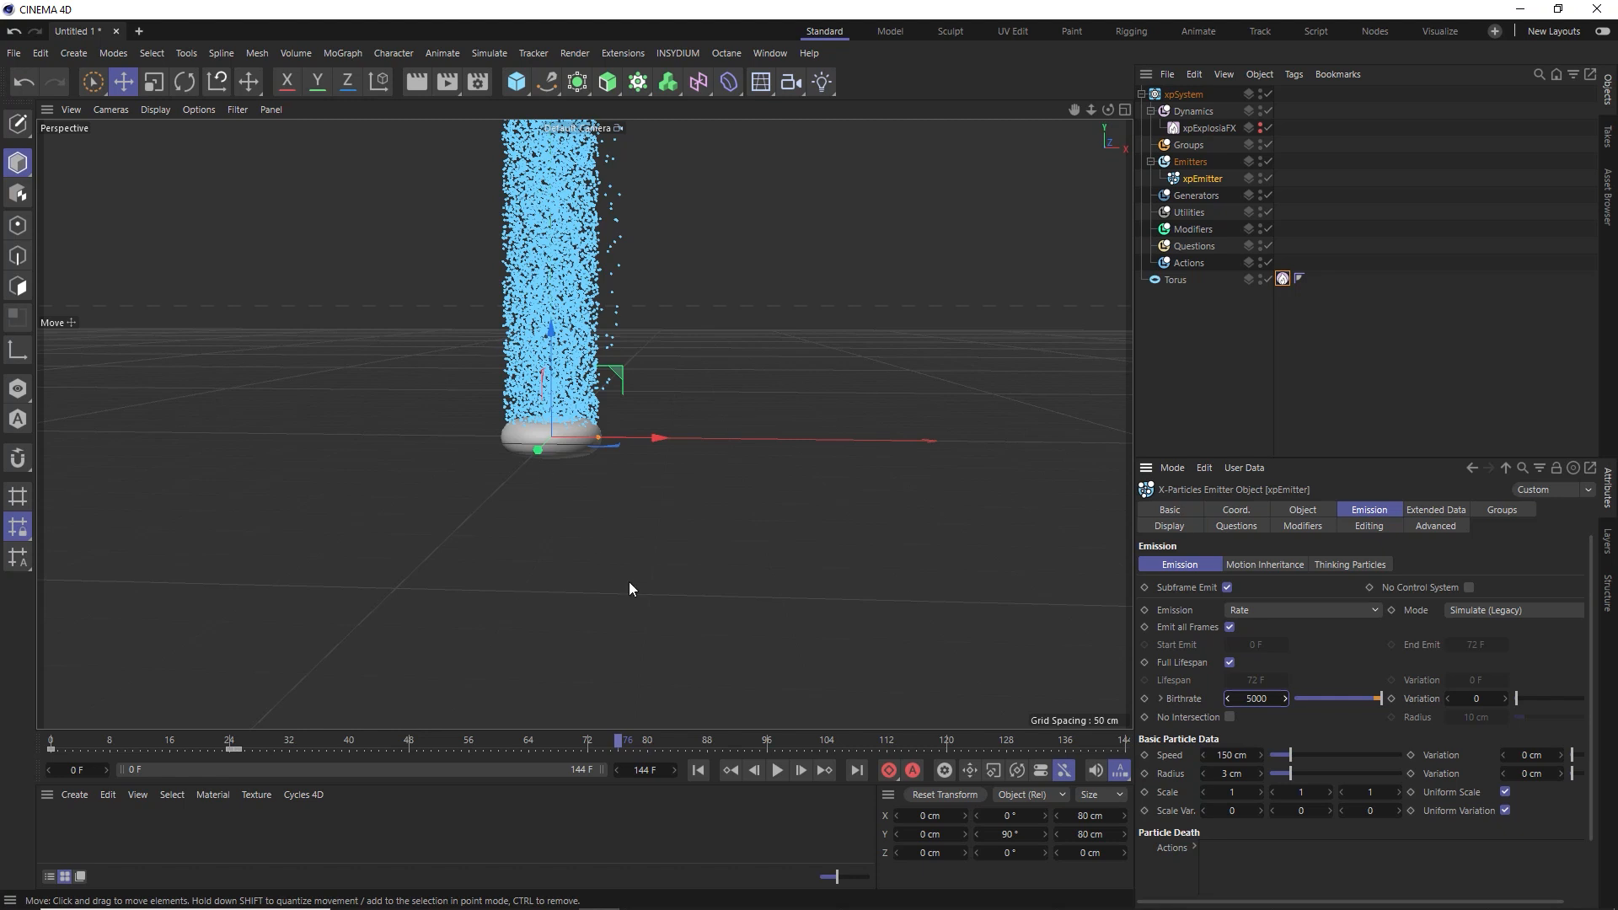
{"action": "left_click", "coordinate": [705, 770]}
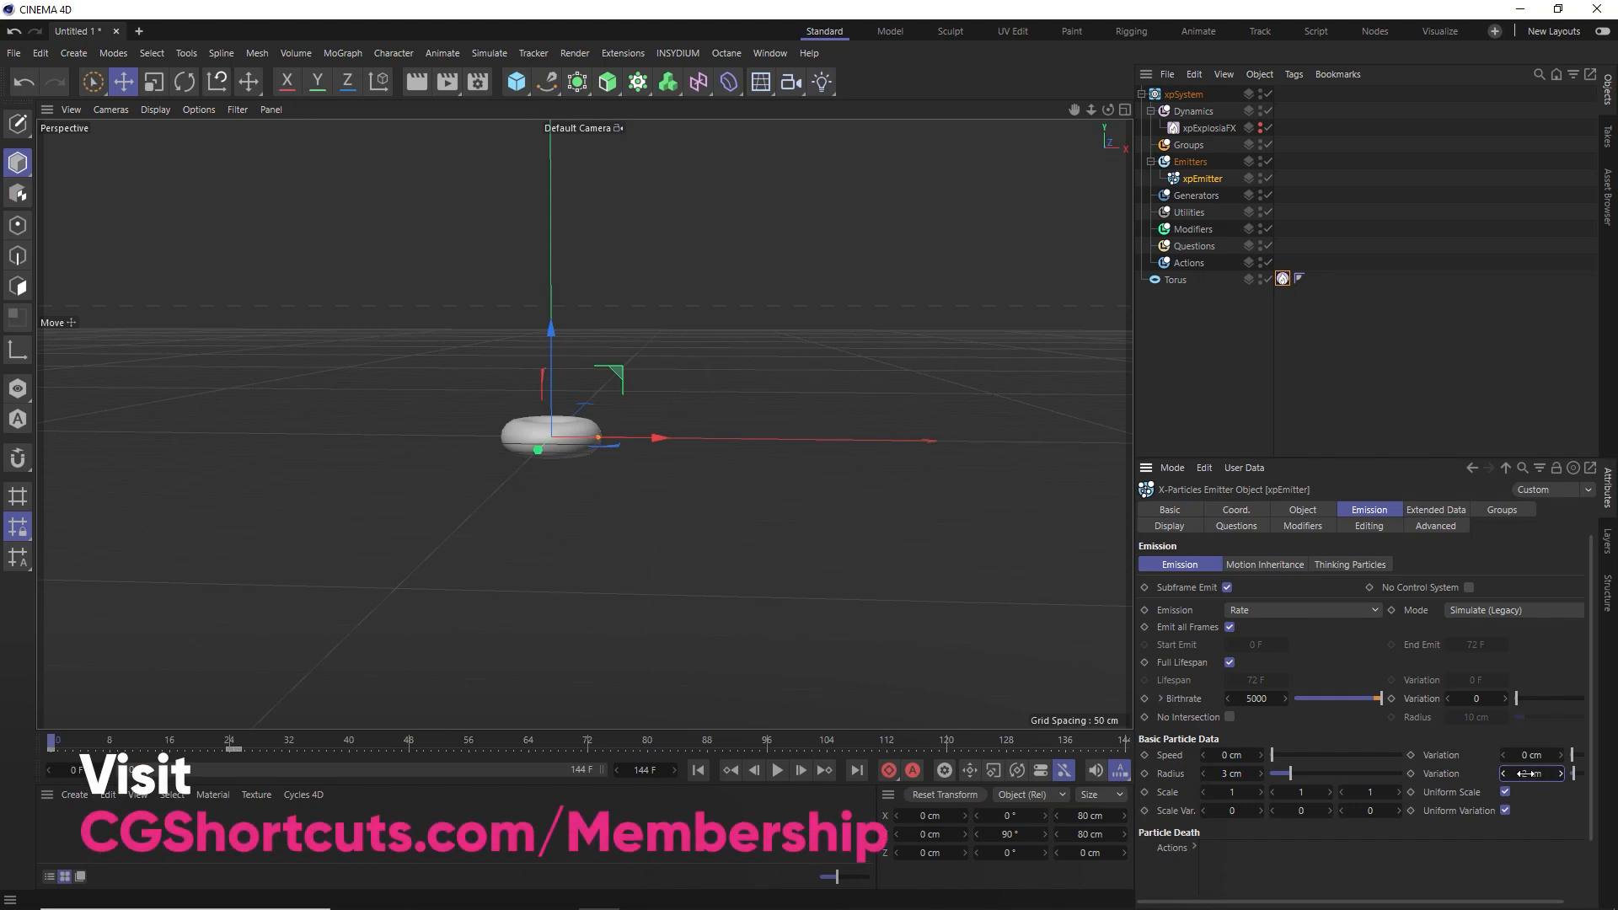
Enable Use Rotation with Random mode in Extended Data and preview particles pooling in the torus
{"action": "left_click", "coordinate": [1434, 509]}
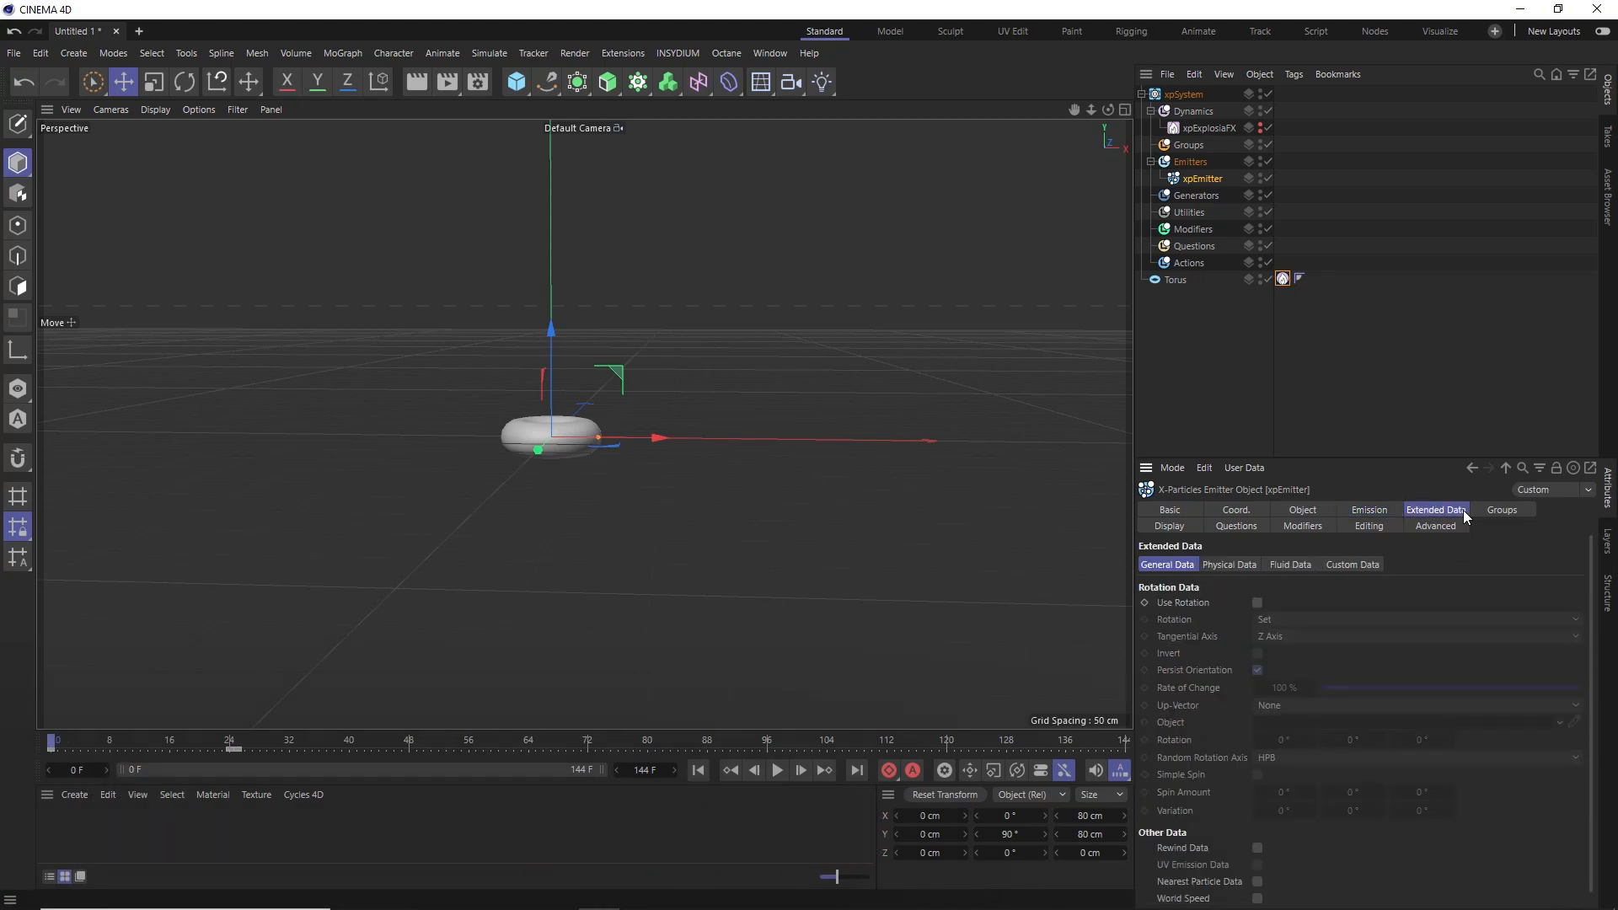
{"action": "left_click", "coordinate": [1257, 603]}
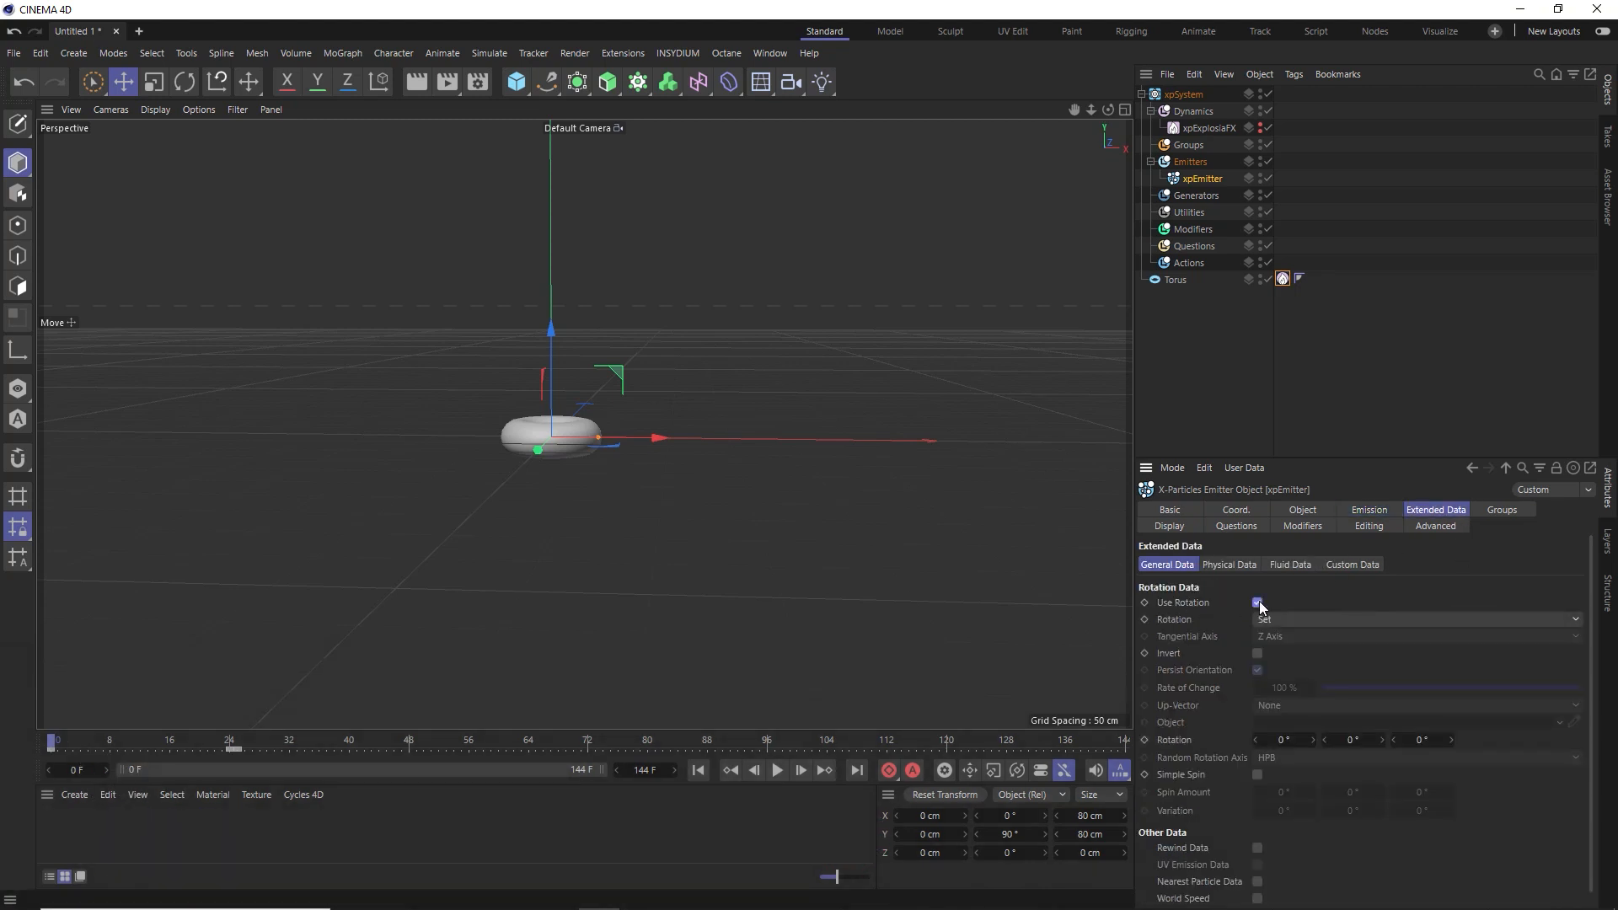
{"action": "left_click", "coordinate": [1418, 619]}
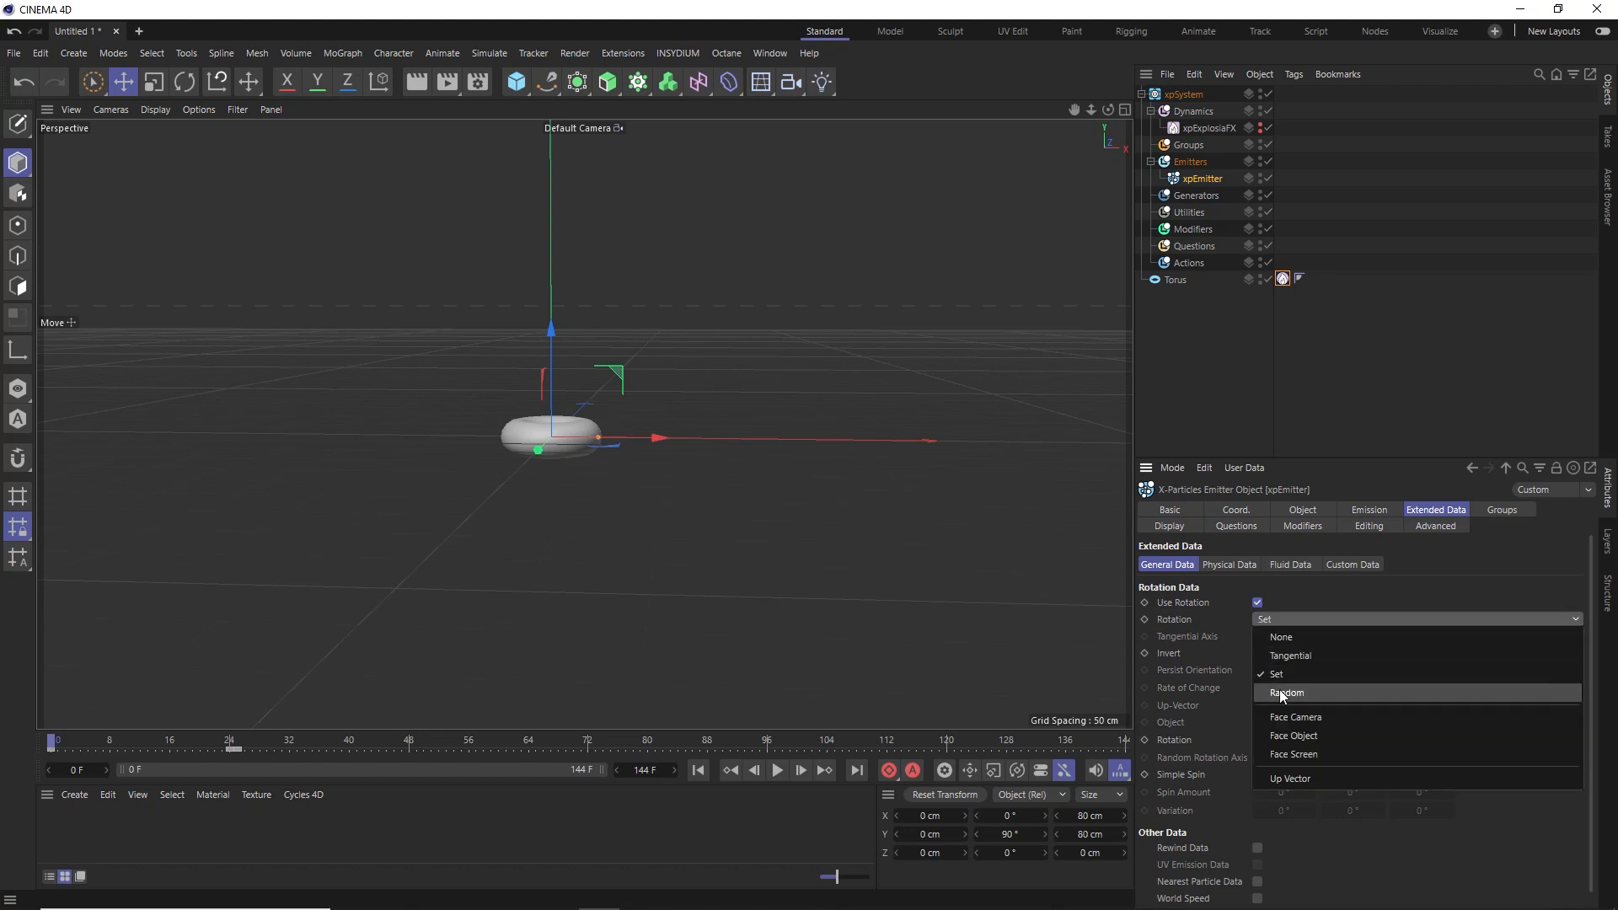
{"action": "left_click", "coordinate": [1287, 692]}
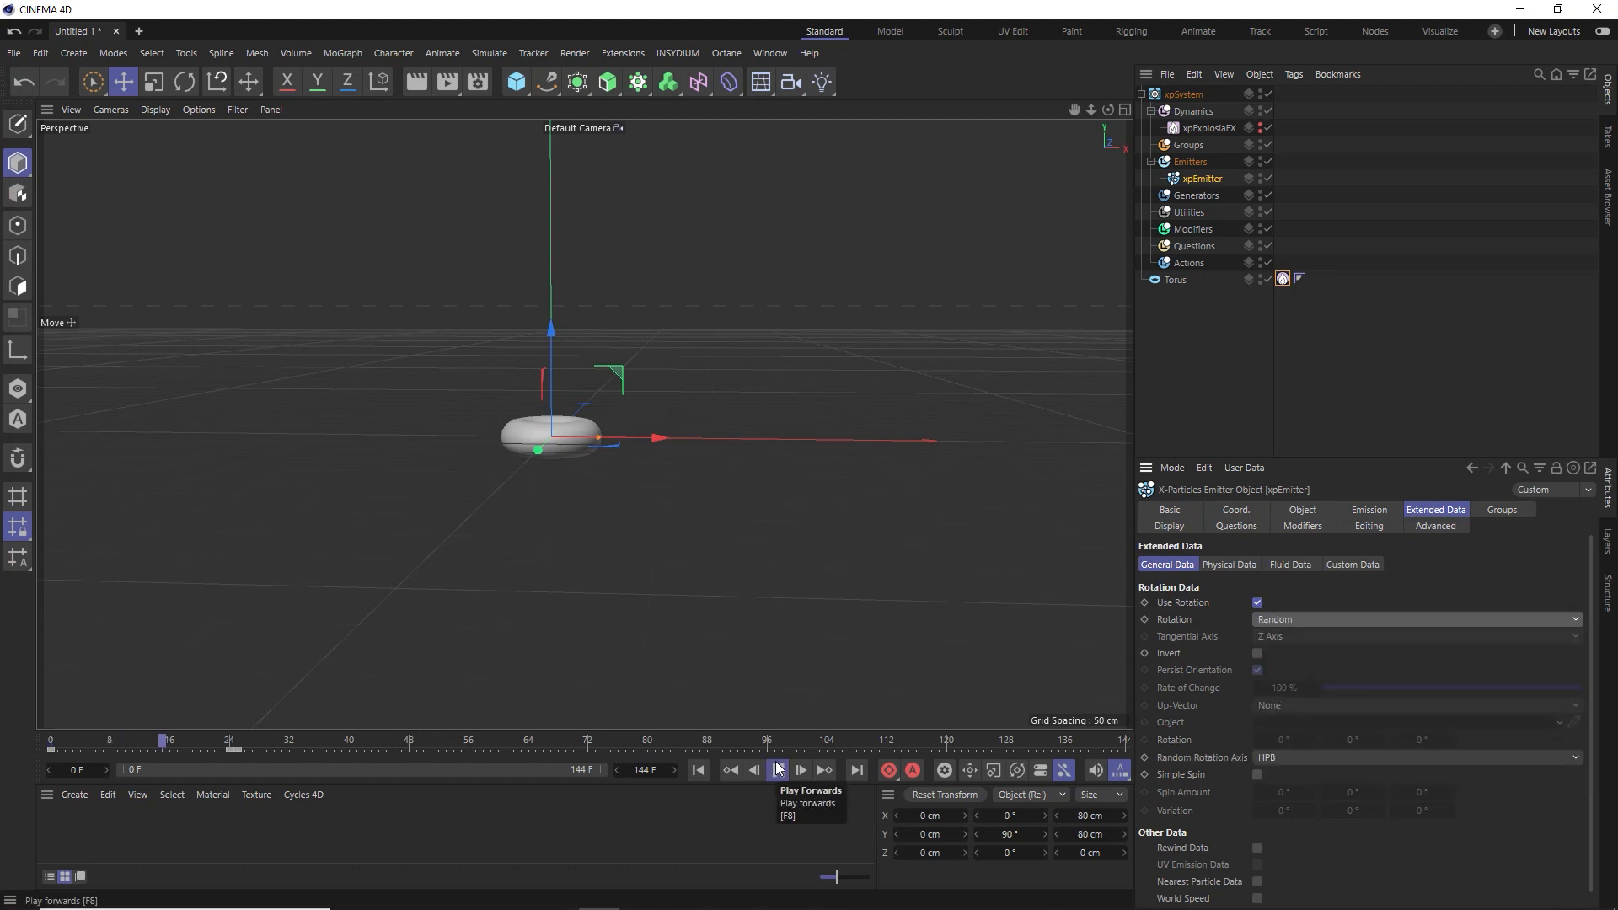
{"action": "left_click", "coordinate": [775, 770]}
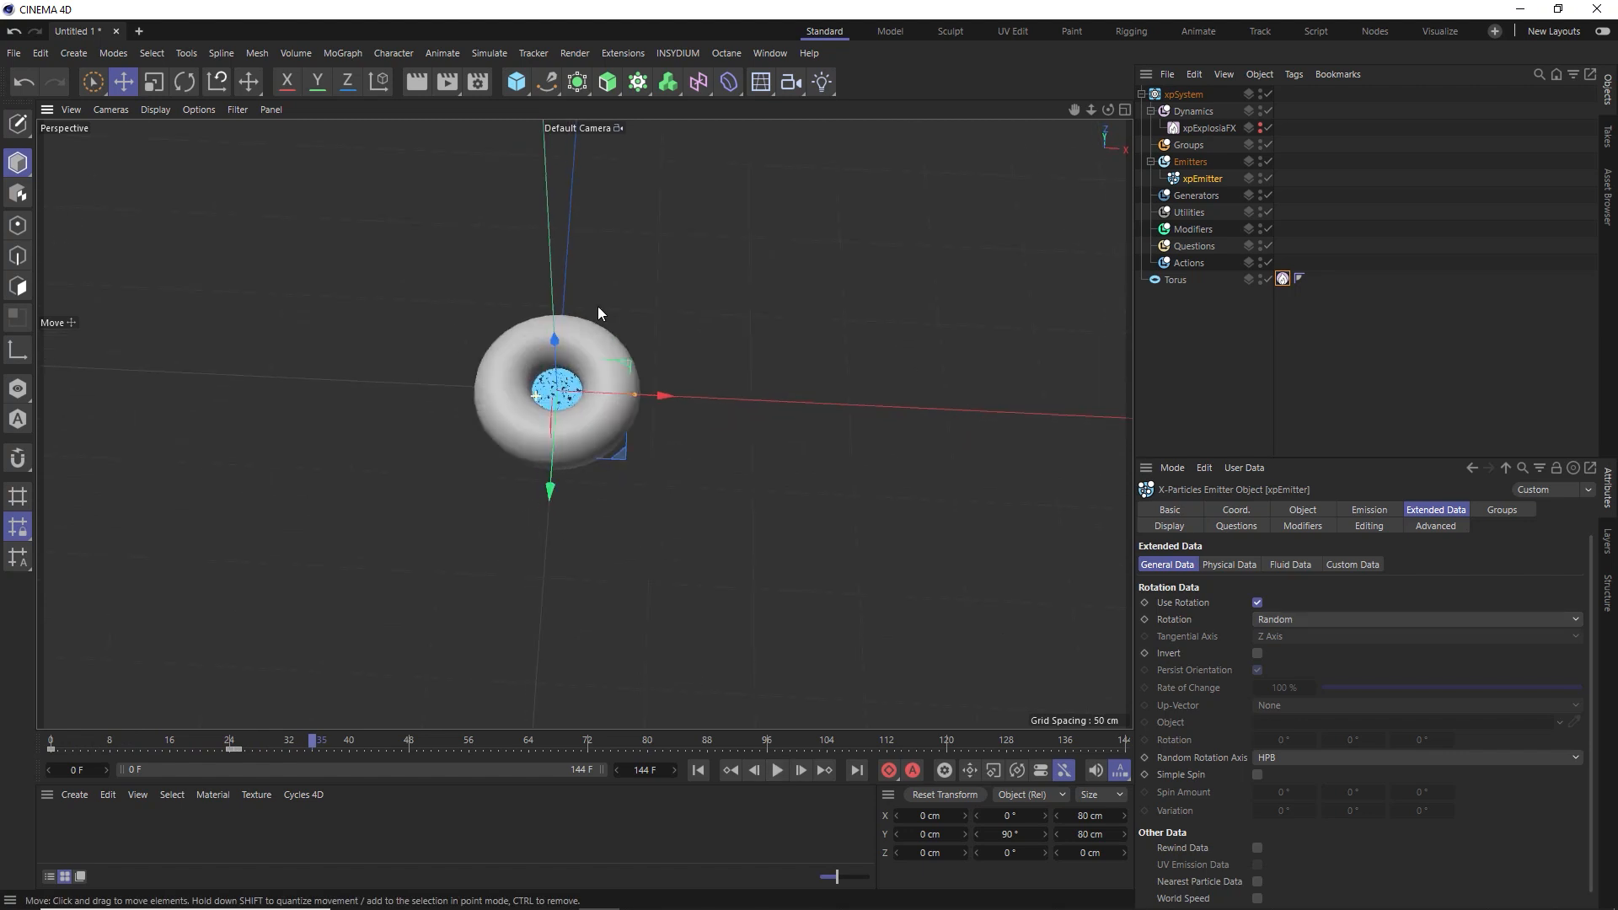
{"action": "left_click_drag", "start_coordinate": [598, 315], "coordinate": [536, 337]}
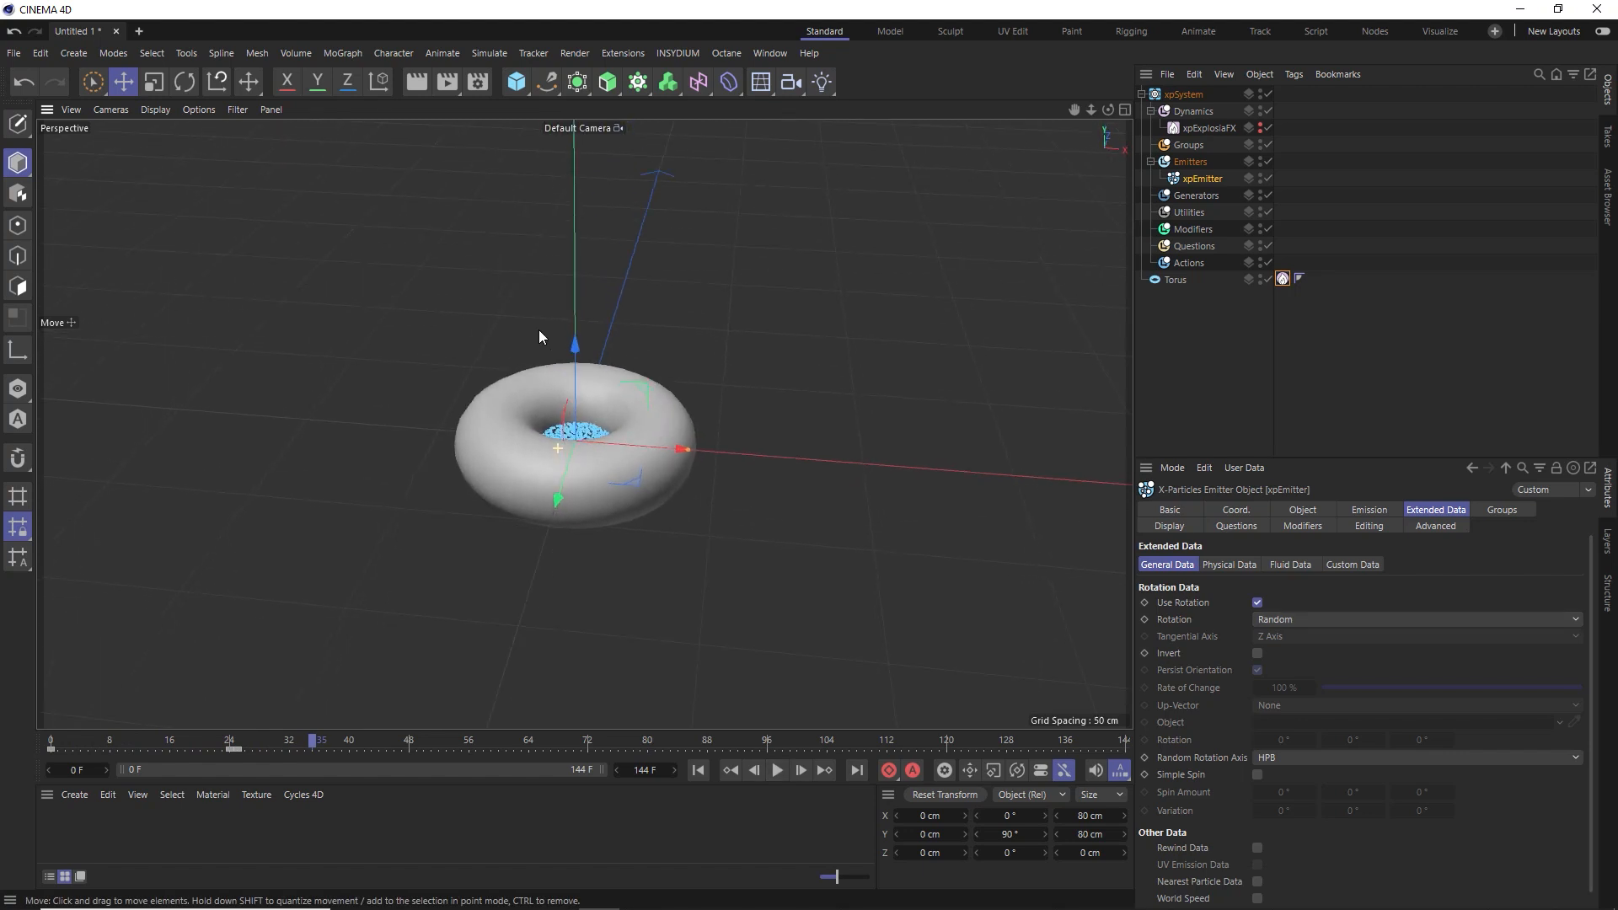
{"action": "left_click", "coordinate": [1207, 128]}
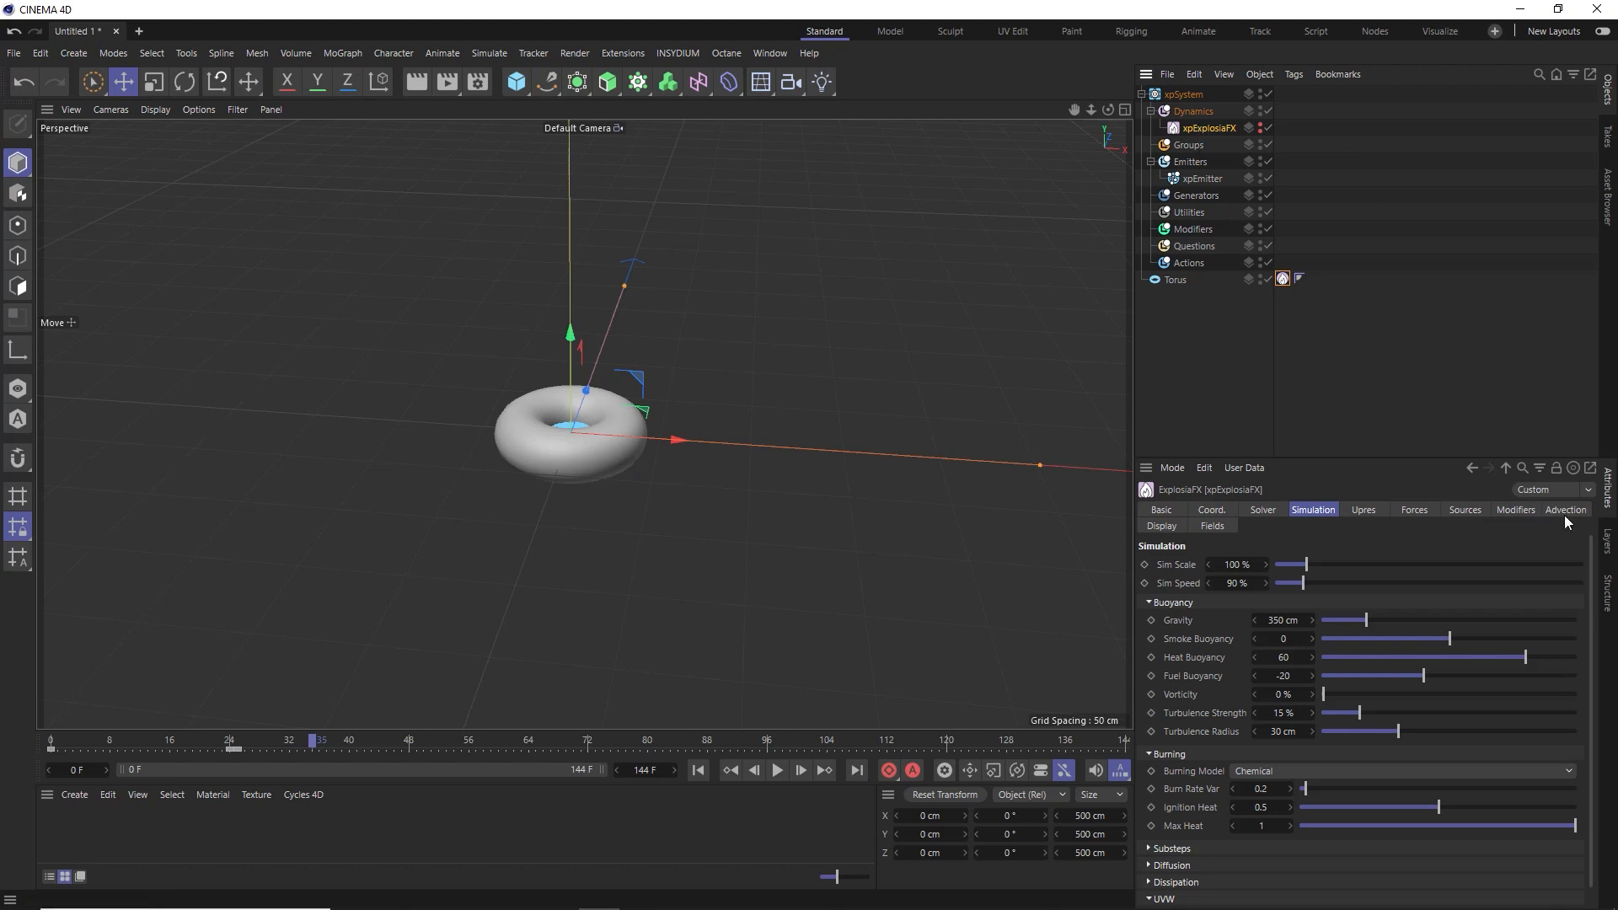
Preview the explosion playback from the xpExplosiaFX Advection settings
{"action": "left_click", "coordinate": [1564, 509]}
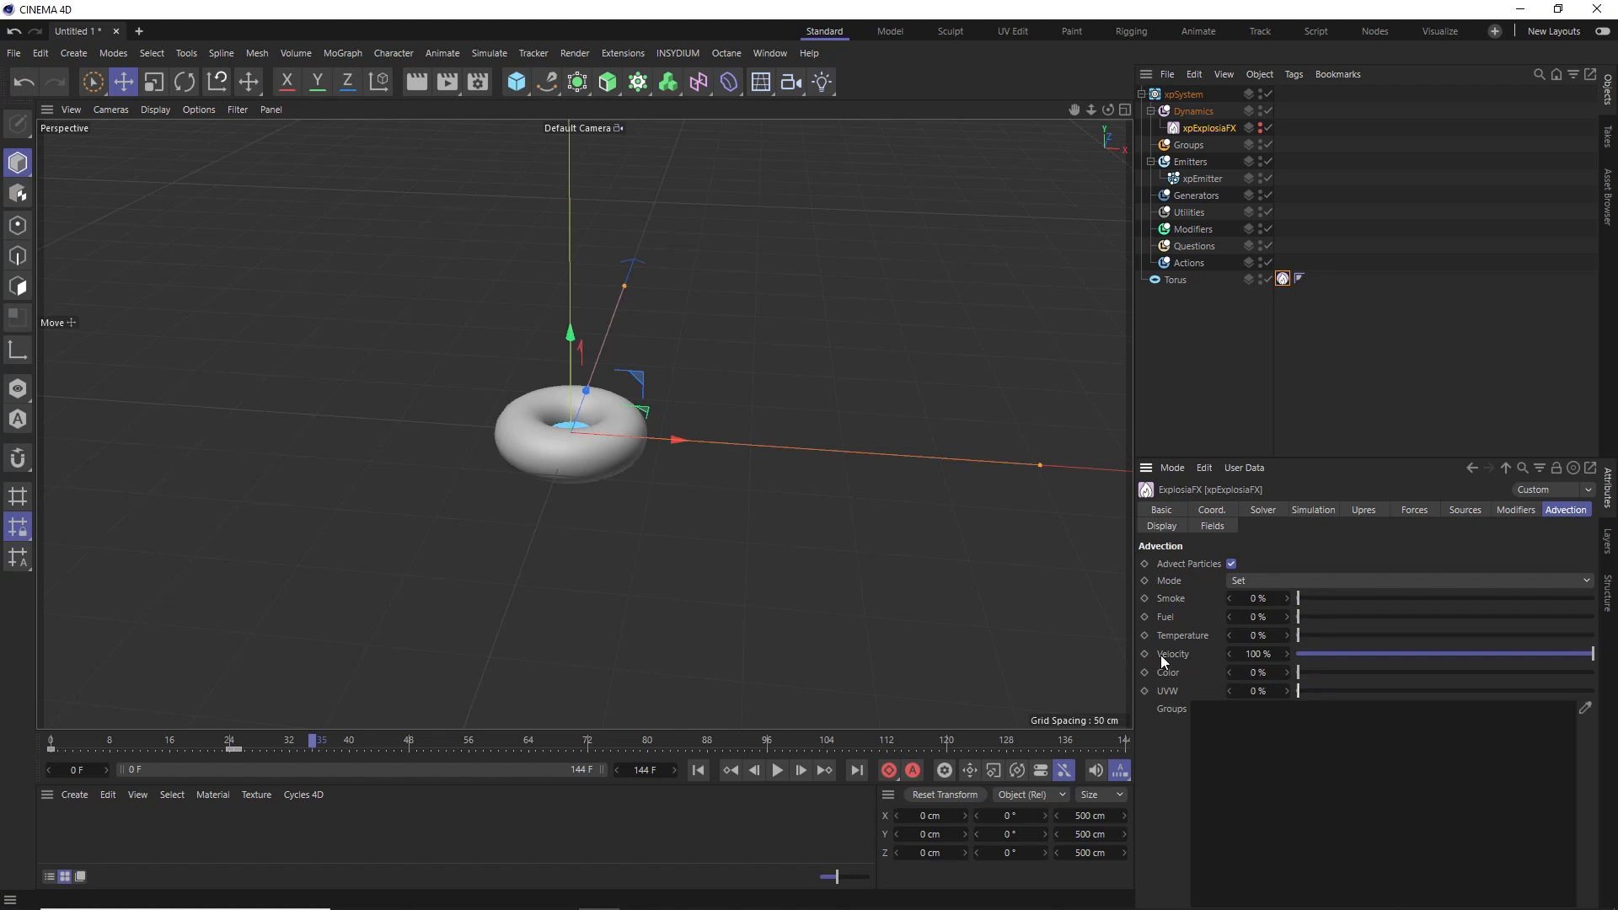
{"action": "mouse_move", "coordinate": [1178, 667]}
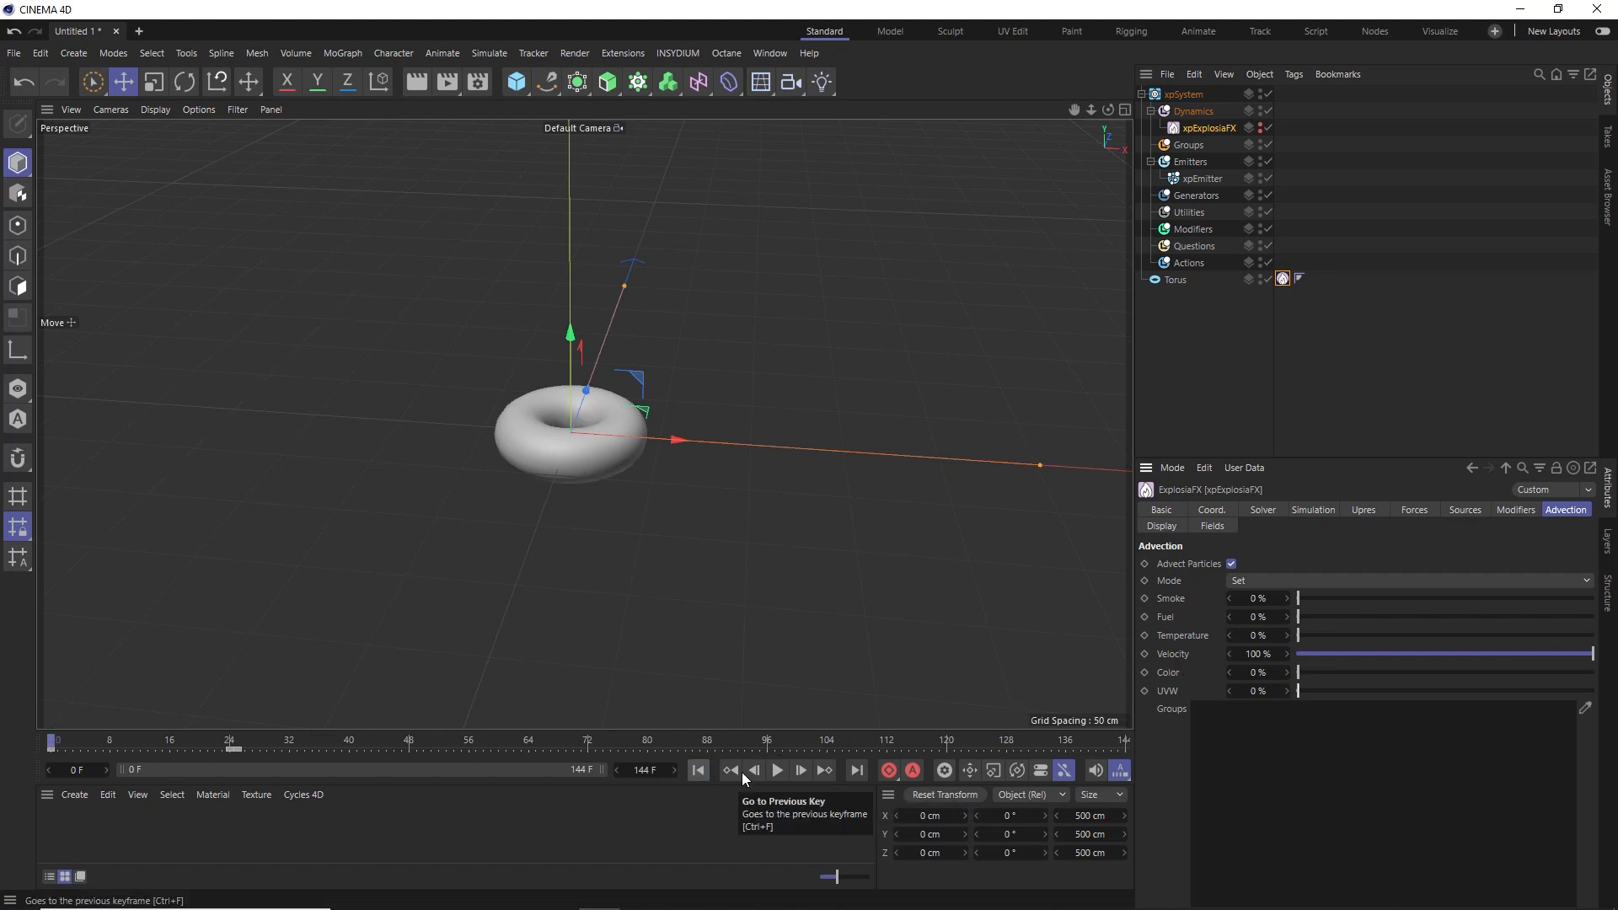
{"action": "left_click", "coordinate": [775, 770]}
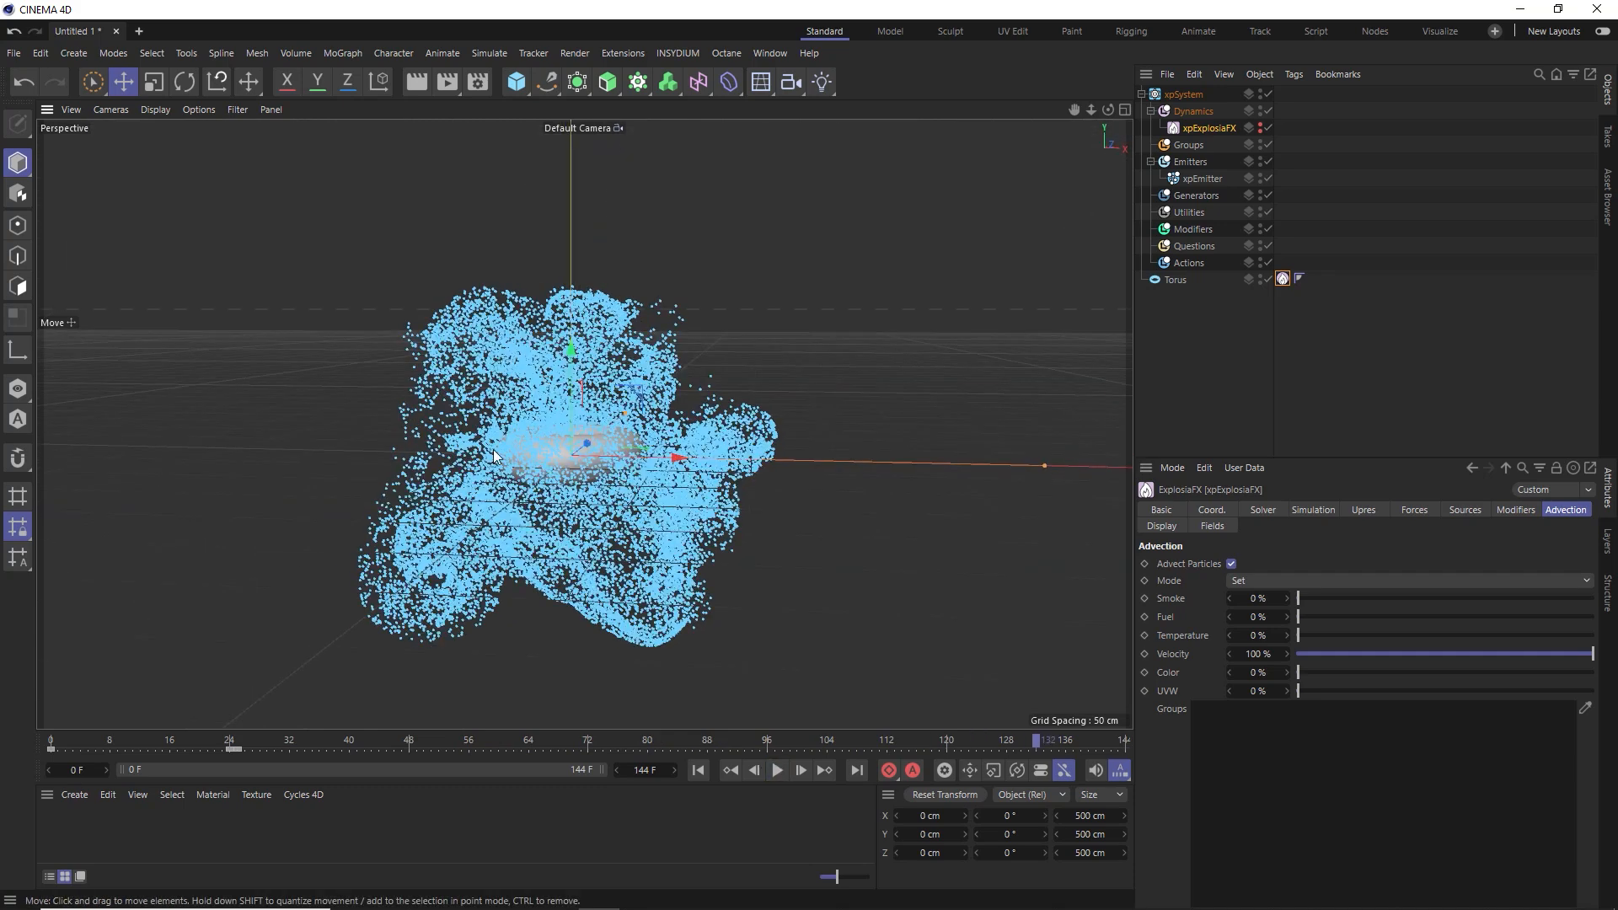
{"action": "left_click", "coordinate": [1203, 128]}
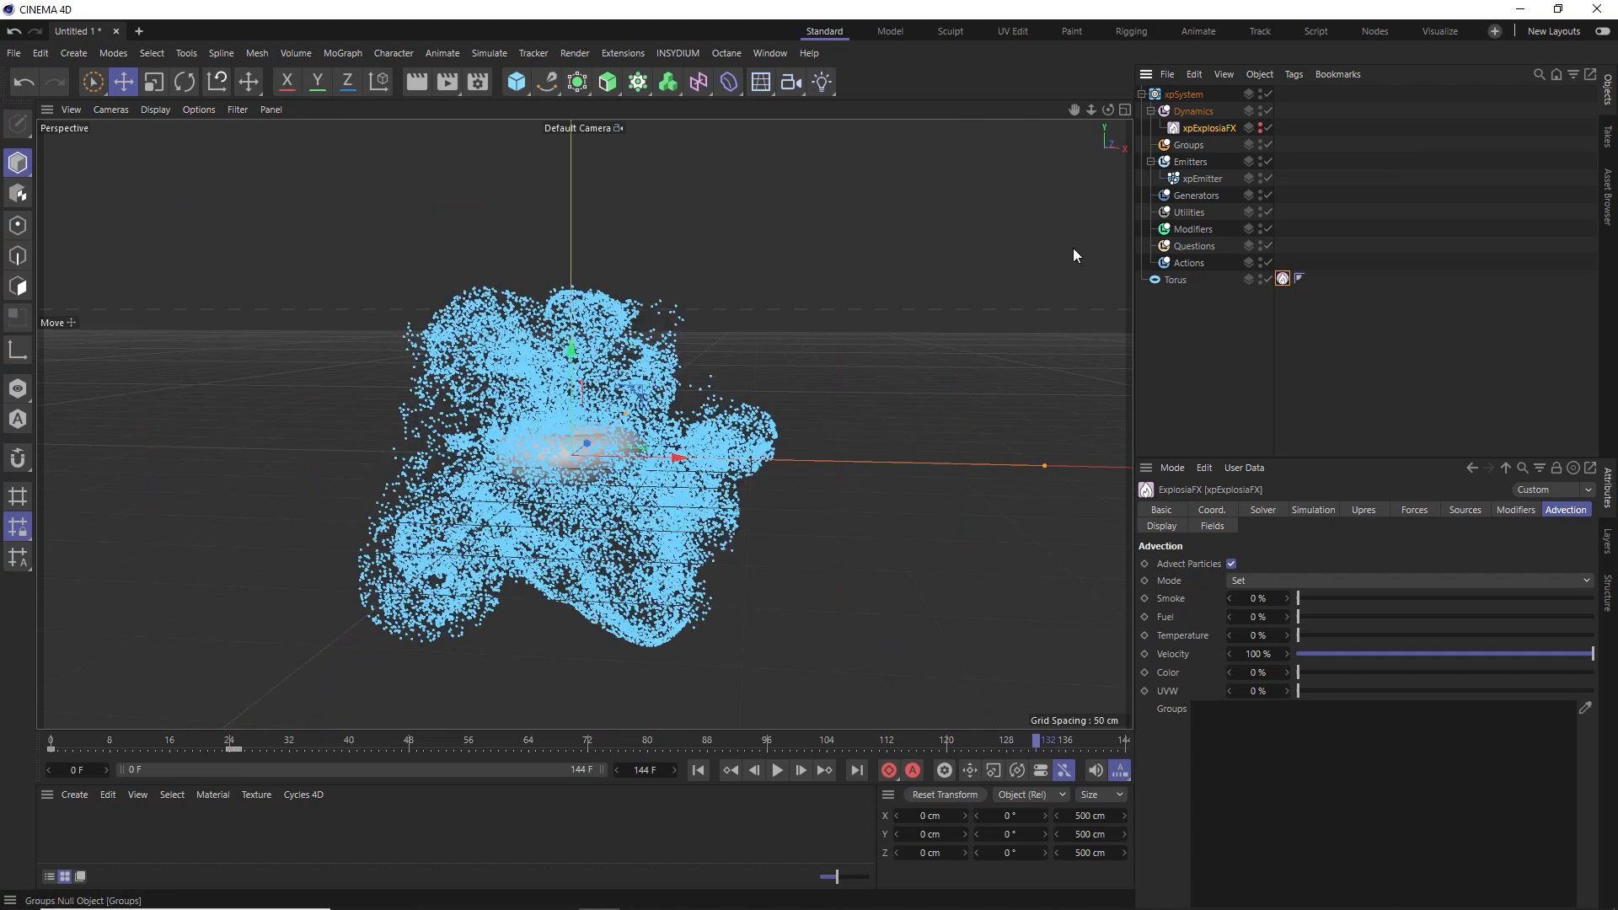
{"action": "mouse_move", "coordinate": [1208, 583]}
{"action": "type", "text": "50"}
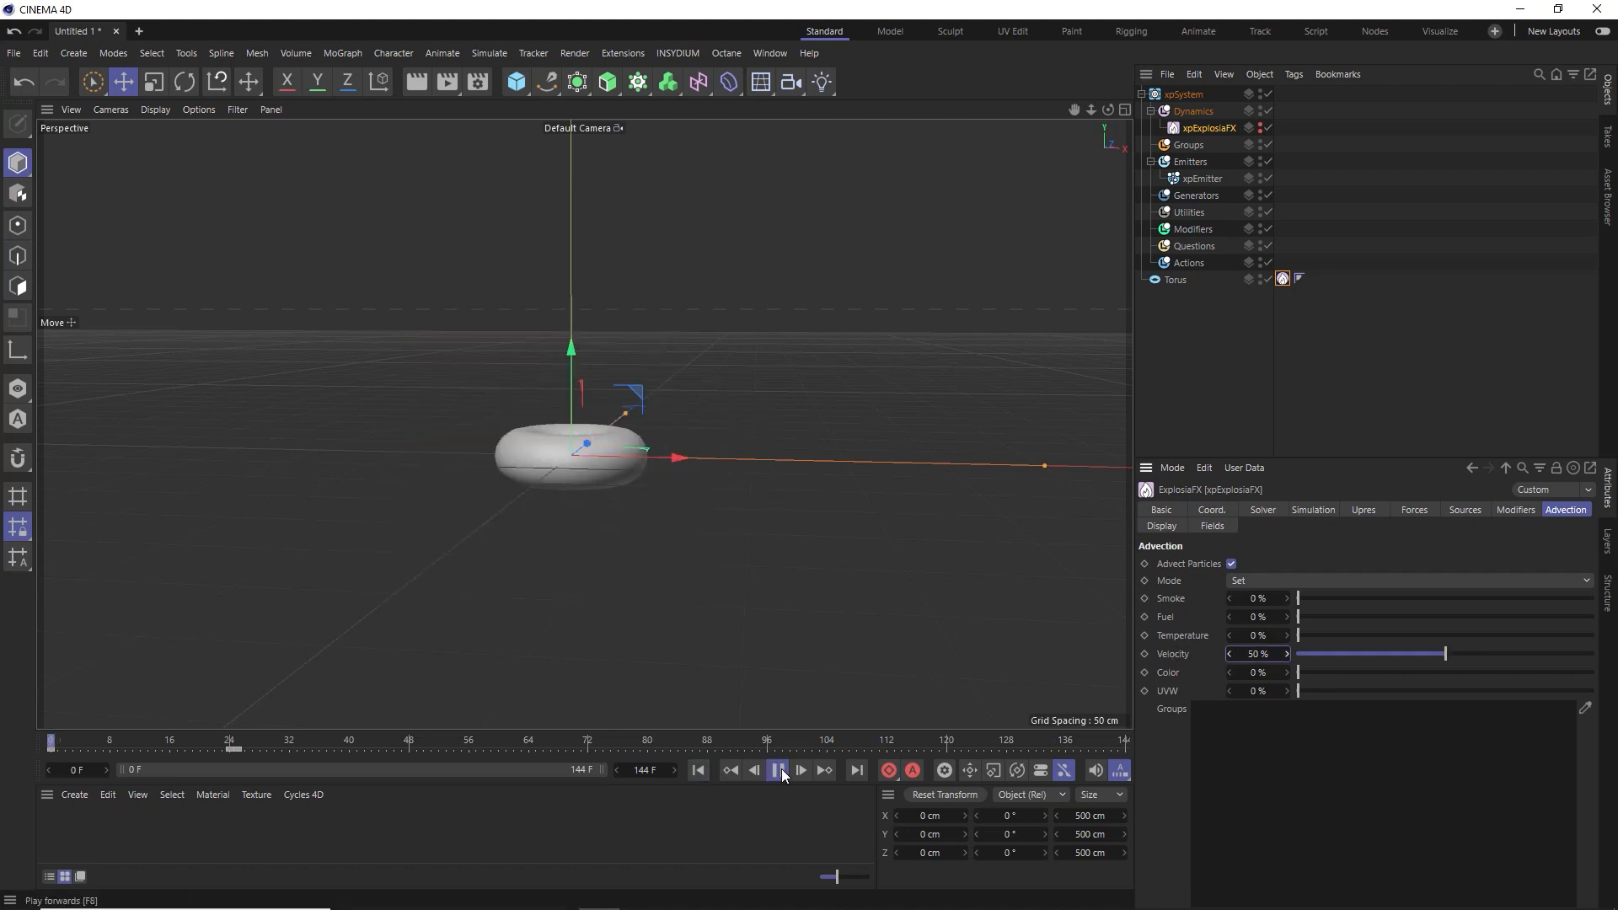
Preview the particle cloud again with advection Velocity at 50%
{"action": "left_click", "coordinate": [778, 770]}
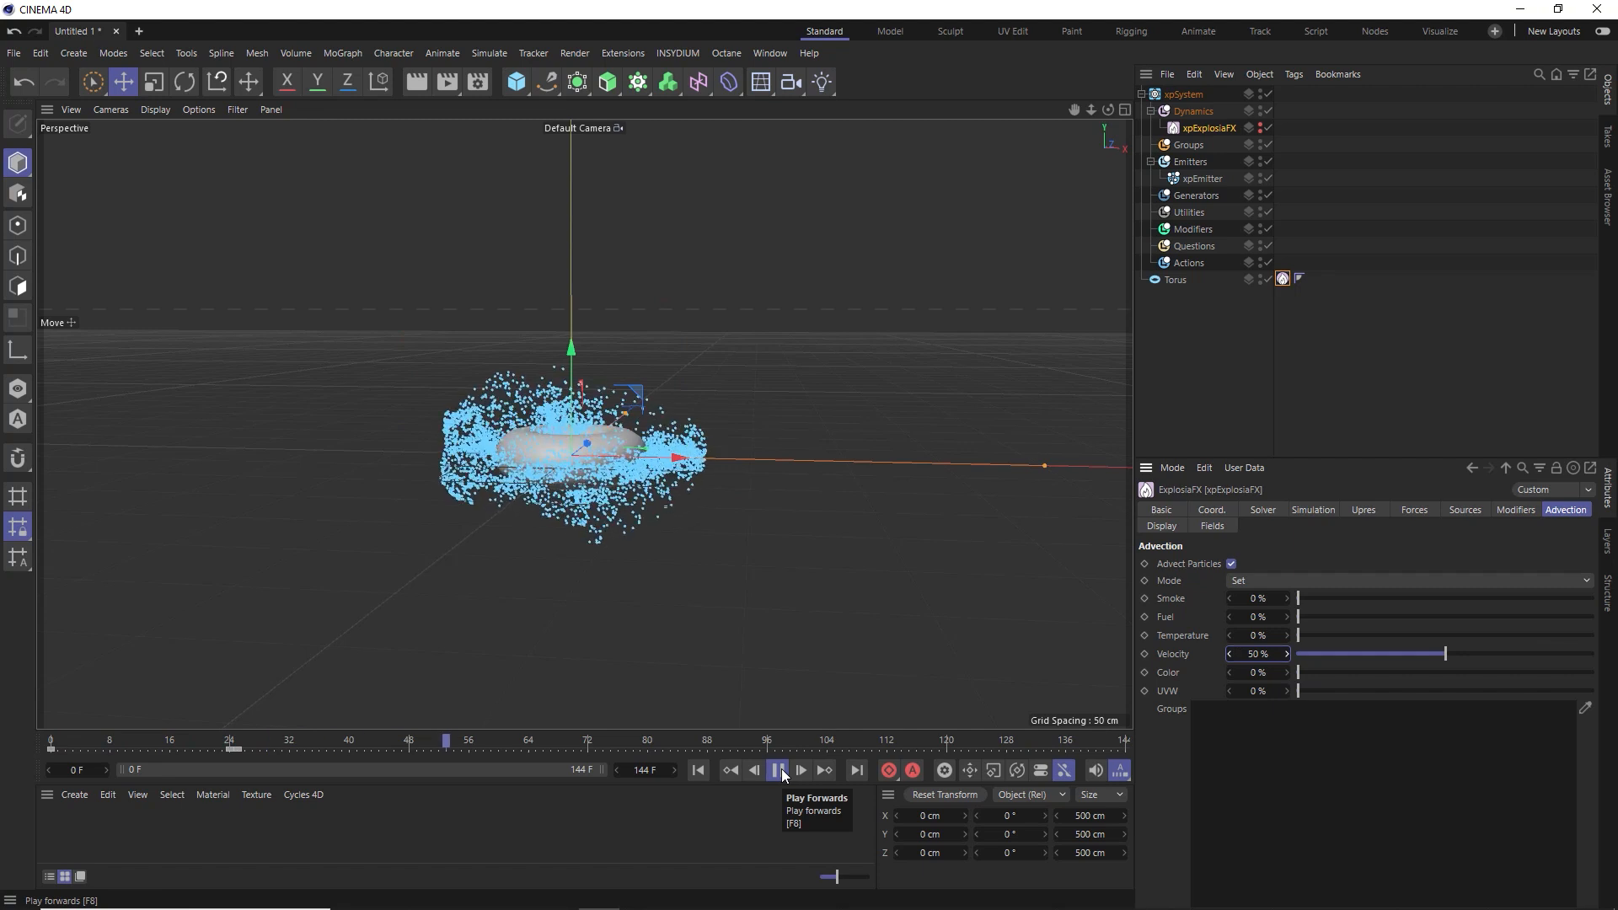
{"action": "left_click", "coordinate": [779, 770]}
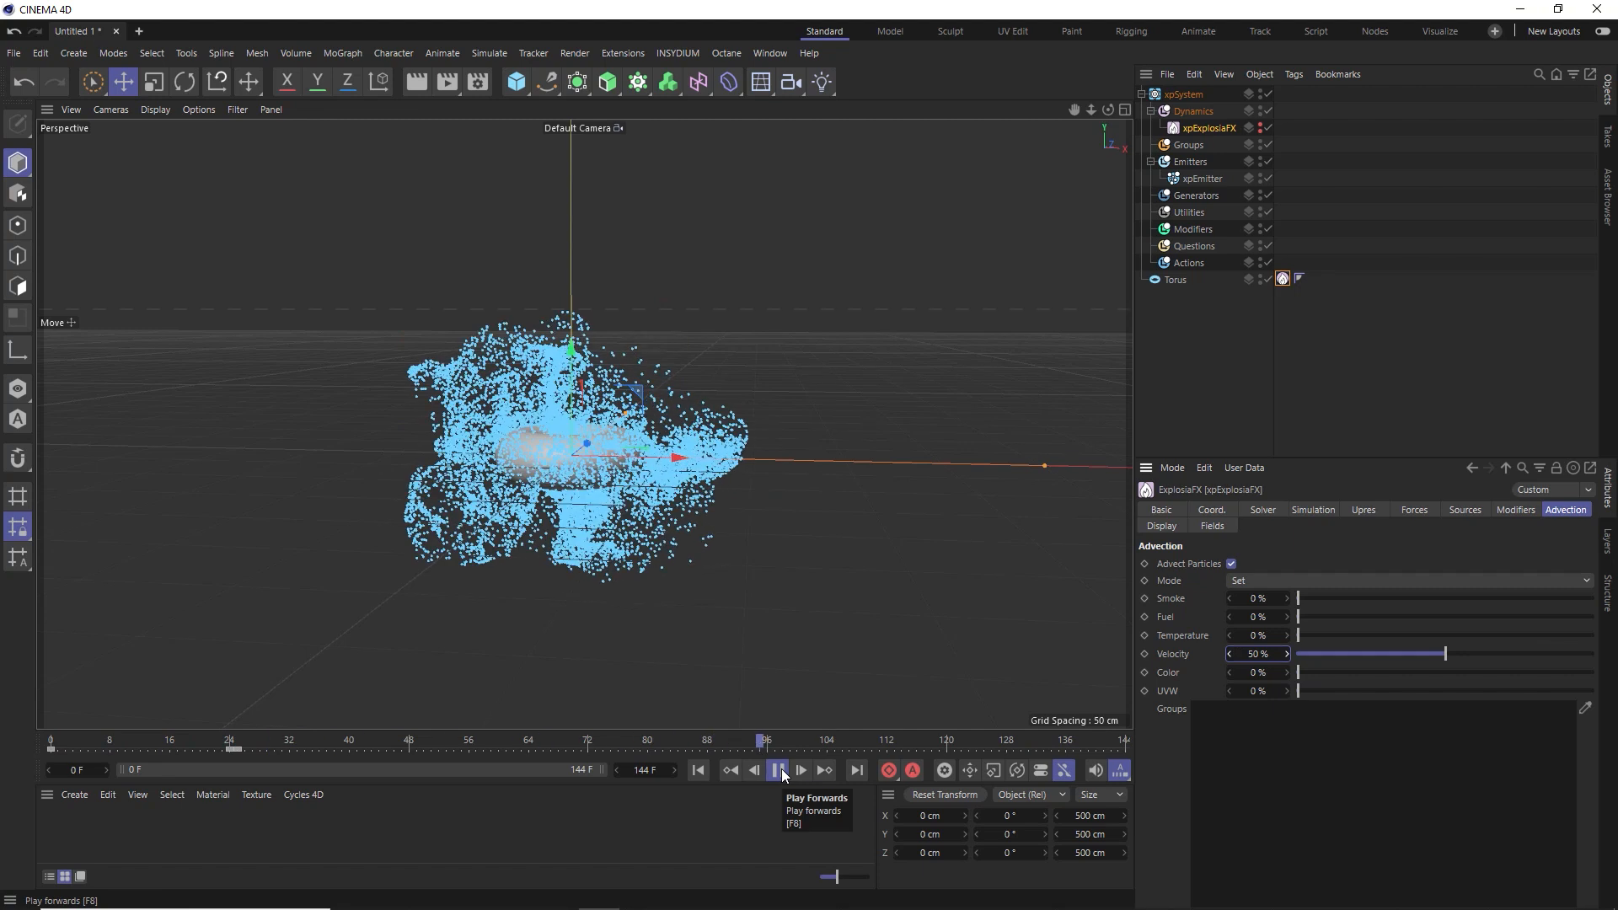
{"action": "left_click", "coordinate": [777, 770]}
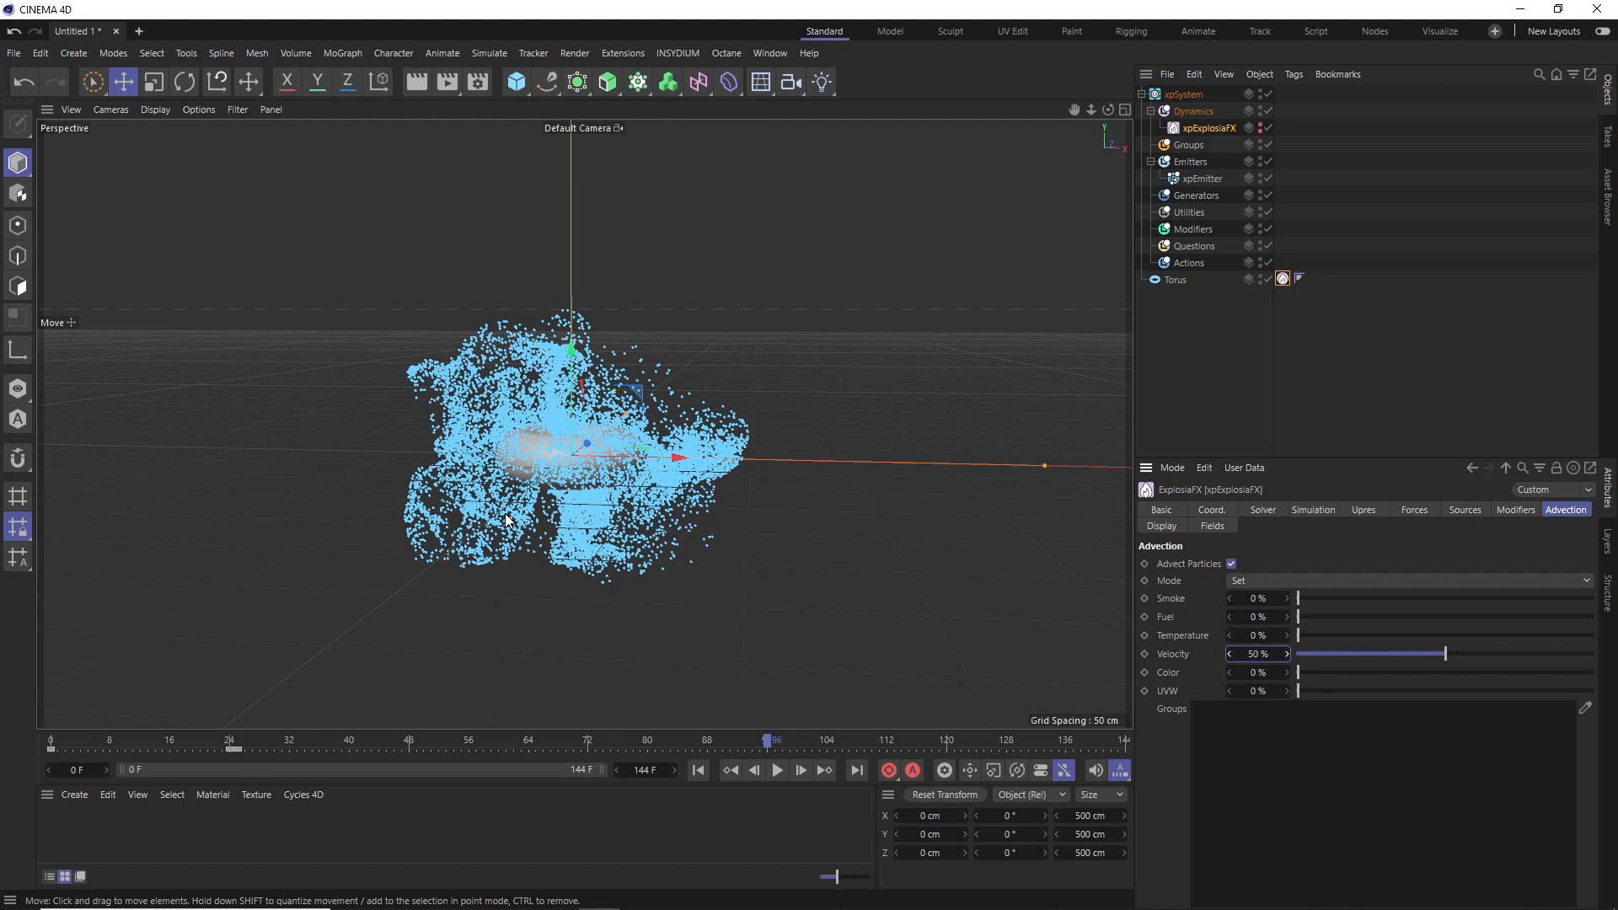
Add an xpPPCollisions object under Dynamics with 0% bounce and 20% friction
{"action": "left_click", "coordinate": [1193, 111]}
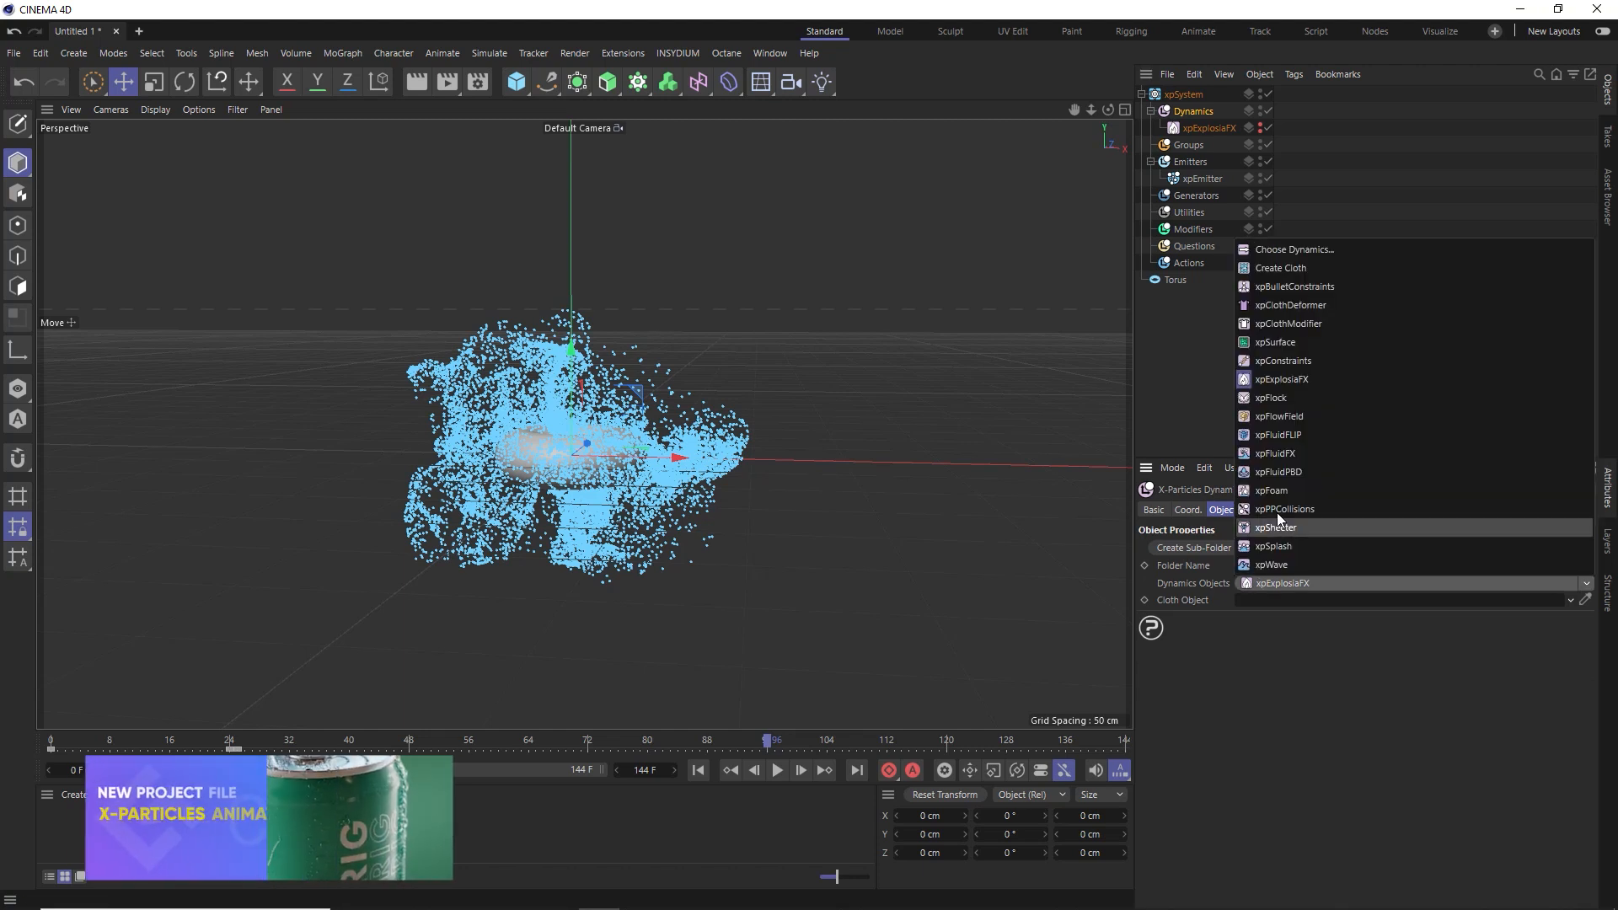
{"action": "mouse_move", "coordinate": [1279, 508]}
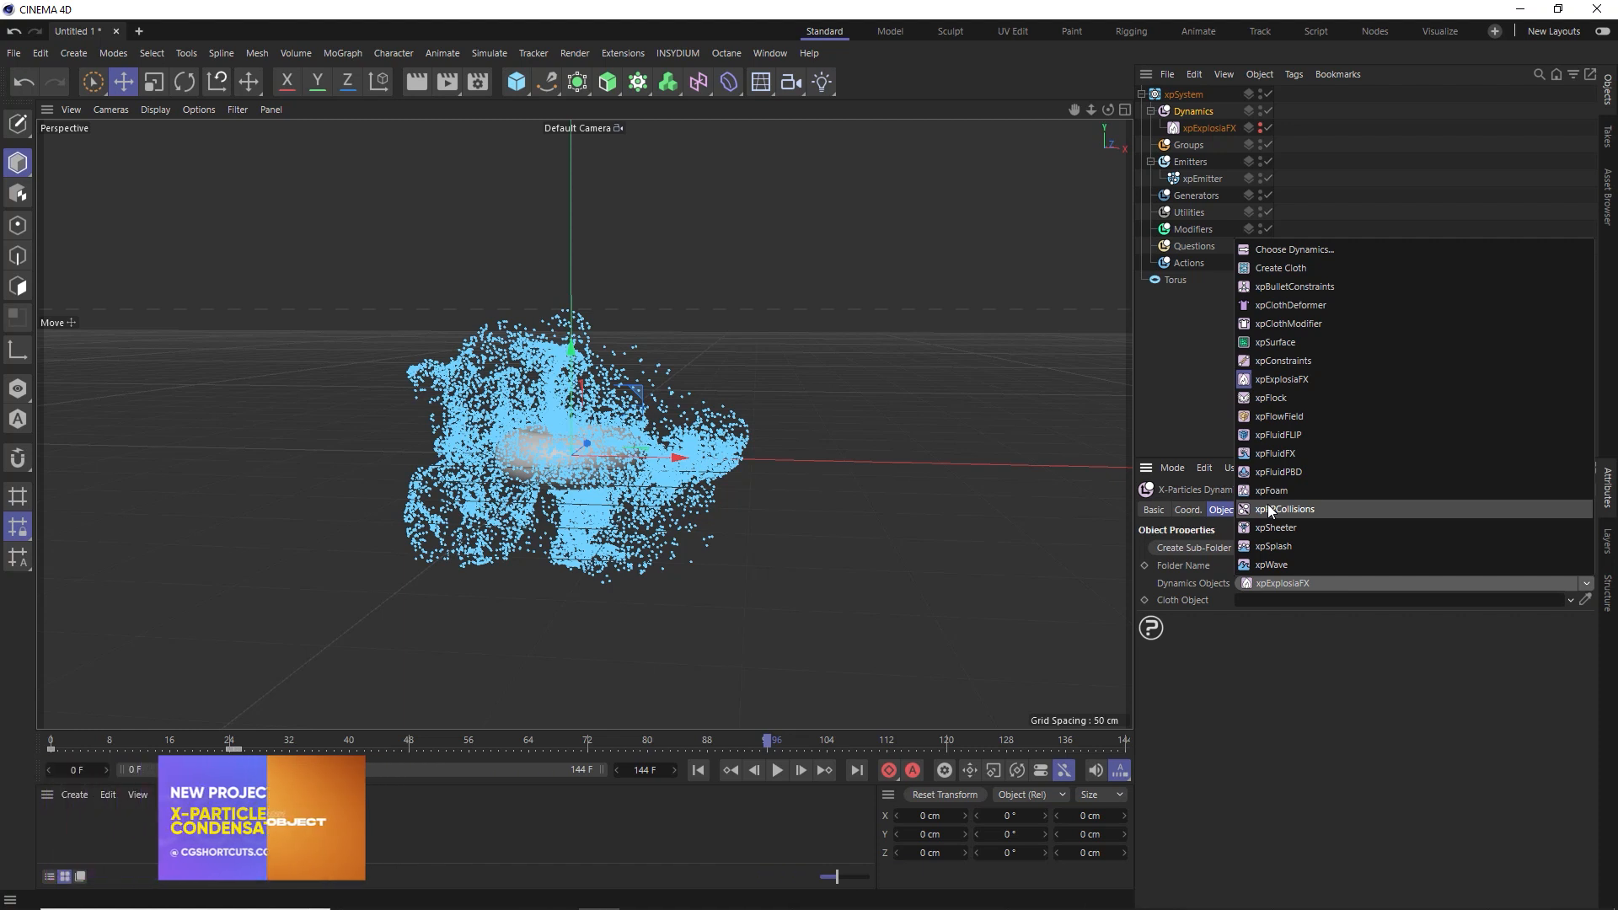
{"action": "left_click", "coordinate": [1284, 509]}
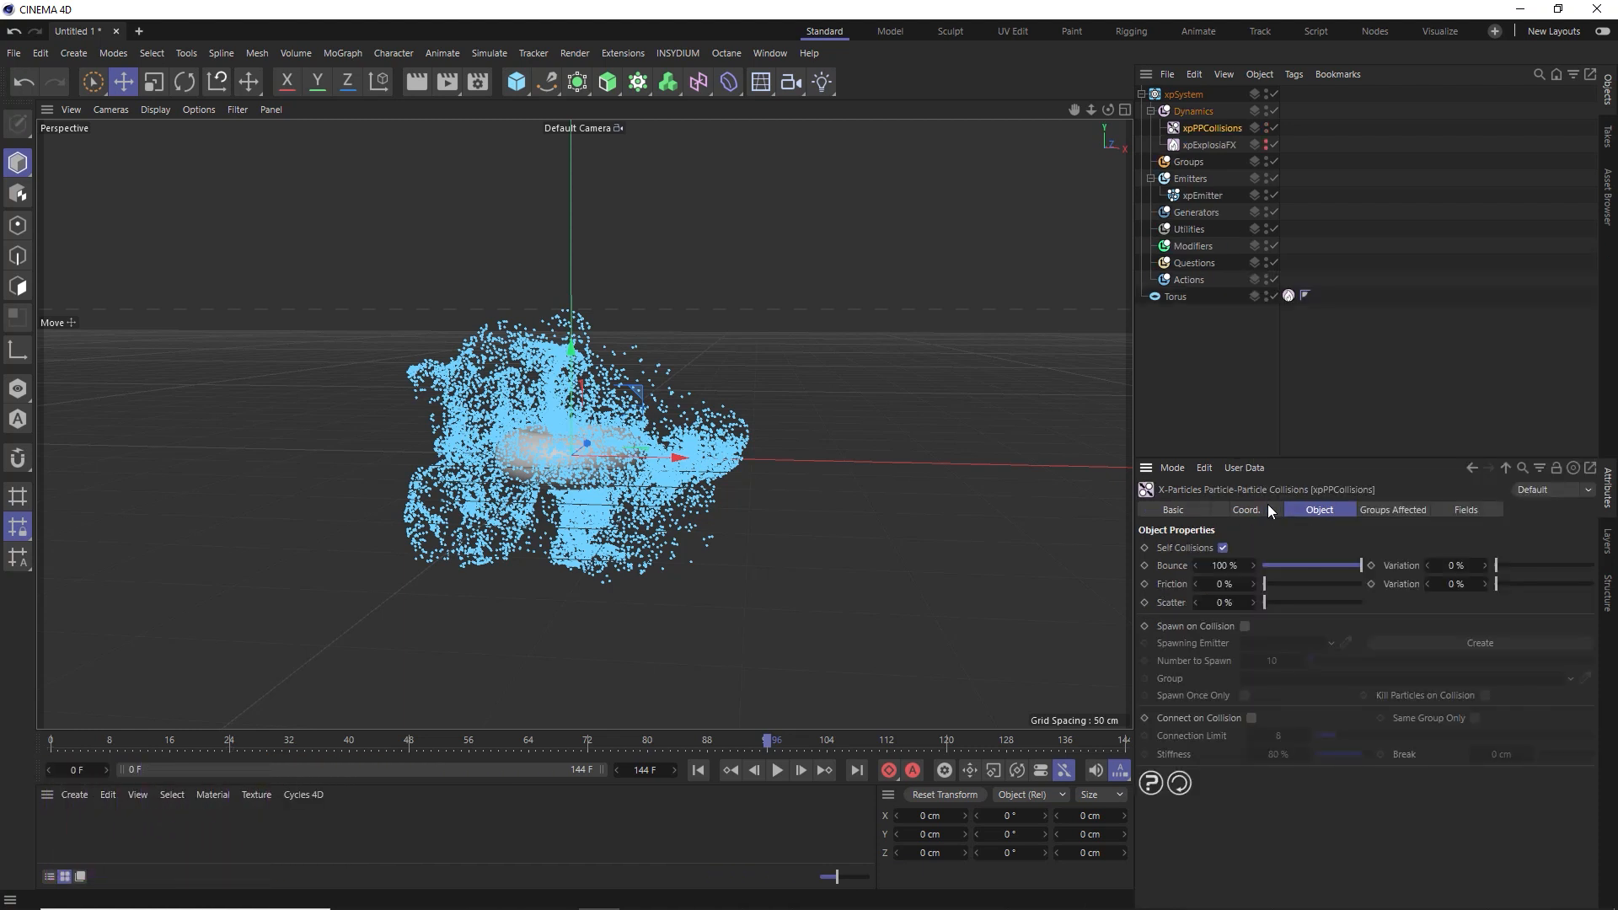
{"action": "left_click_drag", "start_coordinate": [1362, 566], "coordinate": [1264, 567]}
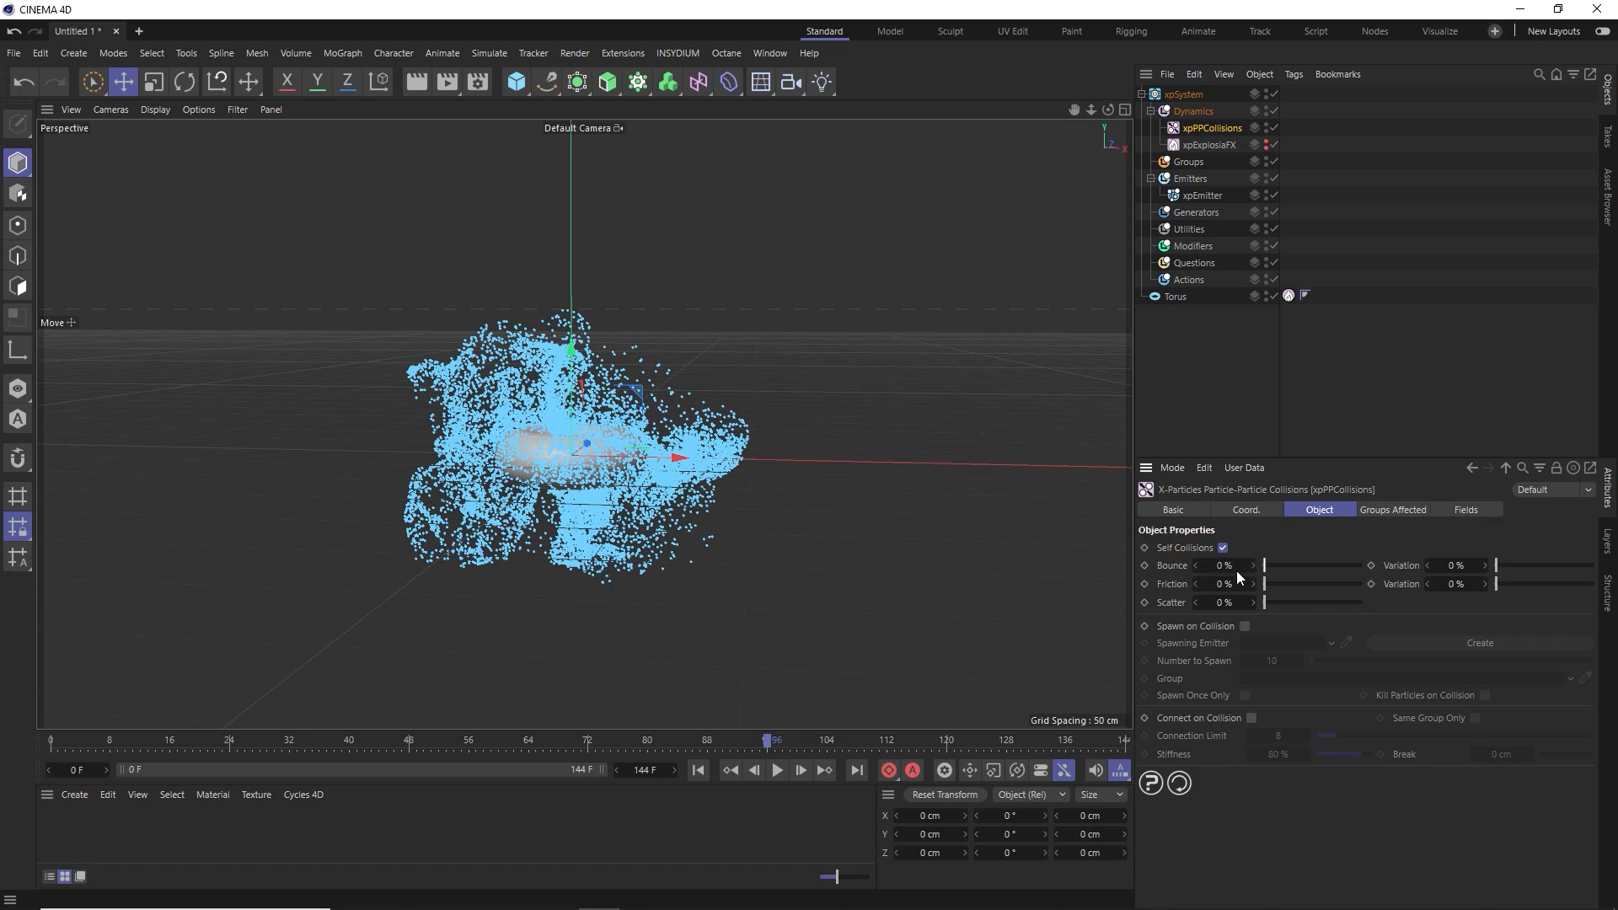
{"action": "left_click", "coordinate": [1225, 583]}
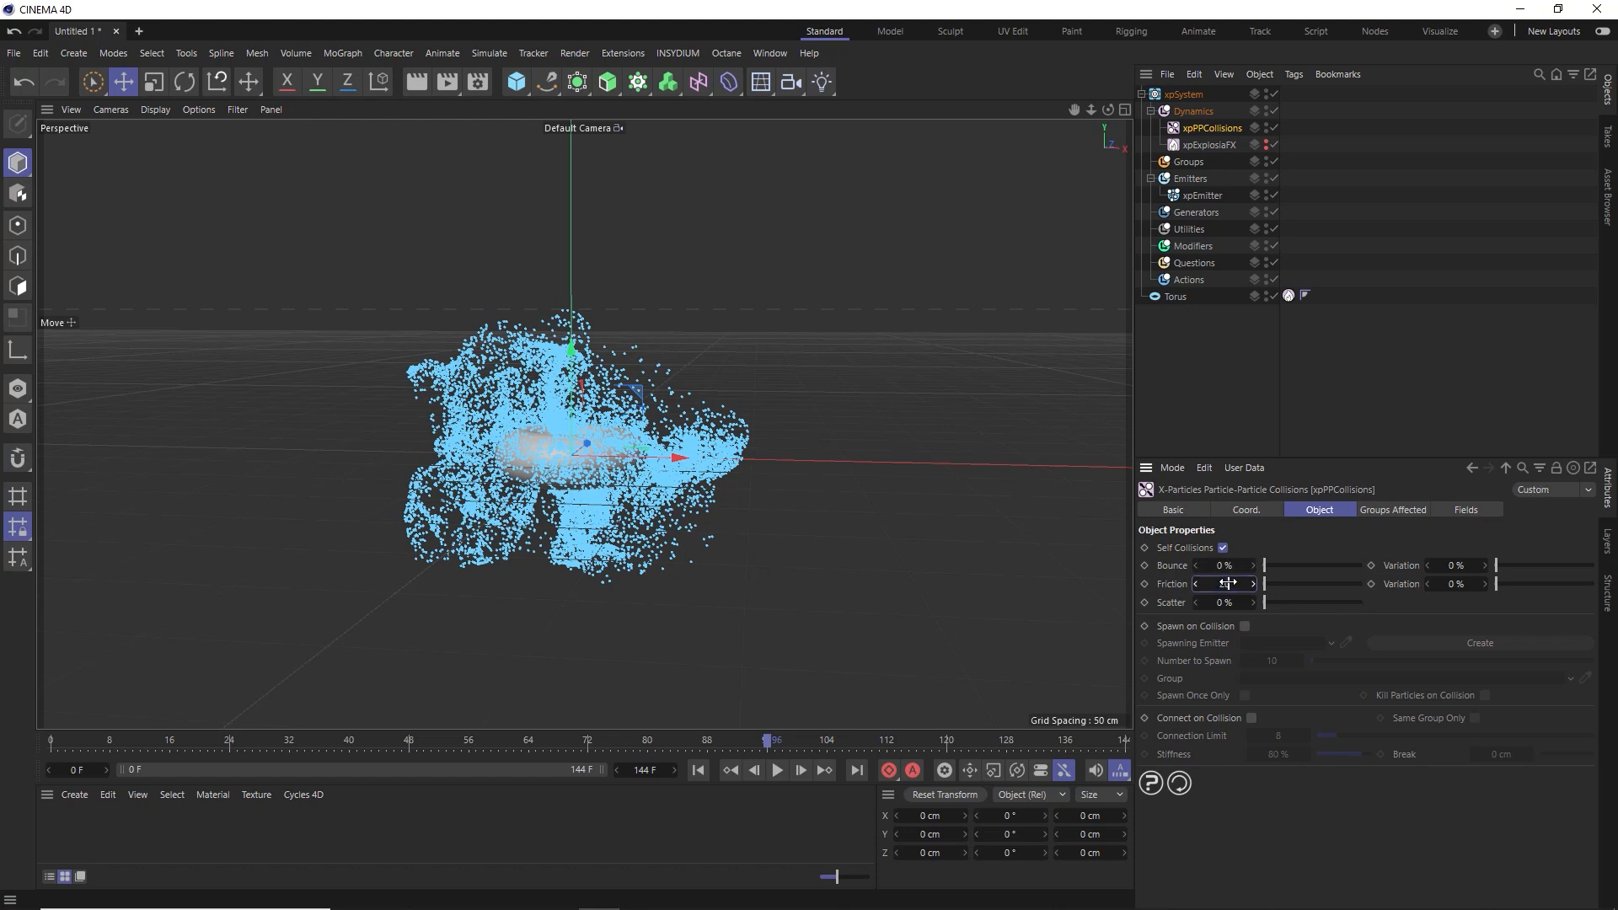
Rewind and play the simulation to preview the particles colliding with each other
{"action": "left_click", "coordinate": [698, 770]}
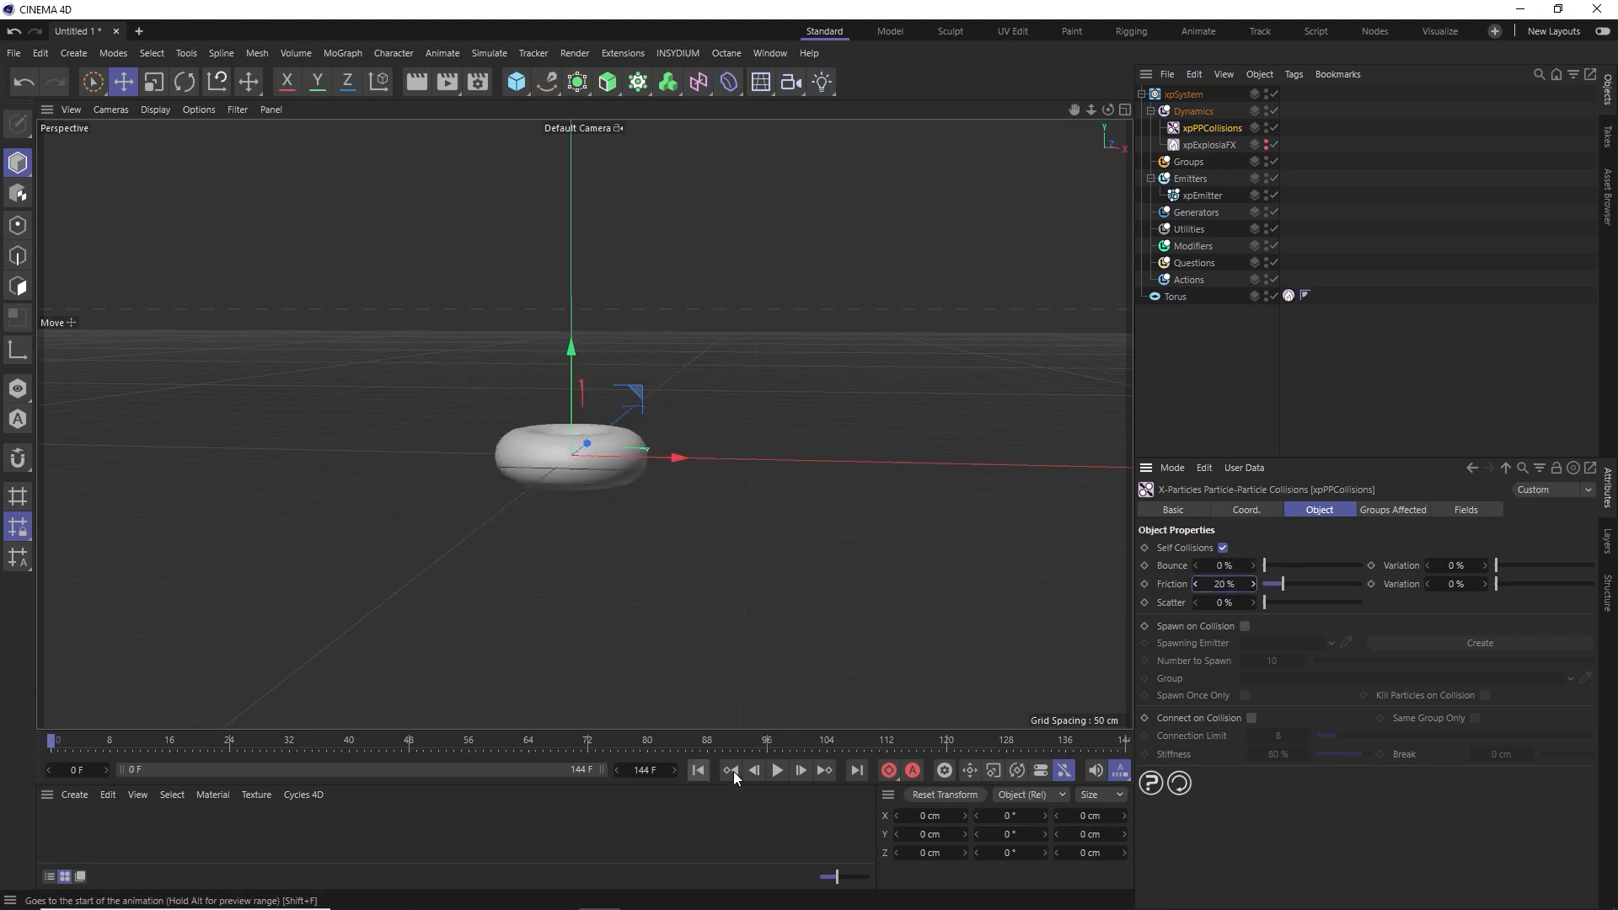
{"action": "left_click", "coordinate": [775, 770]}
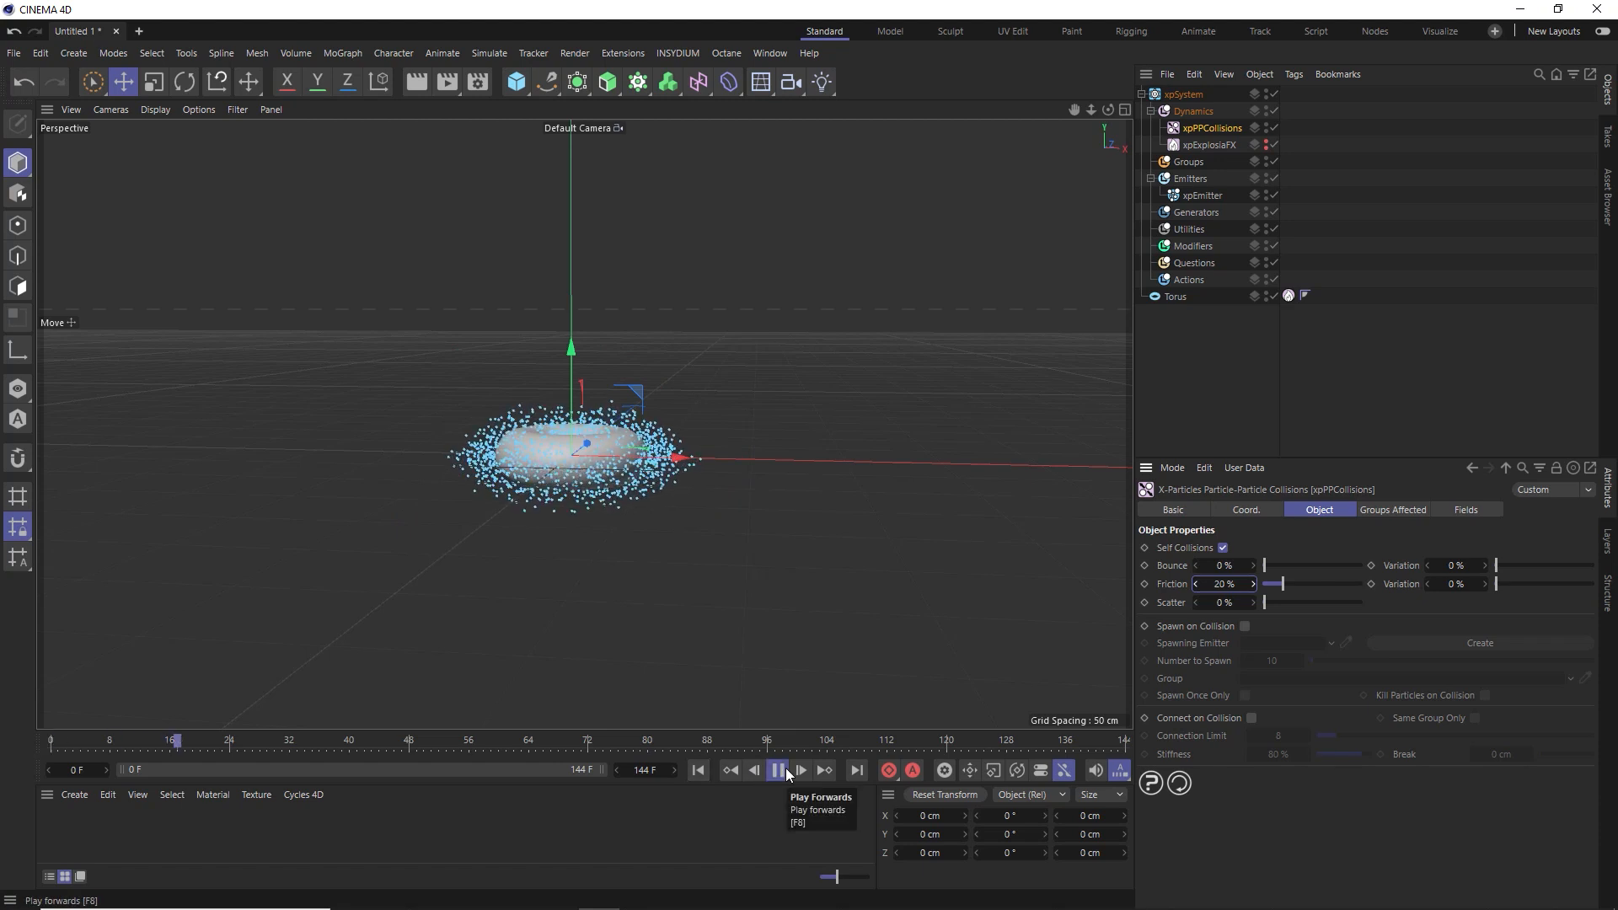
{"action": "left_click", "coordinate": [775, 770]}
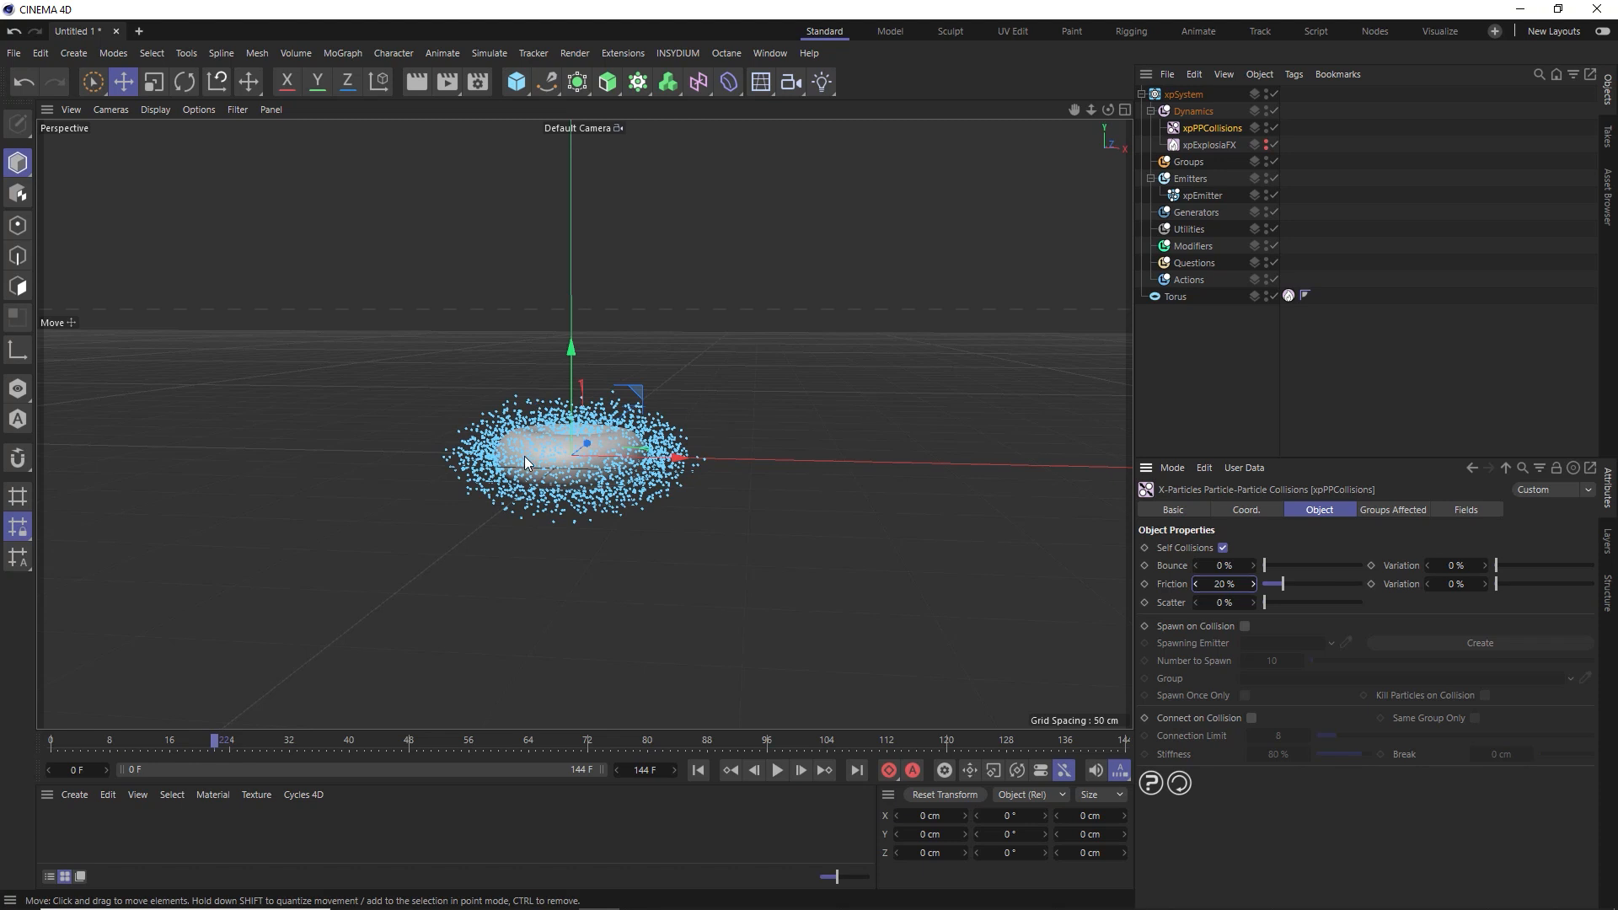
{"action": "left_click", "coordinate": [775, 771]}
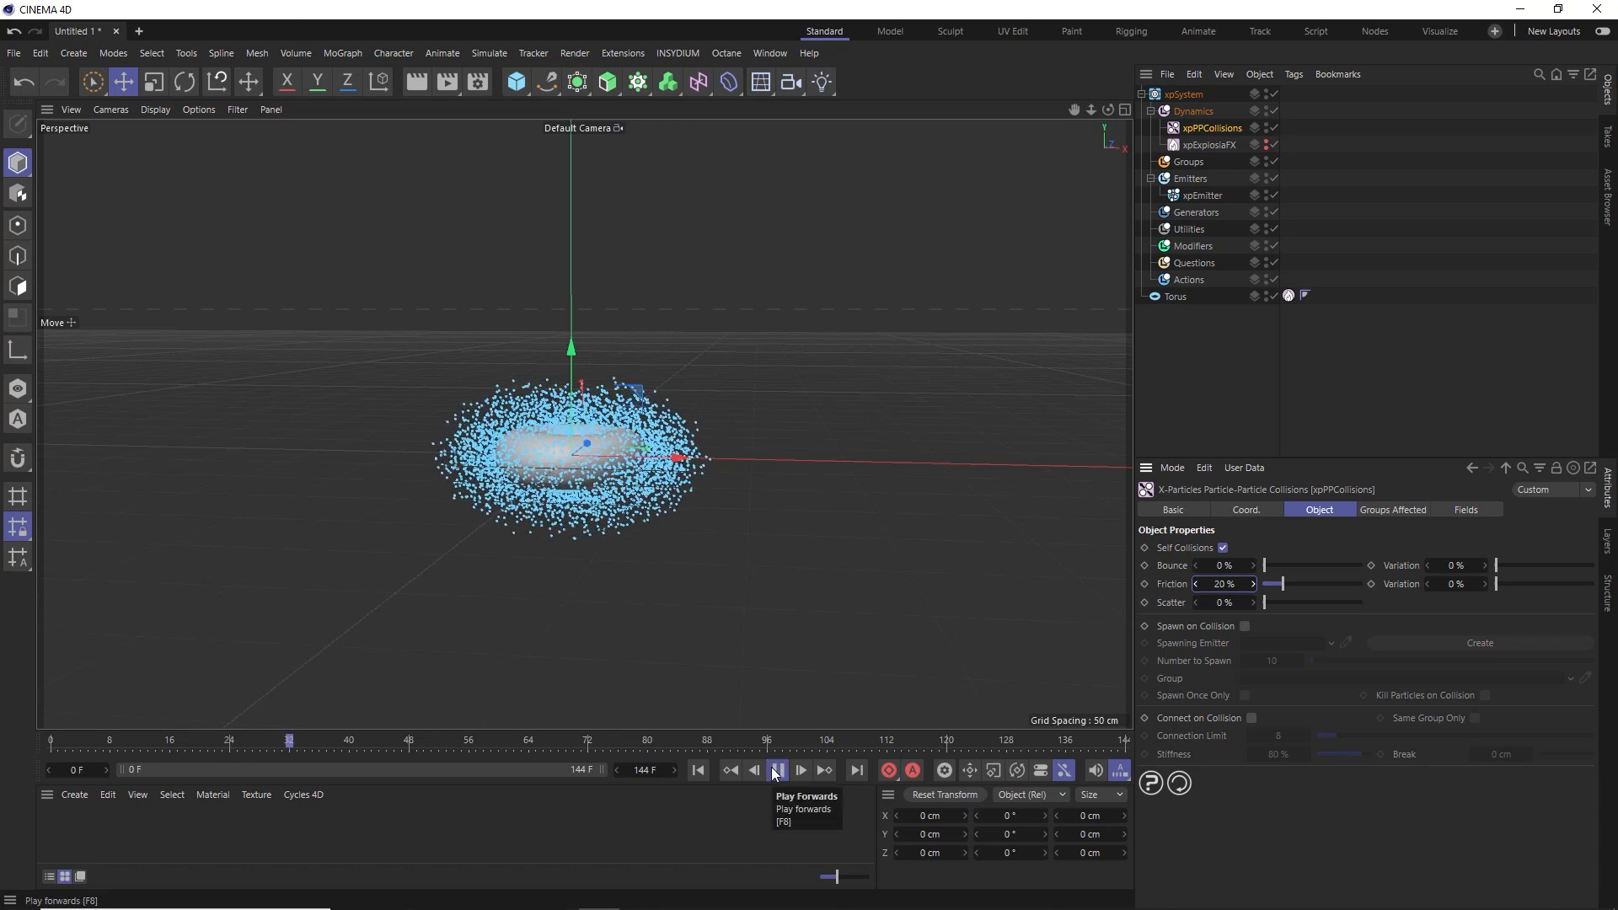
{"action": "left_click", "coordinate": [799, 771]}
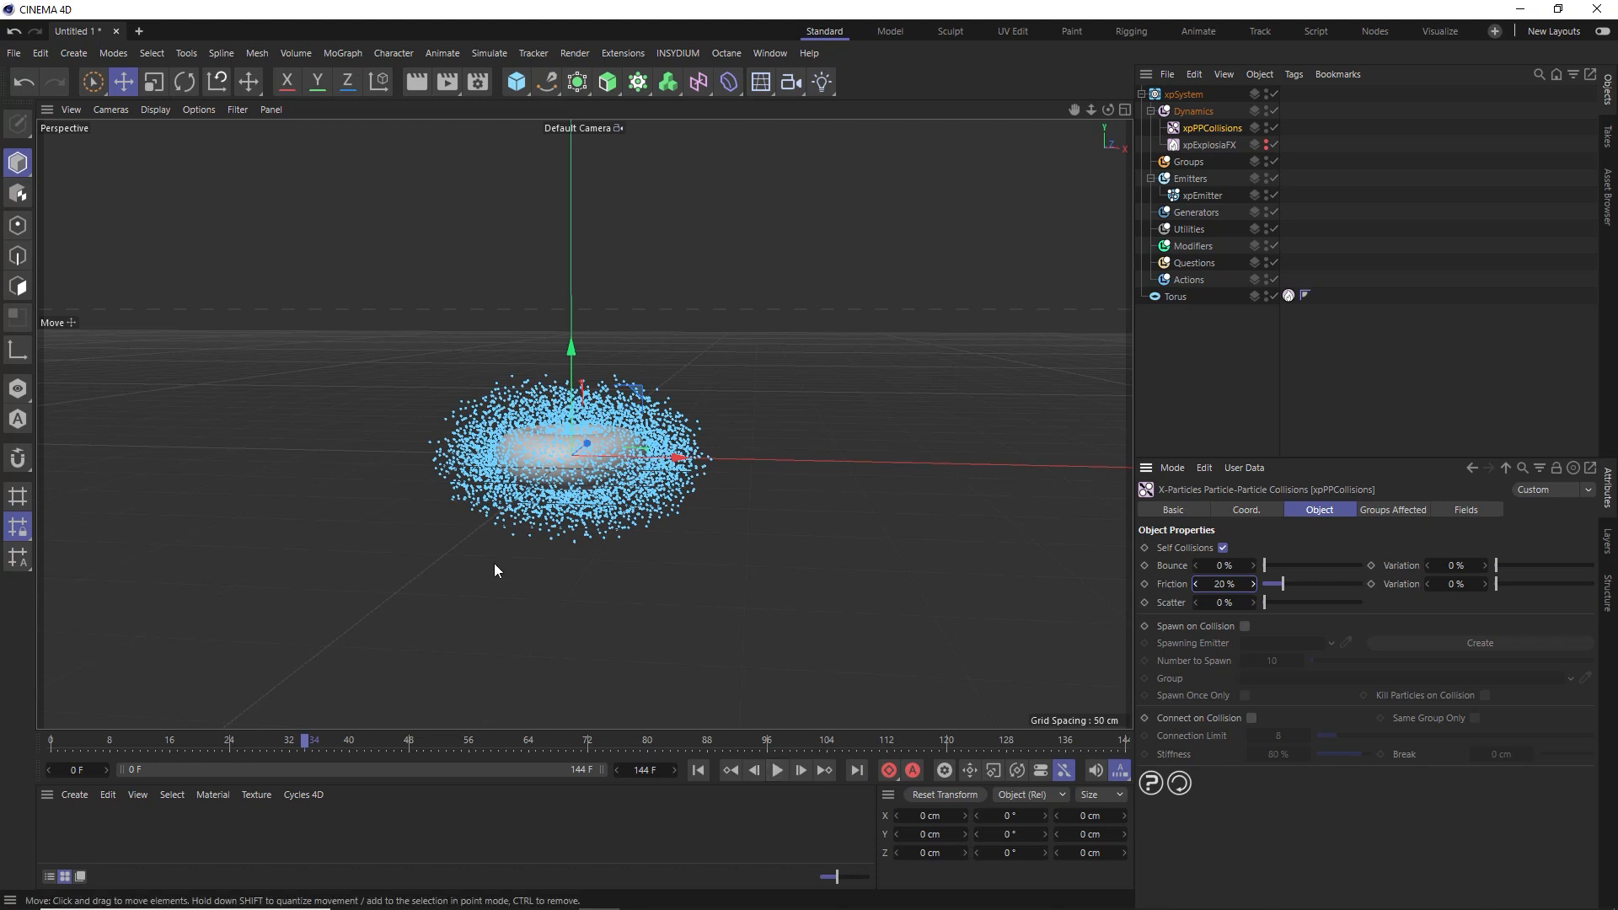
{"action": "mouse_move", "coordinate": [511, 372]}
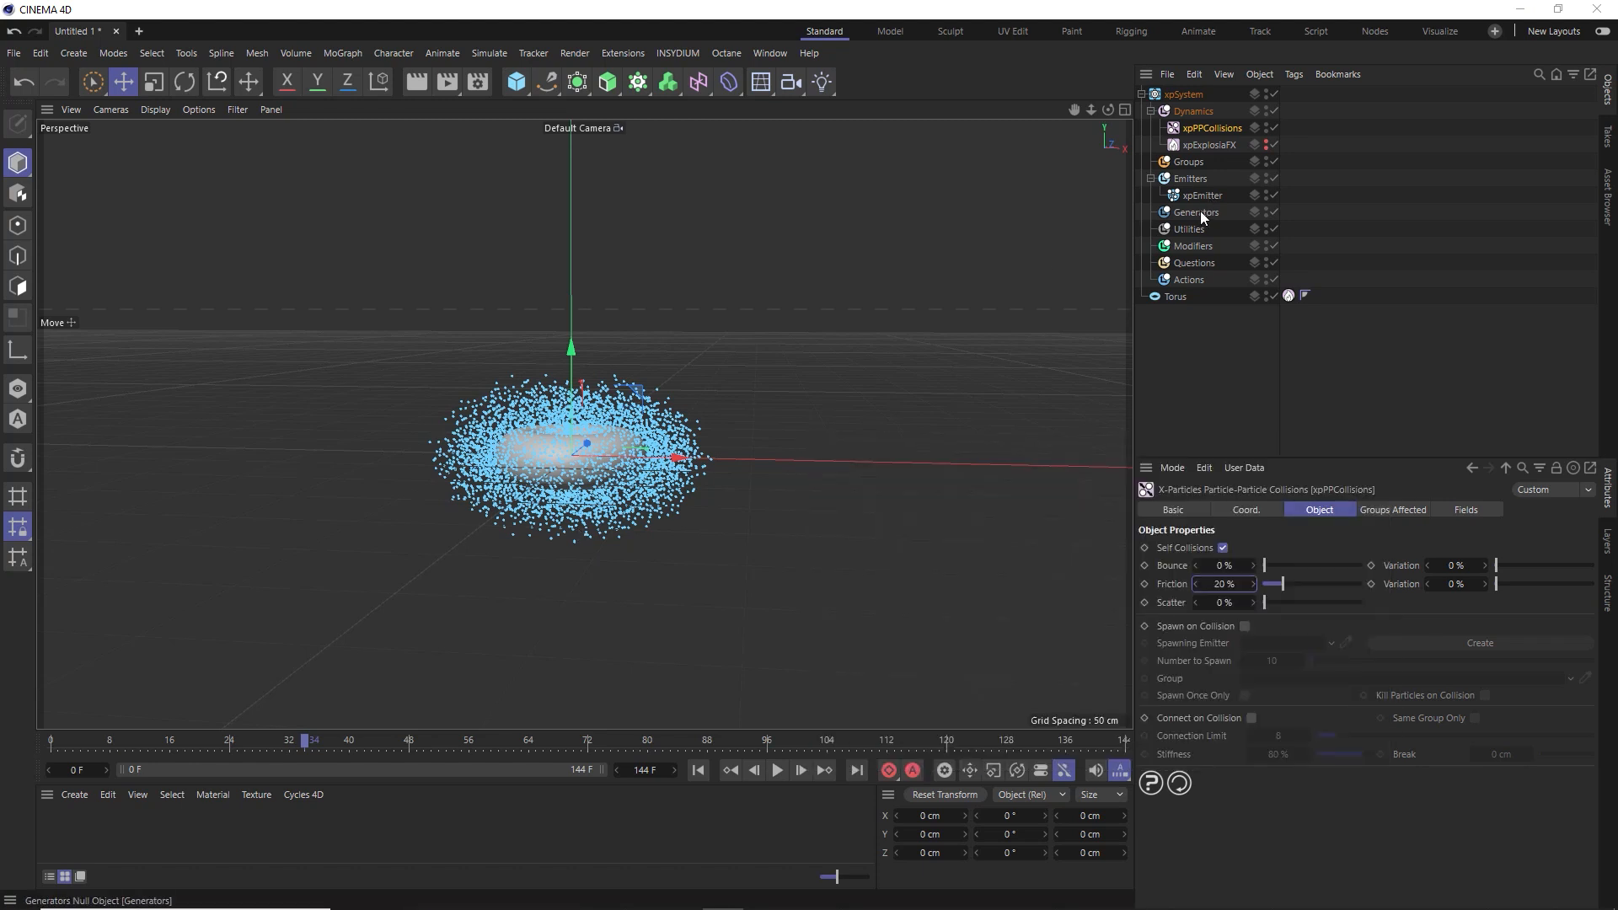
Add an xpOpenVDBMesher generator with xpEmitter as its particle source
{"action": "left_click", "coordinate": [1196, 212]}
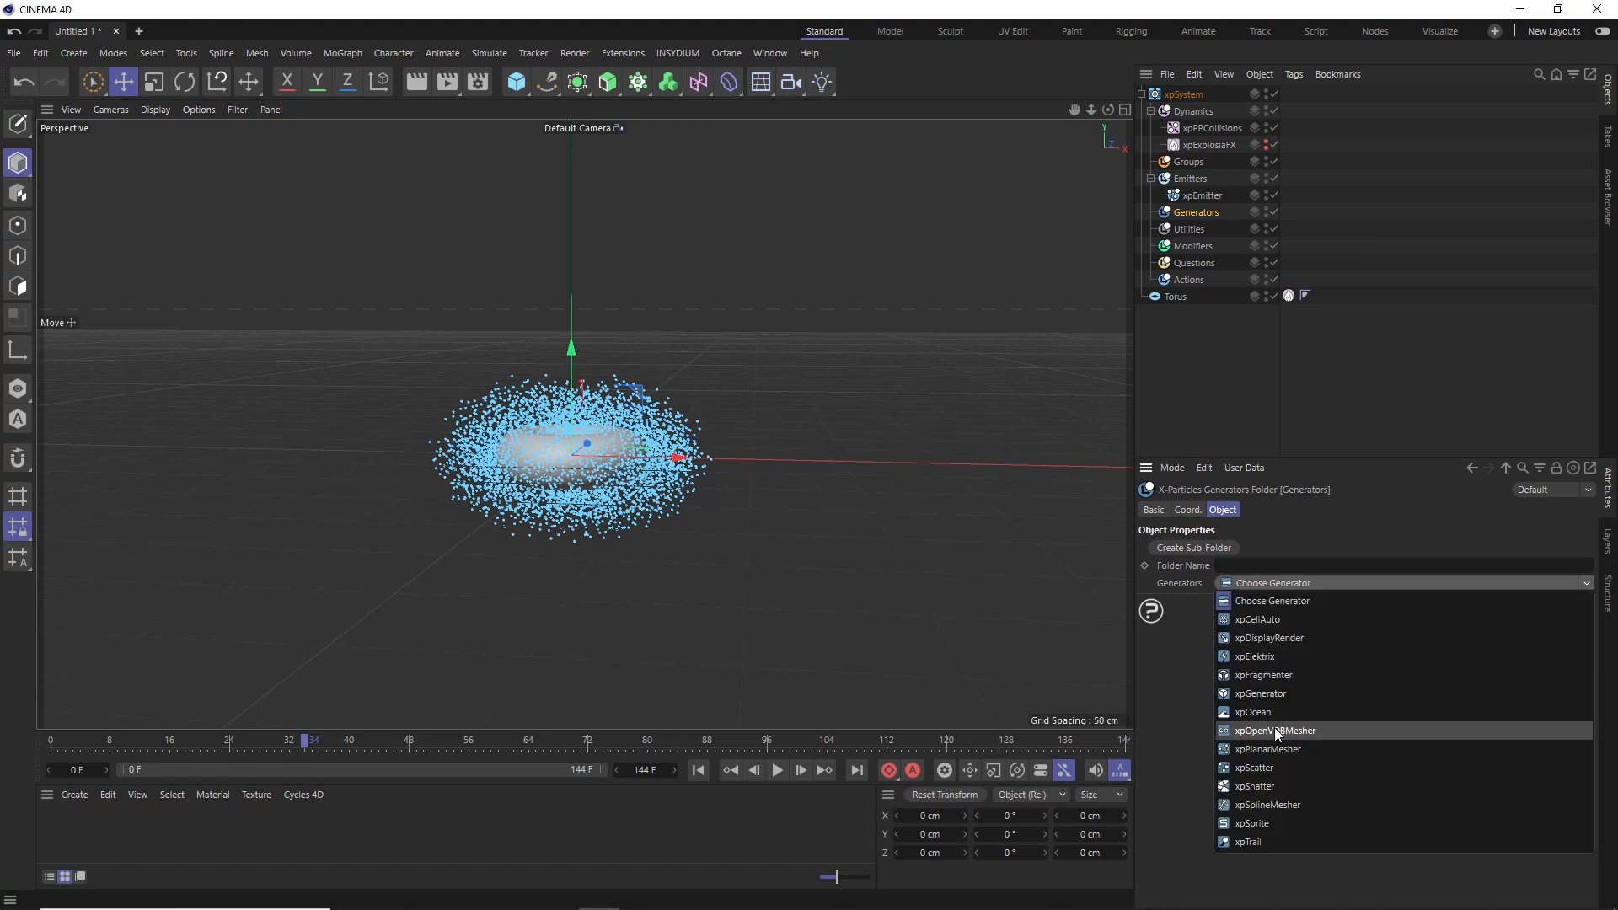
{"action": "left_click", "coordinate": [1277, 730]}
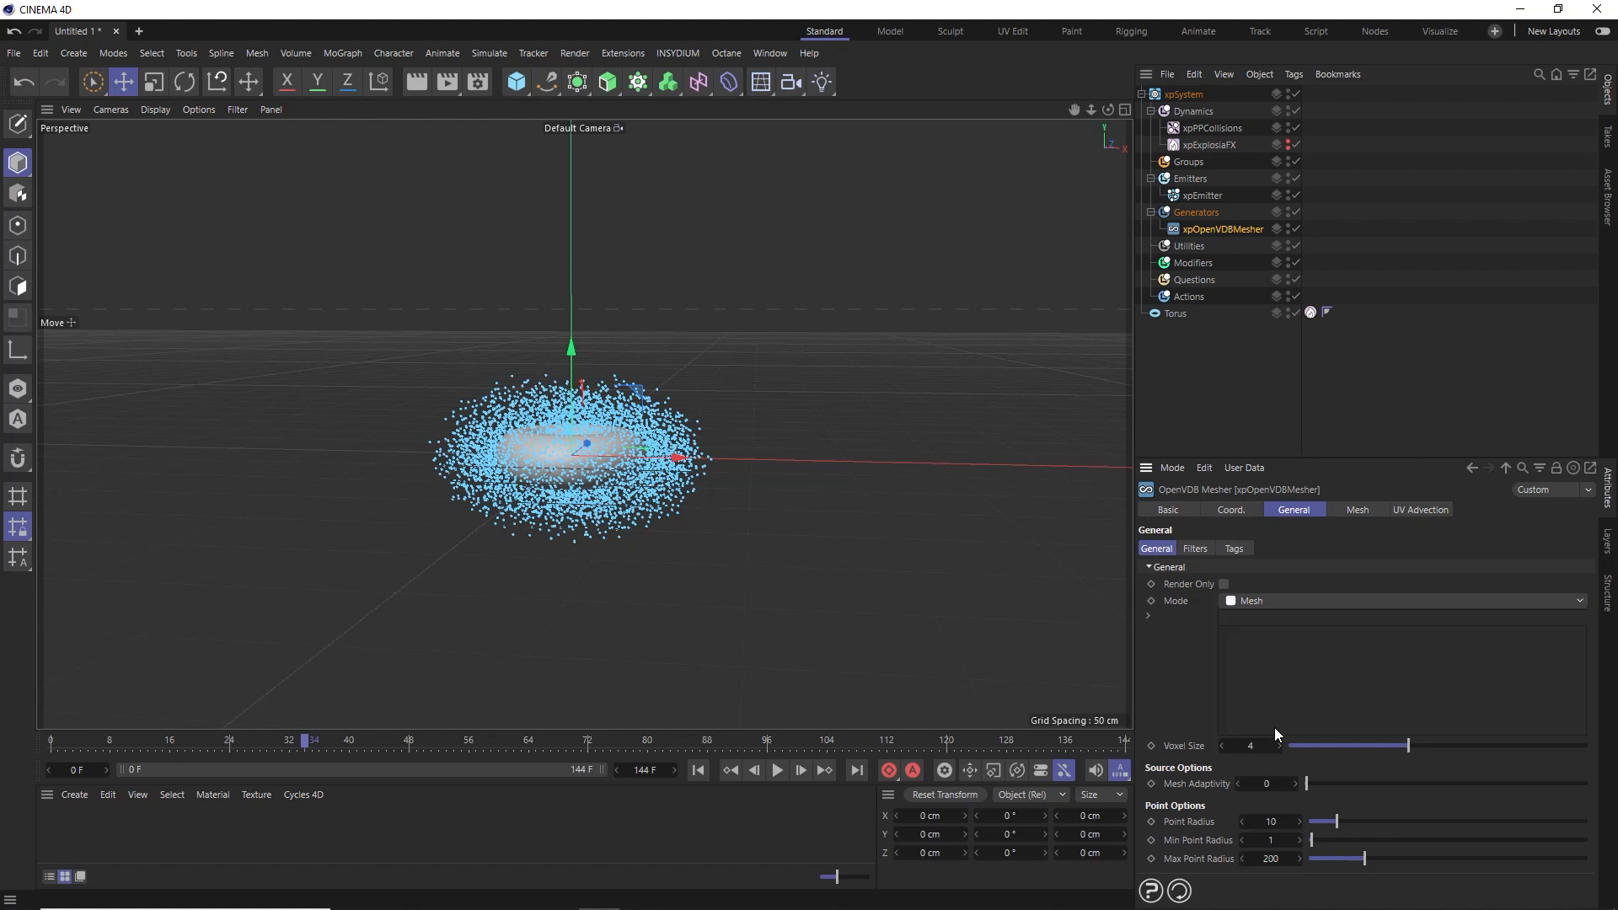
{"action": "left_click", "coordinate": [1202, 195]}
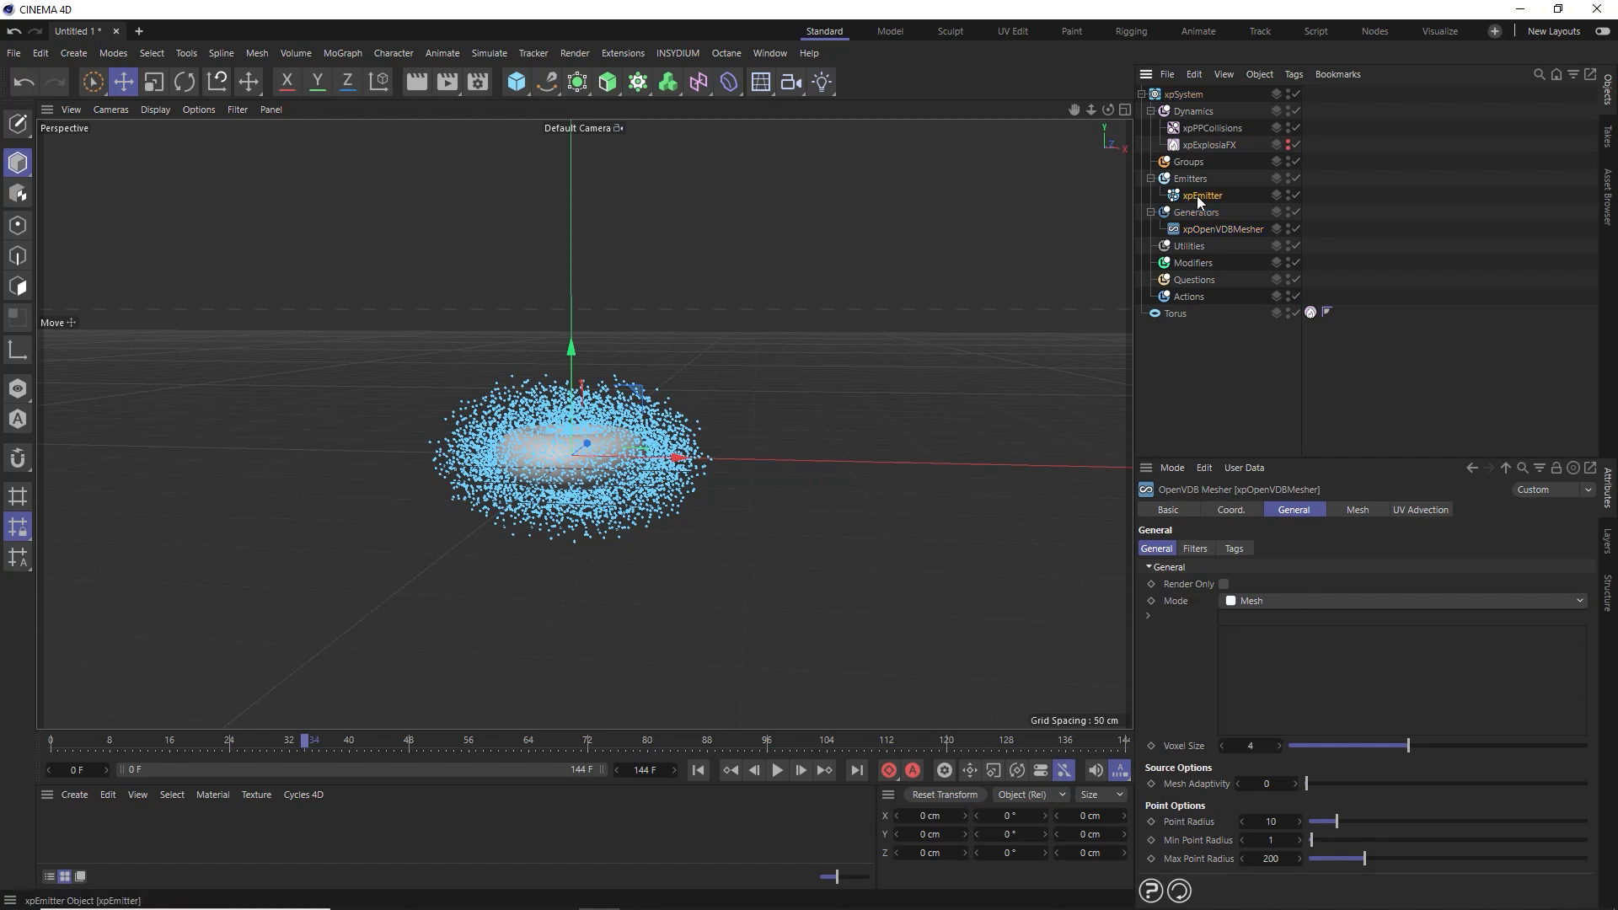
{"action": "left_click_drag", "start_coordinate": [1201, 196], "coordinate": [1294, 637]}
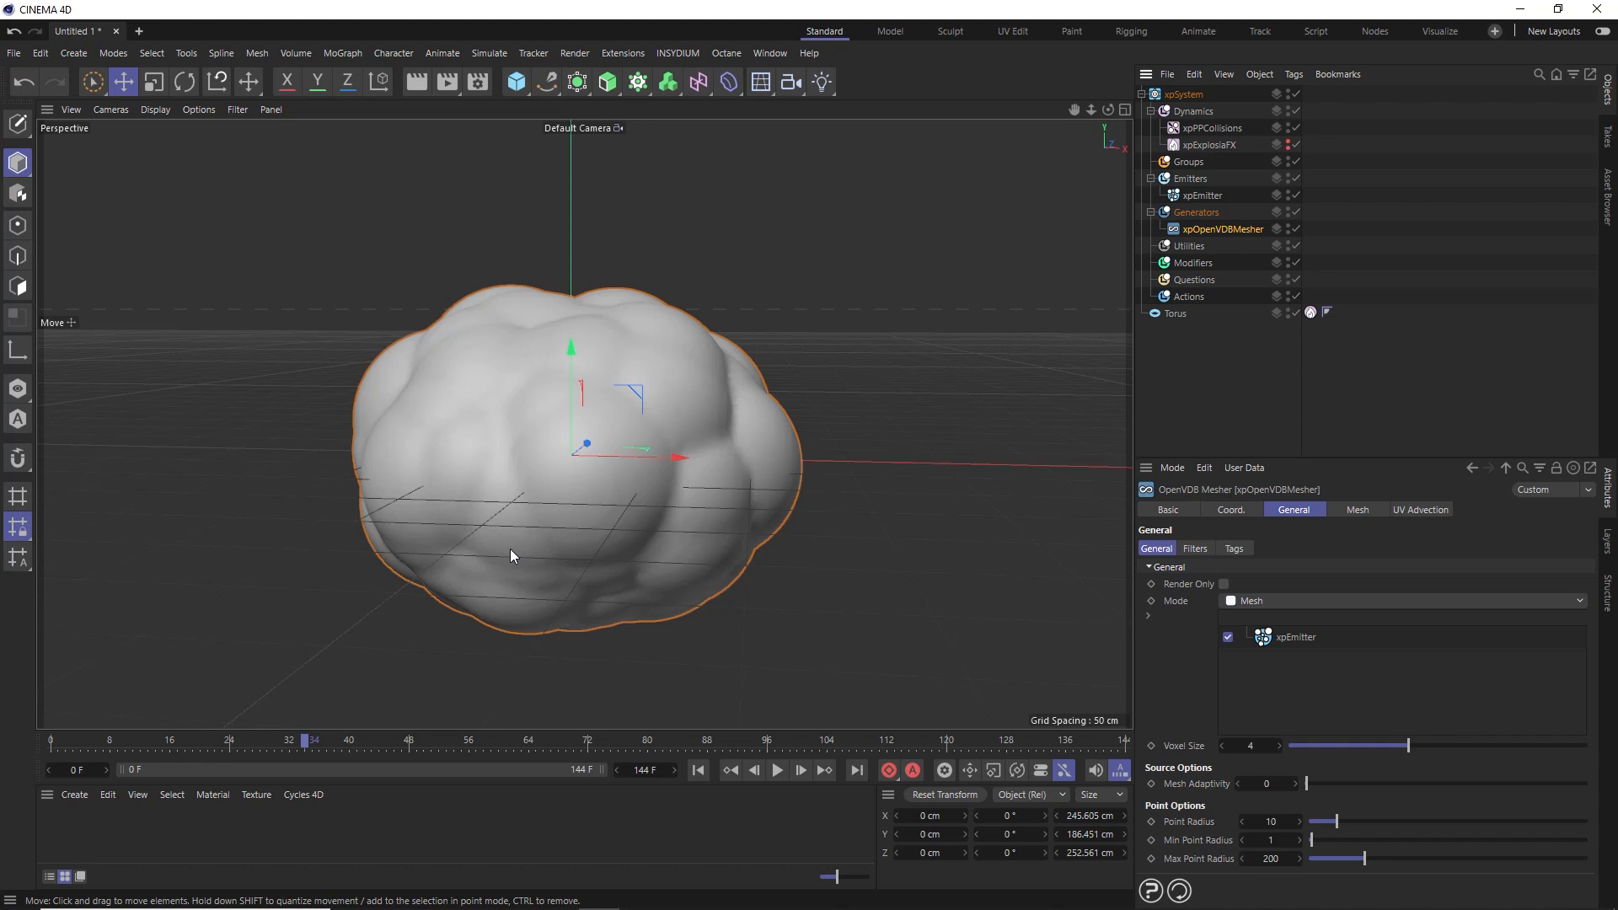
{"action": "mouse_move", "coordinate": [637, 488]}
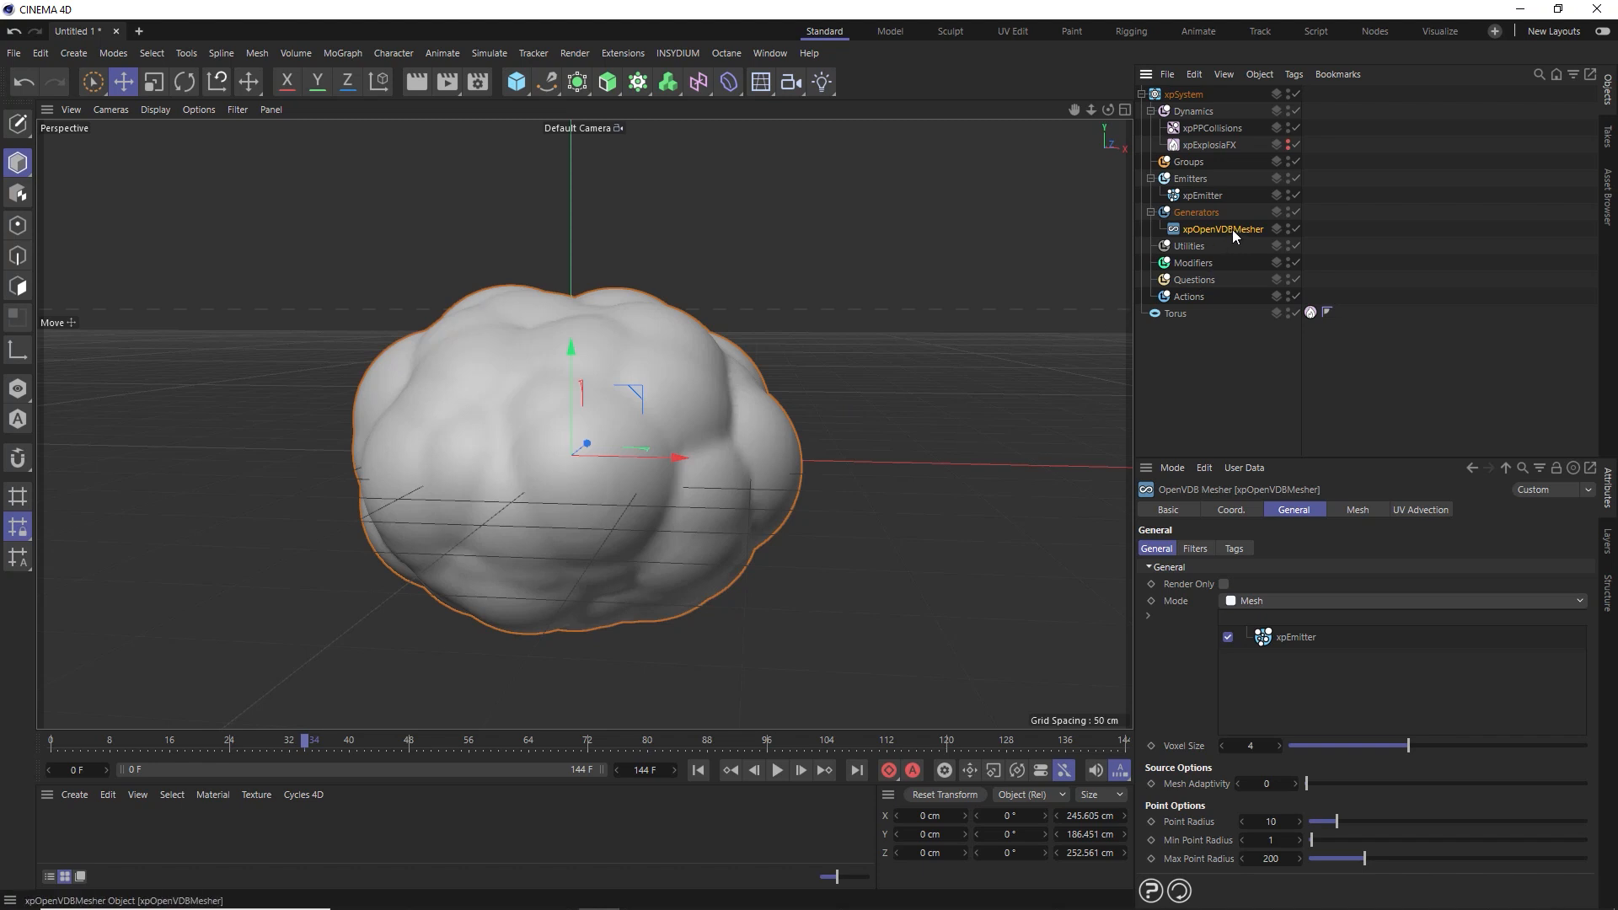
Give the mesher a Display tag with Shading Mode set to Lines
{"action": "right_click", "coordinate": [1220, 229]}
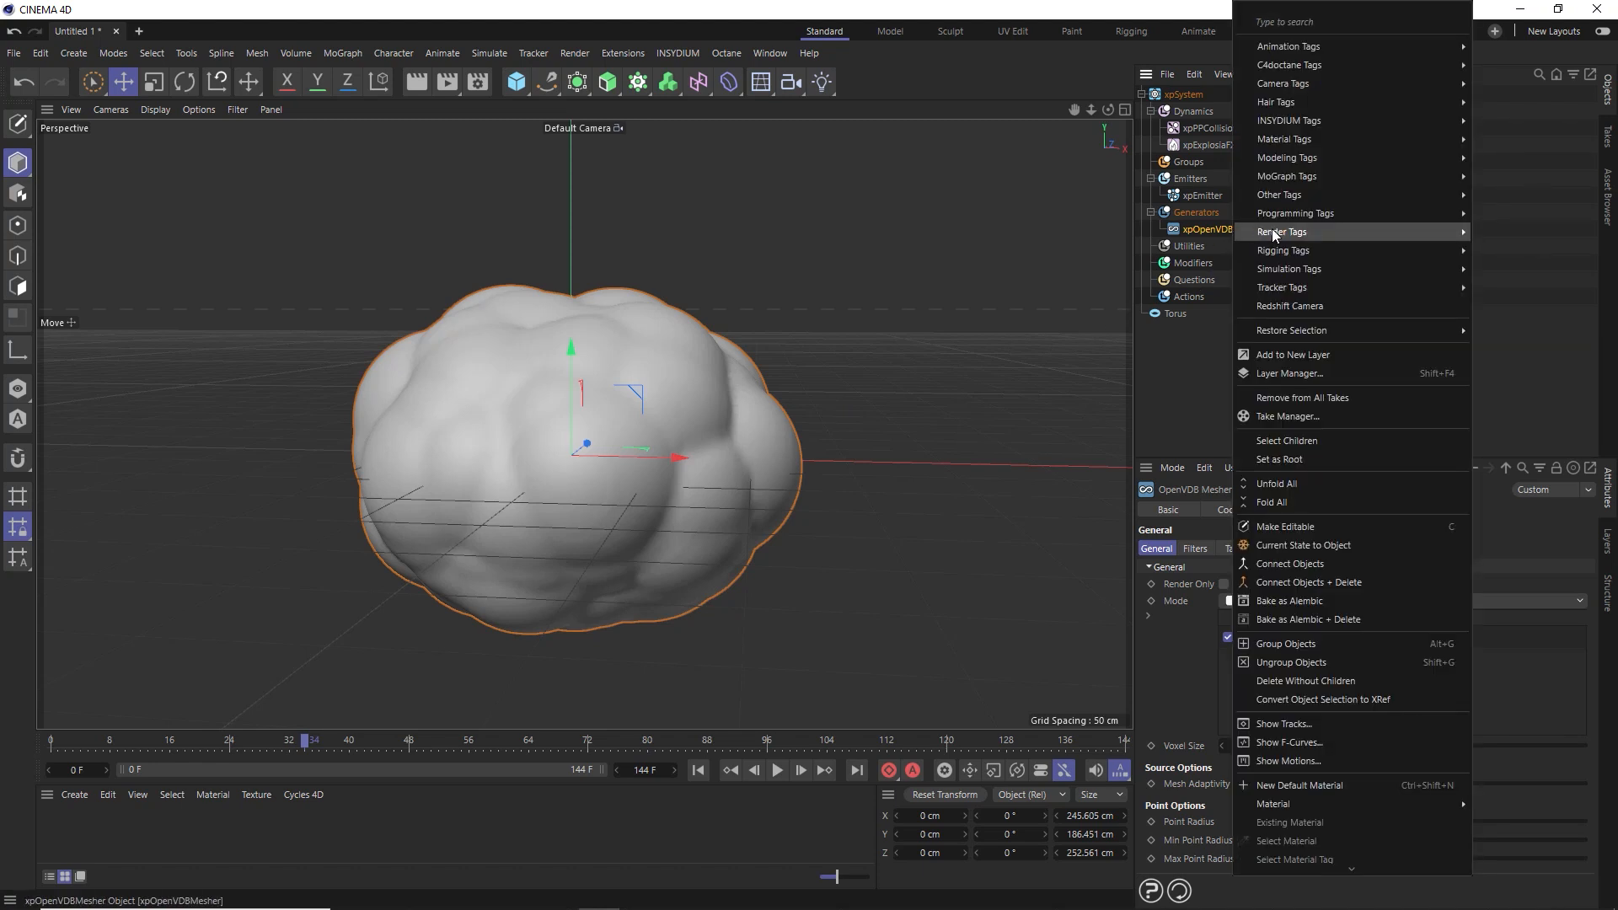
{"action": "mouse_move", "coordinate": [1283, 231]}
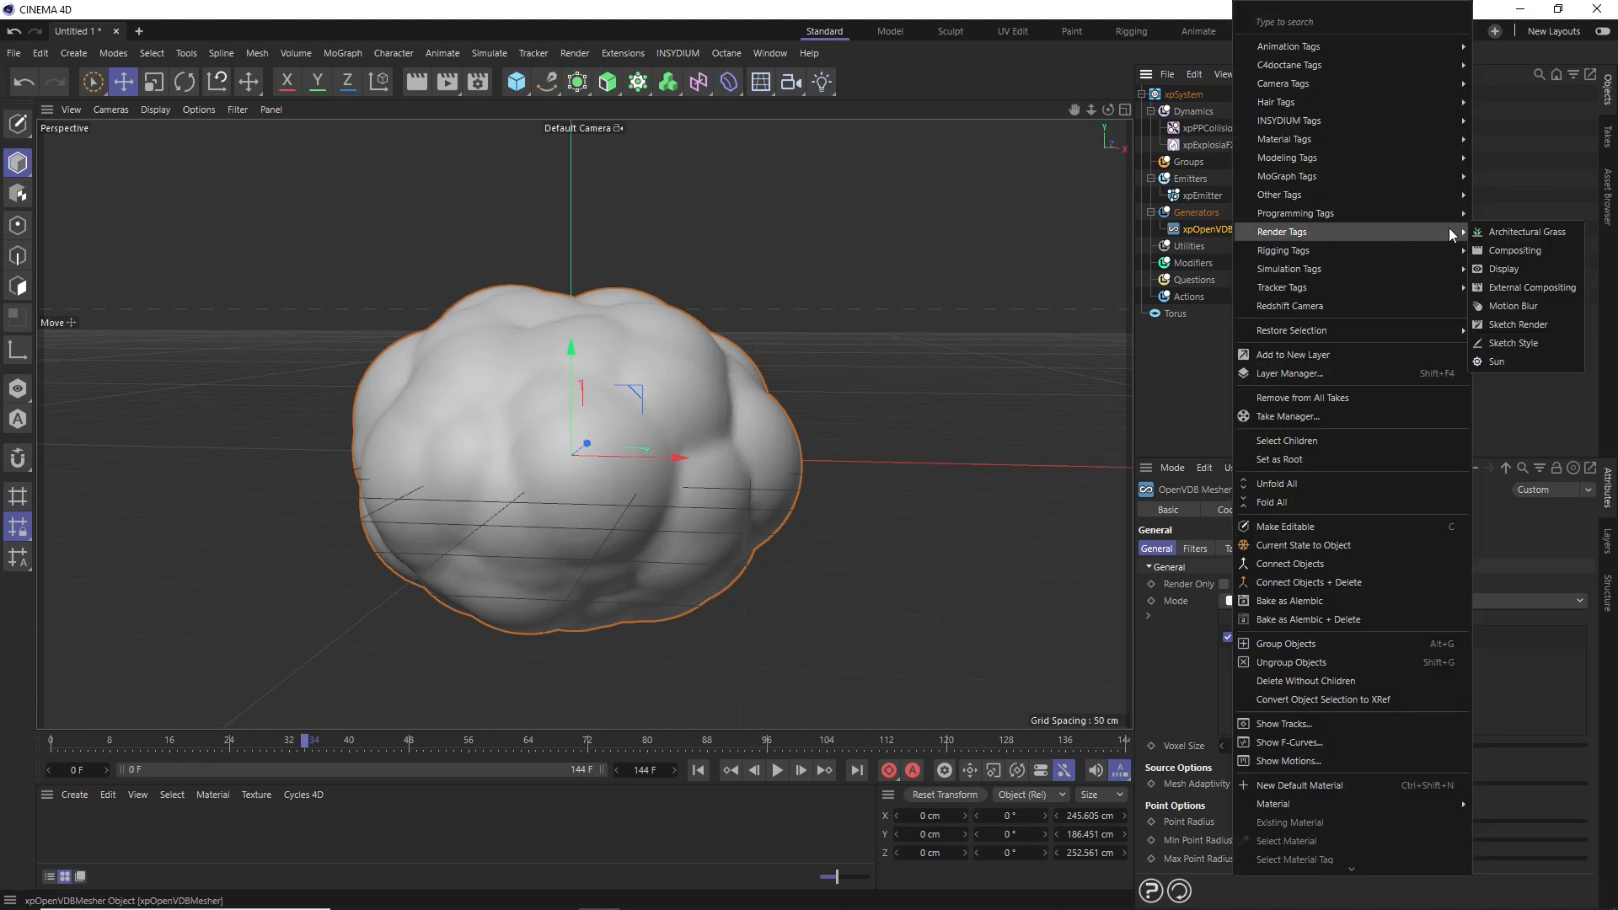
{"action": "left_click", "coordinate": [1503, 268]}
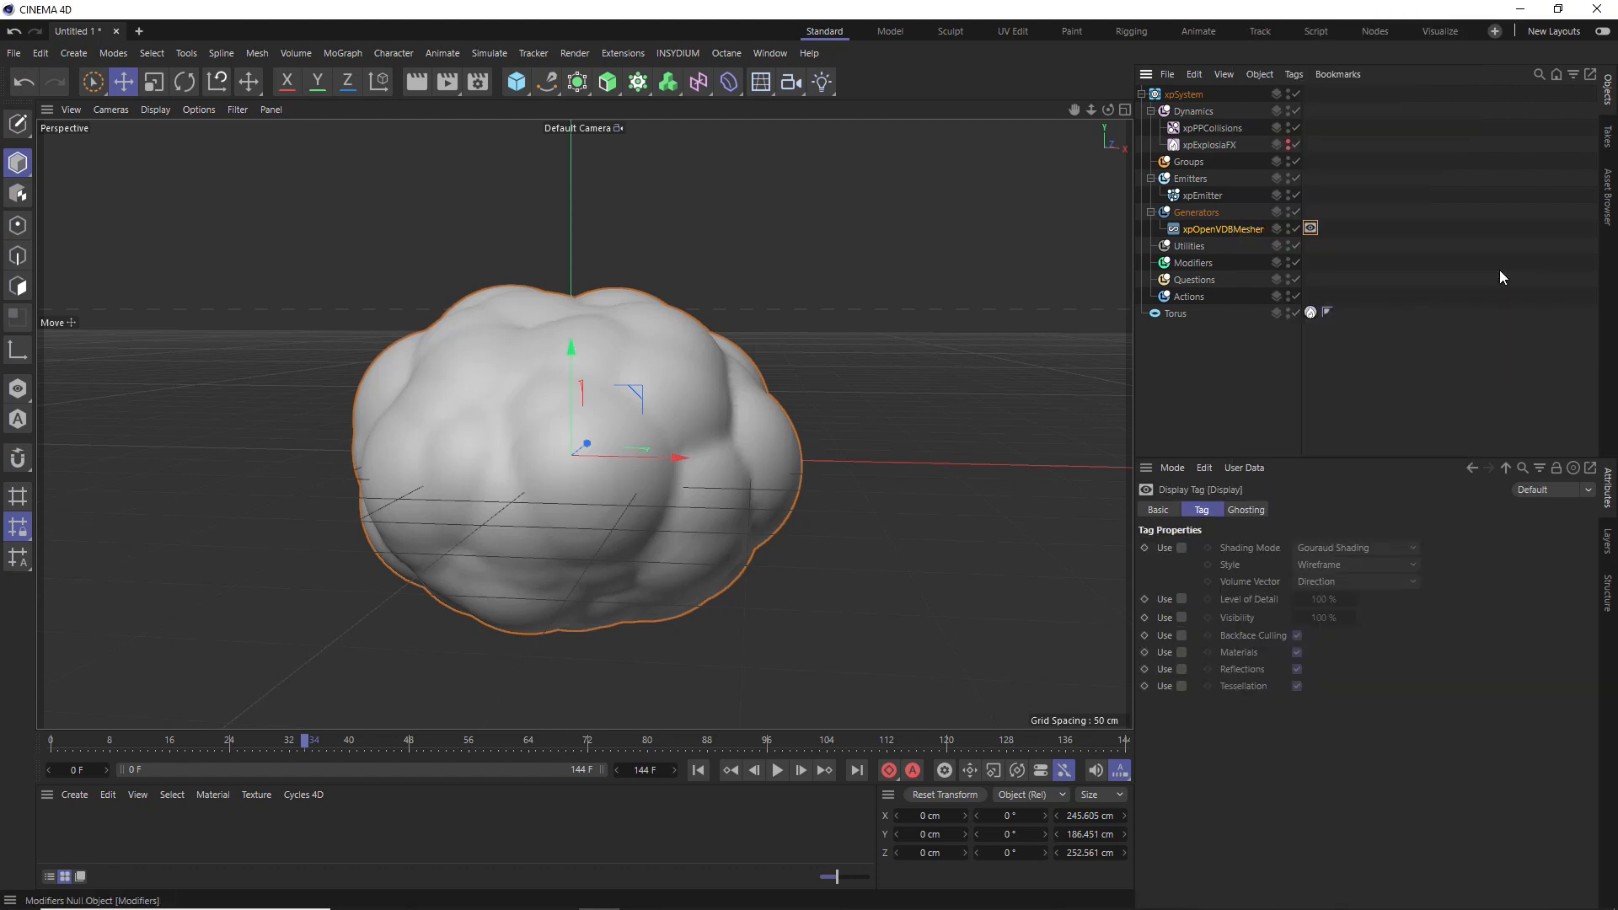
{"action": "left_click", "coordinate": [1182, 546]}
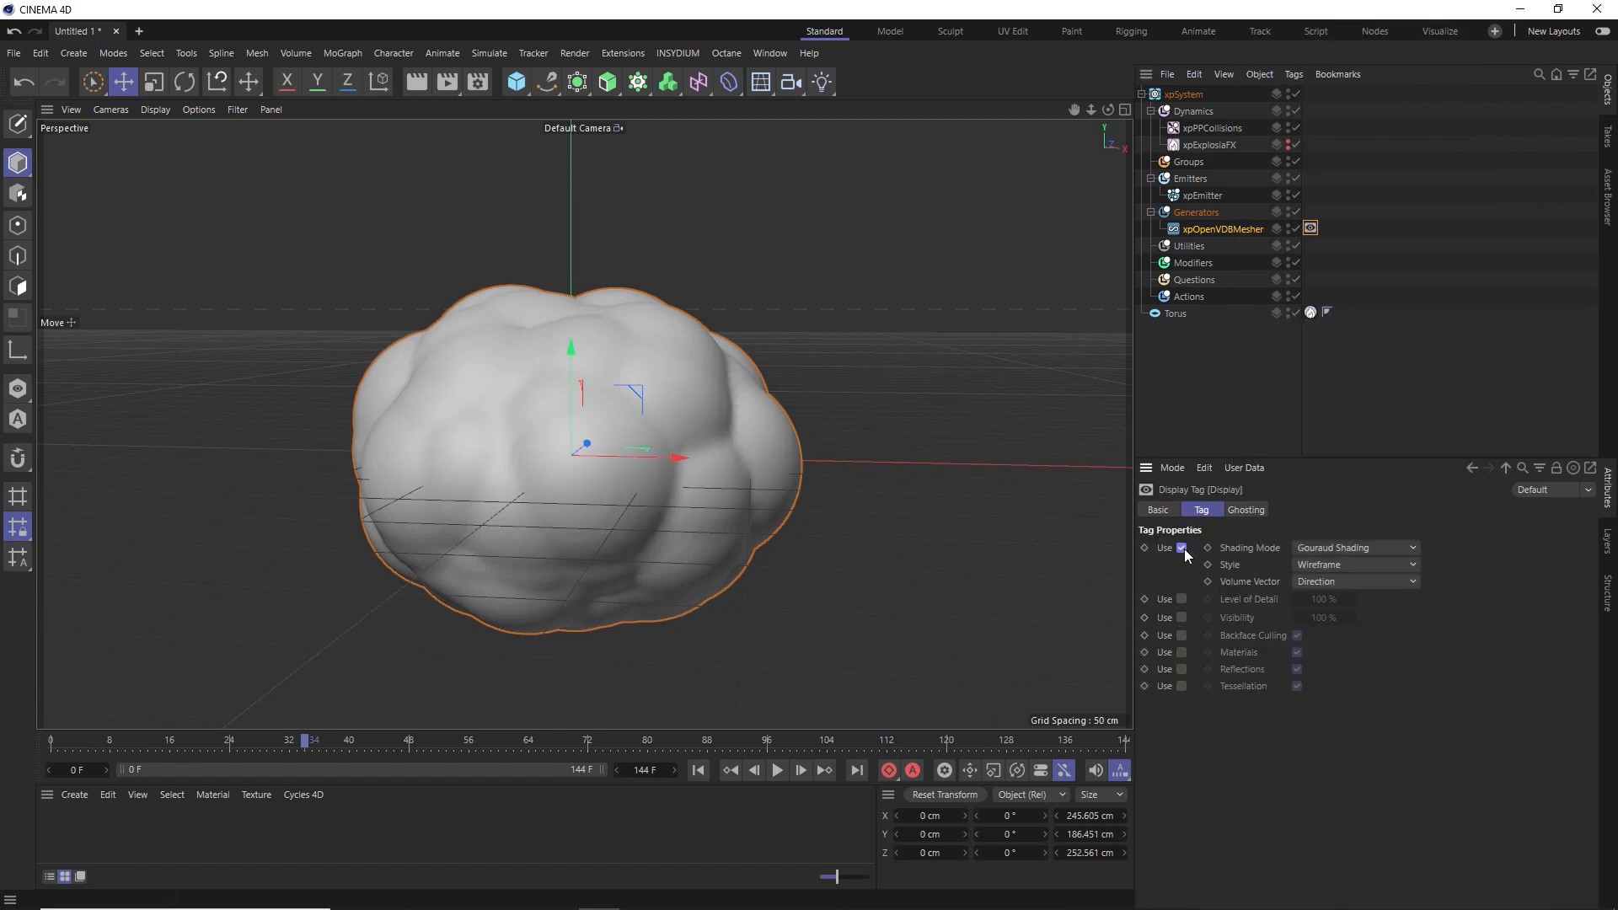
{"action": "left_click", "coordinate": [1355, 546]}
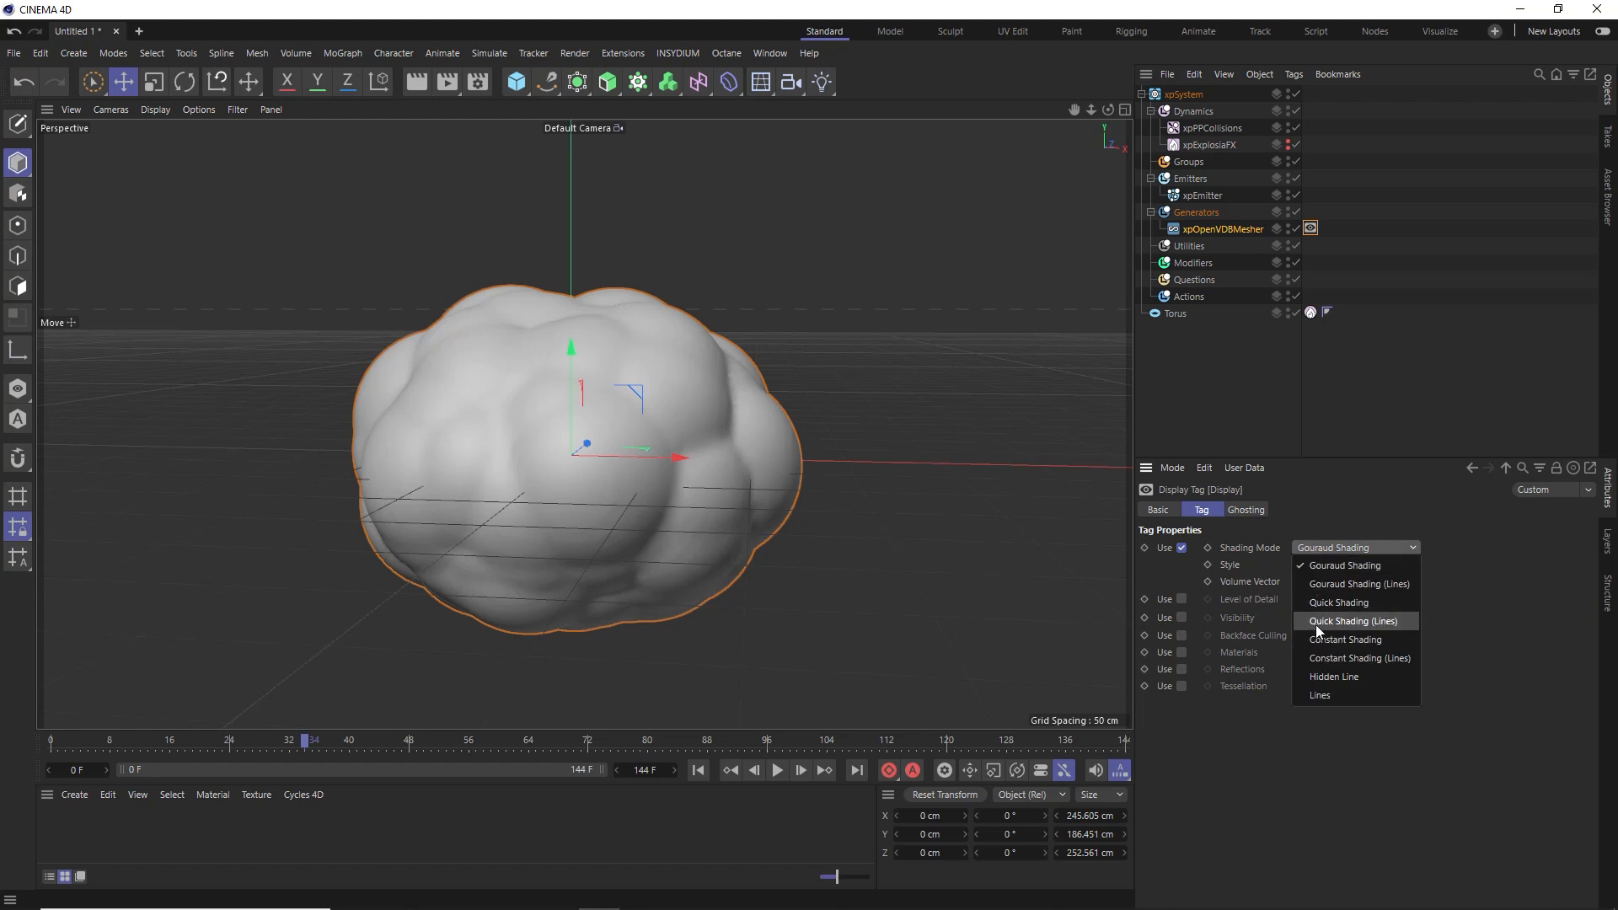
{"action": "left_click", "coordinate": [1320, 694]}
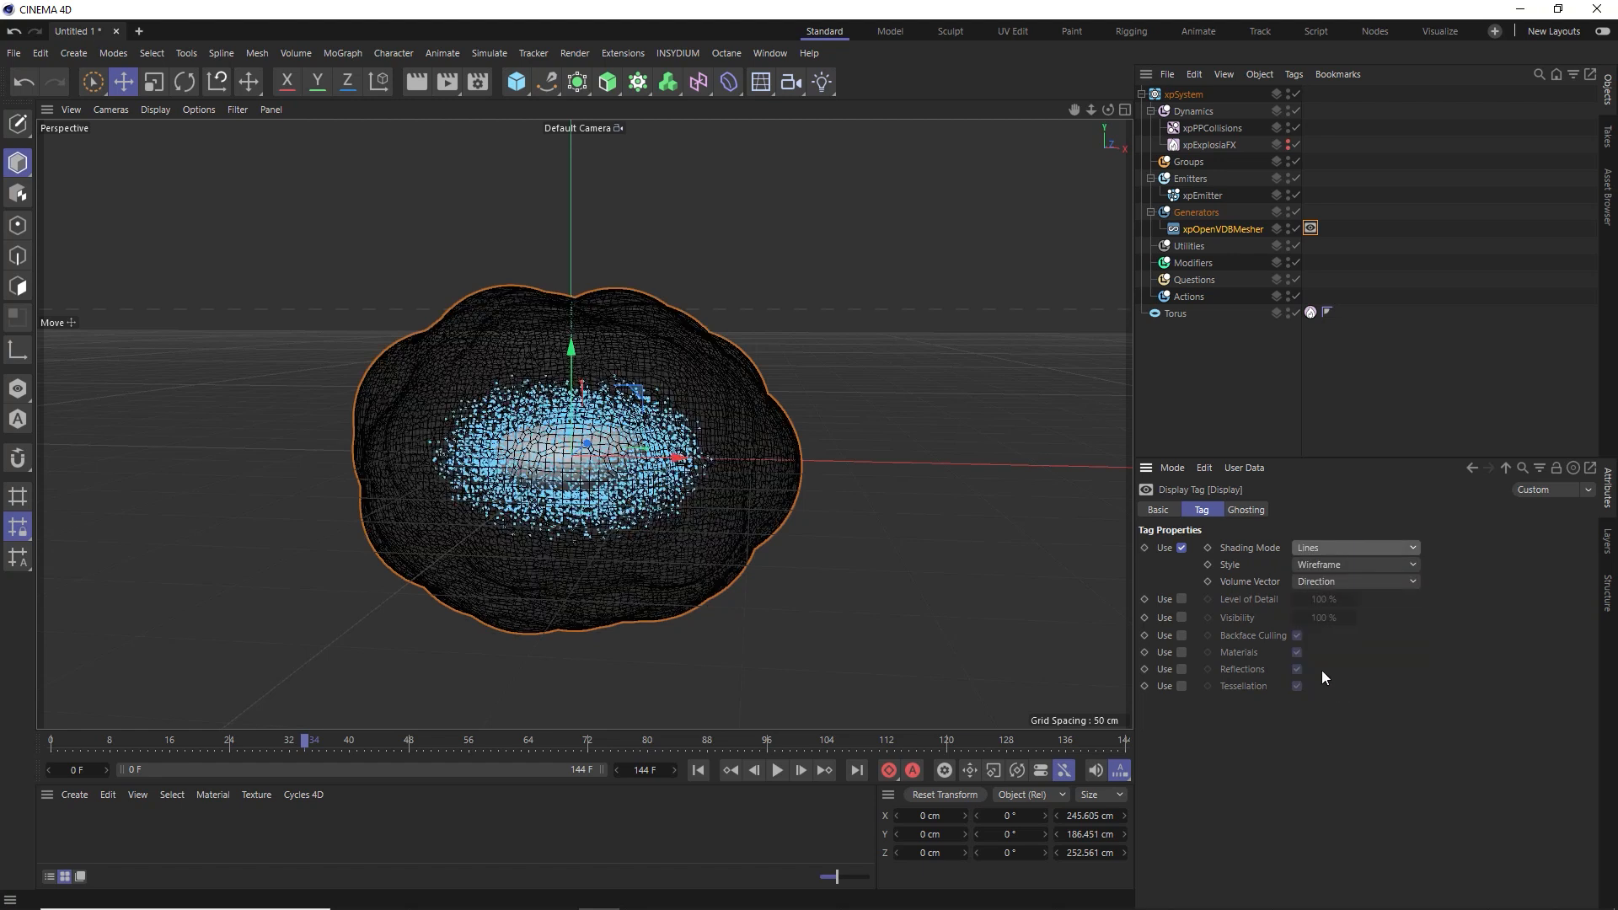
{"action": "mouse_move", "coordinate": [1331, 578]}
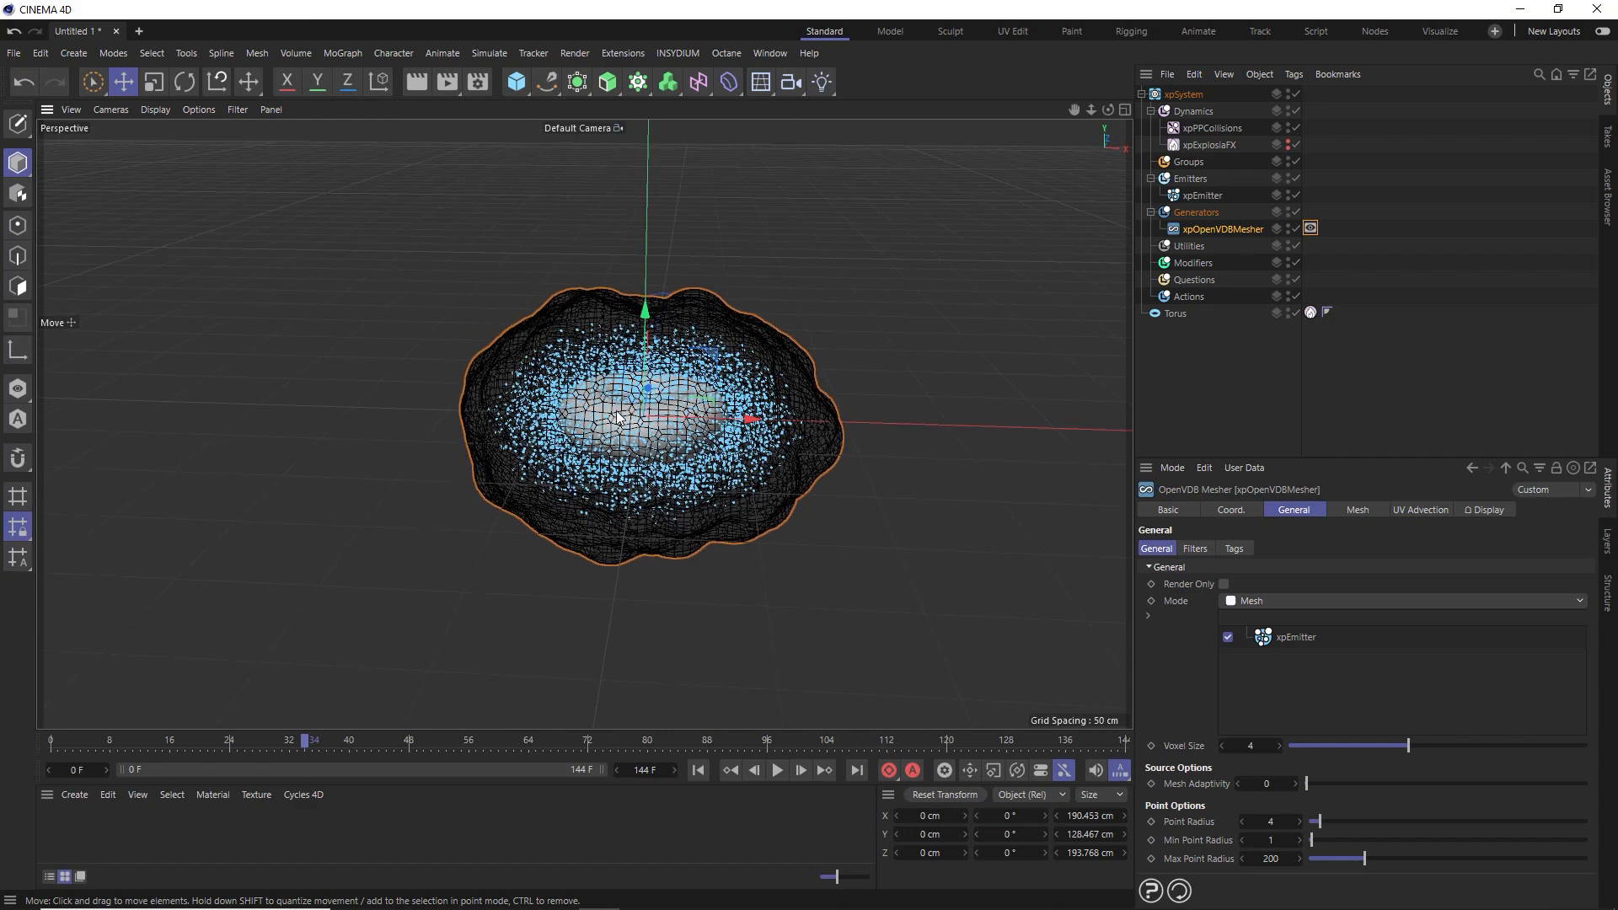
Play and stop the simulation to preview the wireframe mesh wrapping the particles
{"action": "left_click", "coordinate": [777, 770]}
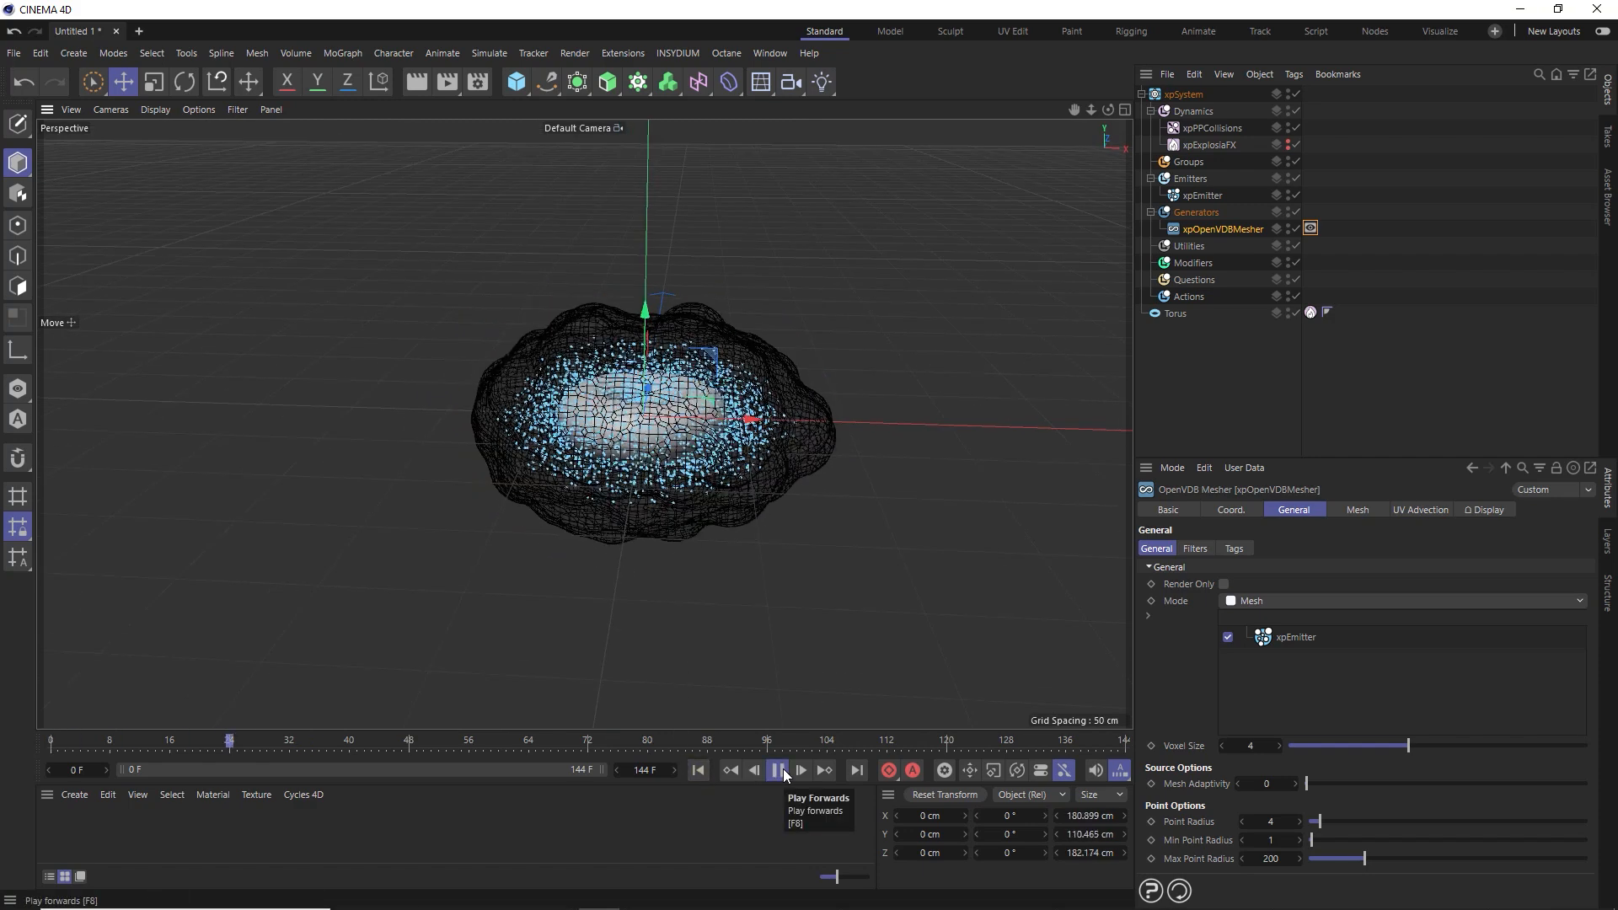
{"action": "left_click", "coordinate": [775, 770]}
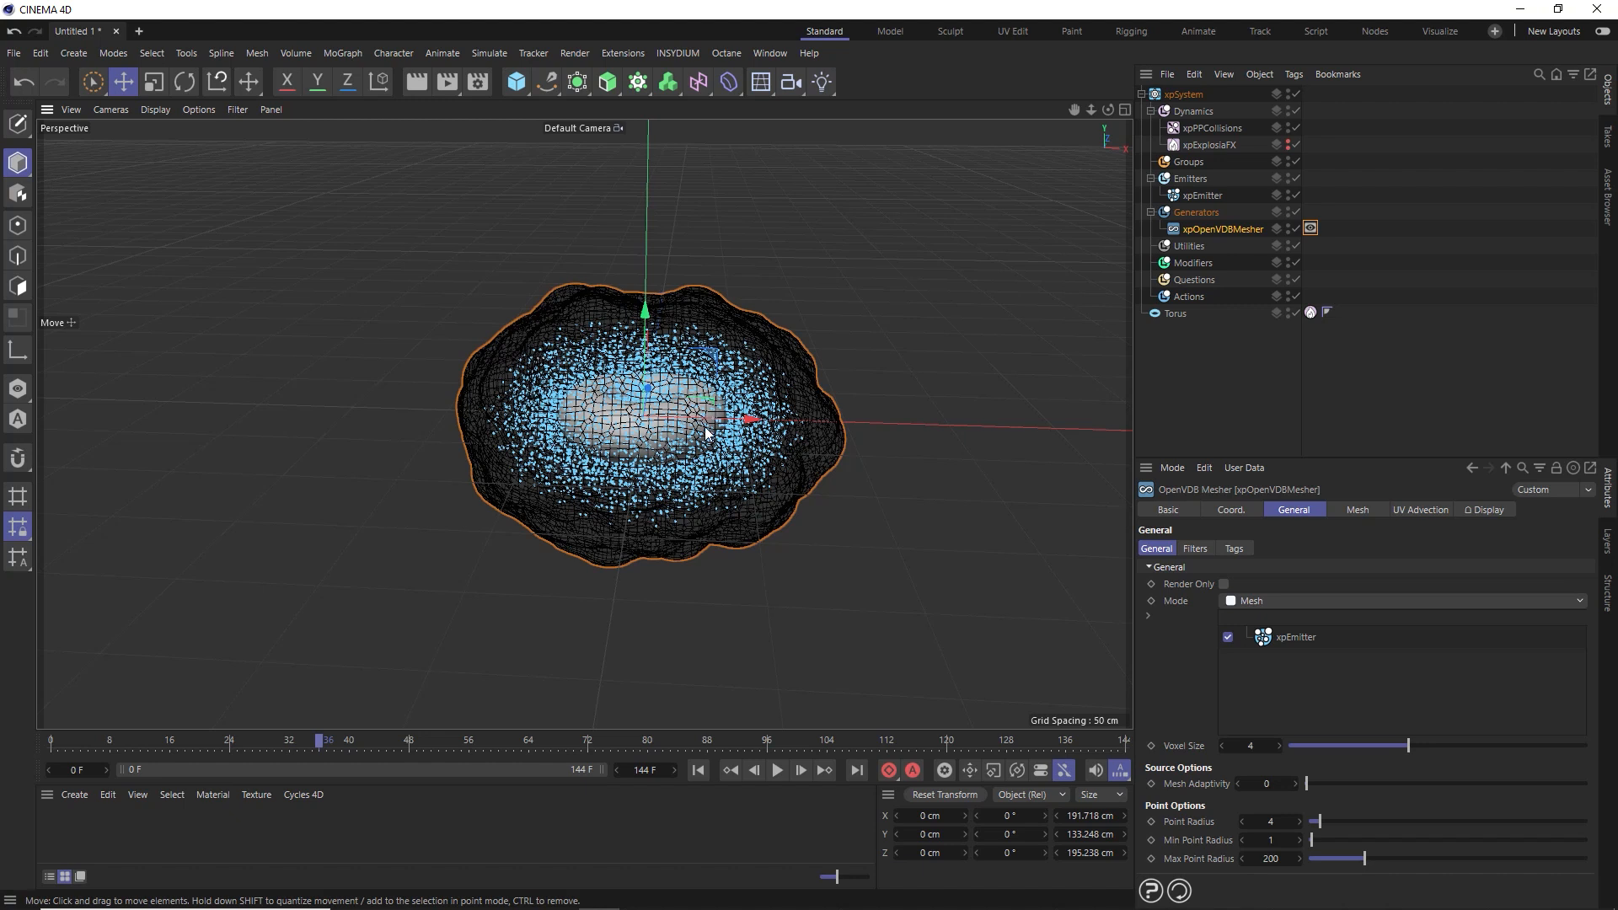
{"action": "mouse_move", "coordinate": [798, 380]}
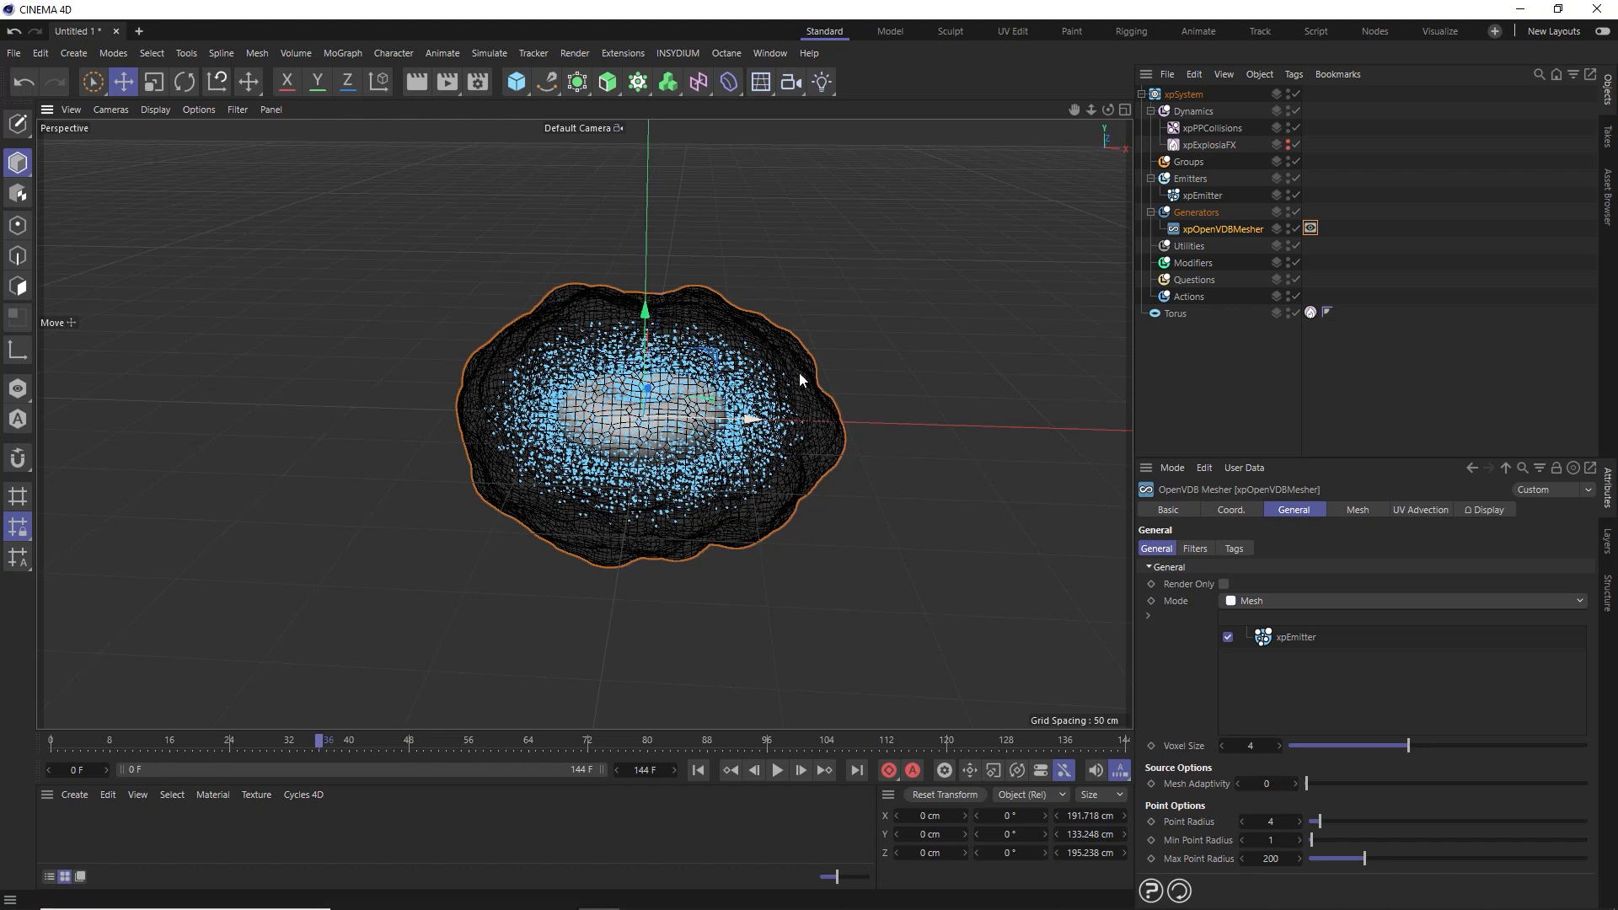
Set xpEmitter's Editor Display to Spheres
{"action": "left_click", "coordinate": [1202, 195]}
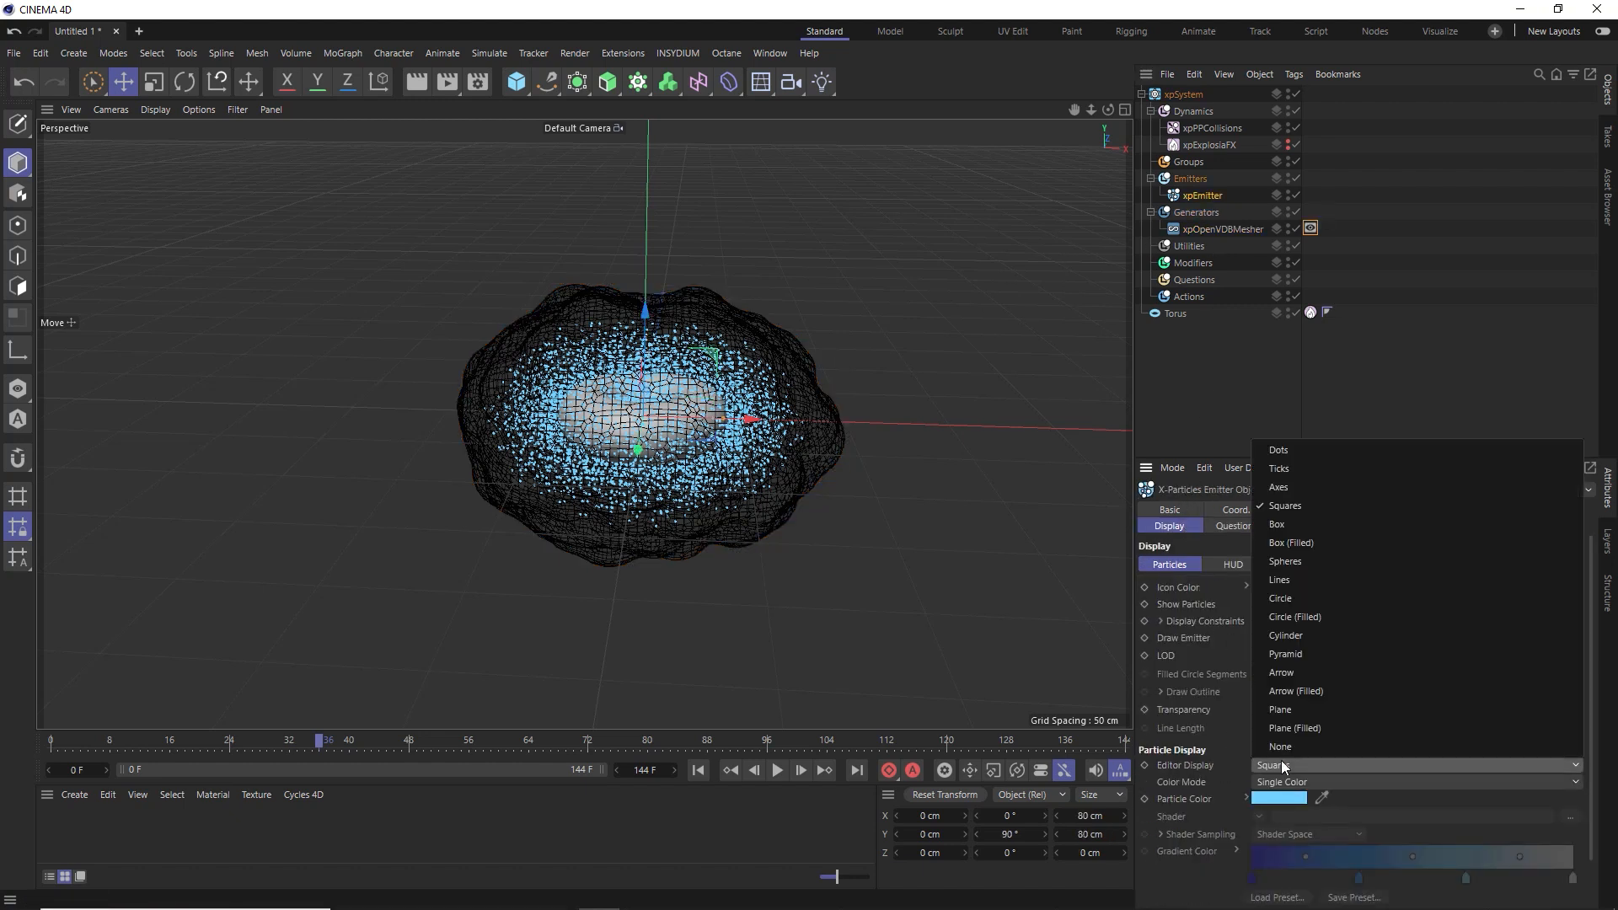
{"action": "left_click", "coordinate": [1285, 560]}
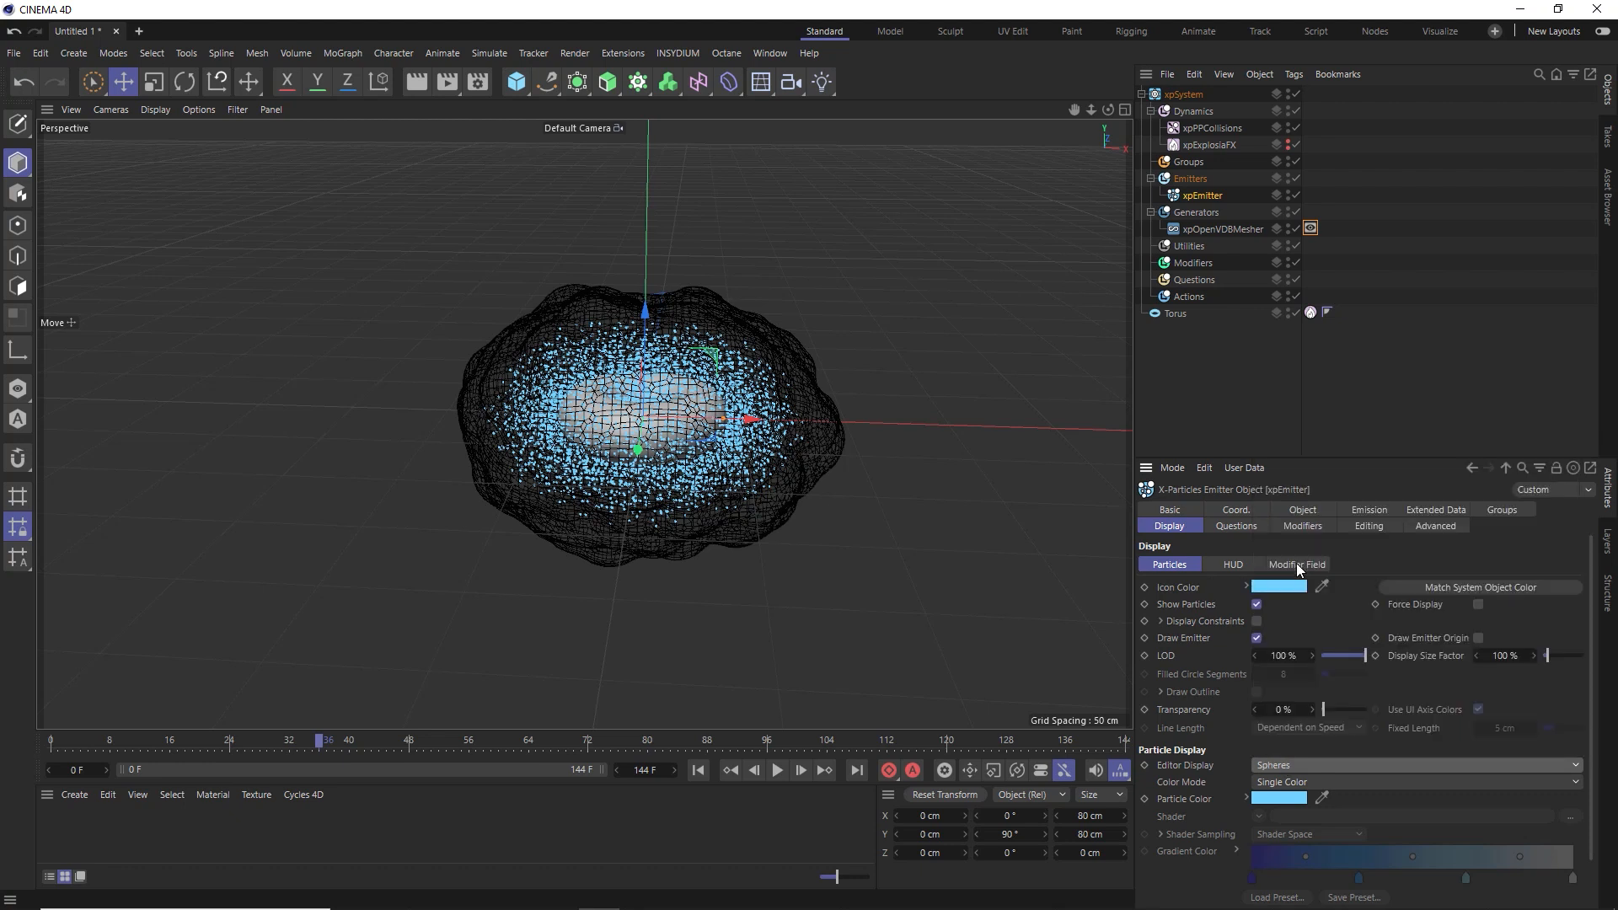
Play the simulation in bursts to preview the spheres filling the wireframe blob
{"action": "left_click", "coordinate": [777, 770]}
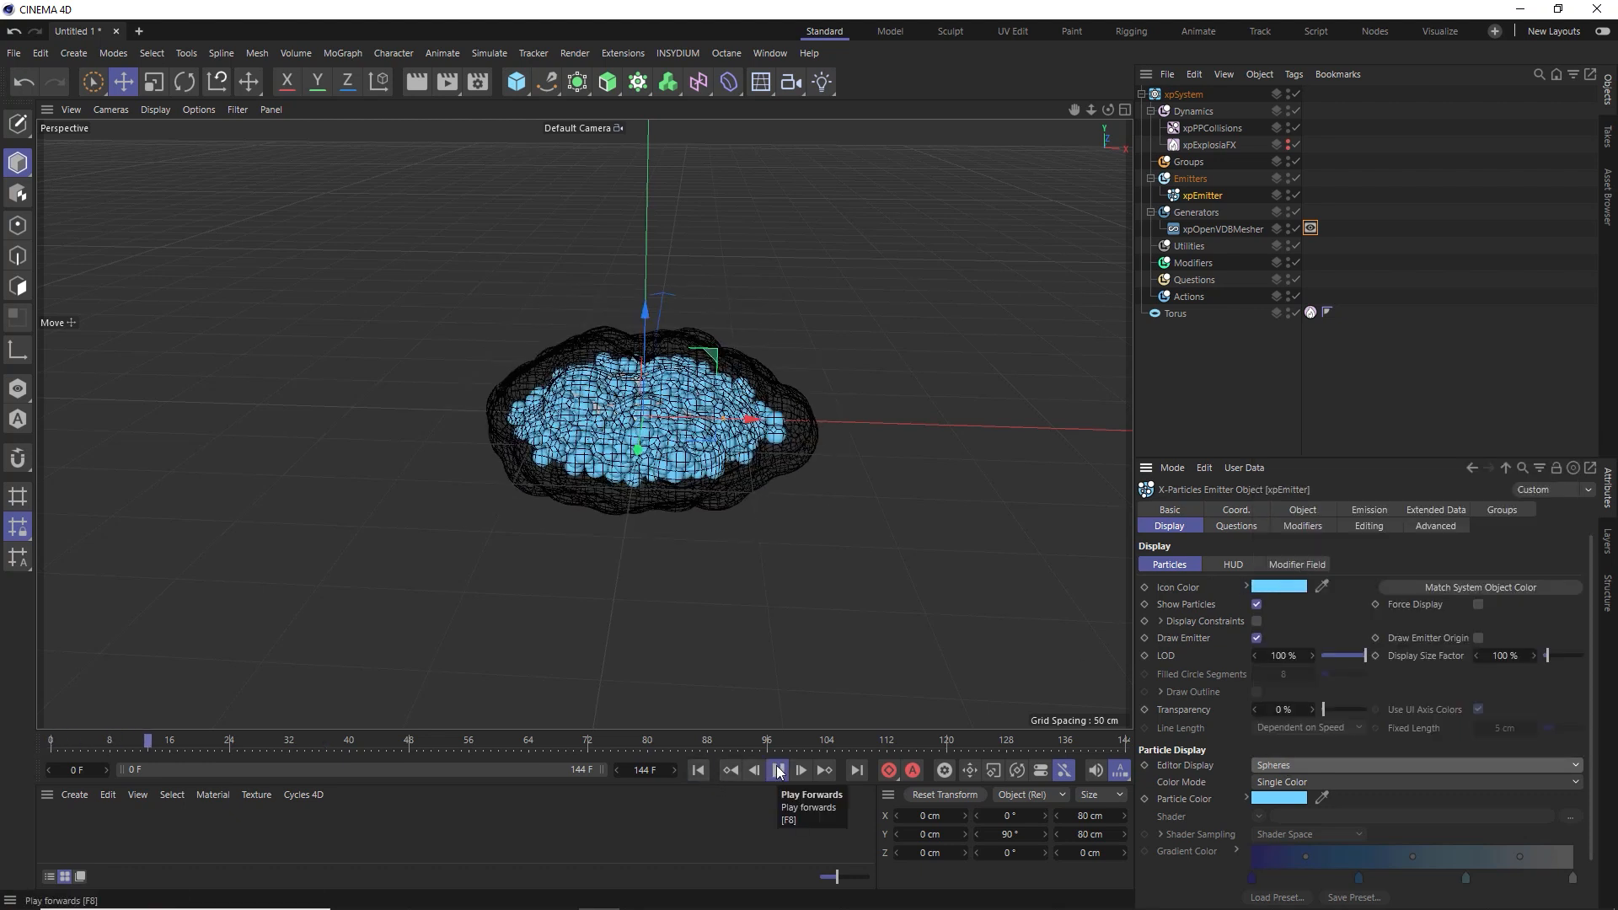
{"action": "left_click", "coordinate": [777, 770]}
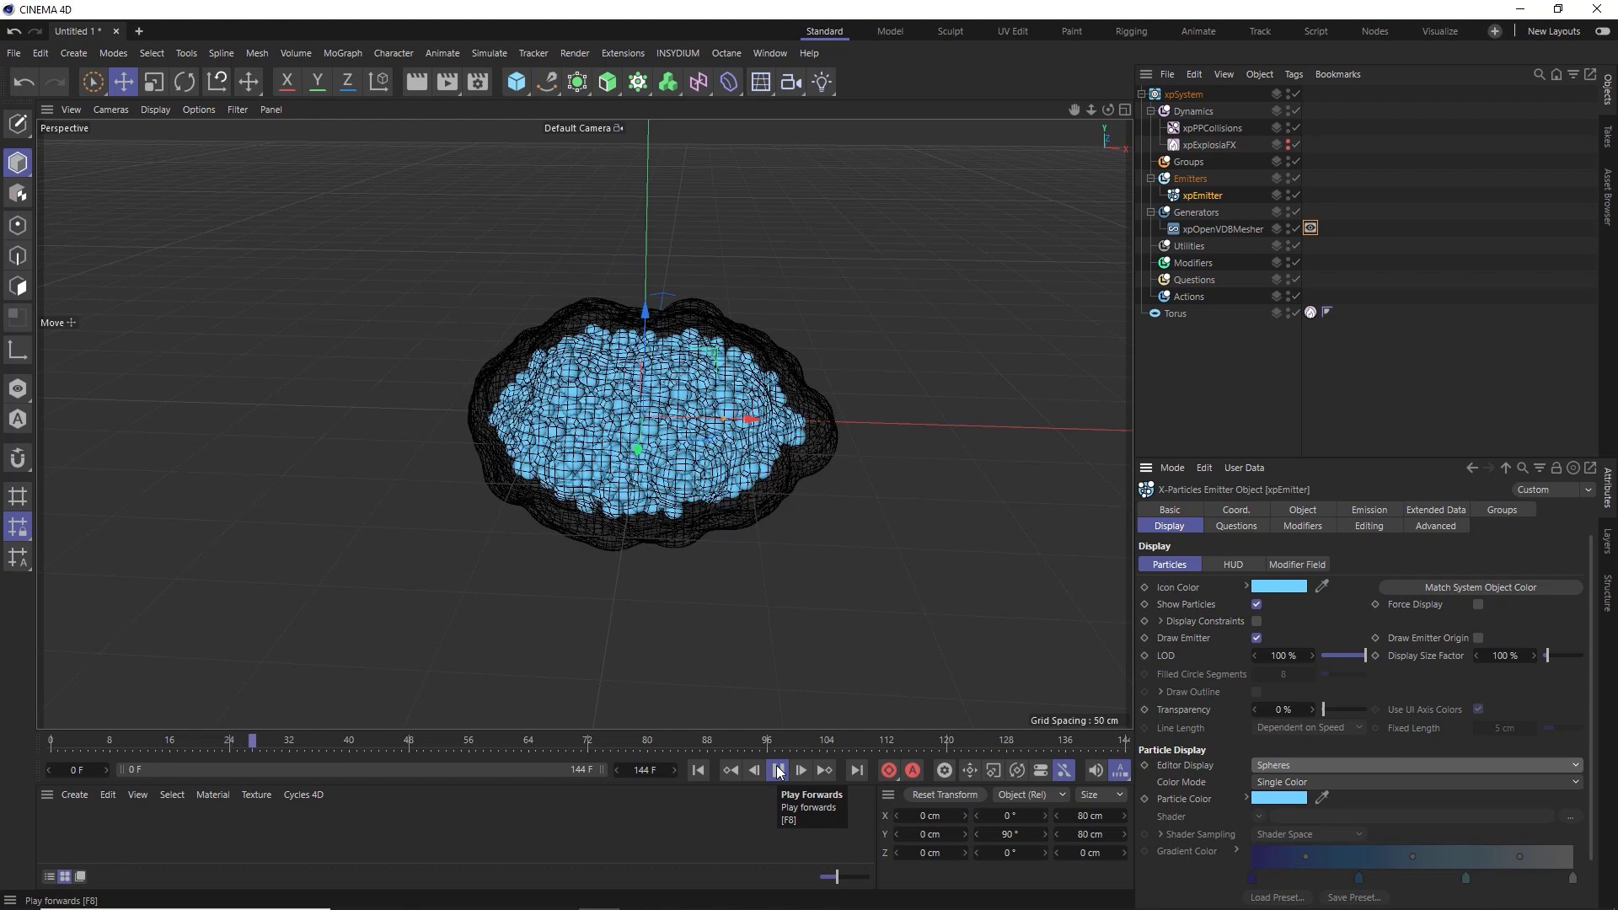
{"action": "left_click", "coordinate": [778, 770]}
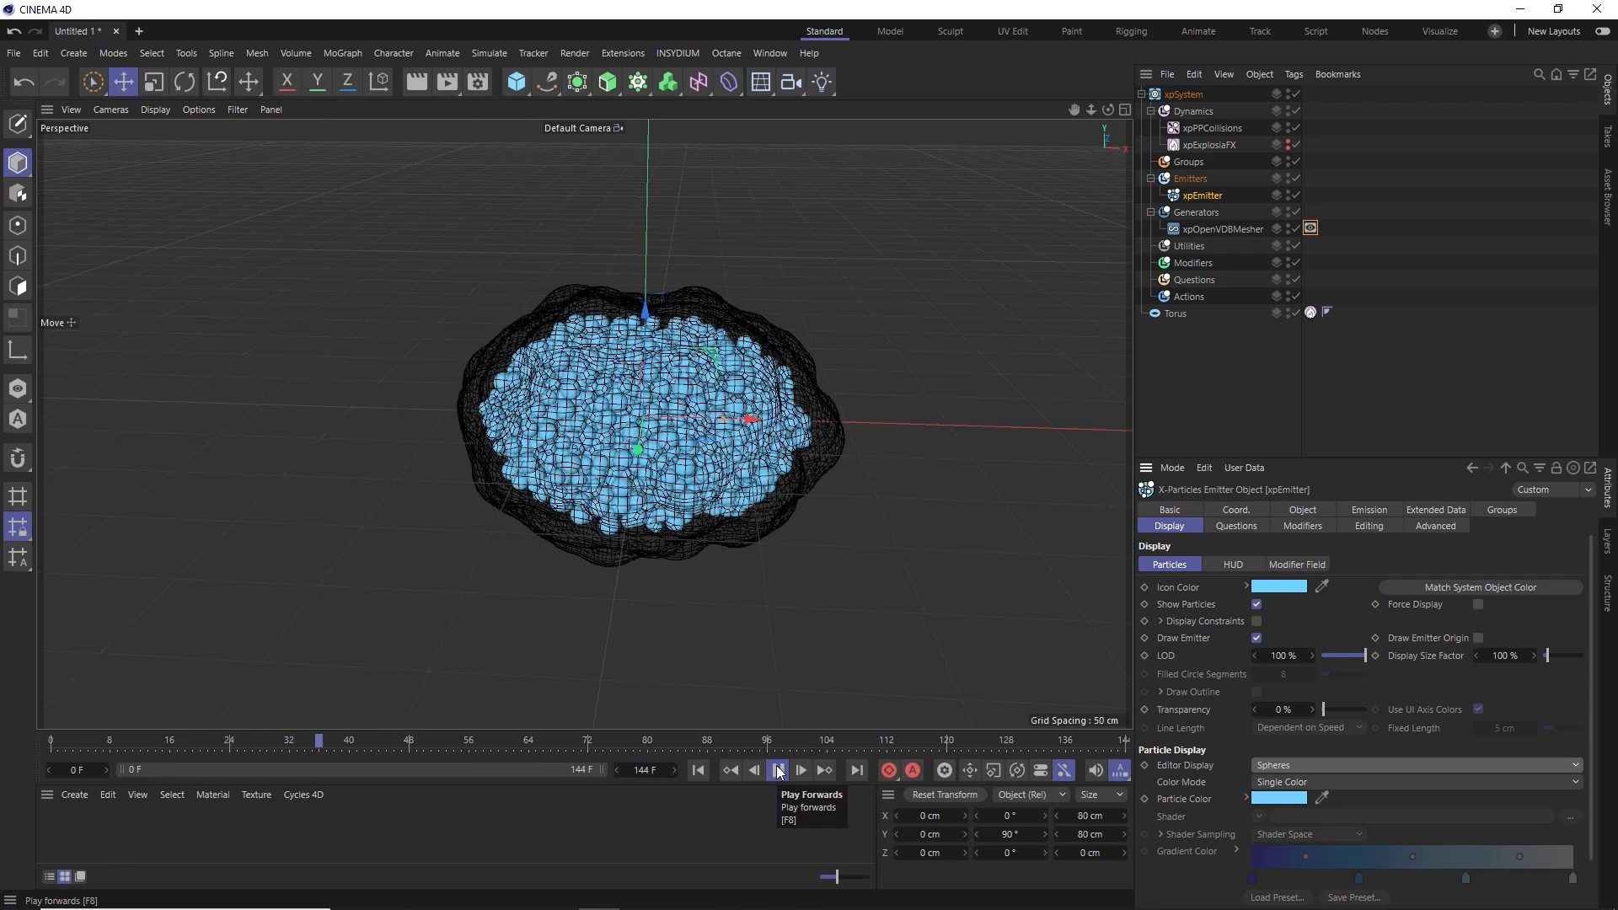
{"action": "left_click", "coordinate": [777, 770]}
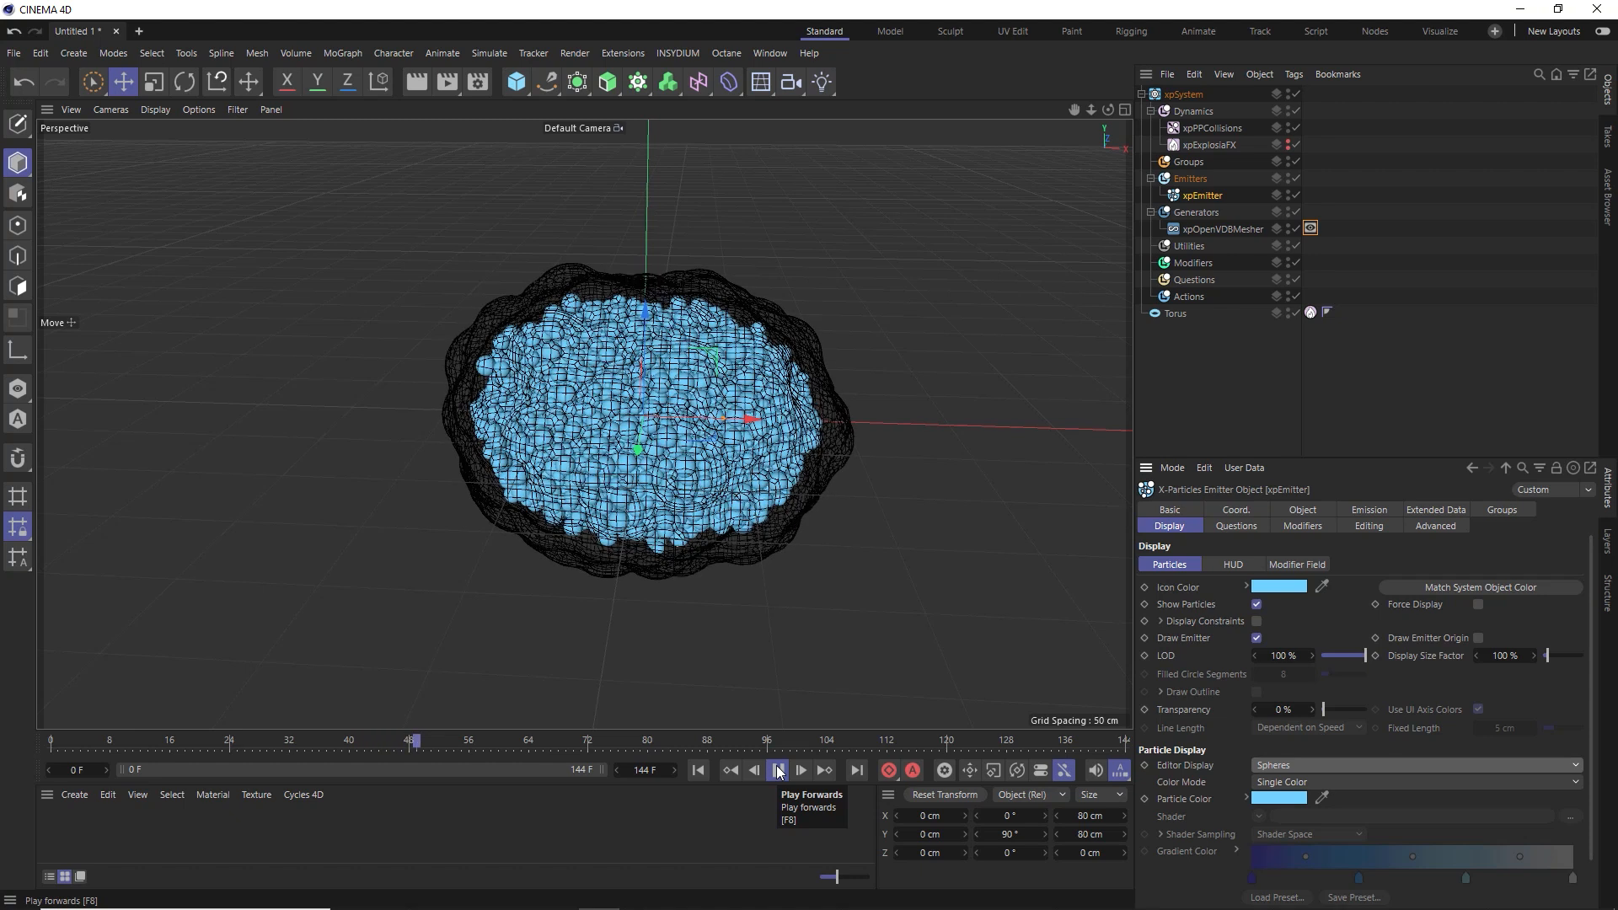
{"action": "left_click", "coordinate": [775, 770]}
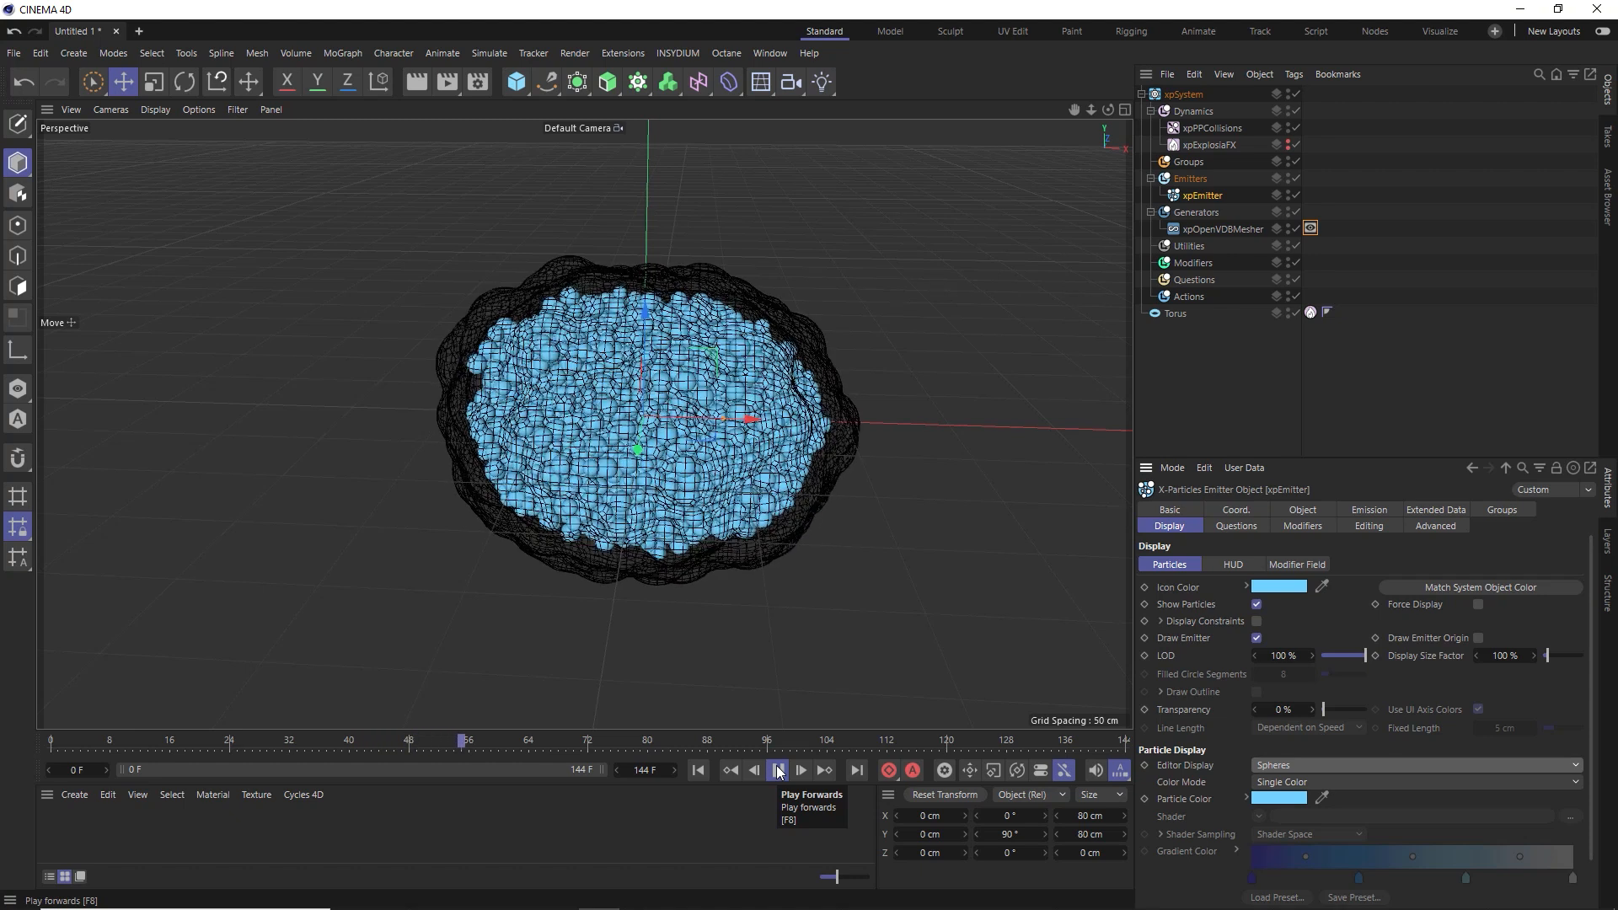
{"action": "left_click", "coordinate": [779, 770]}
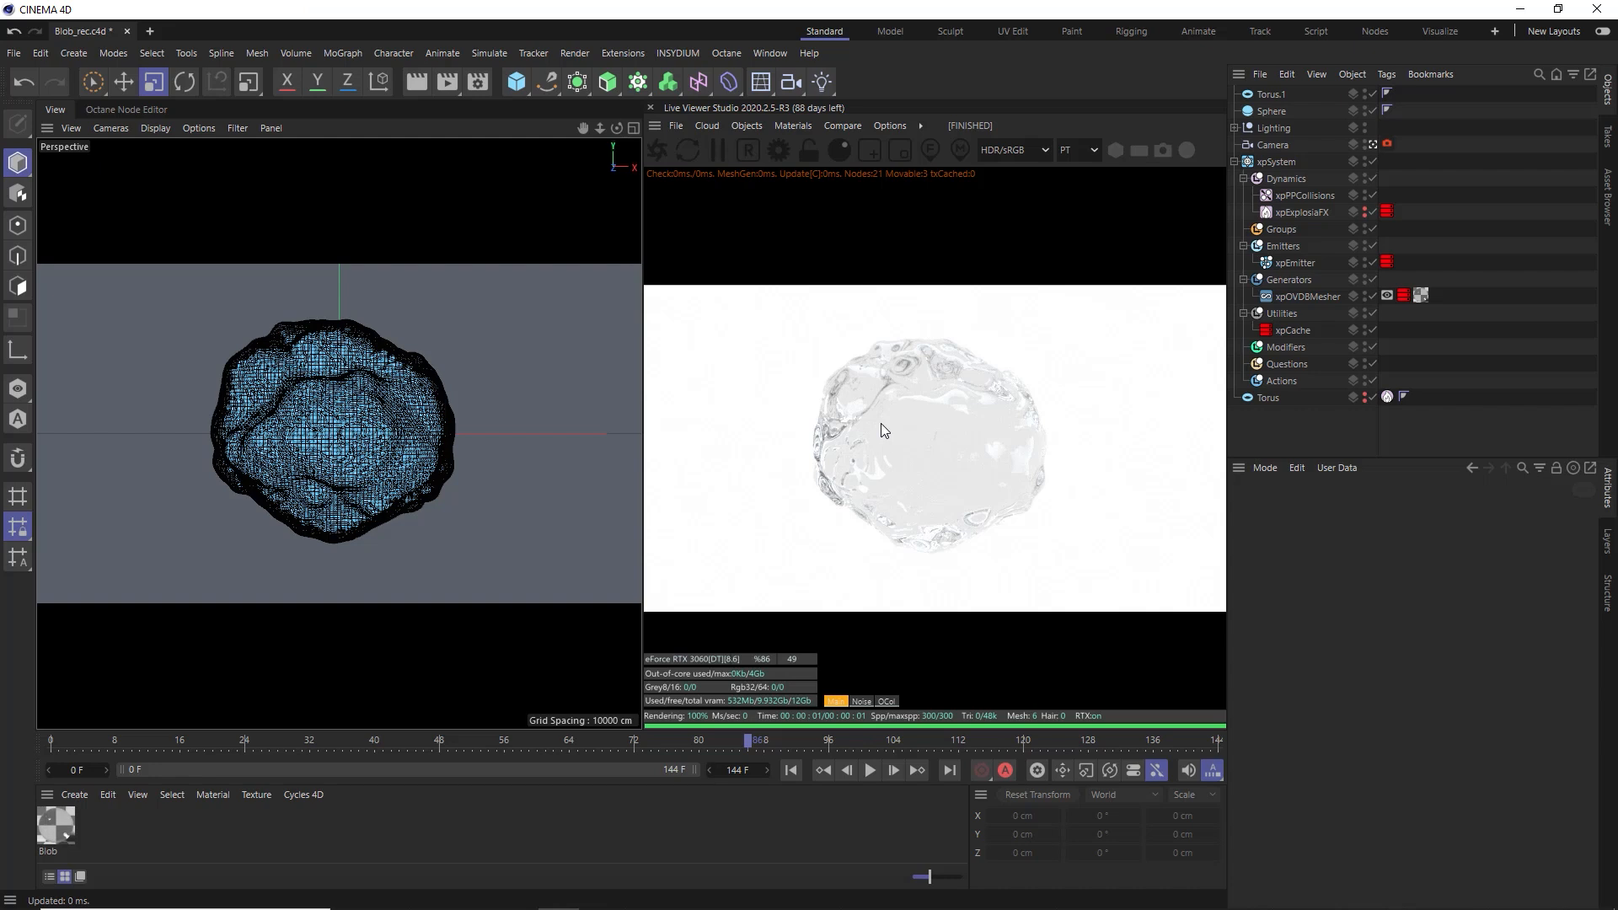
{"action": "mouse_move", "coordinate": [986, 325]}
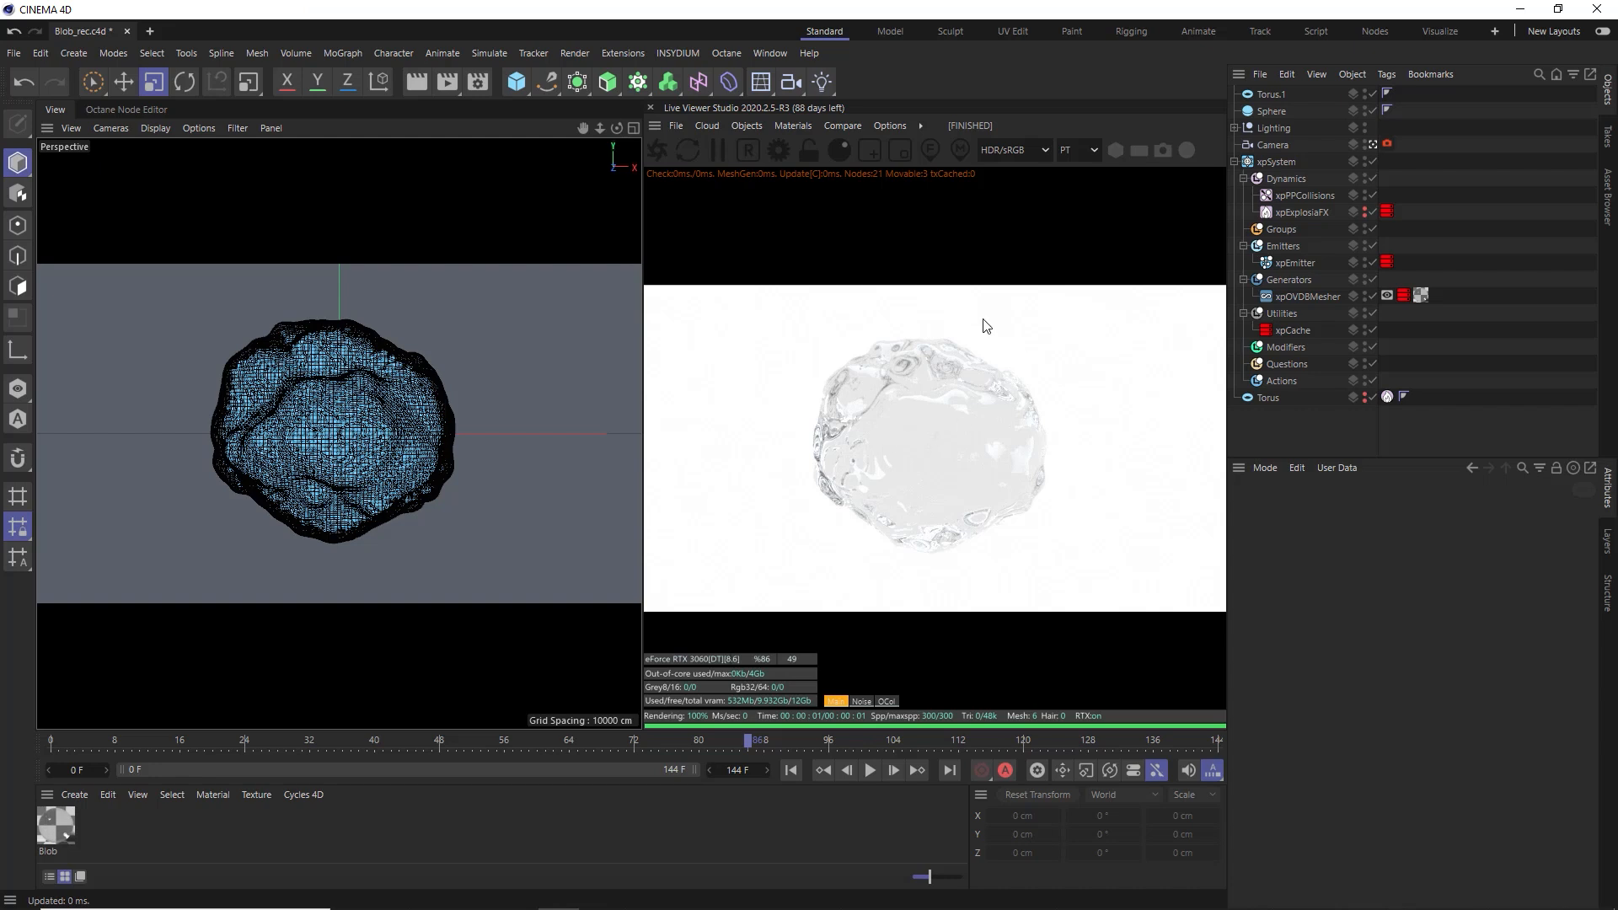
{"action": "mouse_move", "coordinate": [888, 590]}
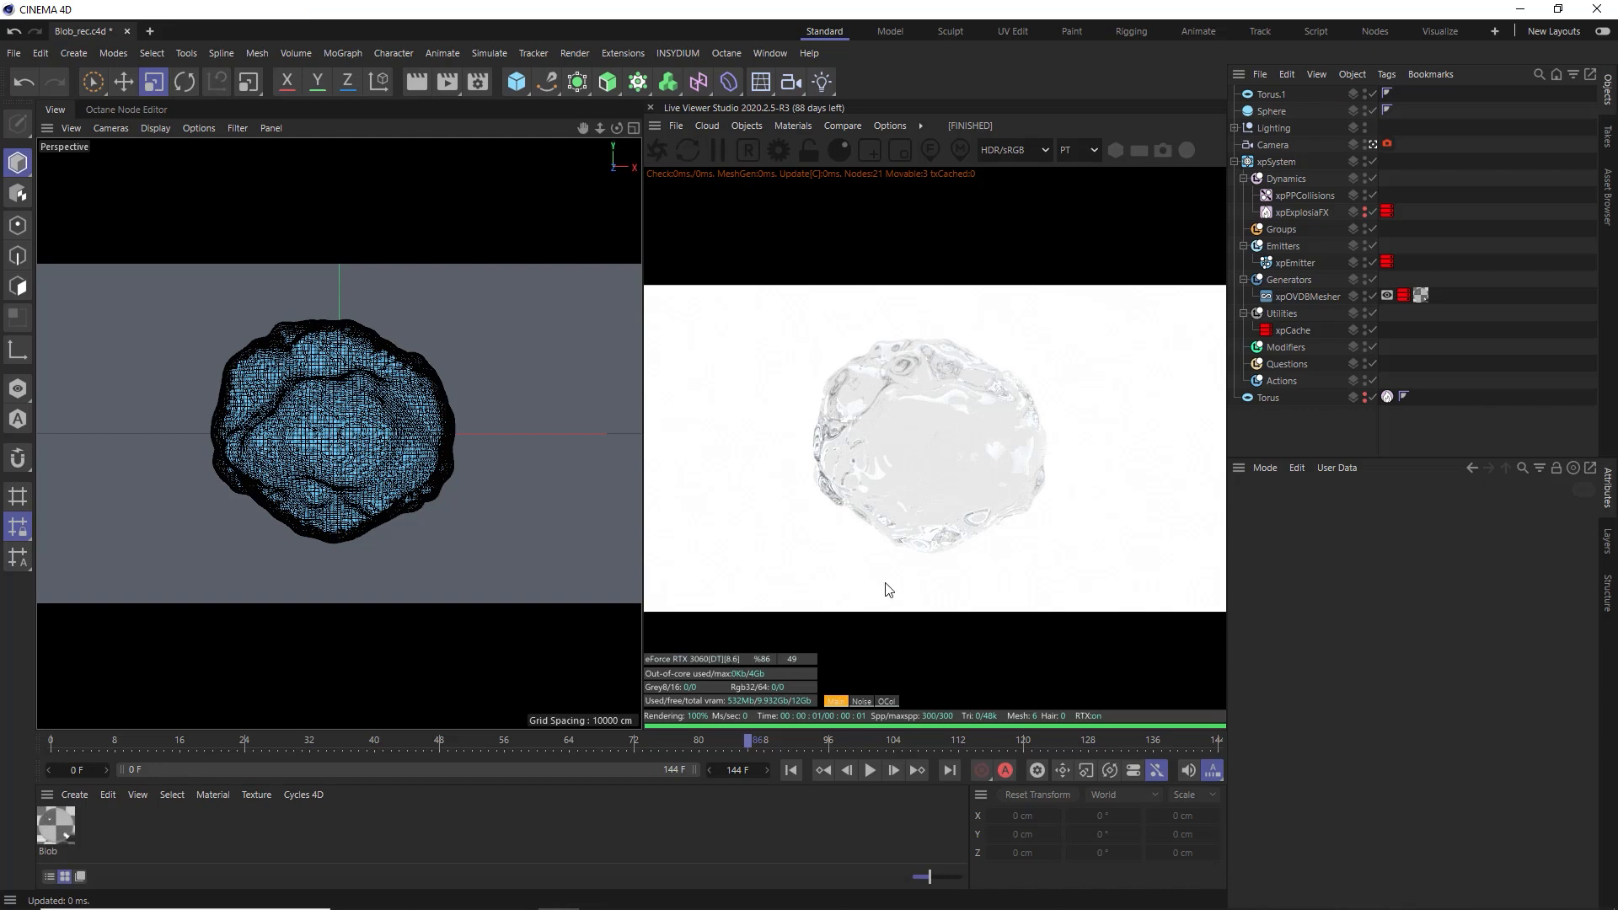
{"action": "mouse_move", "coordinate": [1191, 204]}
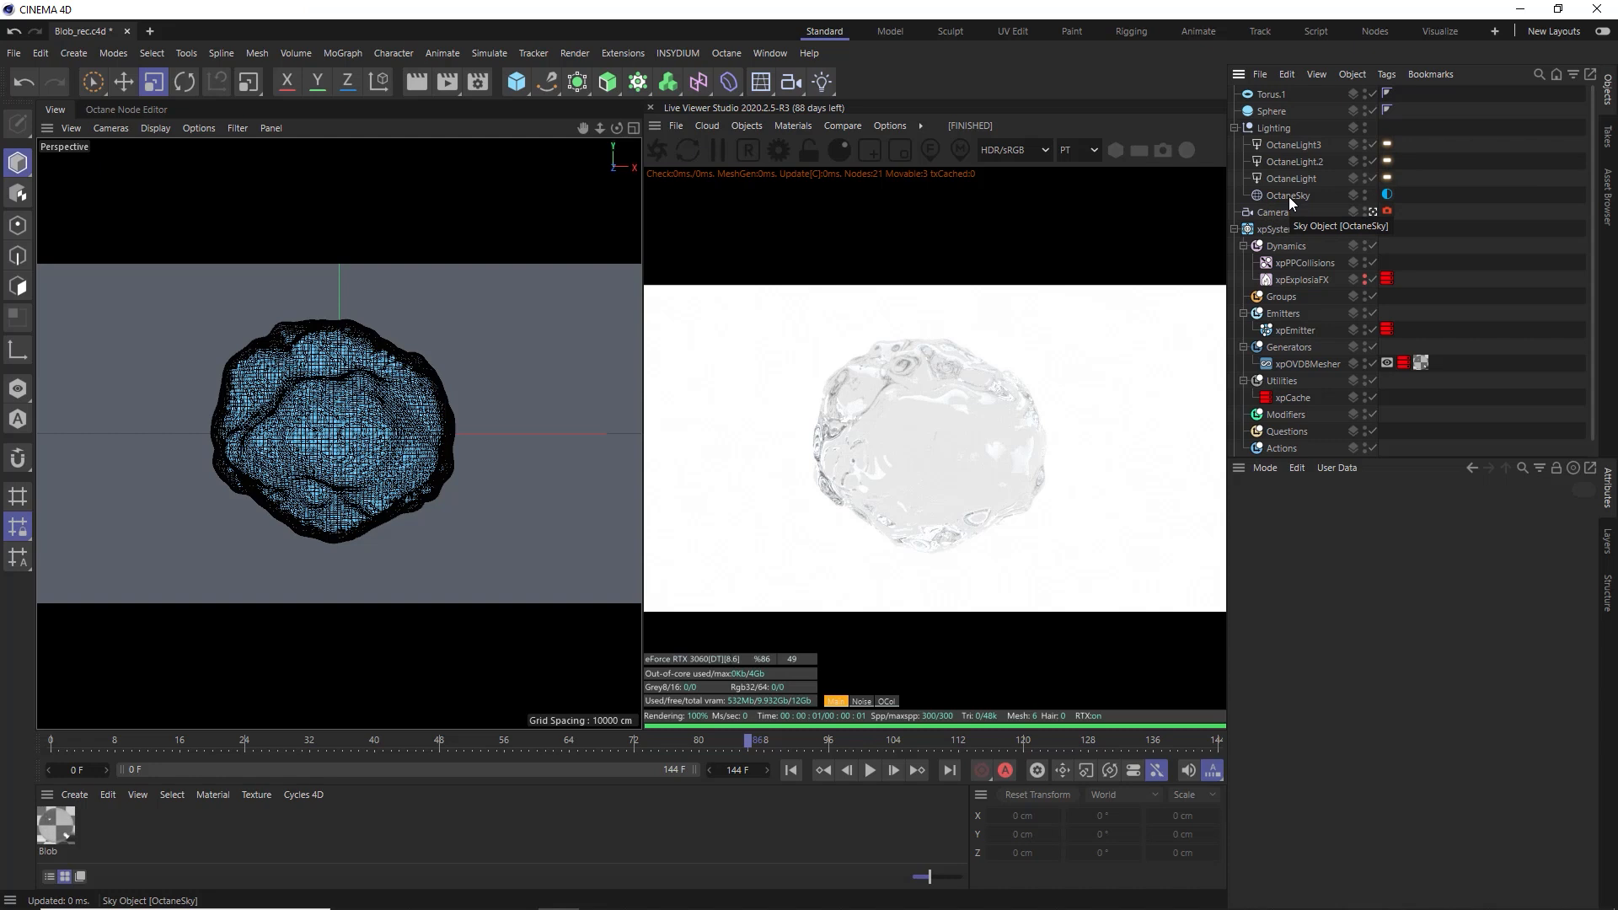
Collapse the Lighting group and select xpEmitter to show its attributes
{"action": "left_click", "coordinate": [1292, 161]}
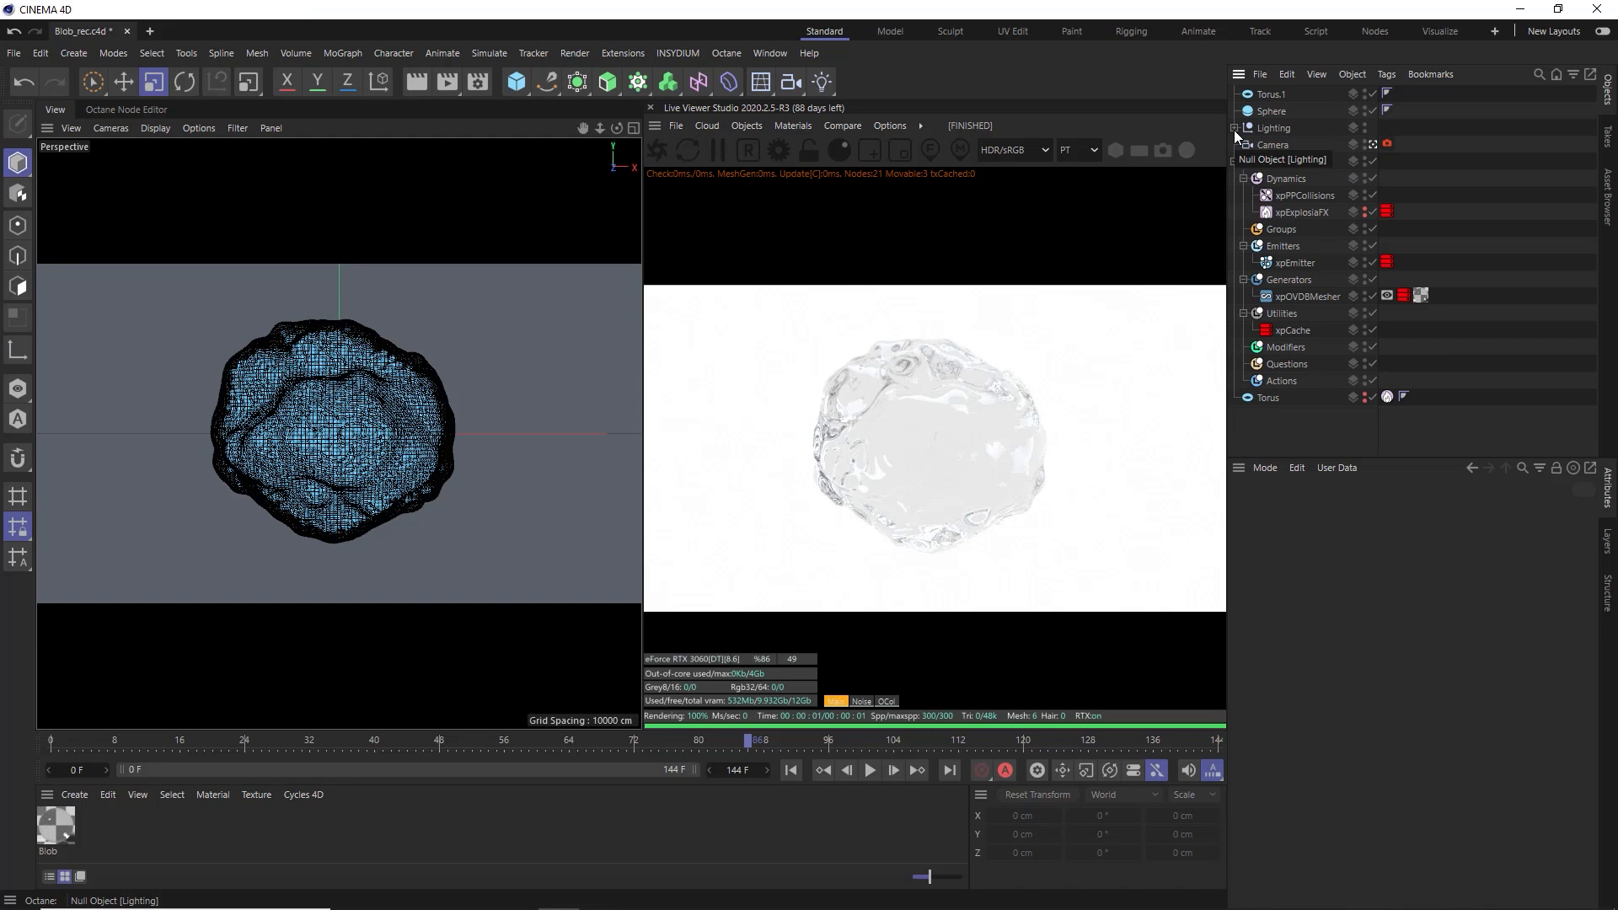
{"action": "left_click", "coordinate": [1292, 263]}
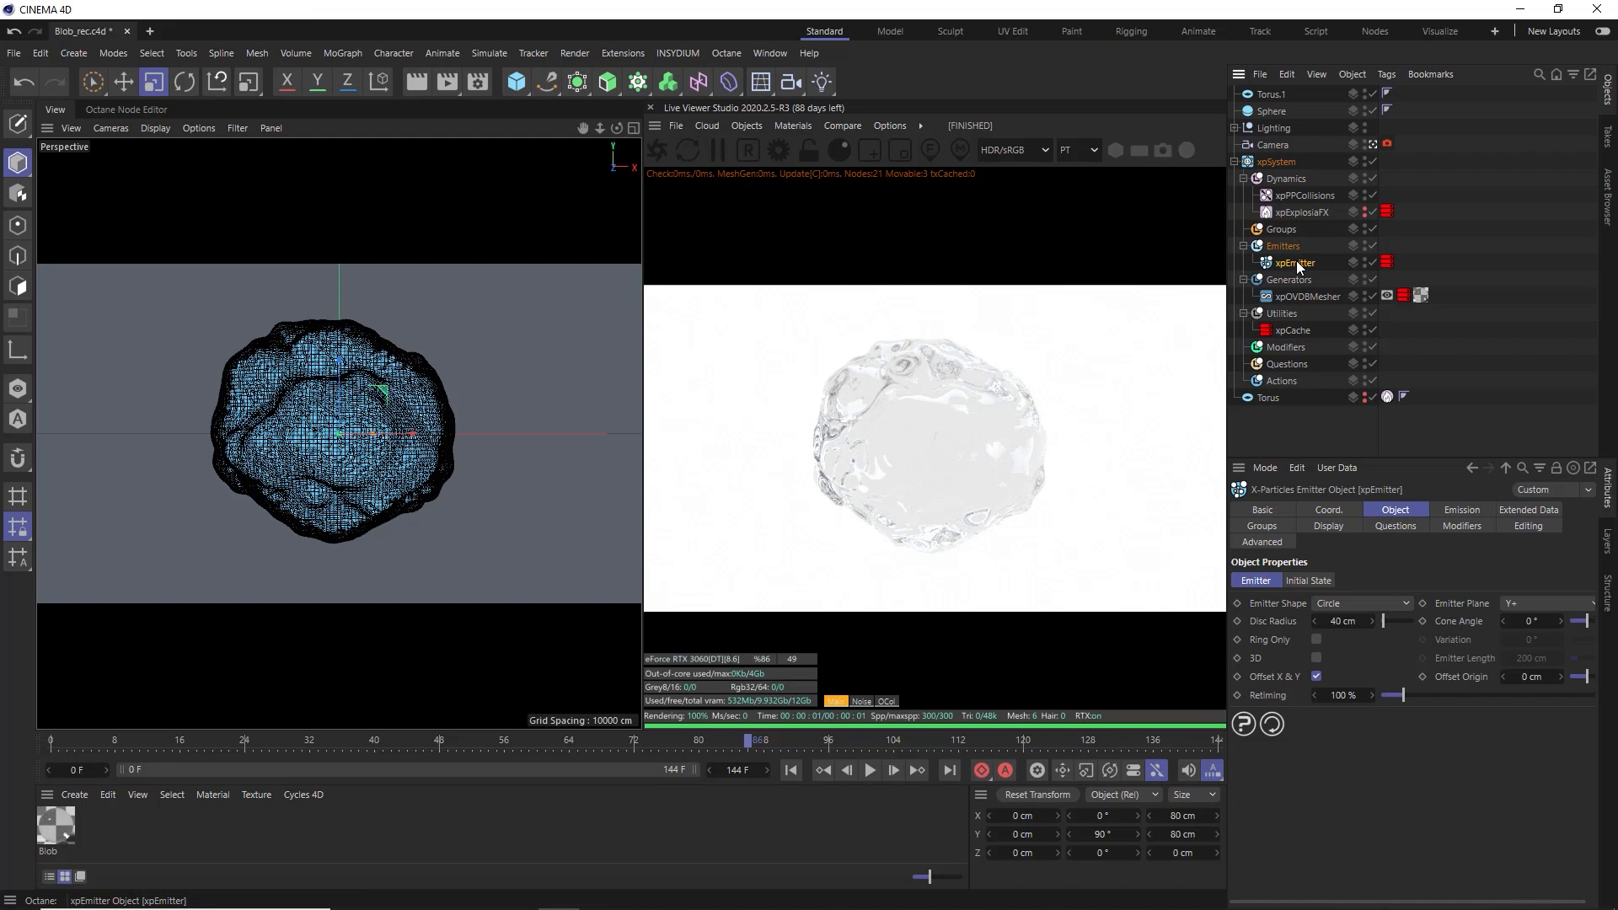
Add an Octane ObjectTag to xpEmitter with Particle Rendering enabled as Geometry
{"action": "right_click", "coordinate": [1289, 262]}
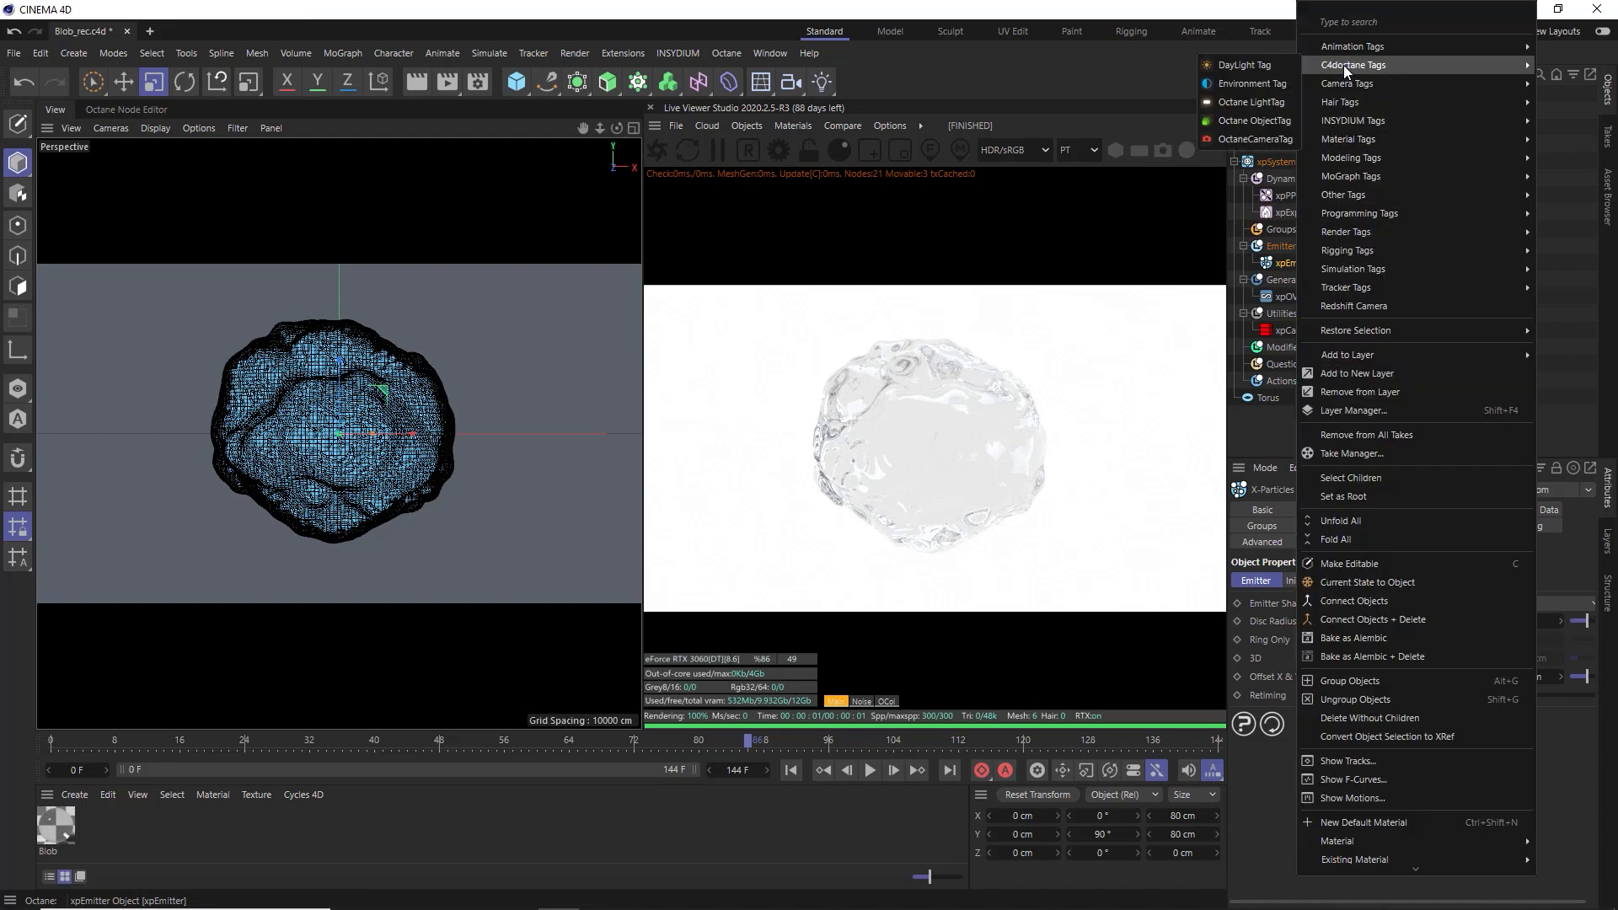
{"action": "mouse_move", "coordinate": [1243, 64]}
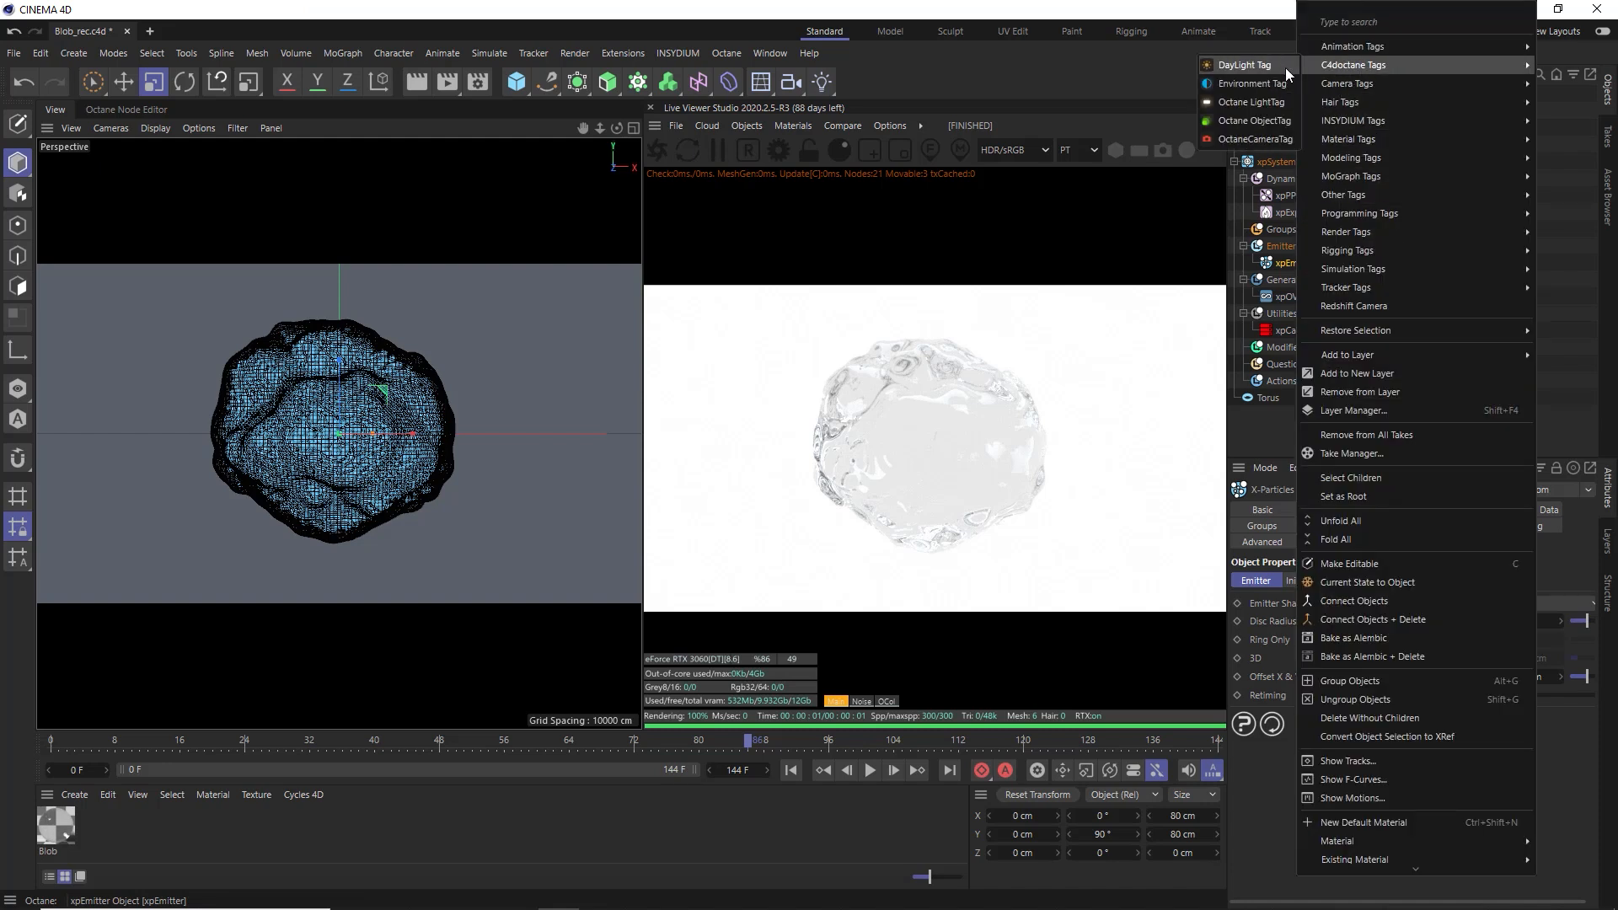
{"action": "mouse_move", "coordinate": [1269, 123]}
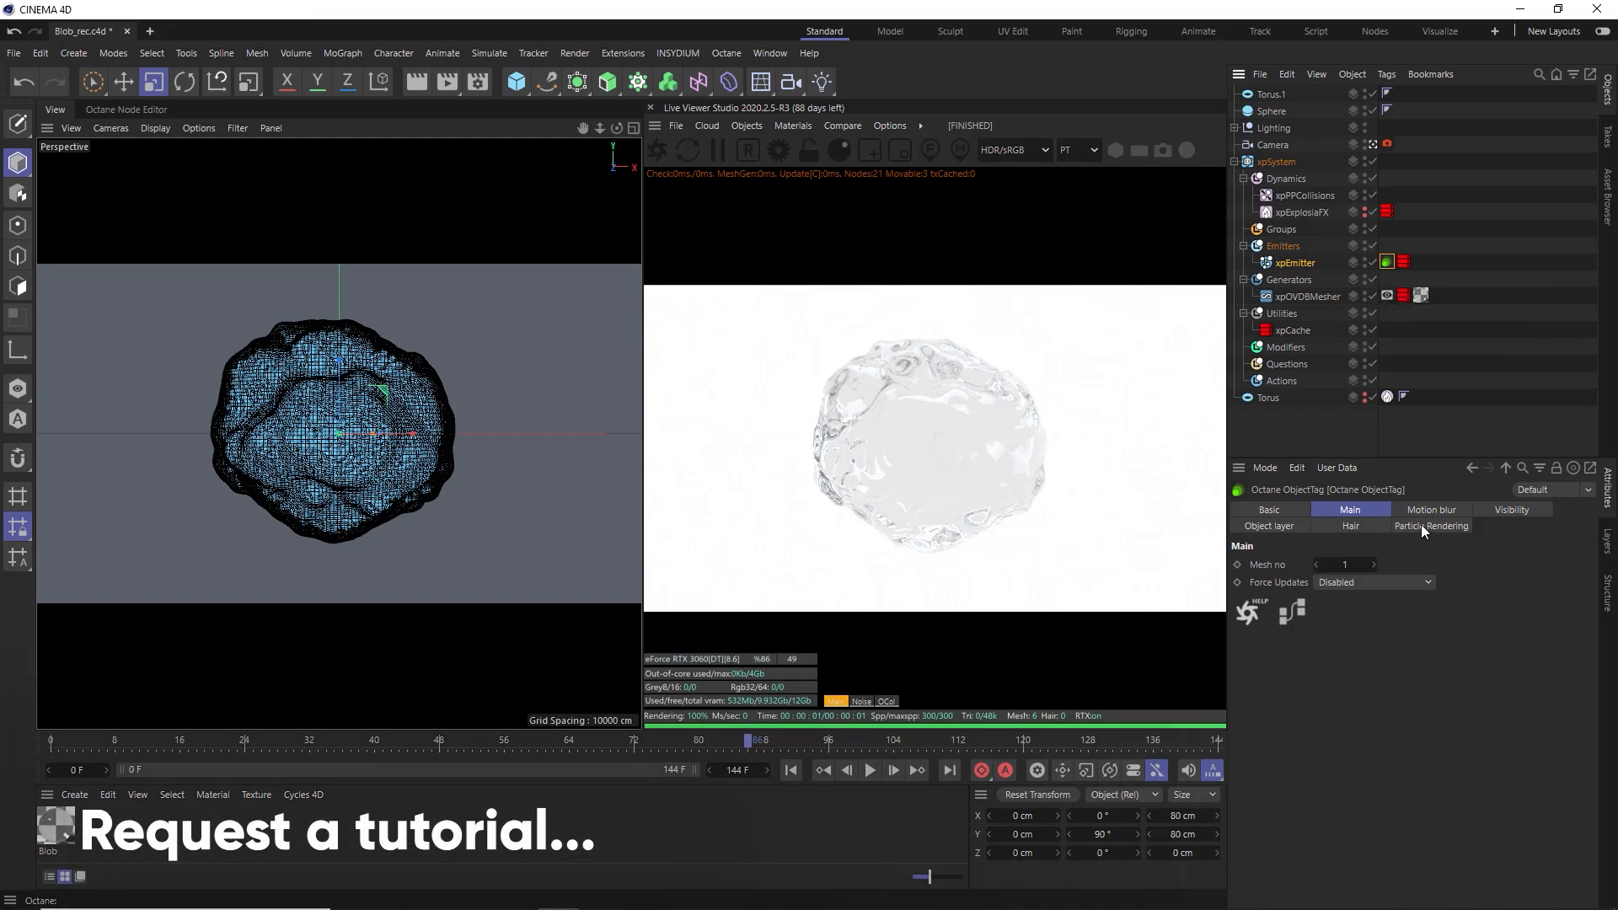
{"action": "left_click", "coordinate": [1431, 526]}
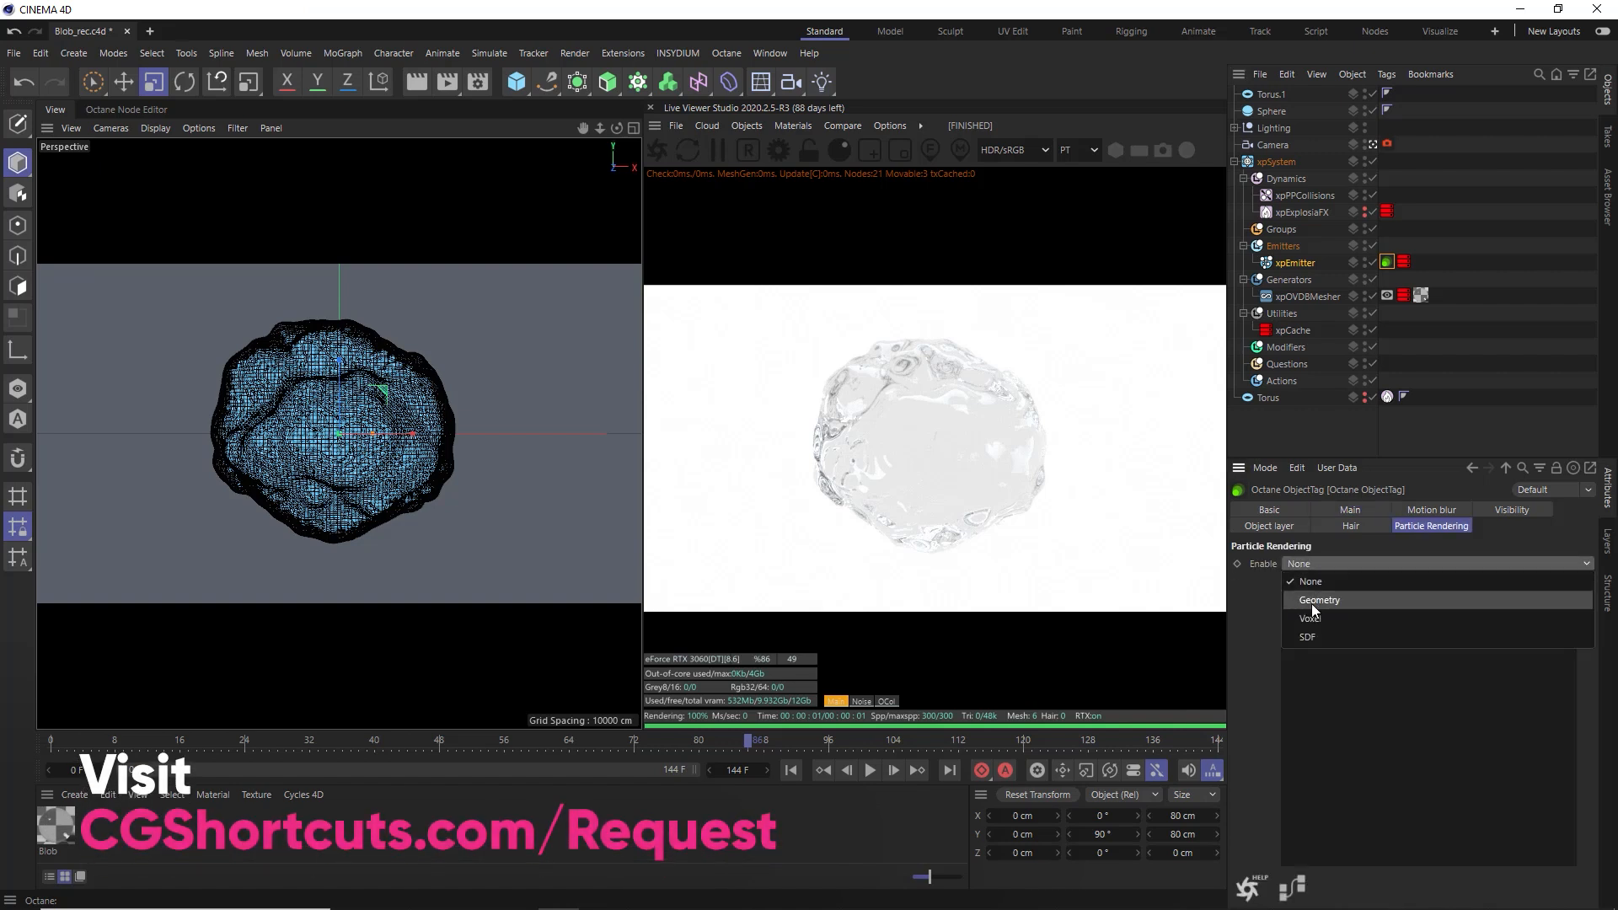
{"action": "left_click", "coordinate": [1318, 599]}
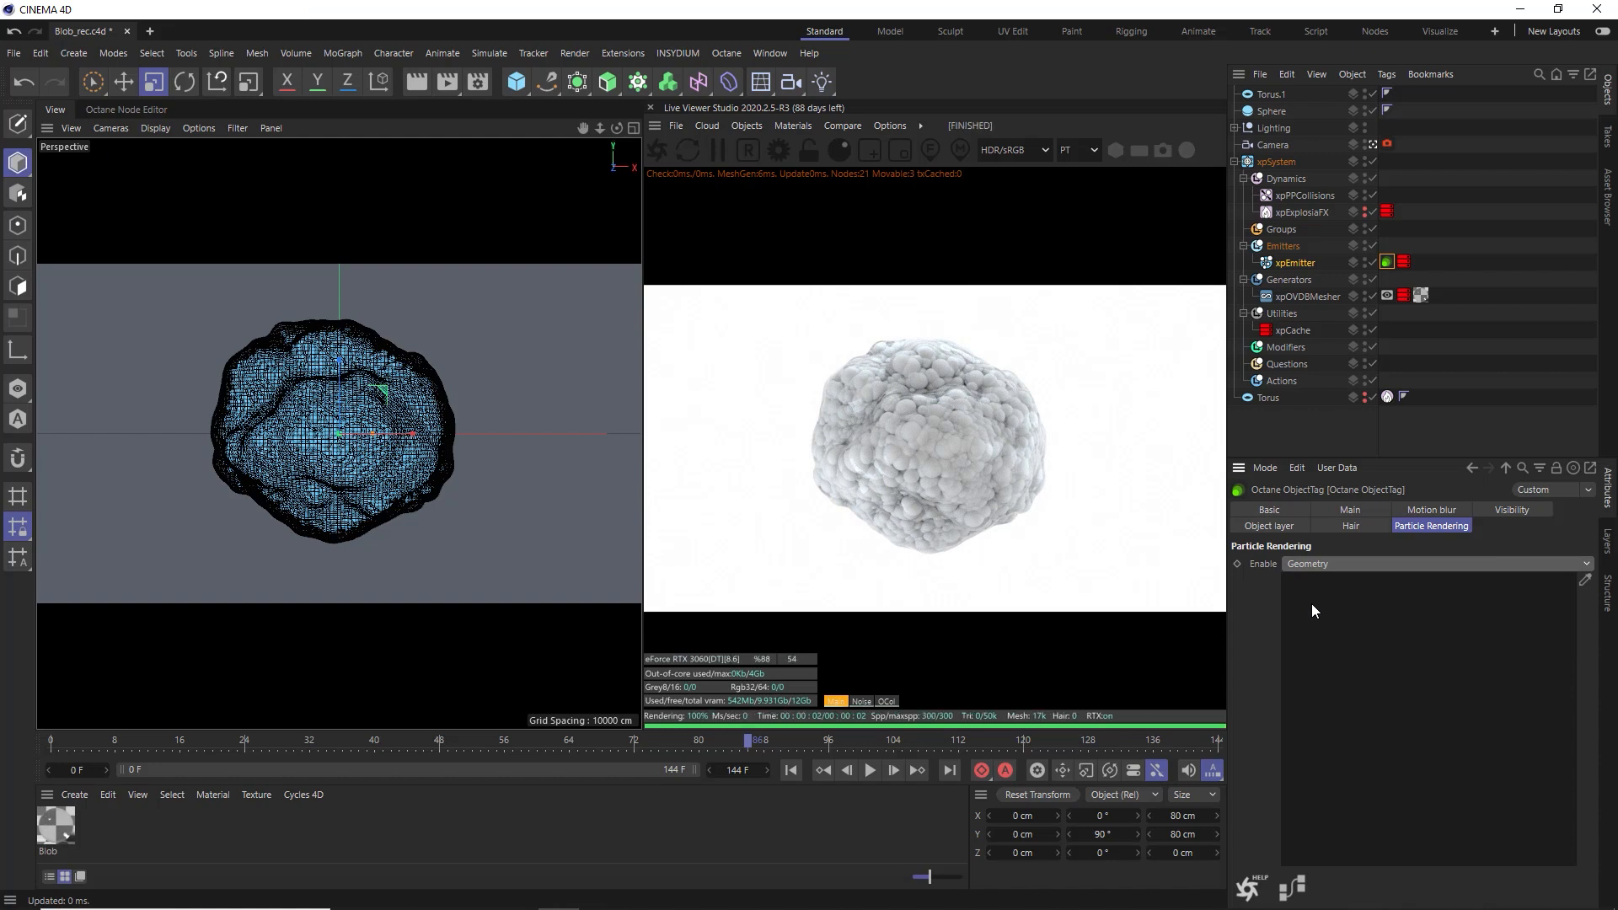
{"action": "mouse_move", "coordinate": [866, 362]}
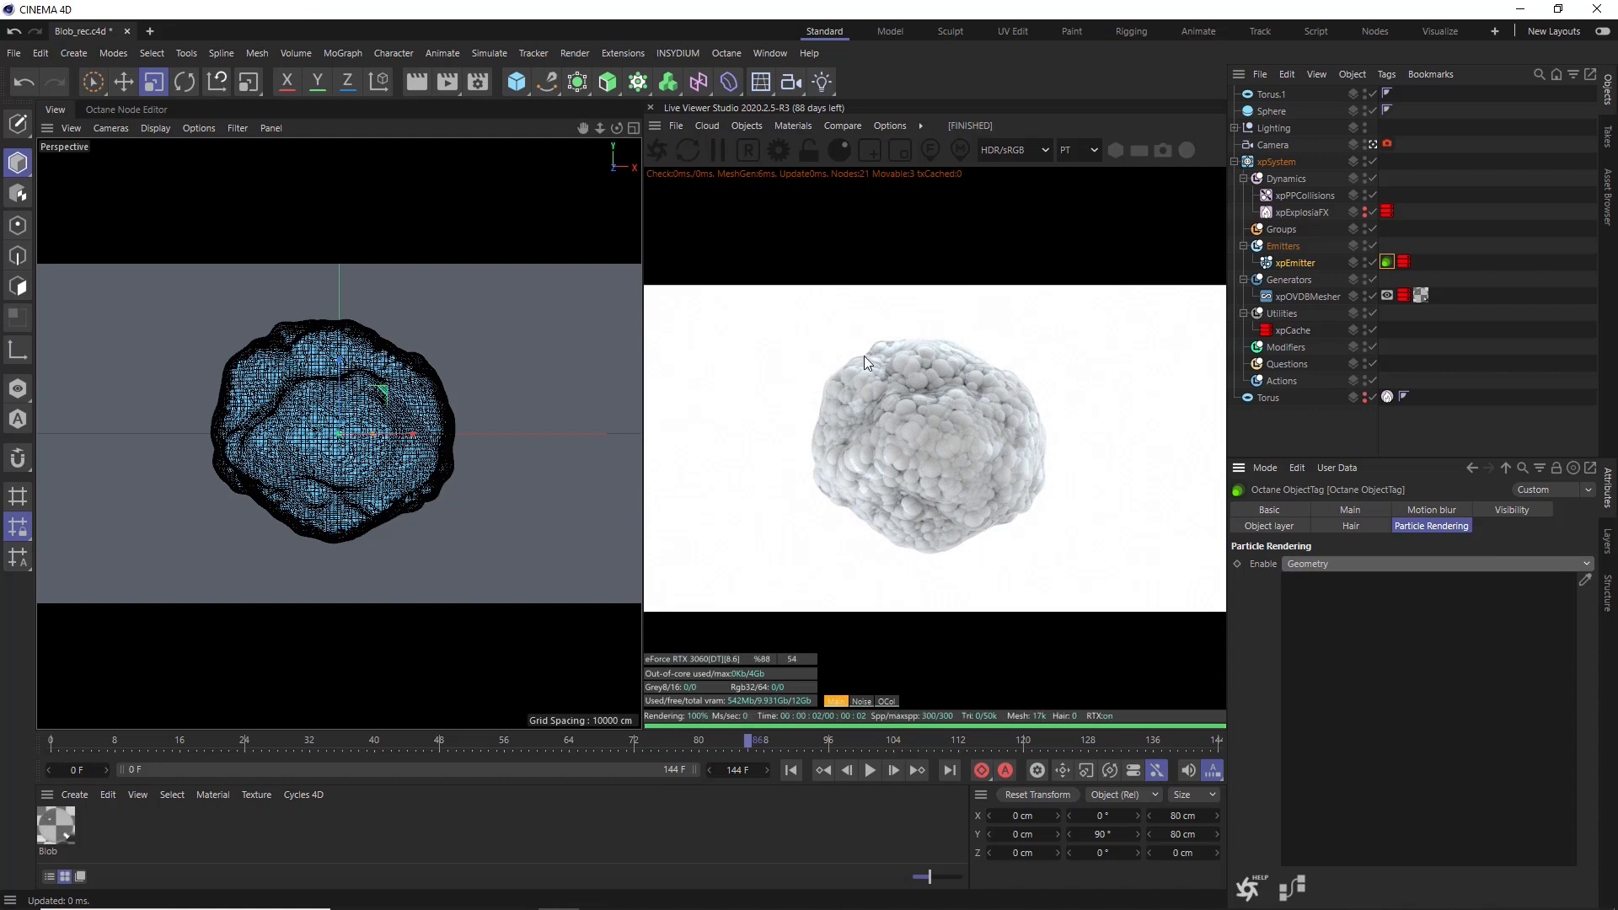
{"action": "mouse_move", "coordinate": [933, 522]}
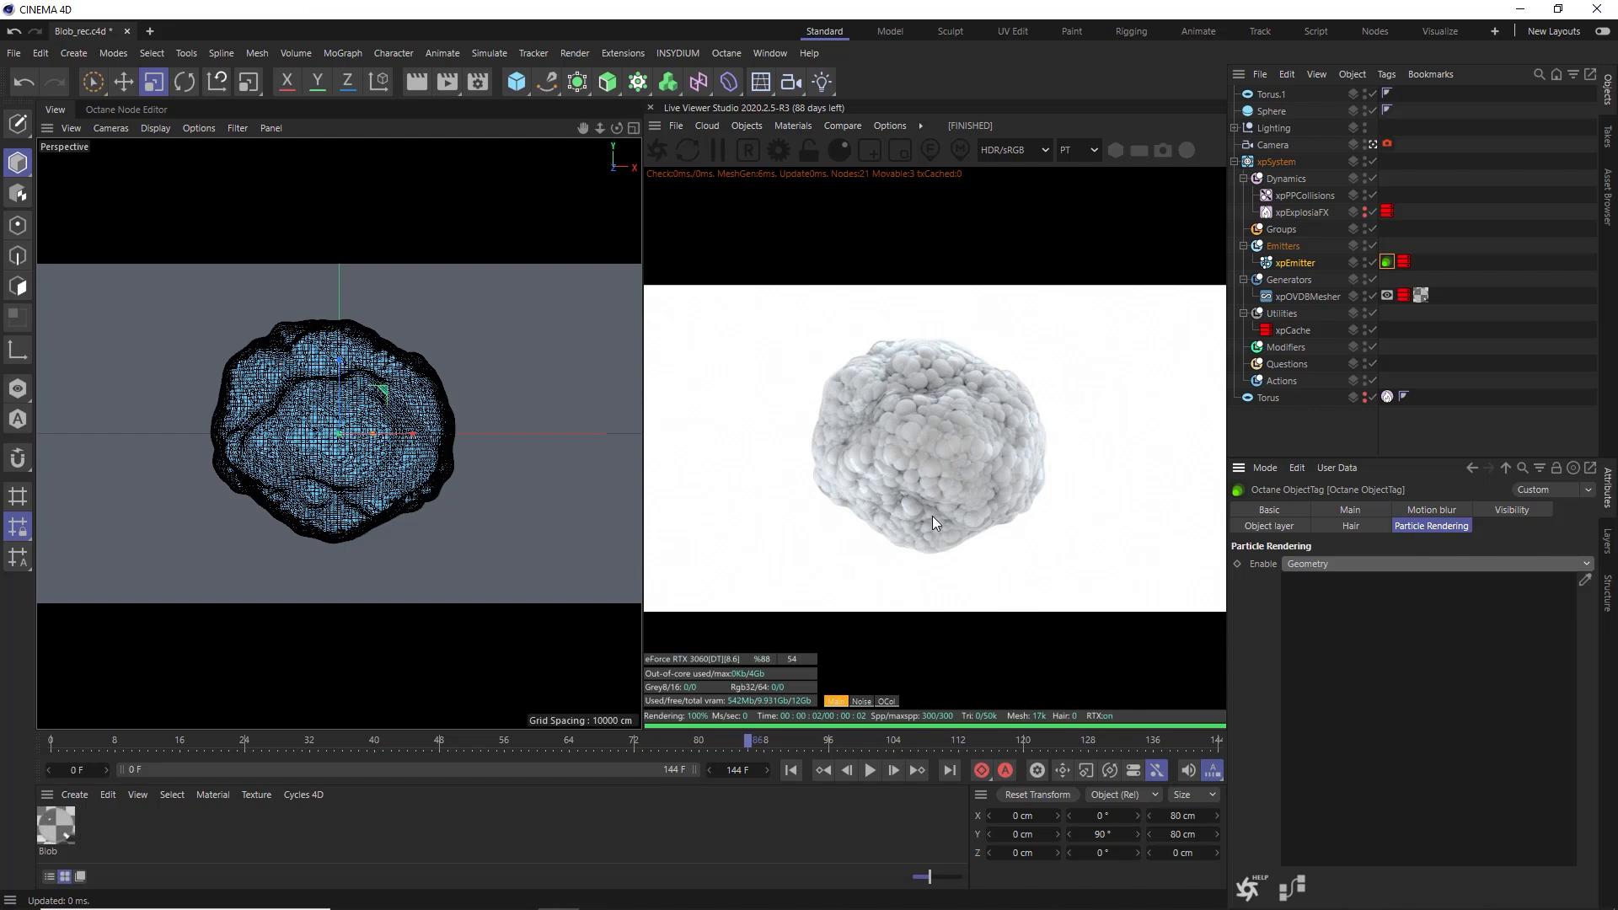
{"action": "left_click", "coordinate": [1271, 111]}
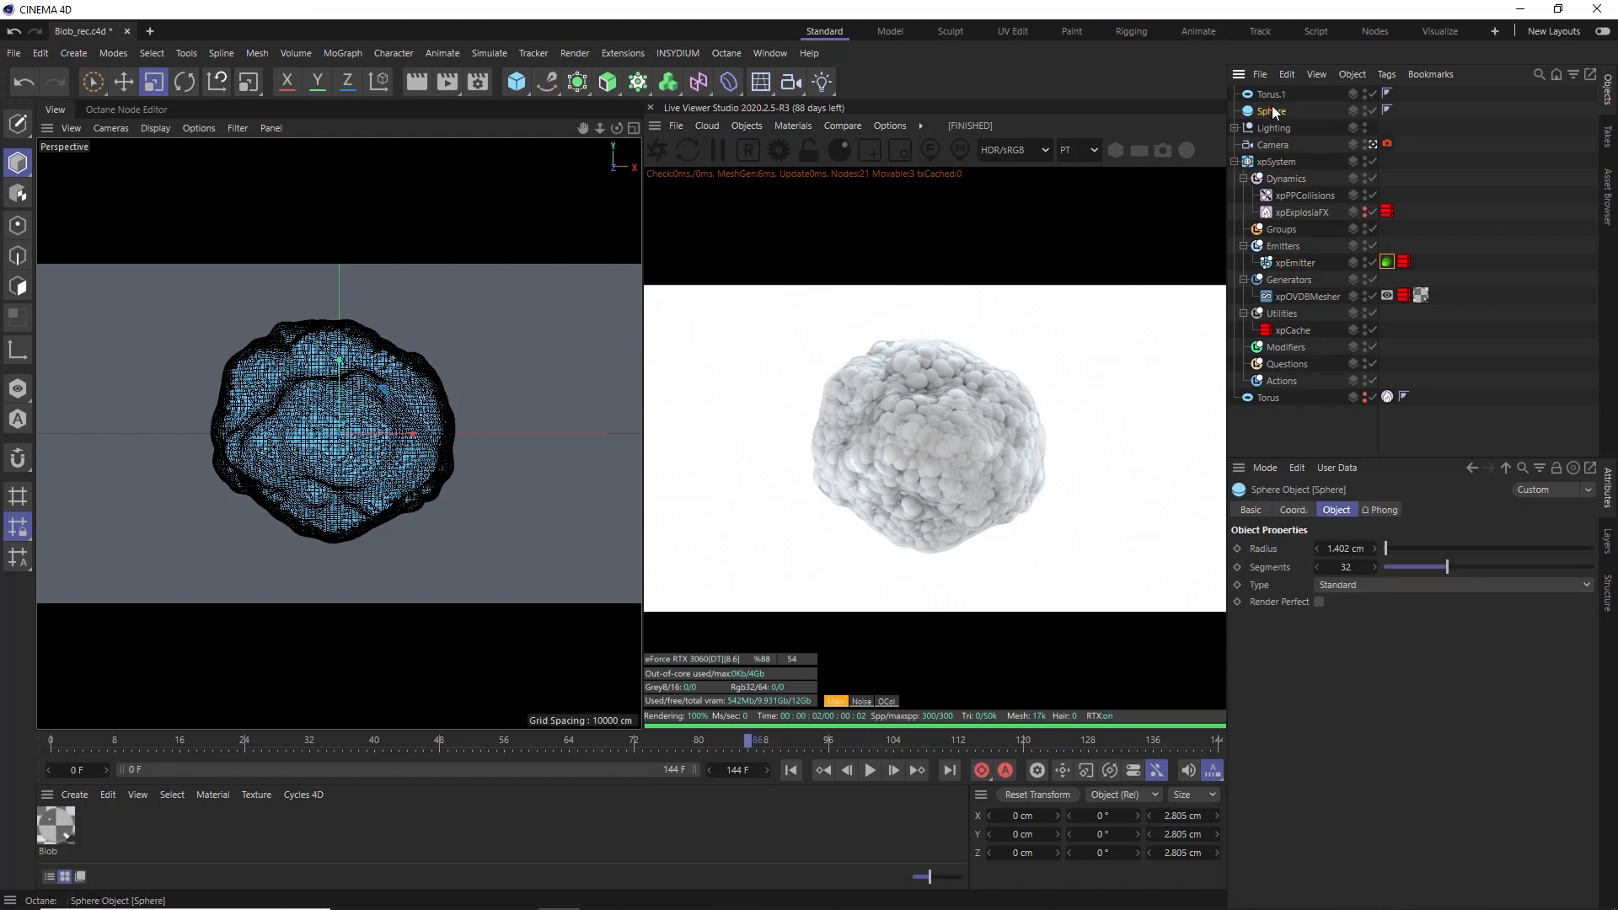
Select Torus.1 with Sphere as the Octane tag's particle geometry
{"action": "left_click", "coordinate": [1270, 93]}
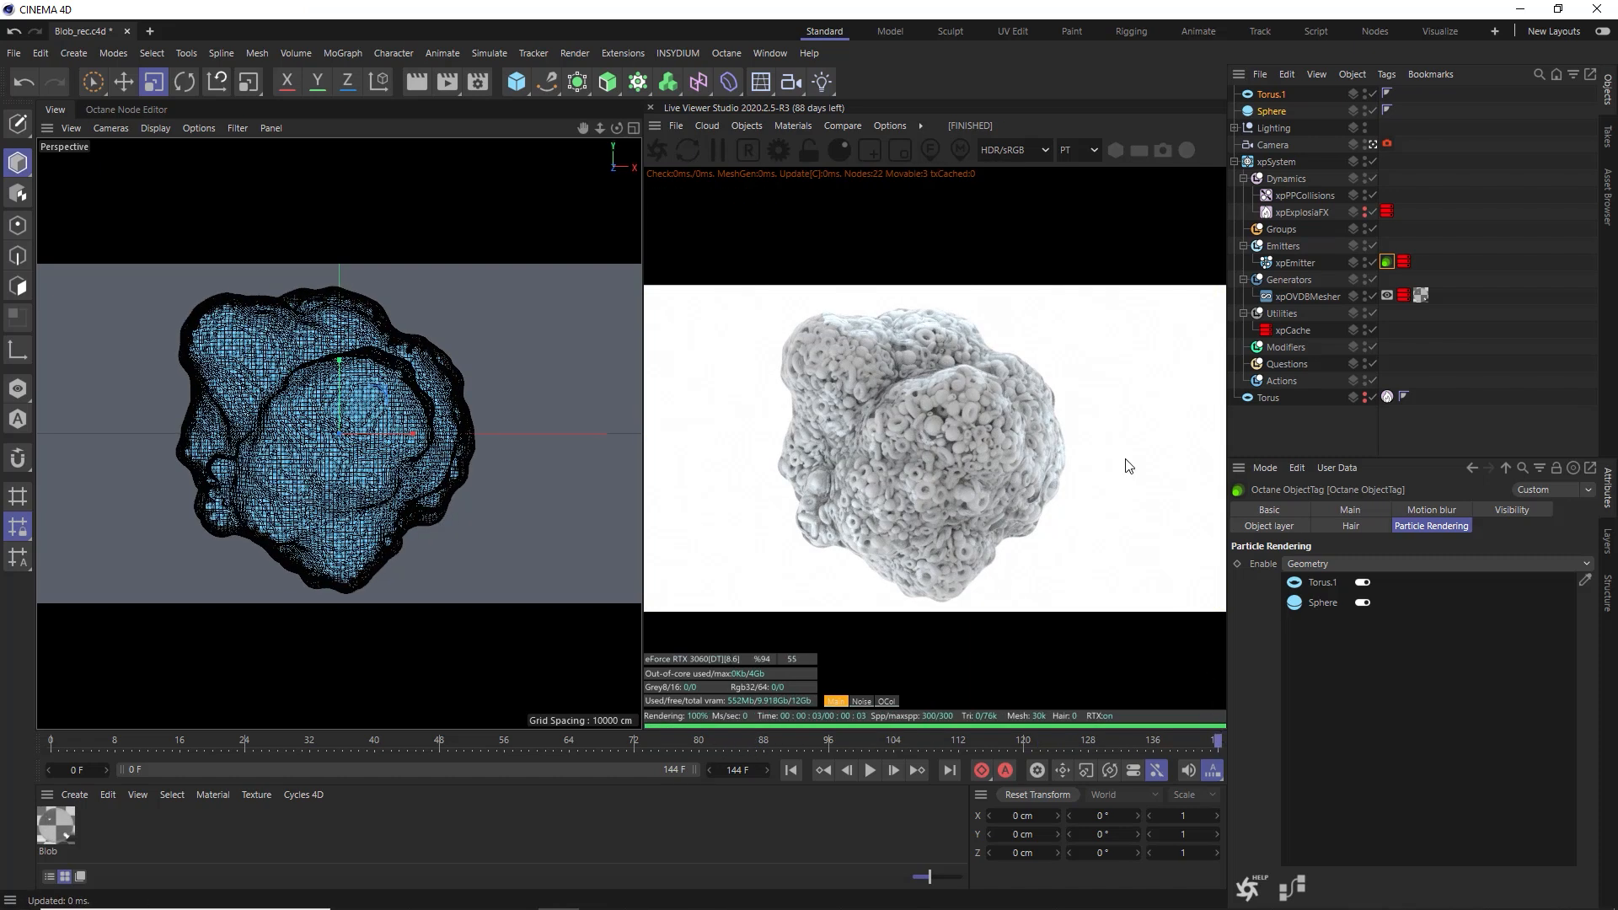
{"action": "mouse_move", "coordinate": [989, 573]}
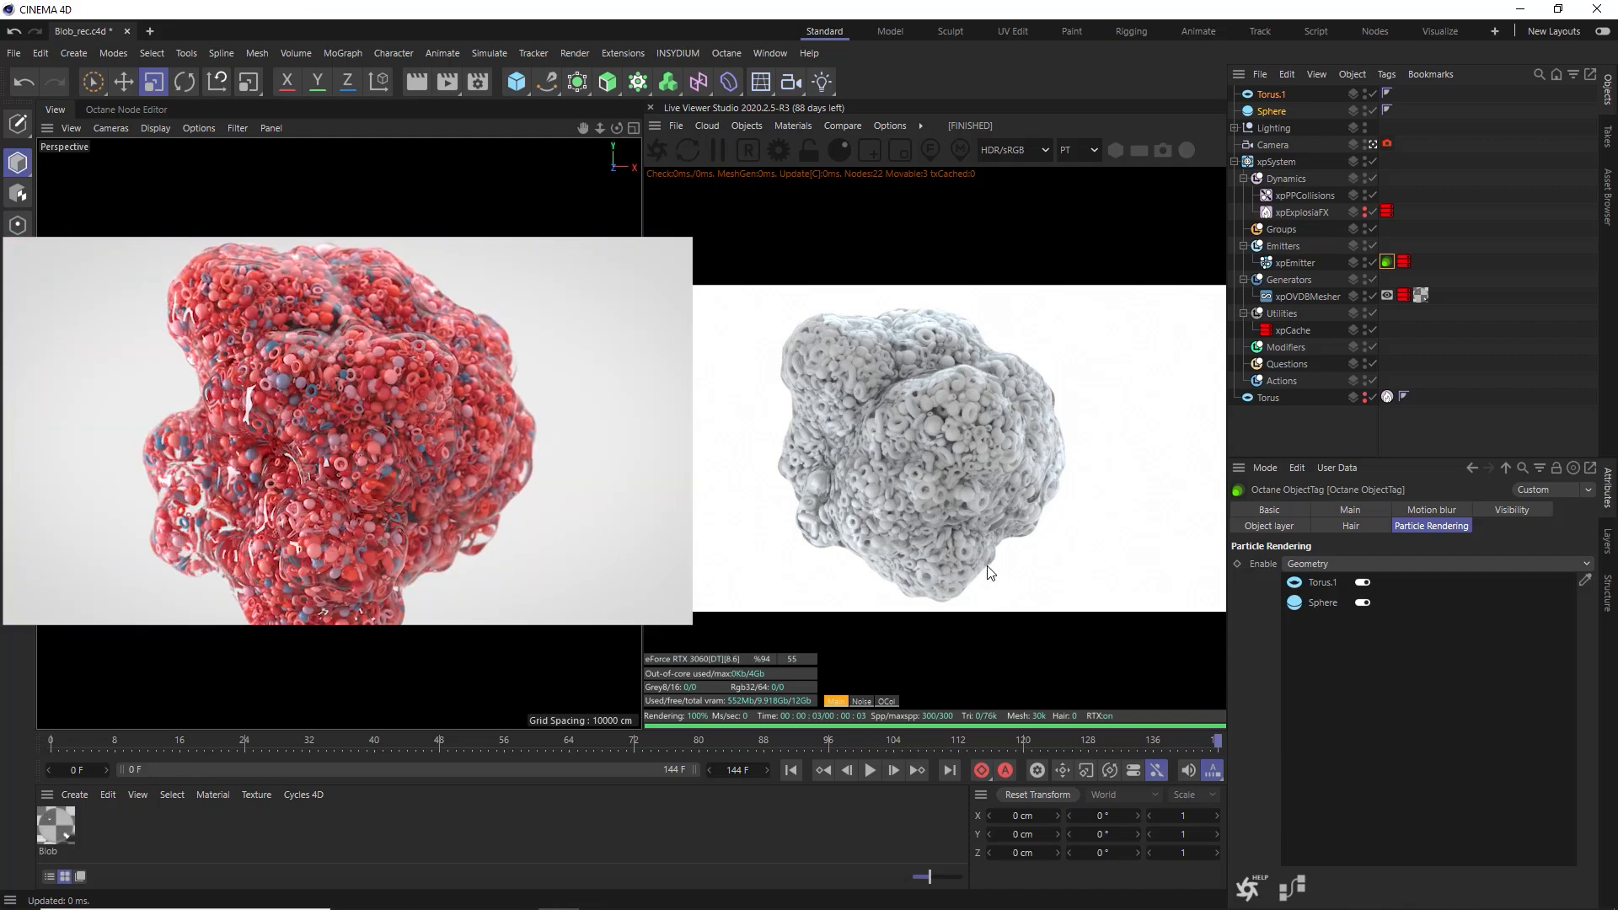
{"action": "left_click", "coordinate": [792, 125]}
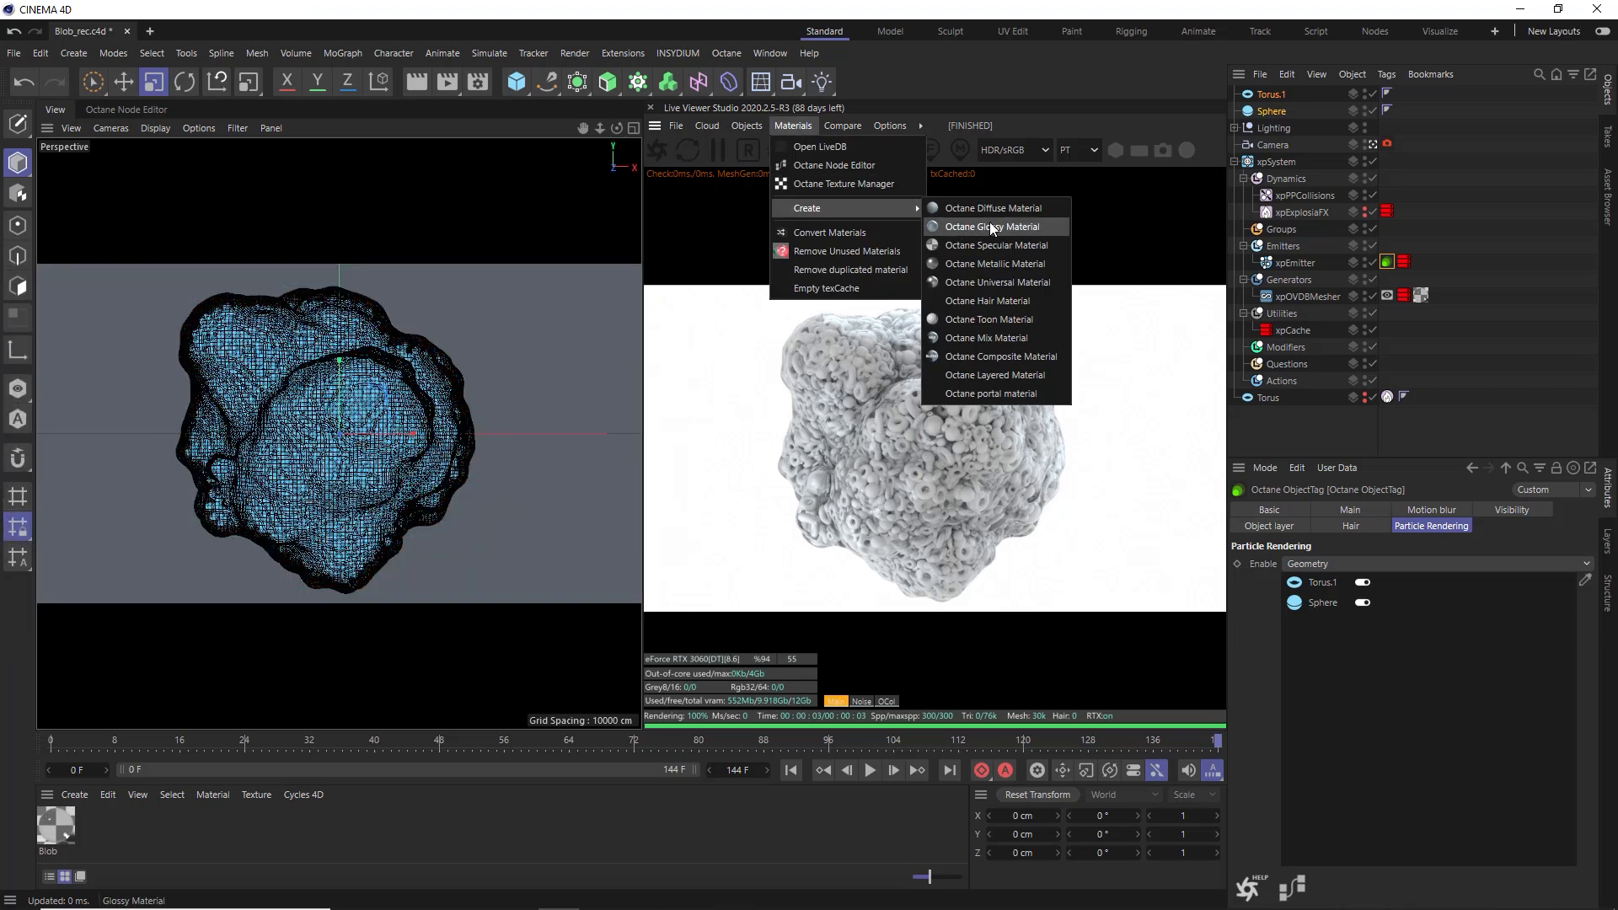
Create an Octane Glossy material, OctGlossy1, and apply it to Torus.1 and Sphere
{"action": "left_click", "coordinate": [993, 226]}
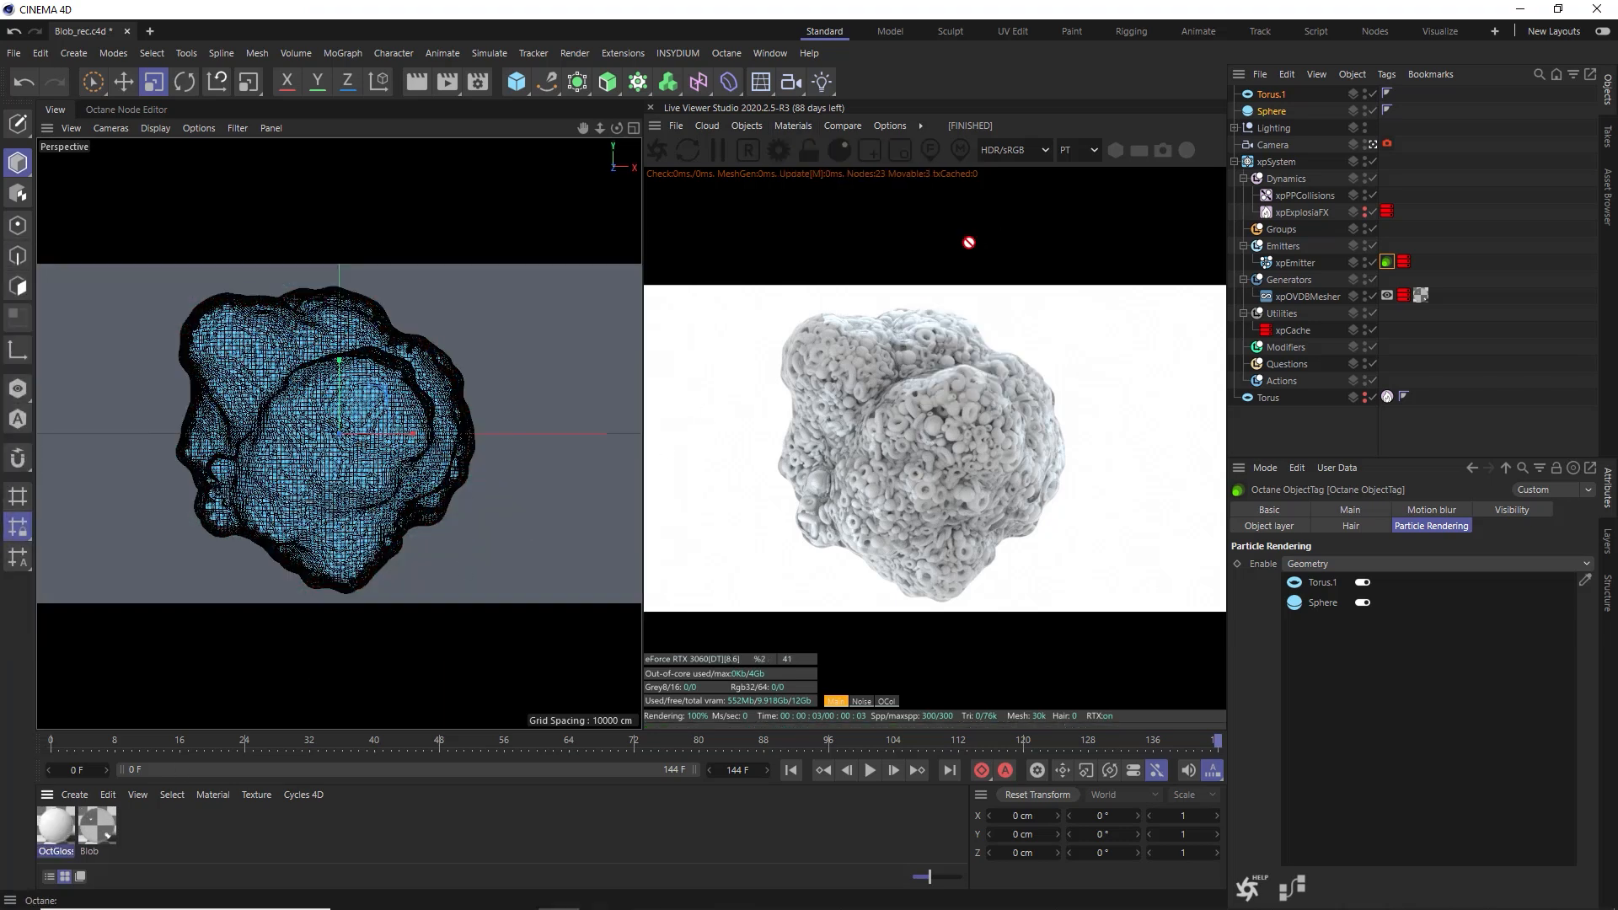
{"action": "left_click", "coordinate": [1400, 95]}
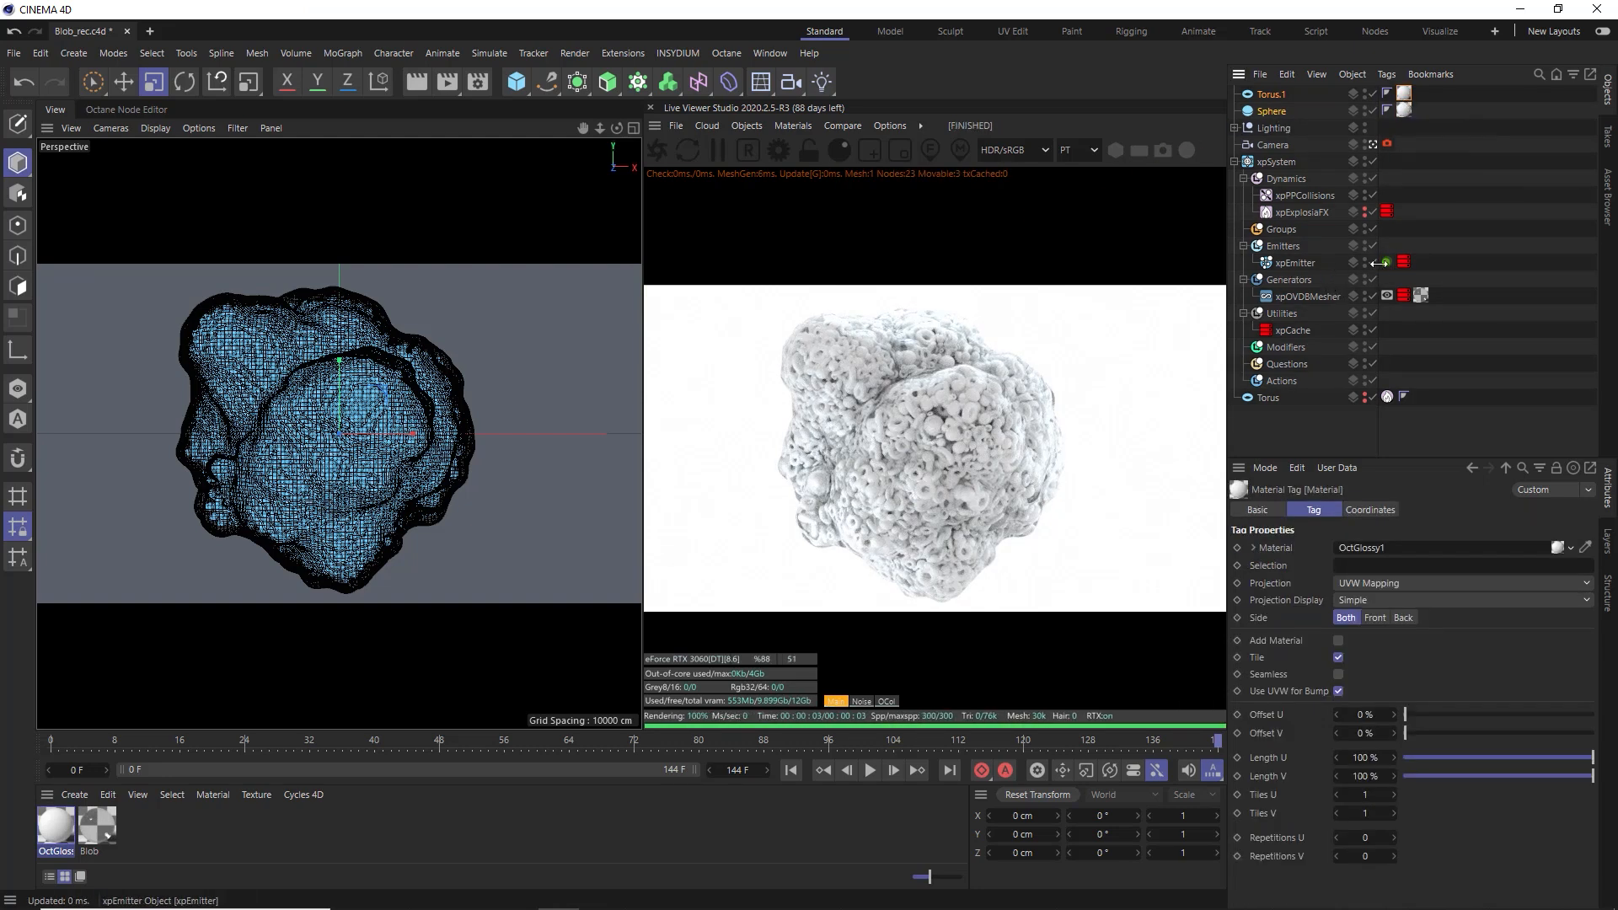
{"action": "double_click", "coordinate": [54, 825]}
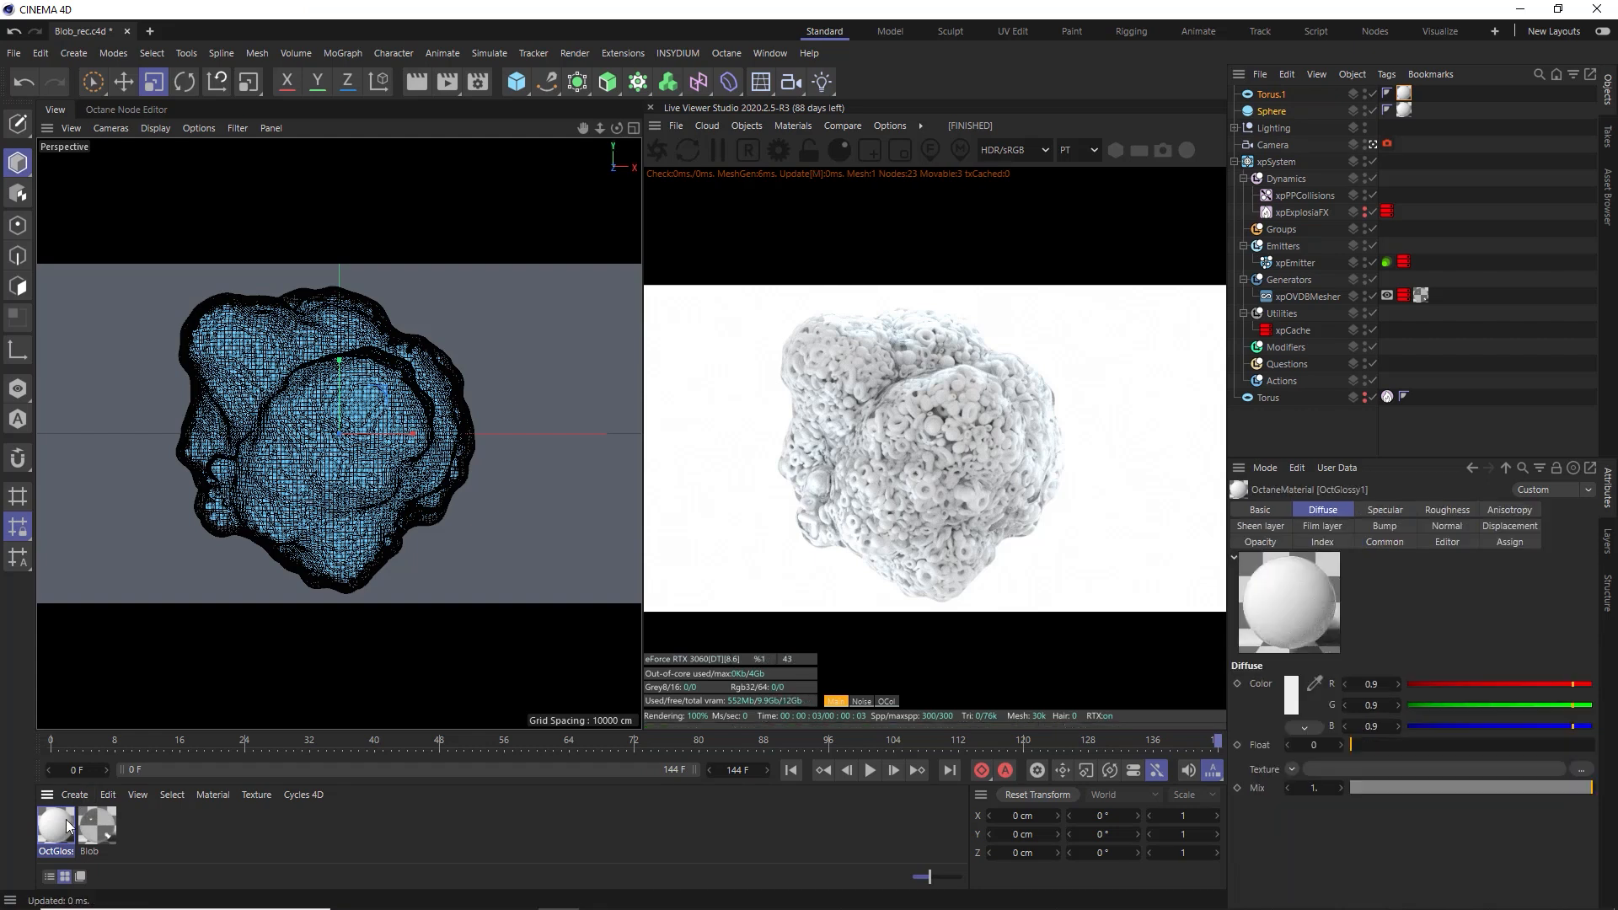
{"action": "left_click", "coordinate": [792, 125]}
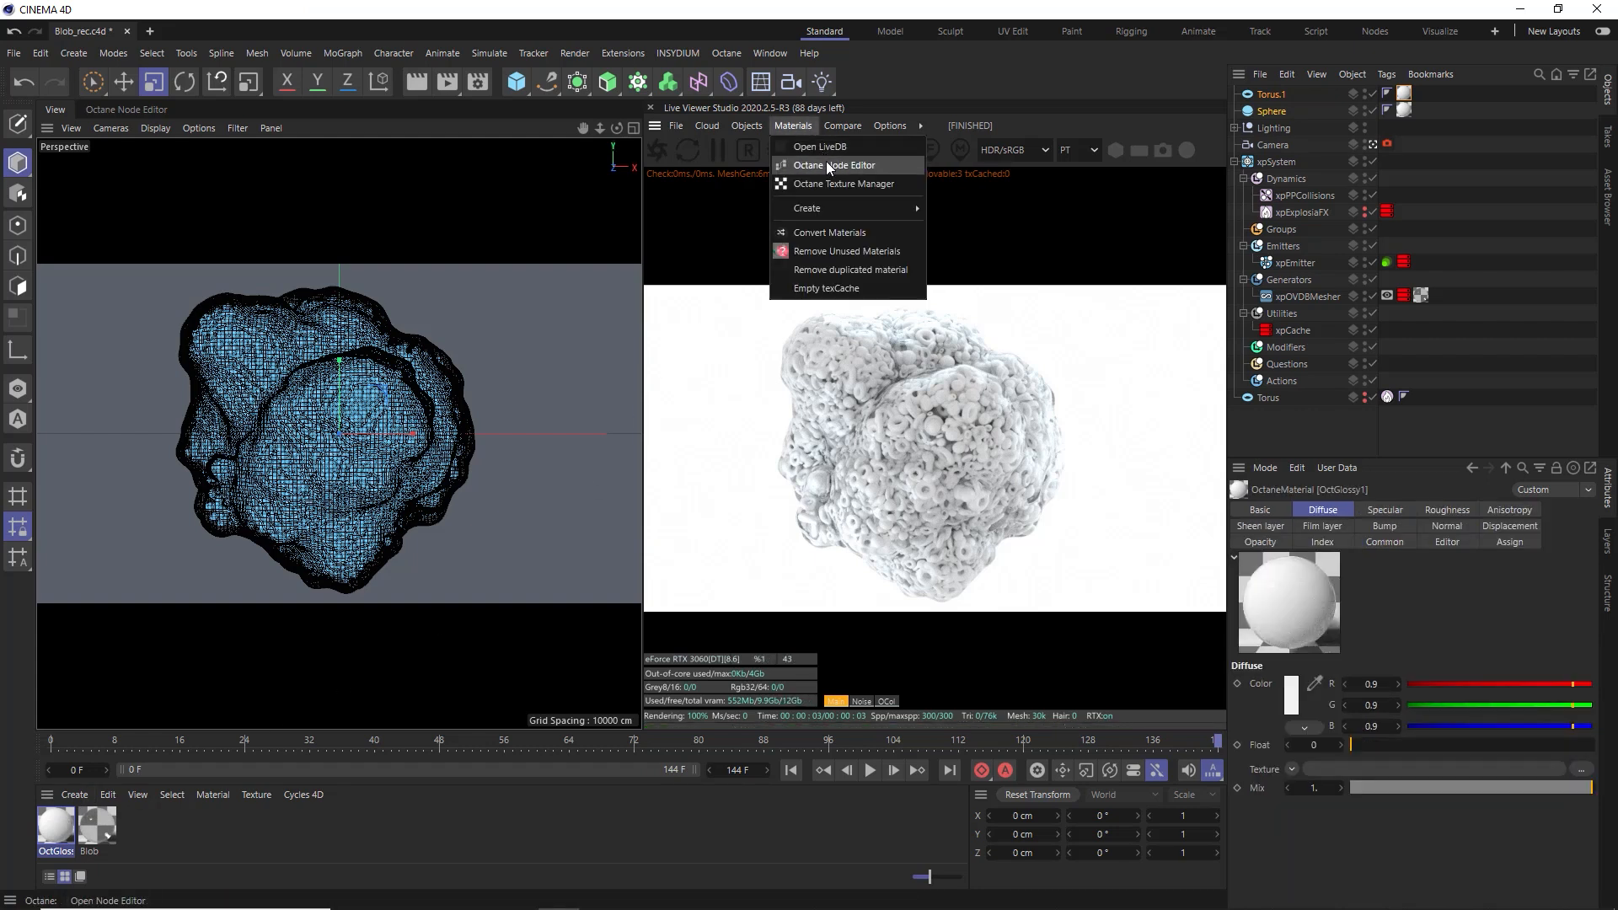
In the Octane Node Editor set the Particles material's Index to 1.48
{"action": "left_click", "coordinate": [837, 165]}
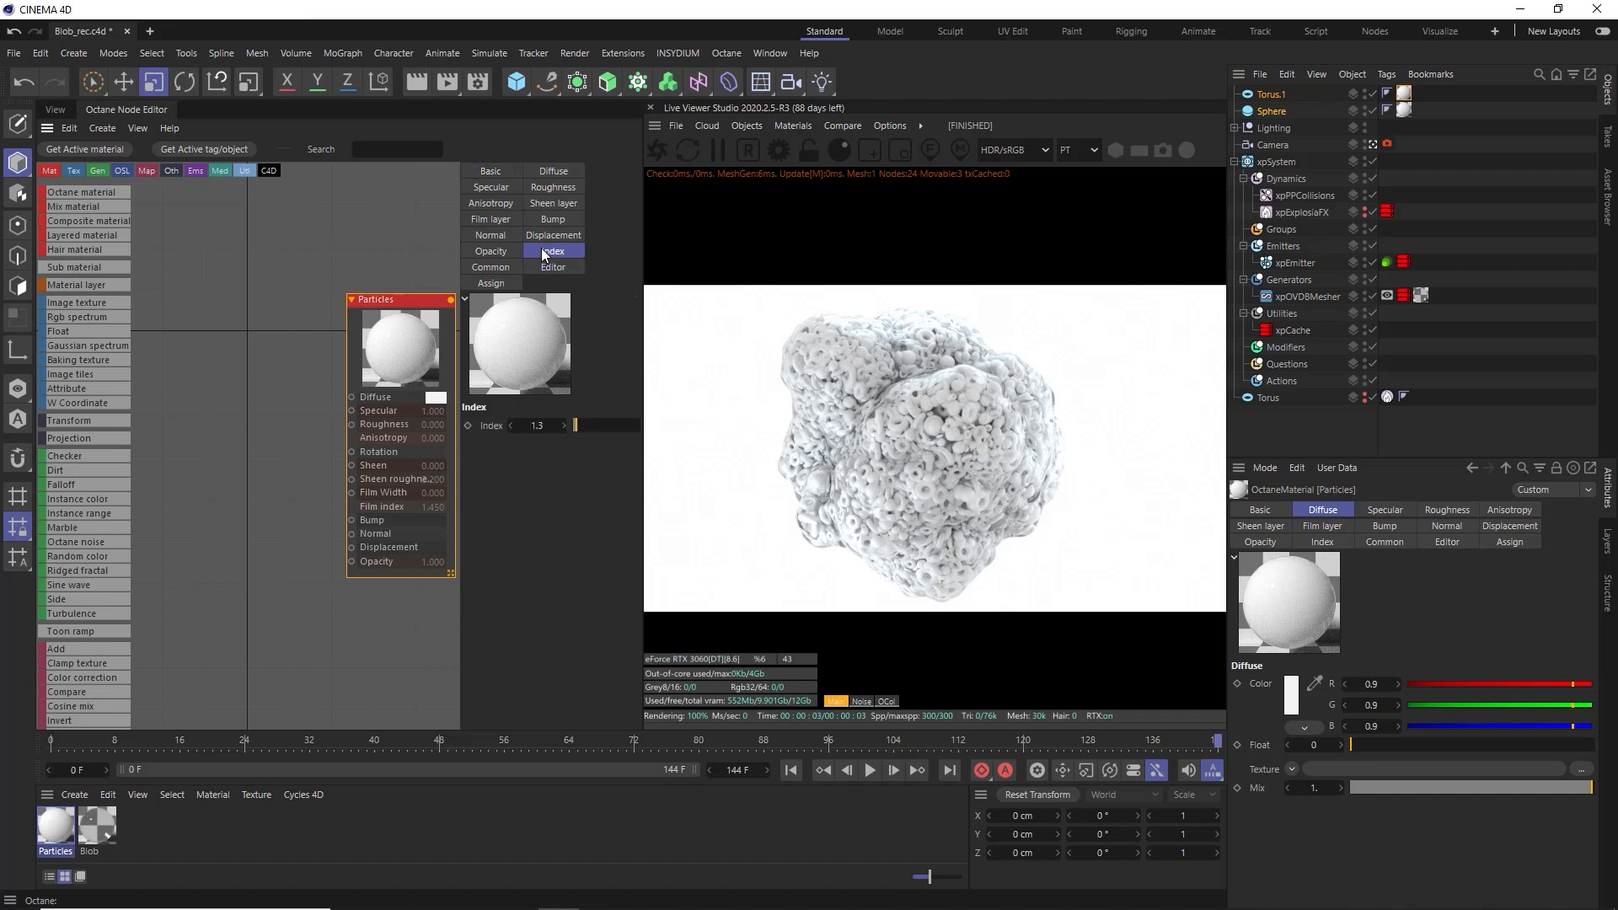
{"action": "left_click", "coordinate": [536, 425]}
{"action": "type", "text": "1.48"}
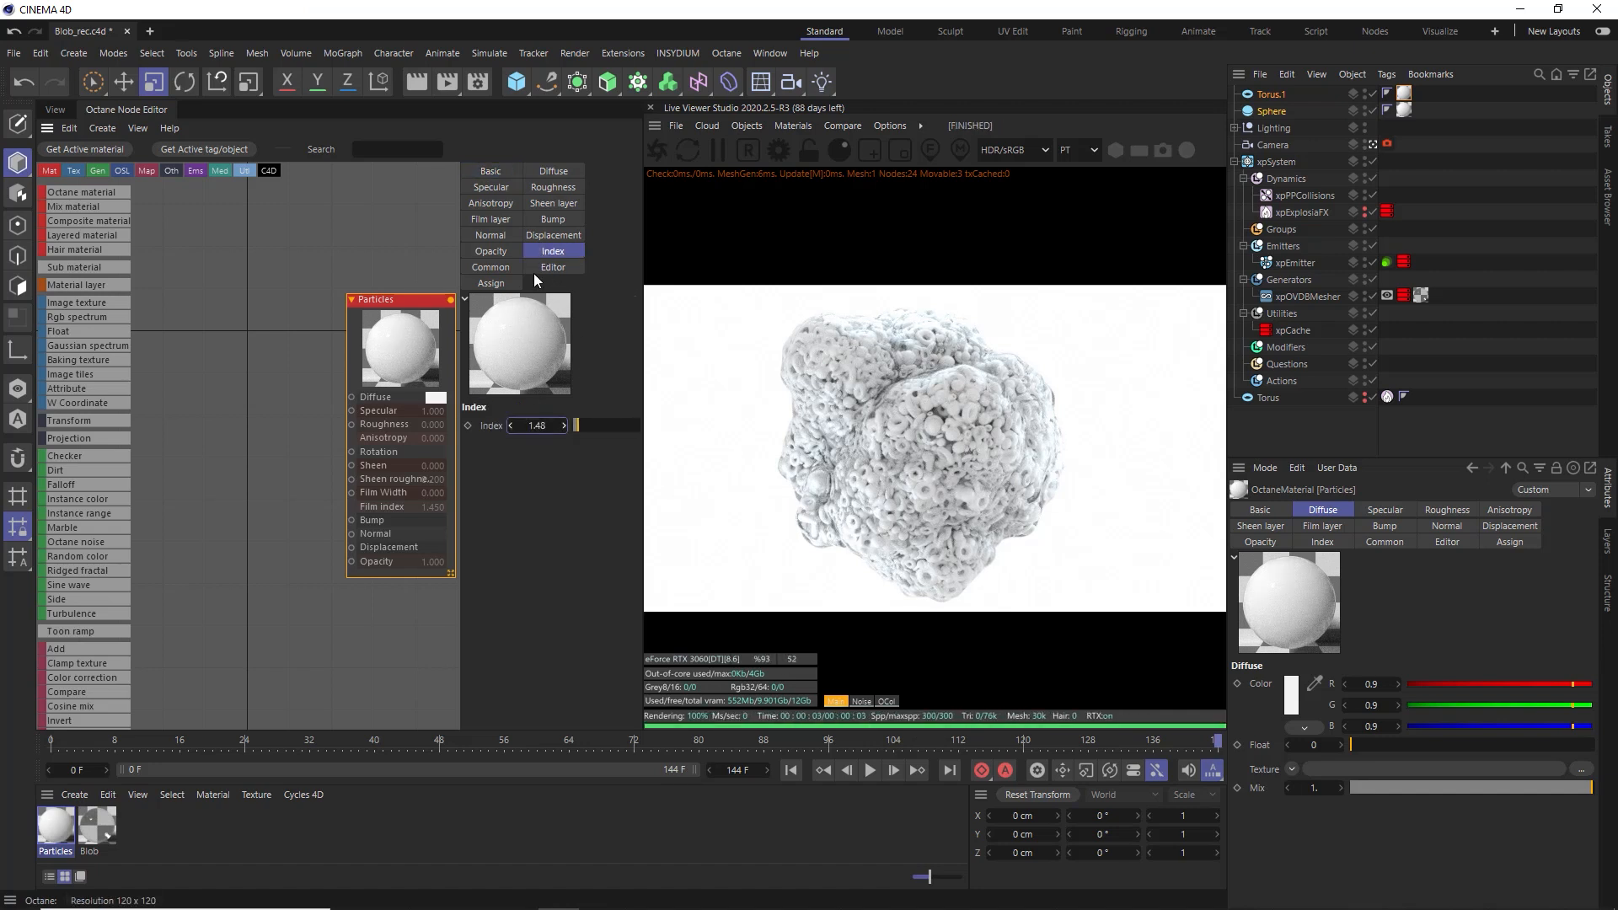
{"action": "left_click", "coordinate": [553, 187]}
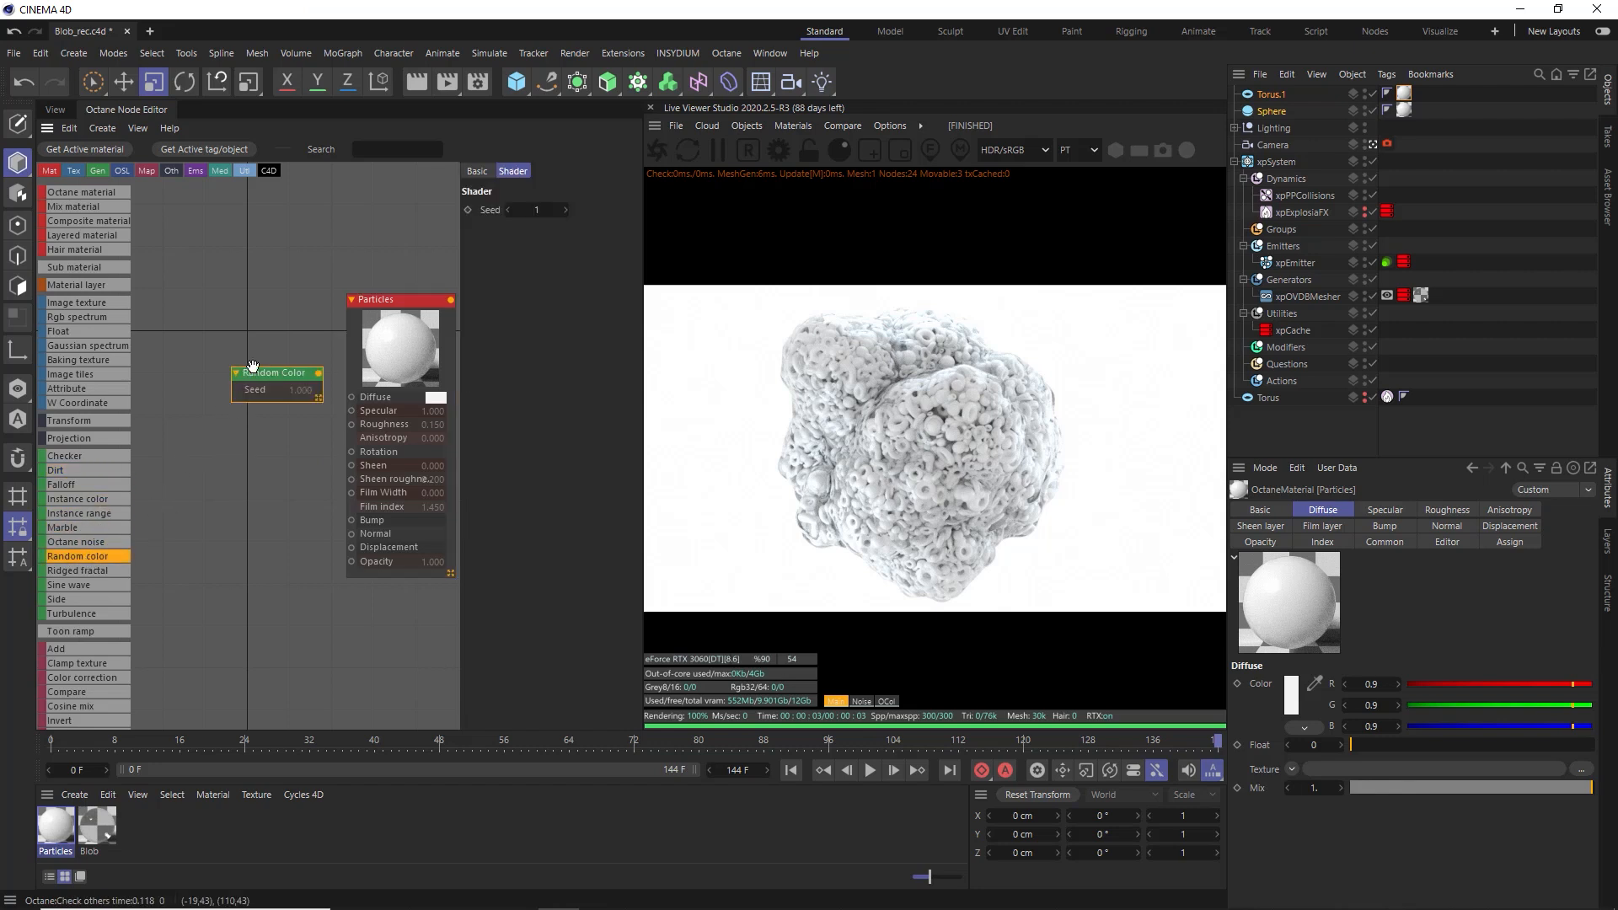
Wire the Random Color node's output into the Particles material's Diffuse input
{"action": "left_click_drag", "start_coordinate": [320, 373], "coordinate": [352, 396]}
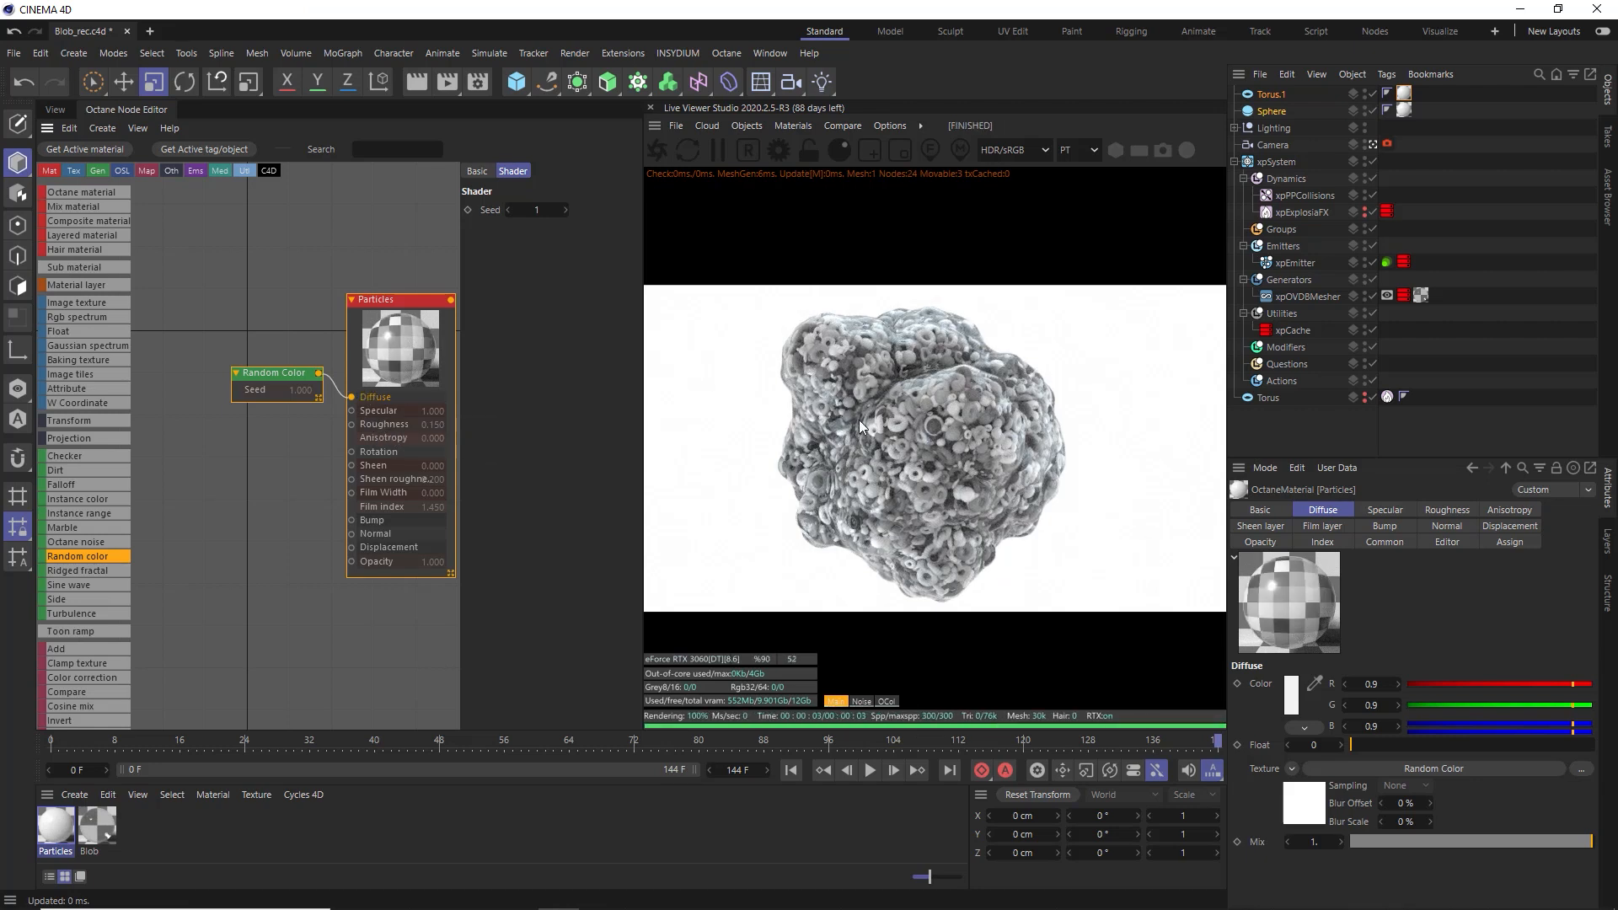
{"action": "mouse_move", "coordinate": [861, 435]}
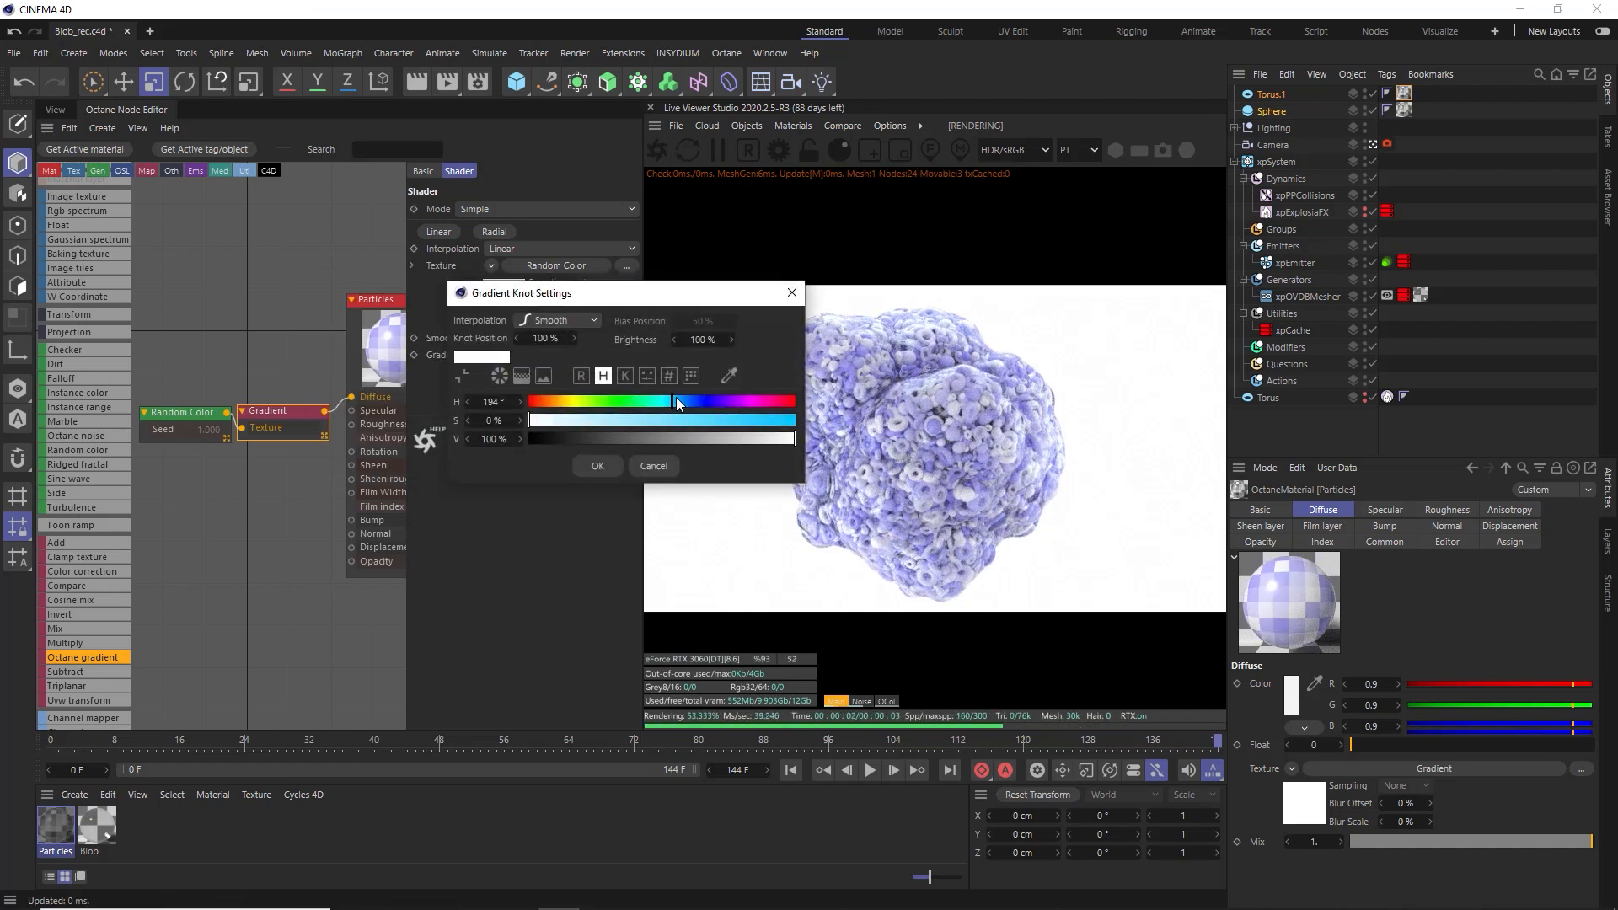
Confirm the Octane Gradient knot colour, then load a preset teal-mint-pink palette for it
{"action": "left_click", "coordinate": [597, 465]}
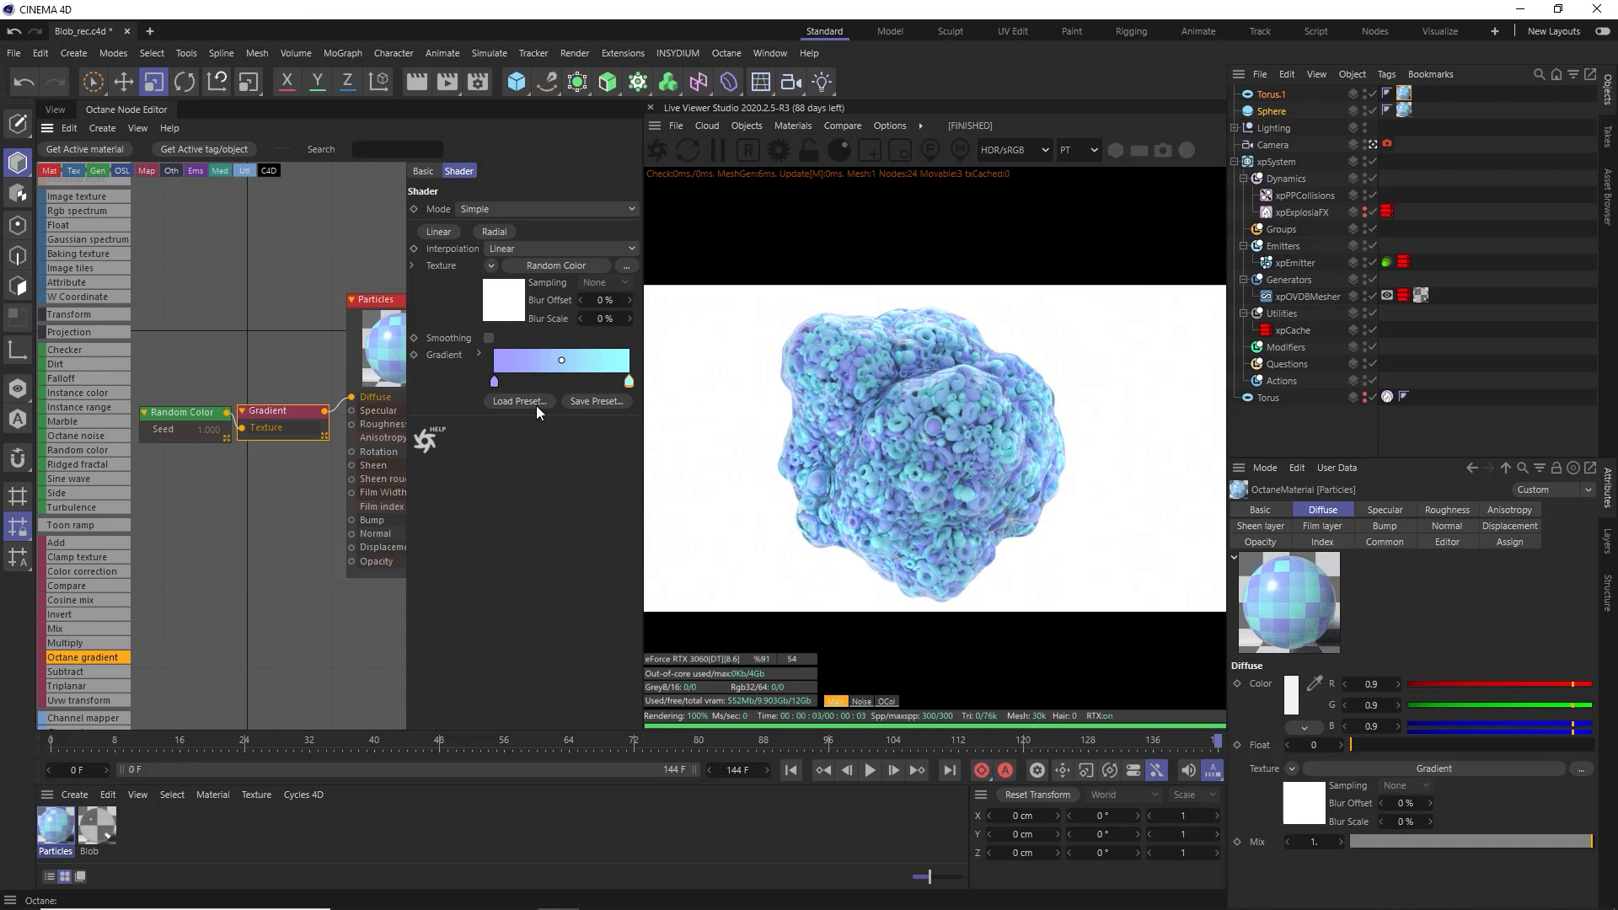
{"action": "left_click", "coordinate": [518, 402]}
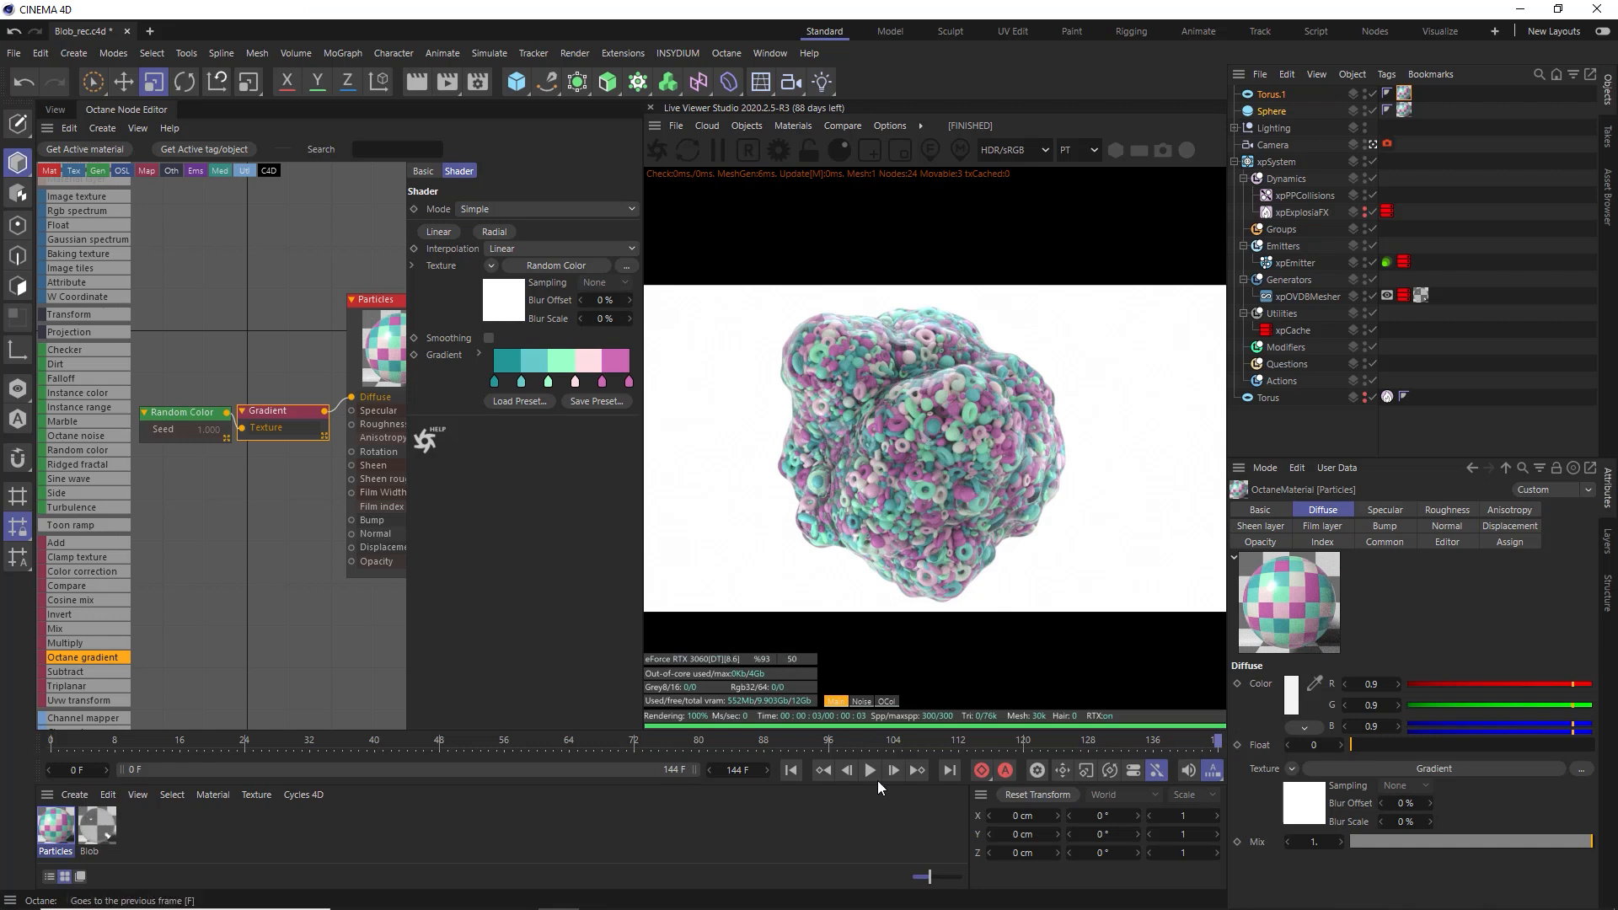
{"action": "mouse_move", "coordinate": [917, 770]}
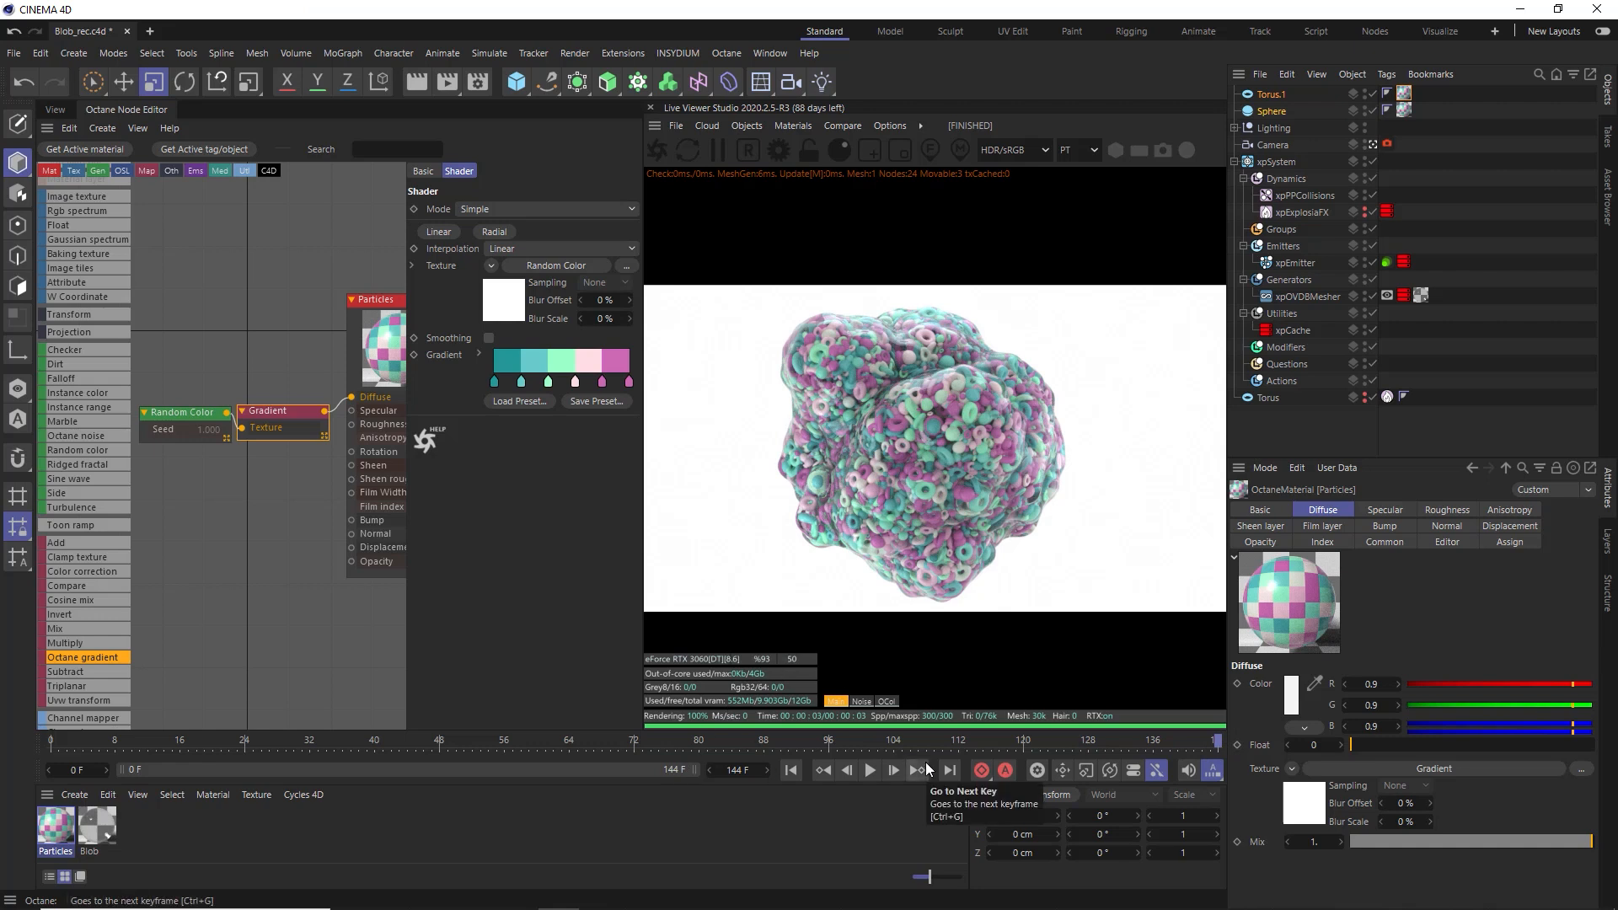